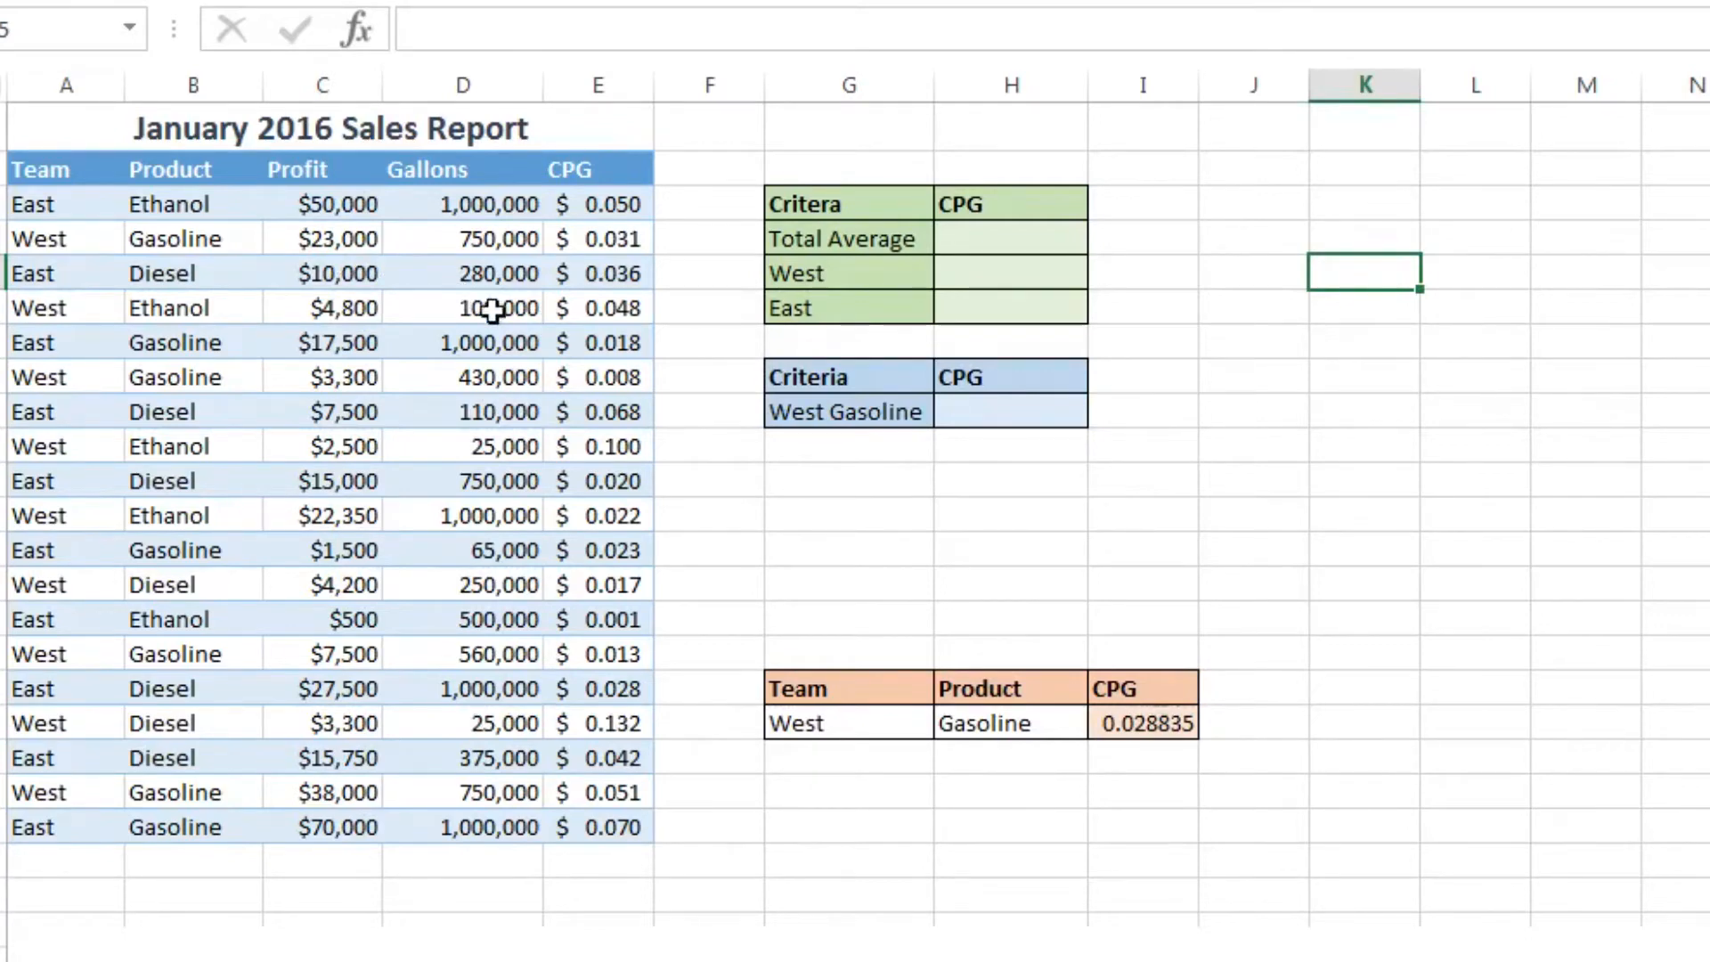
mouse_move(262, 367)
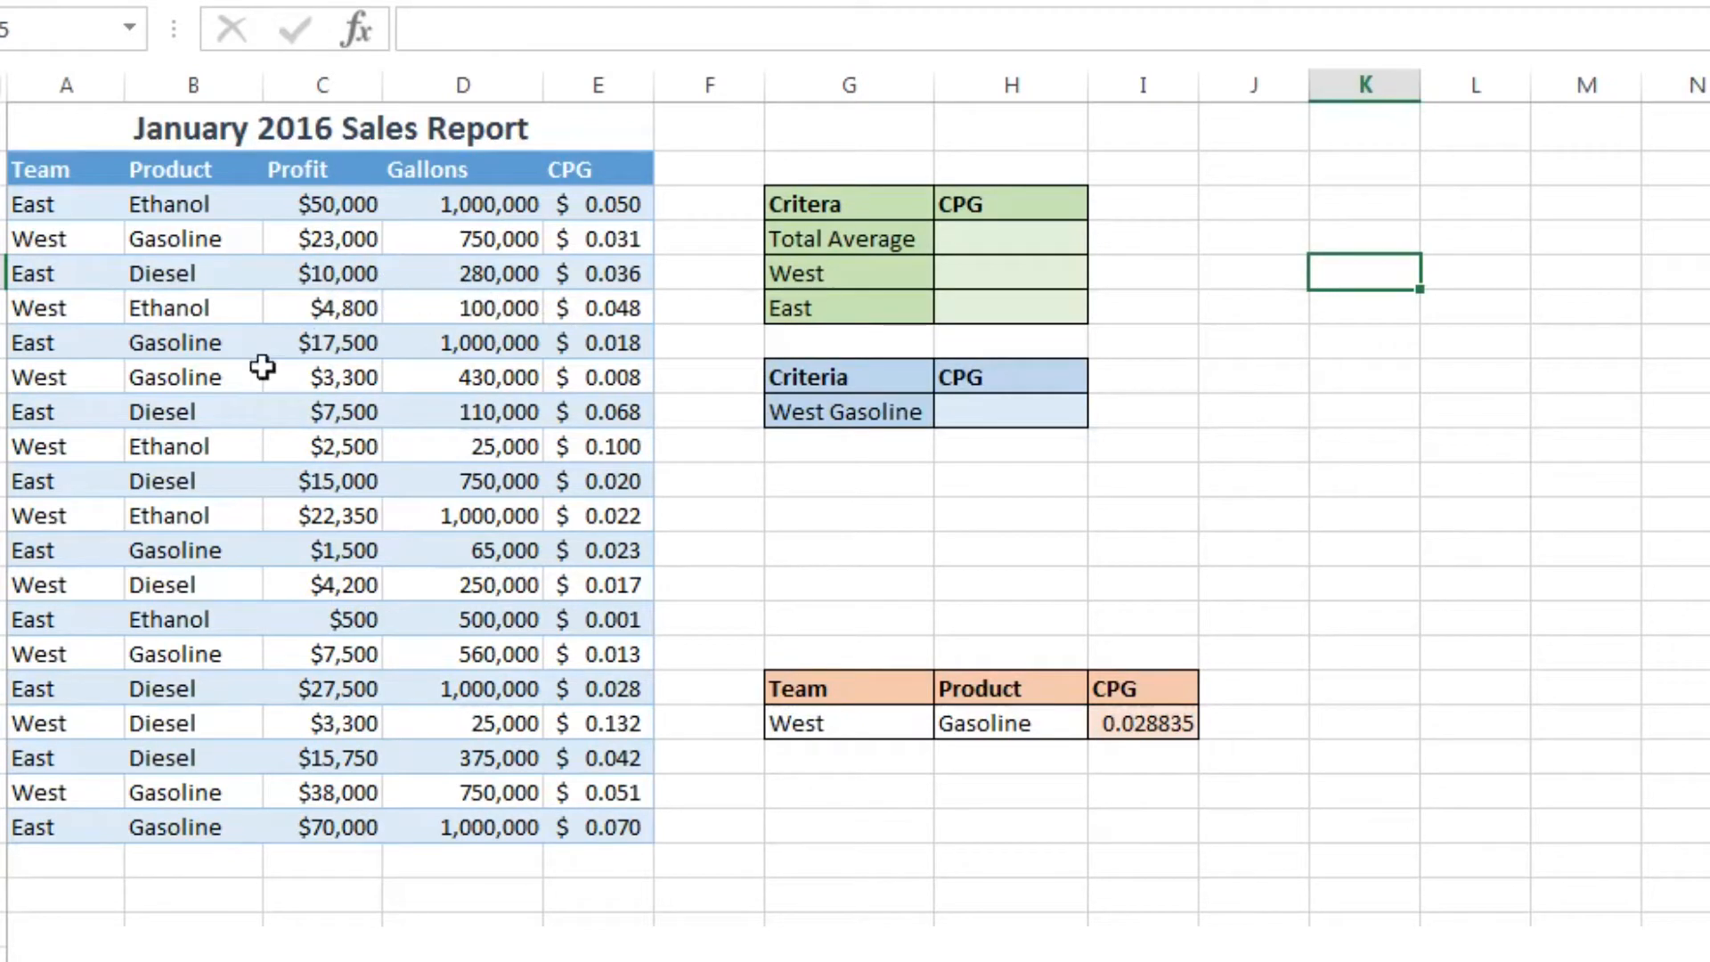
mouse_move(226, 143)
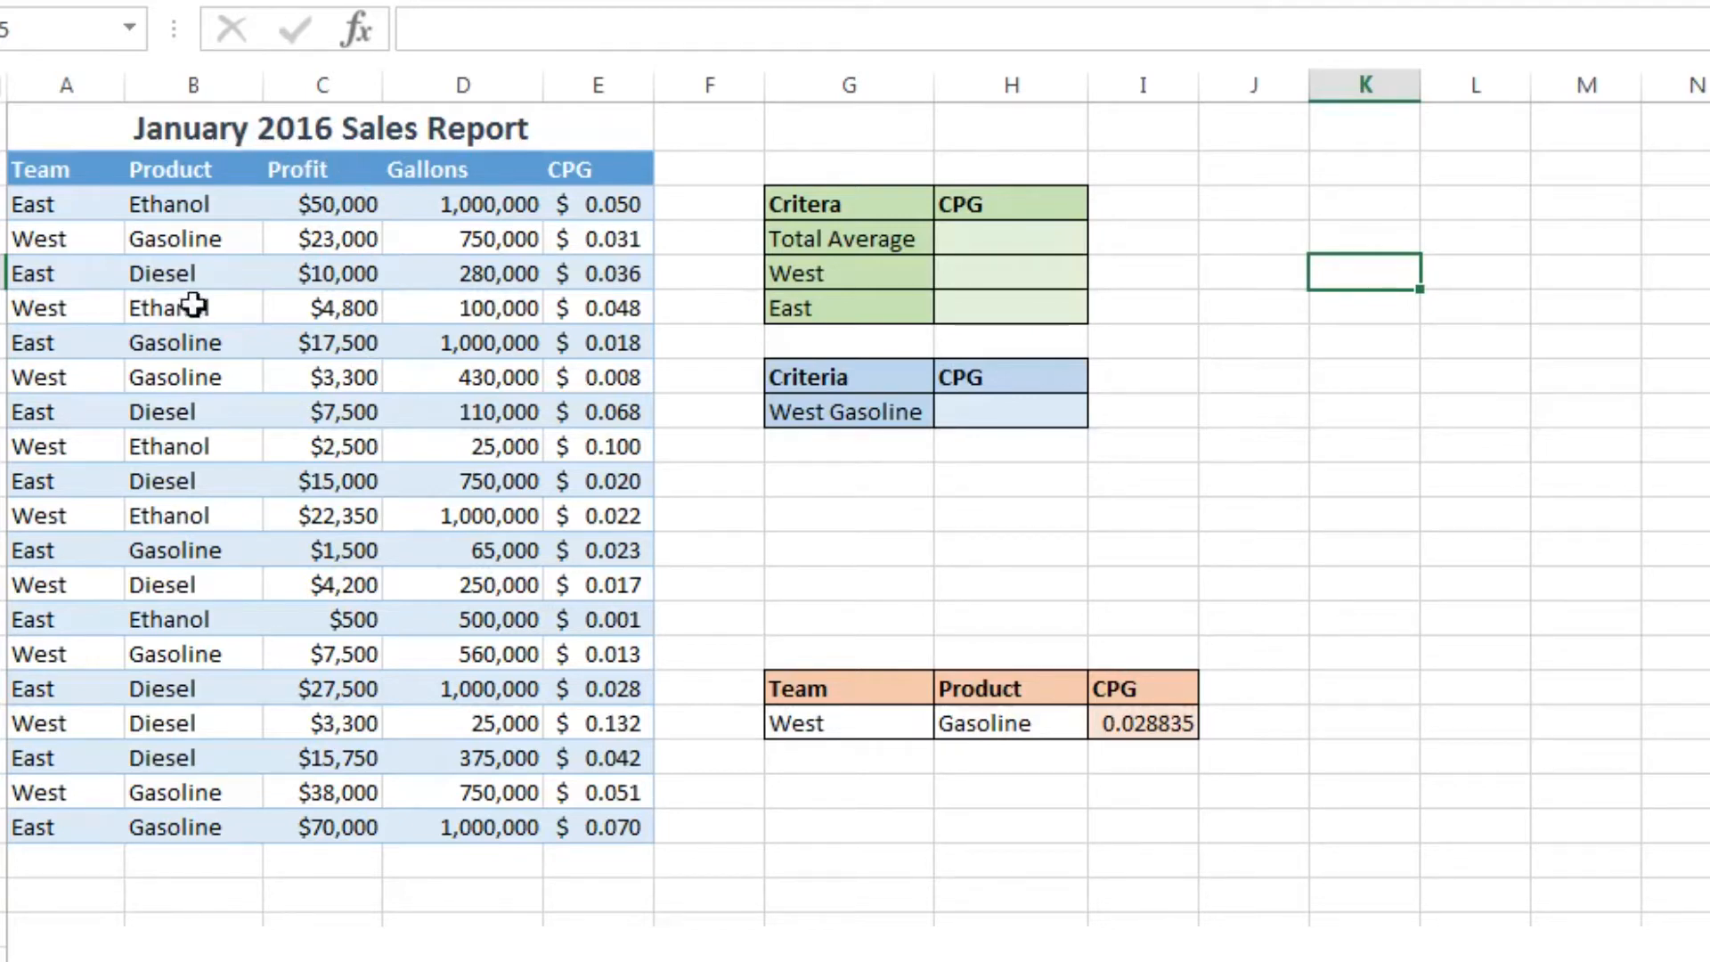
mouse_move(813, 424)
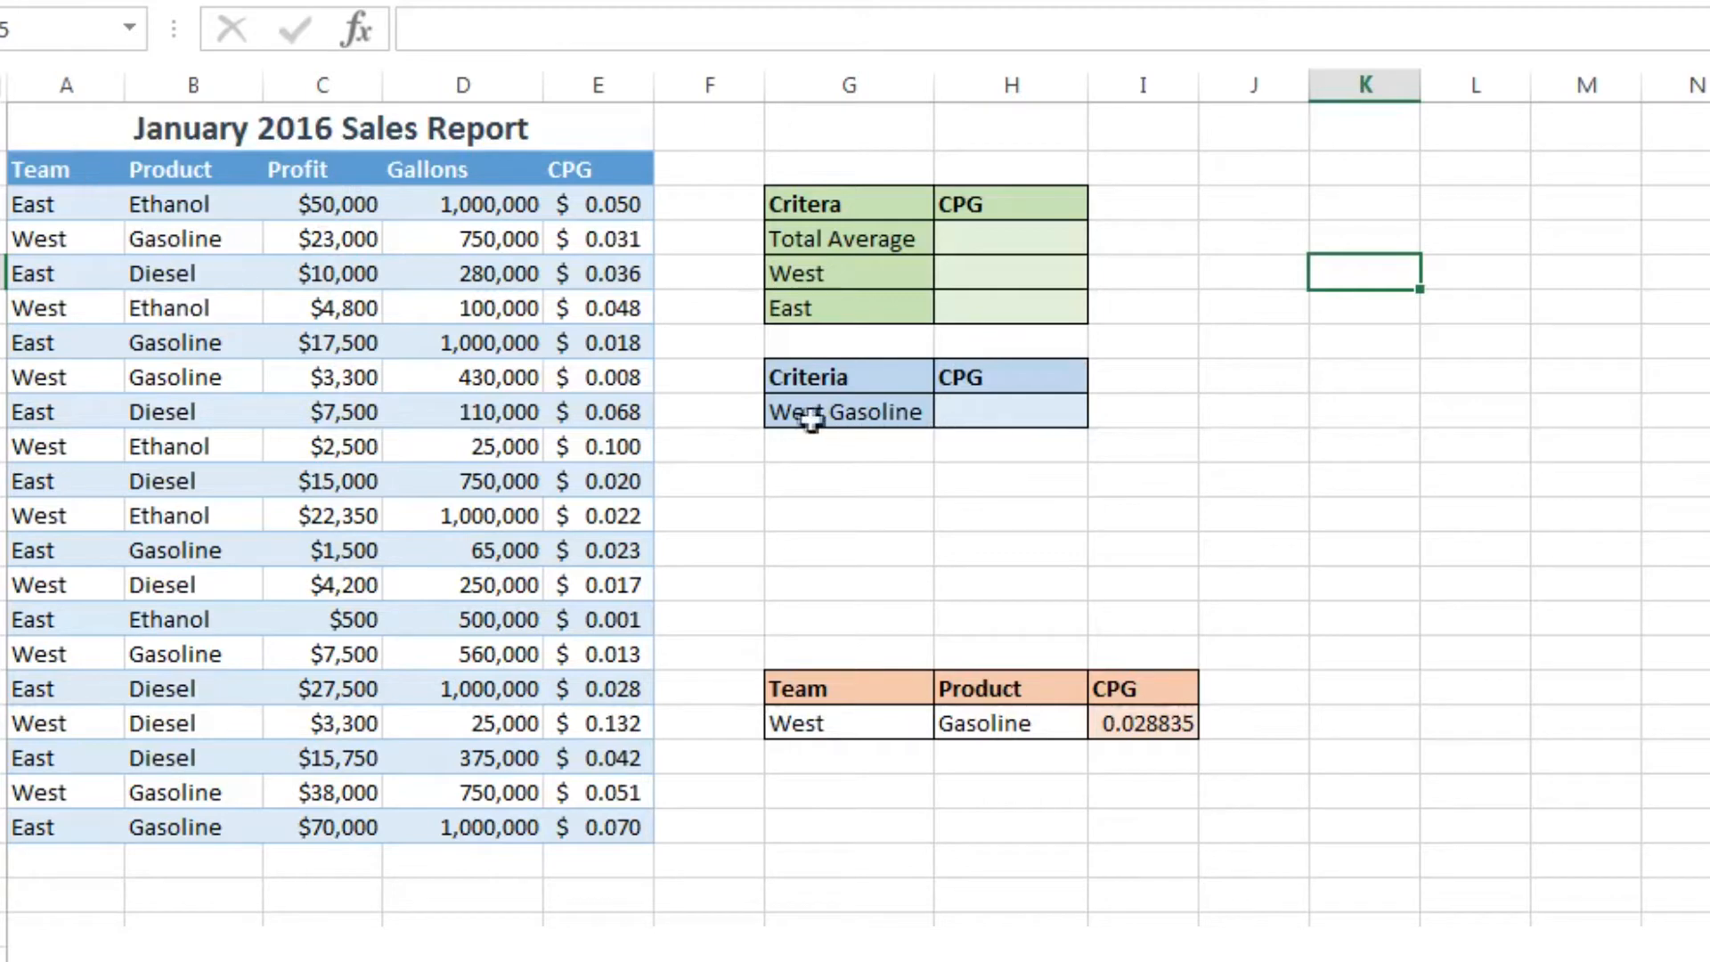
mouse_move(137, 301)
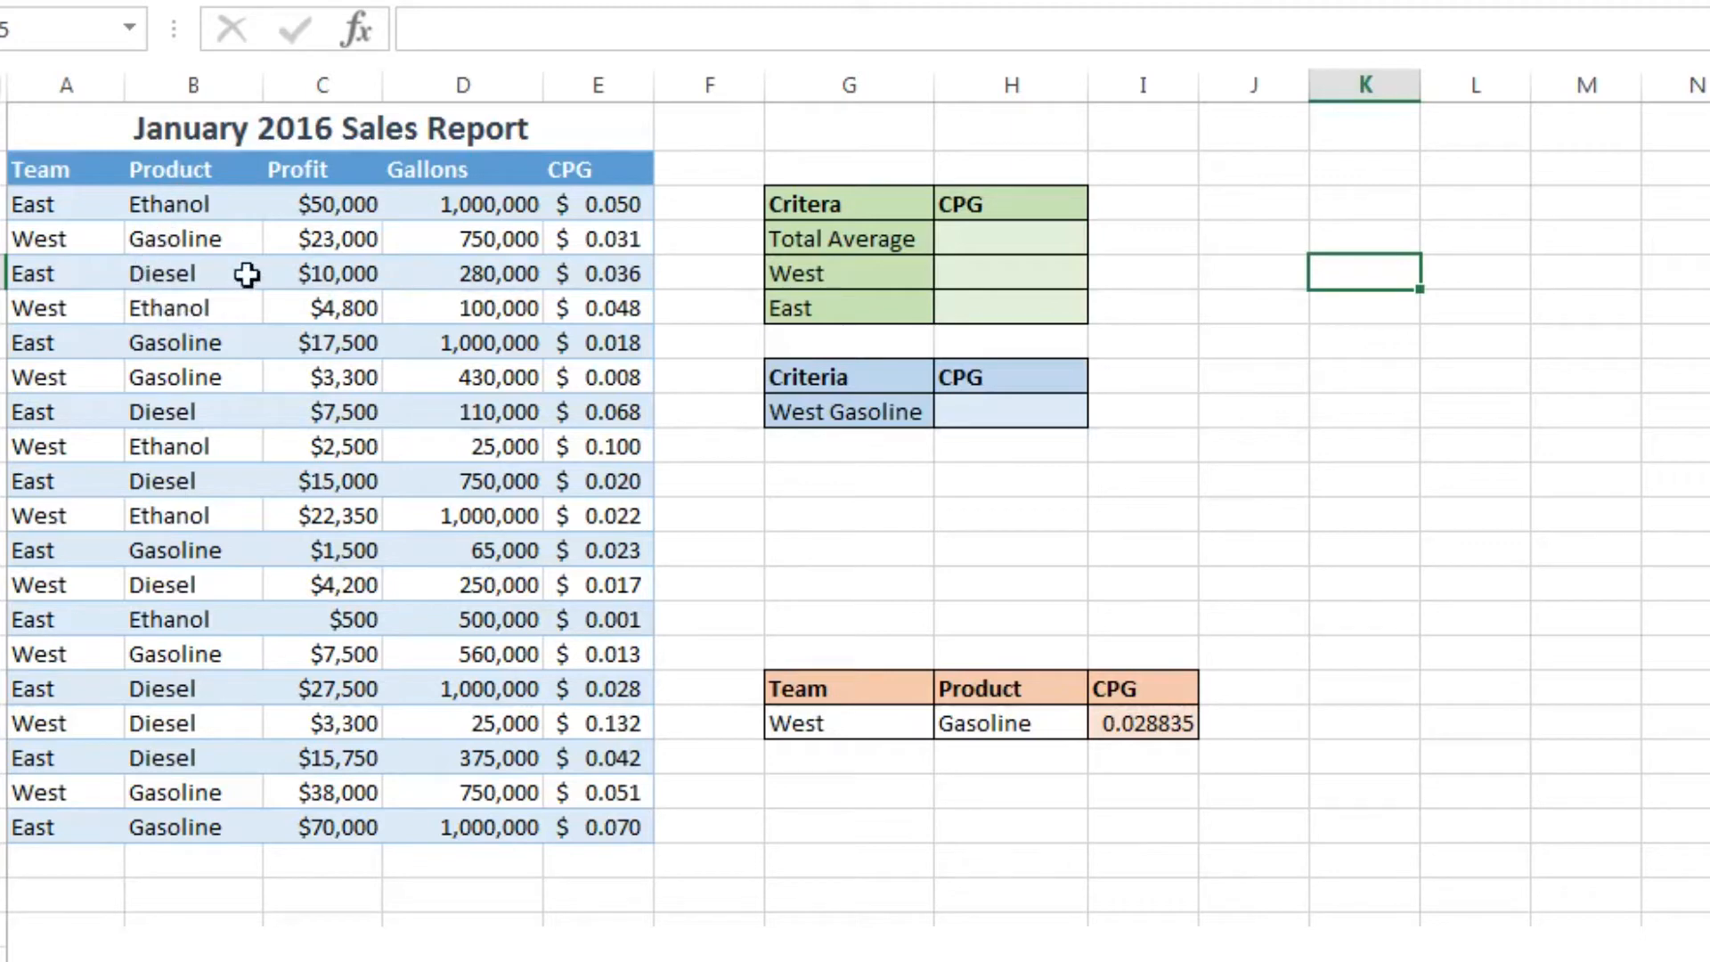
mouse_move(283, 618)
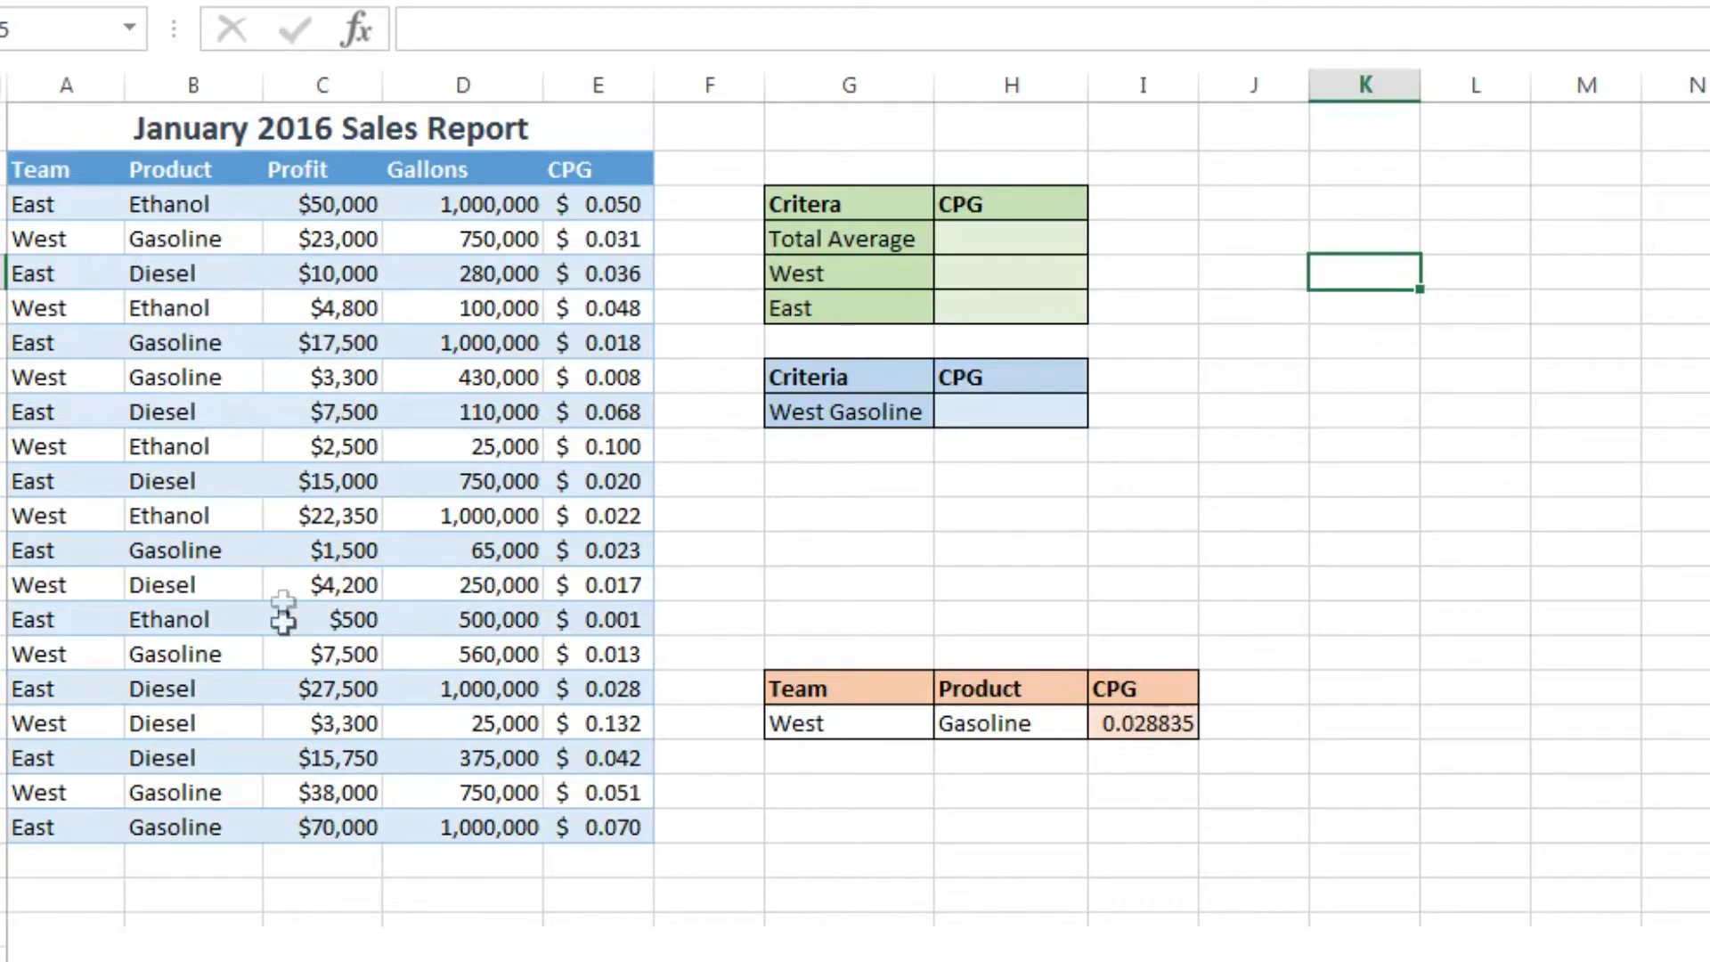
mouse_move(420, 237)
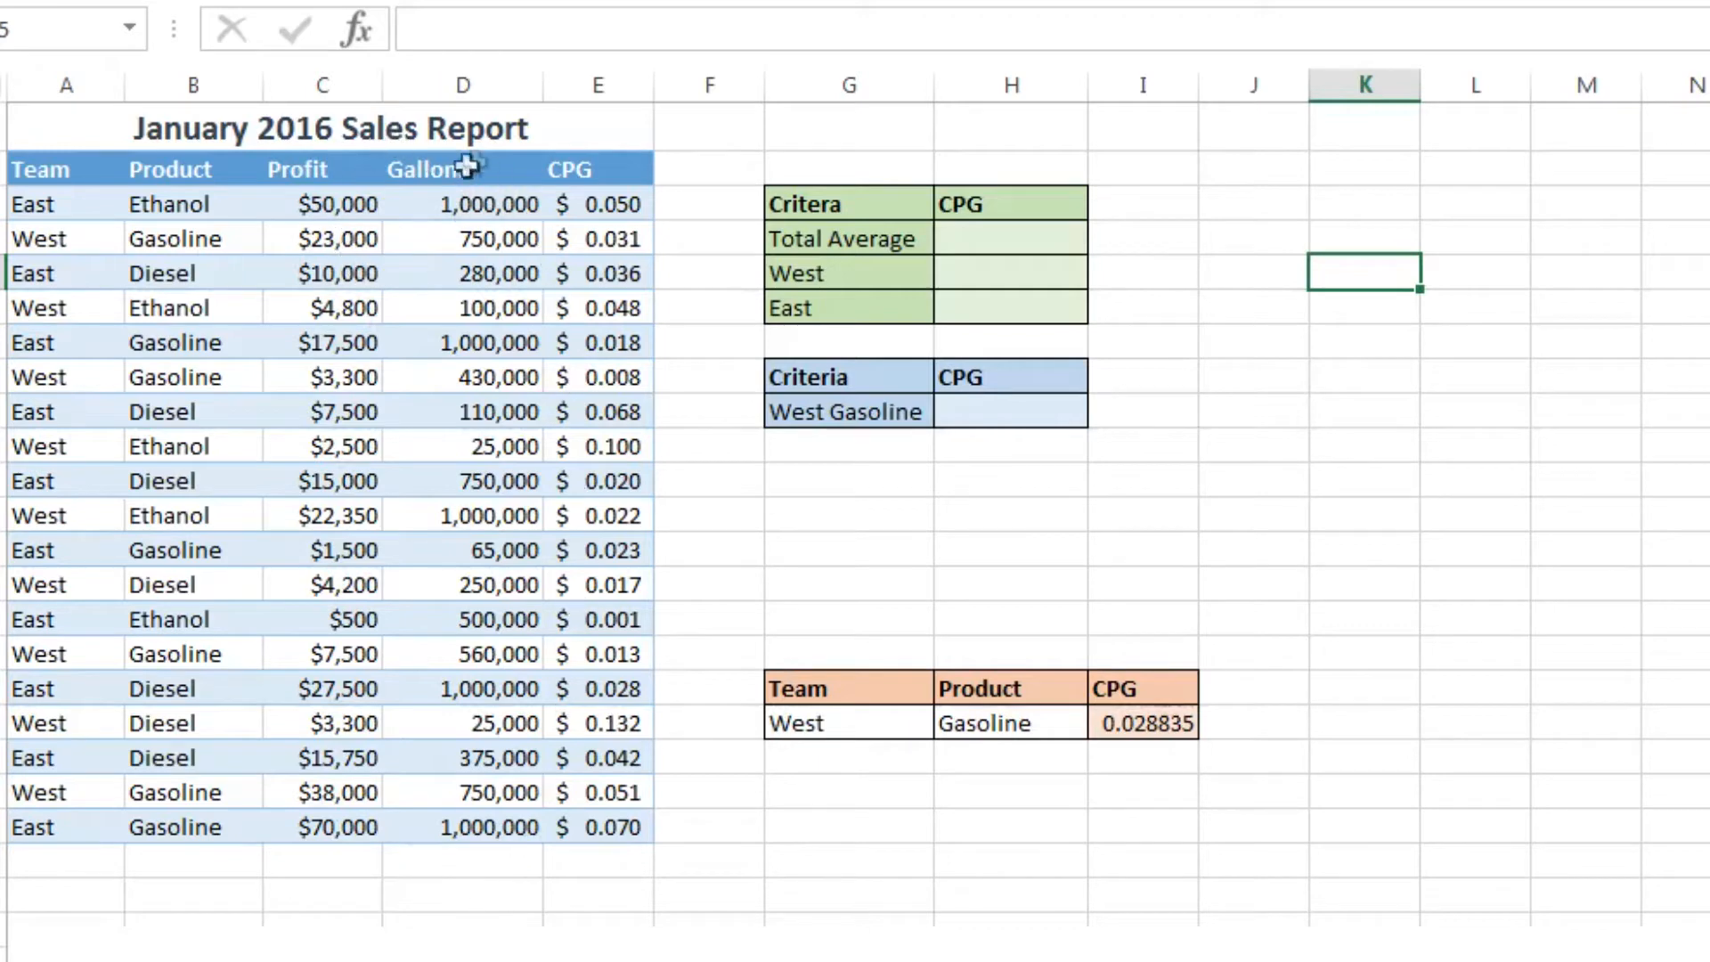
Step: Inspect how the first CPG value and the West Diesel 0.132 CPG are calculated, leaving them unchanged
click(597, 203)
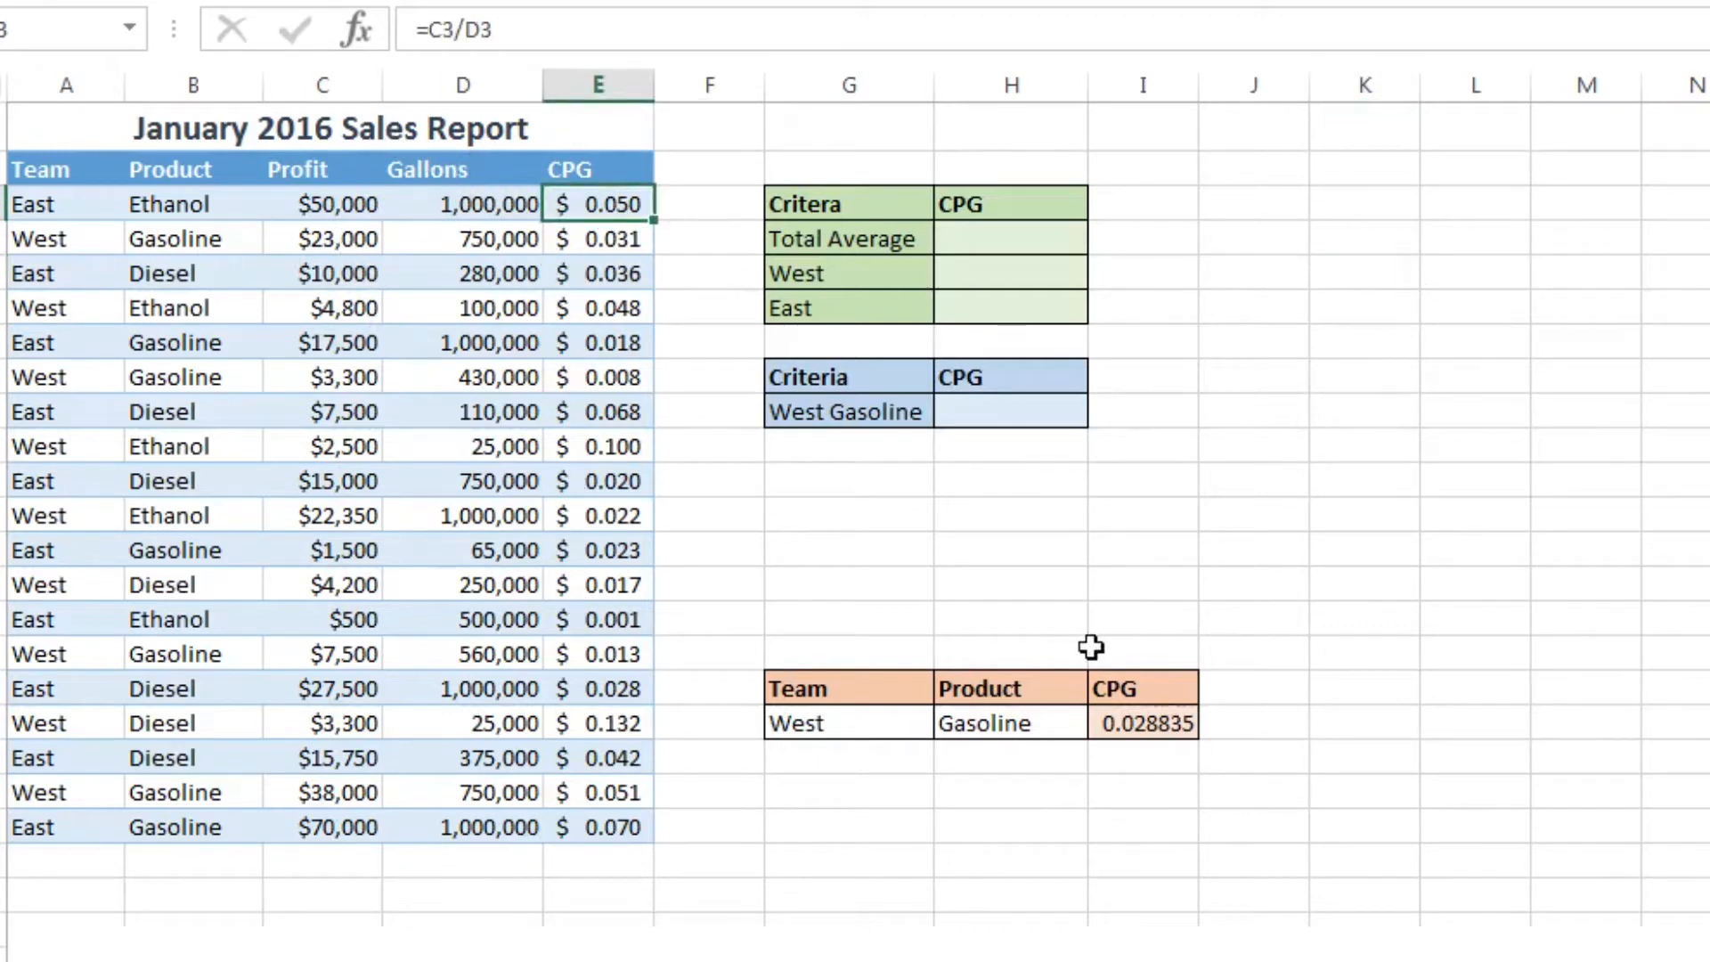
double_click(597, 203)
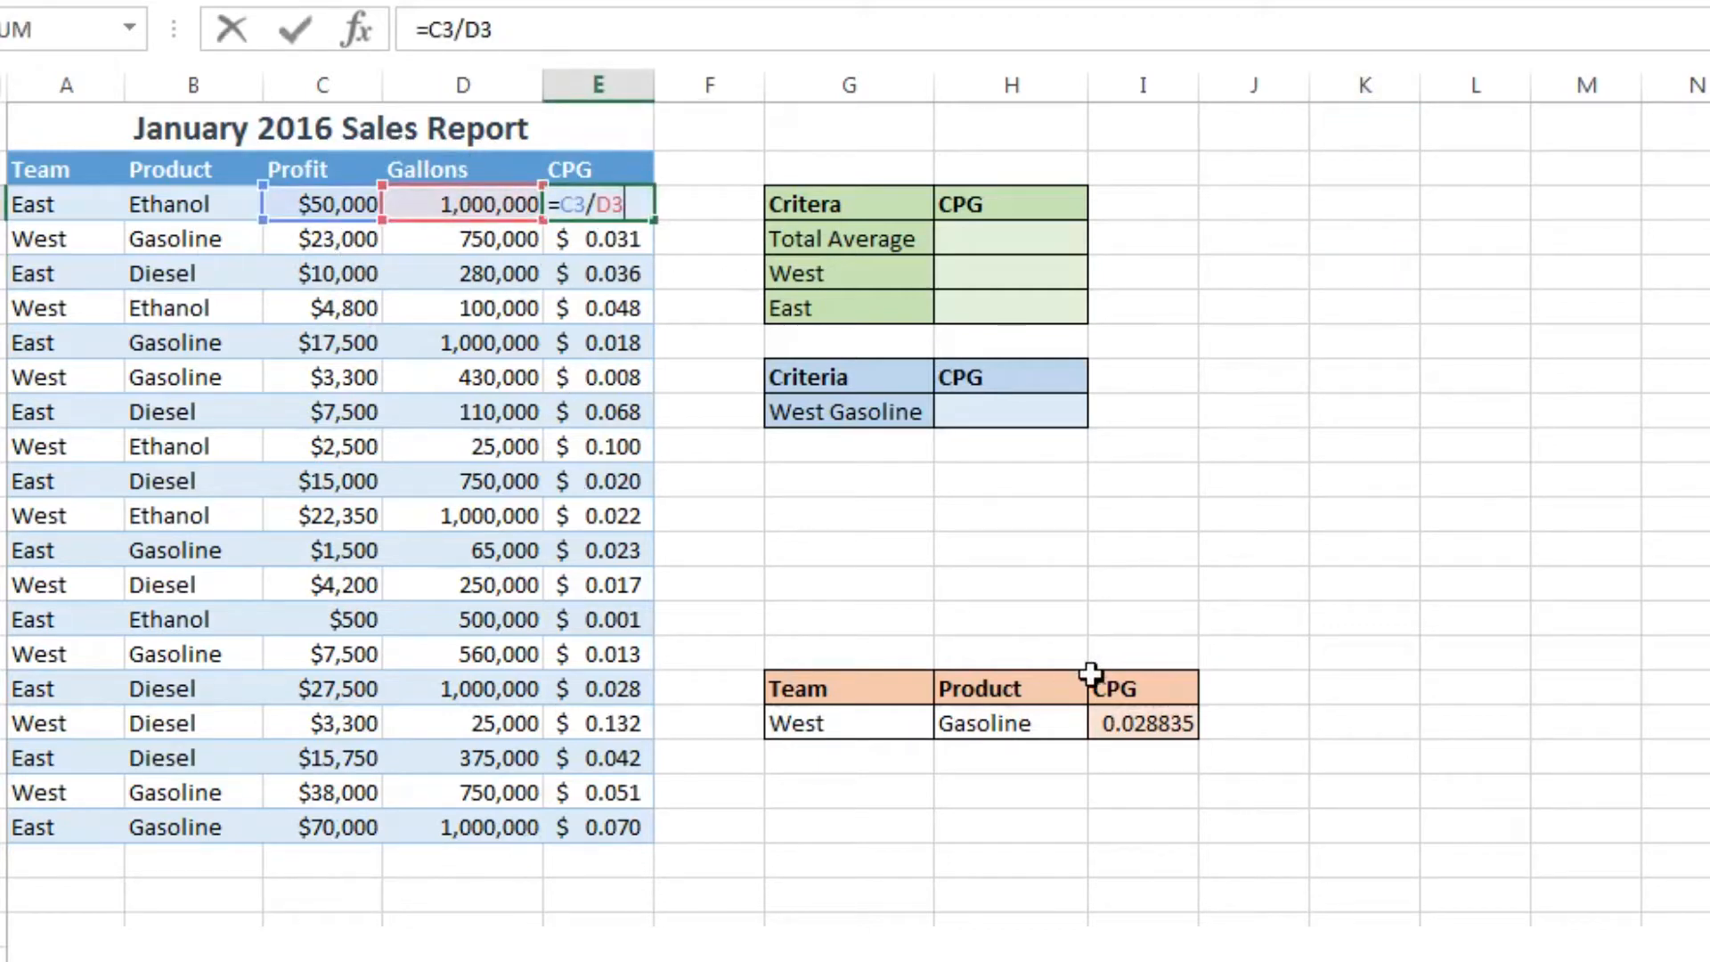
key(Return)
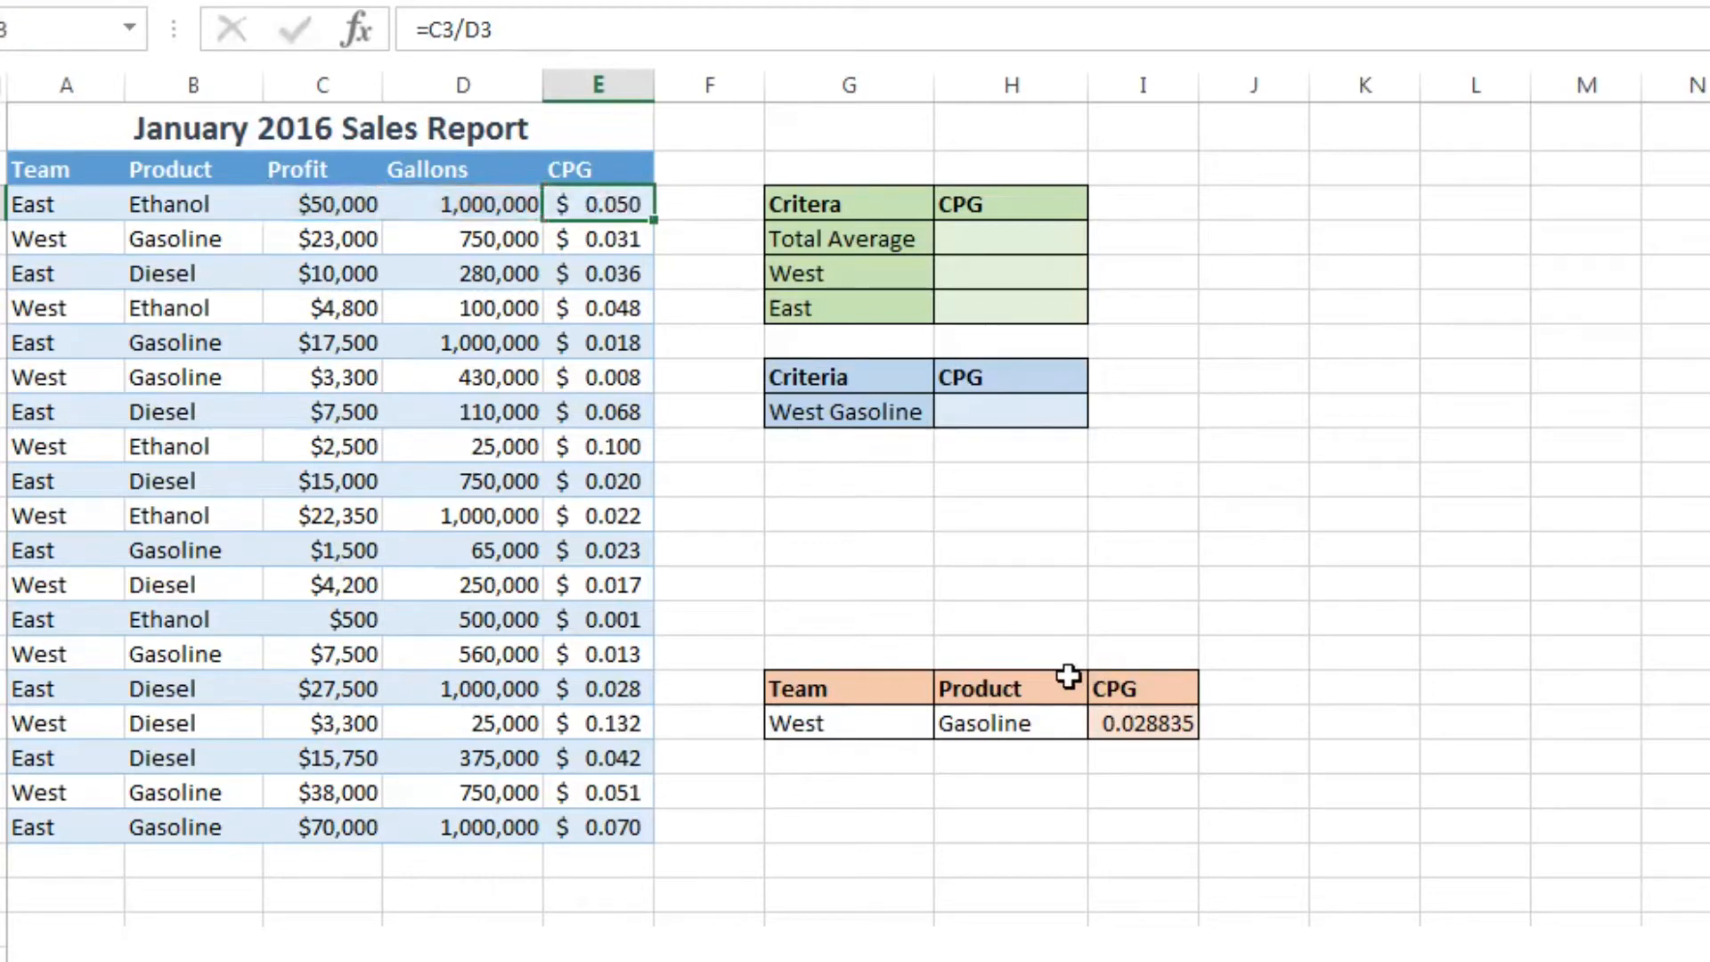
mouse_move(600, 203)
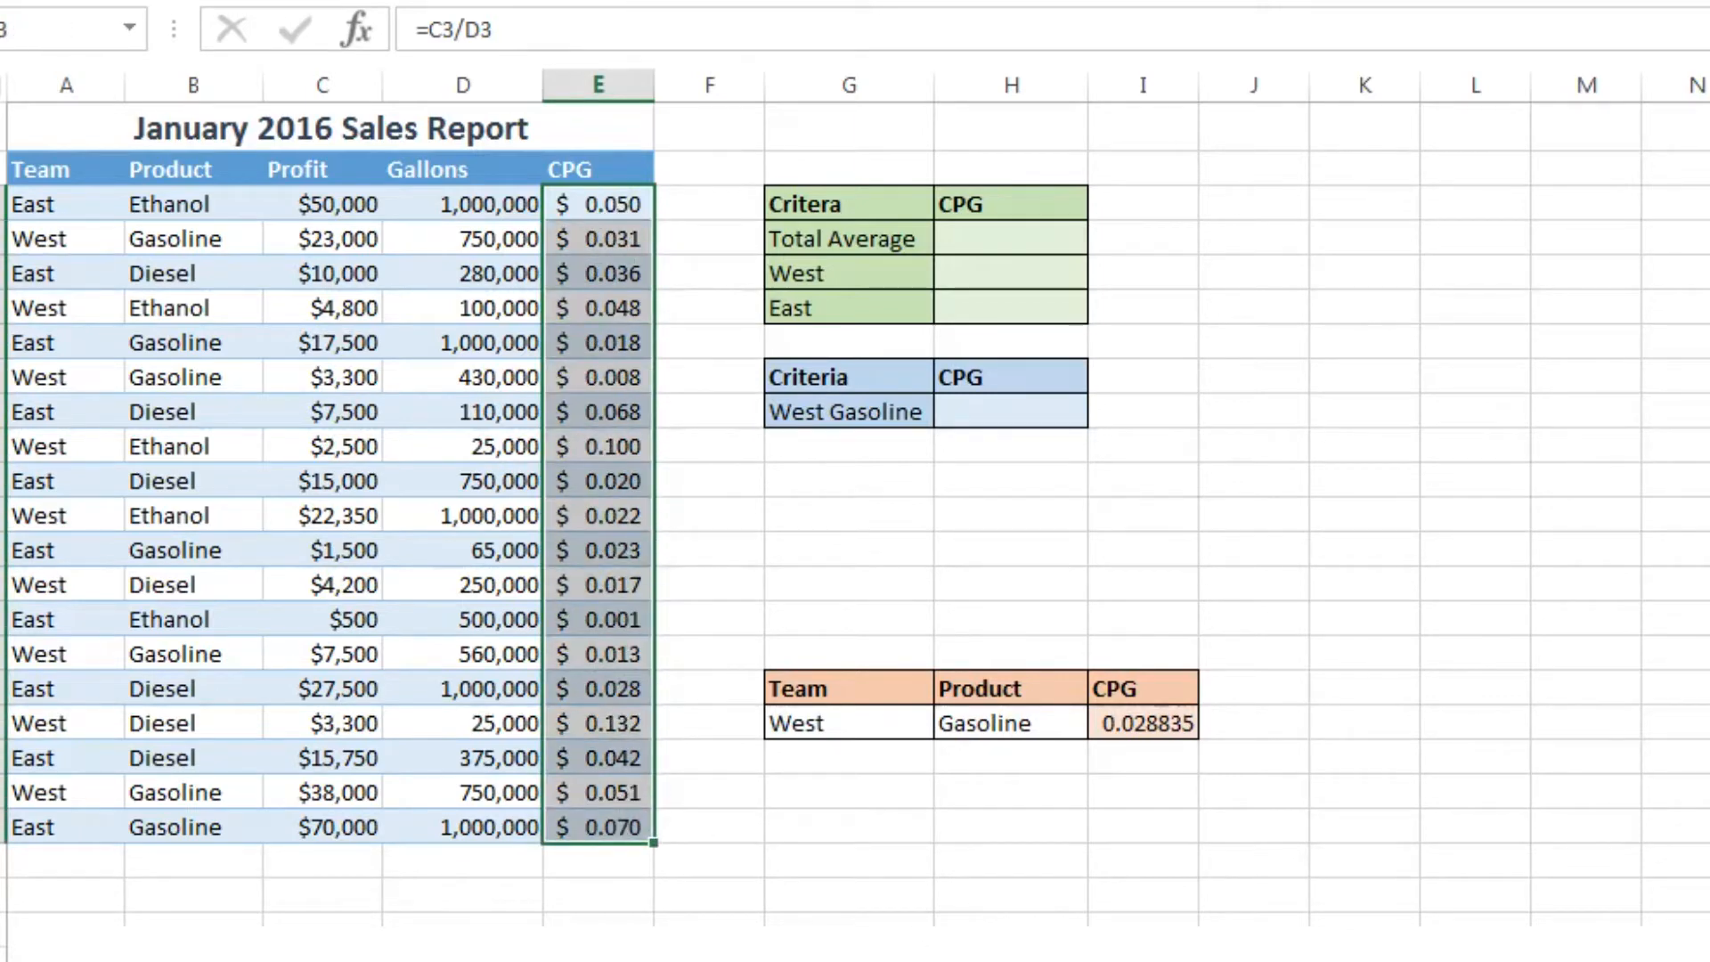
mouse_move(944, 494)
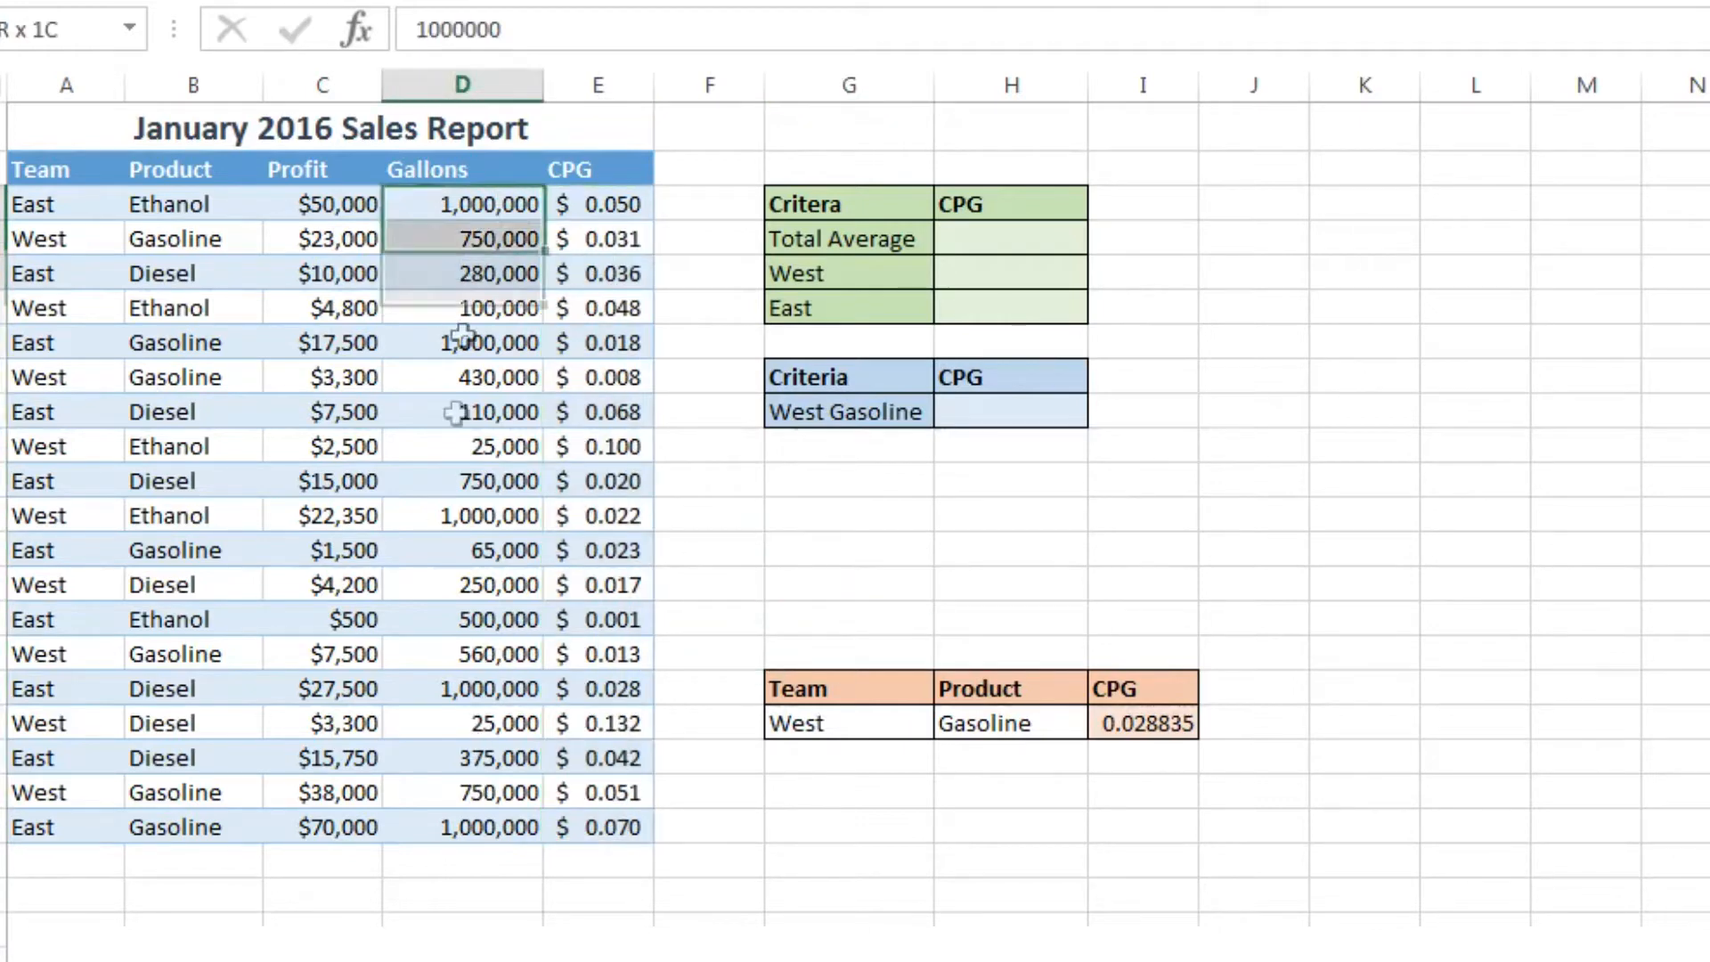
click(599, 723)
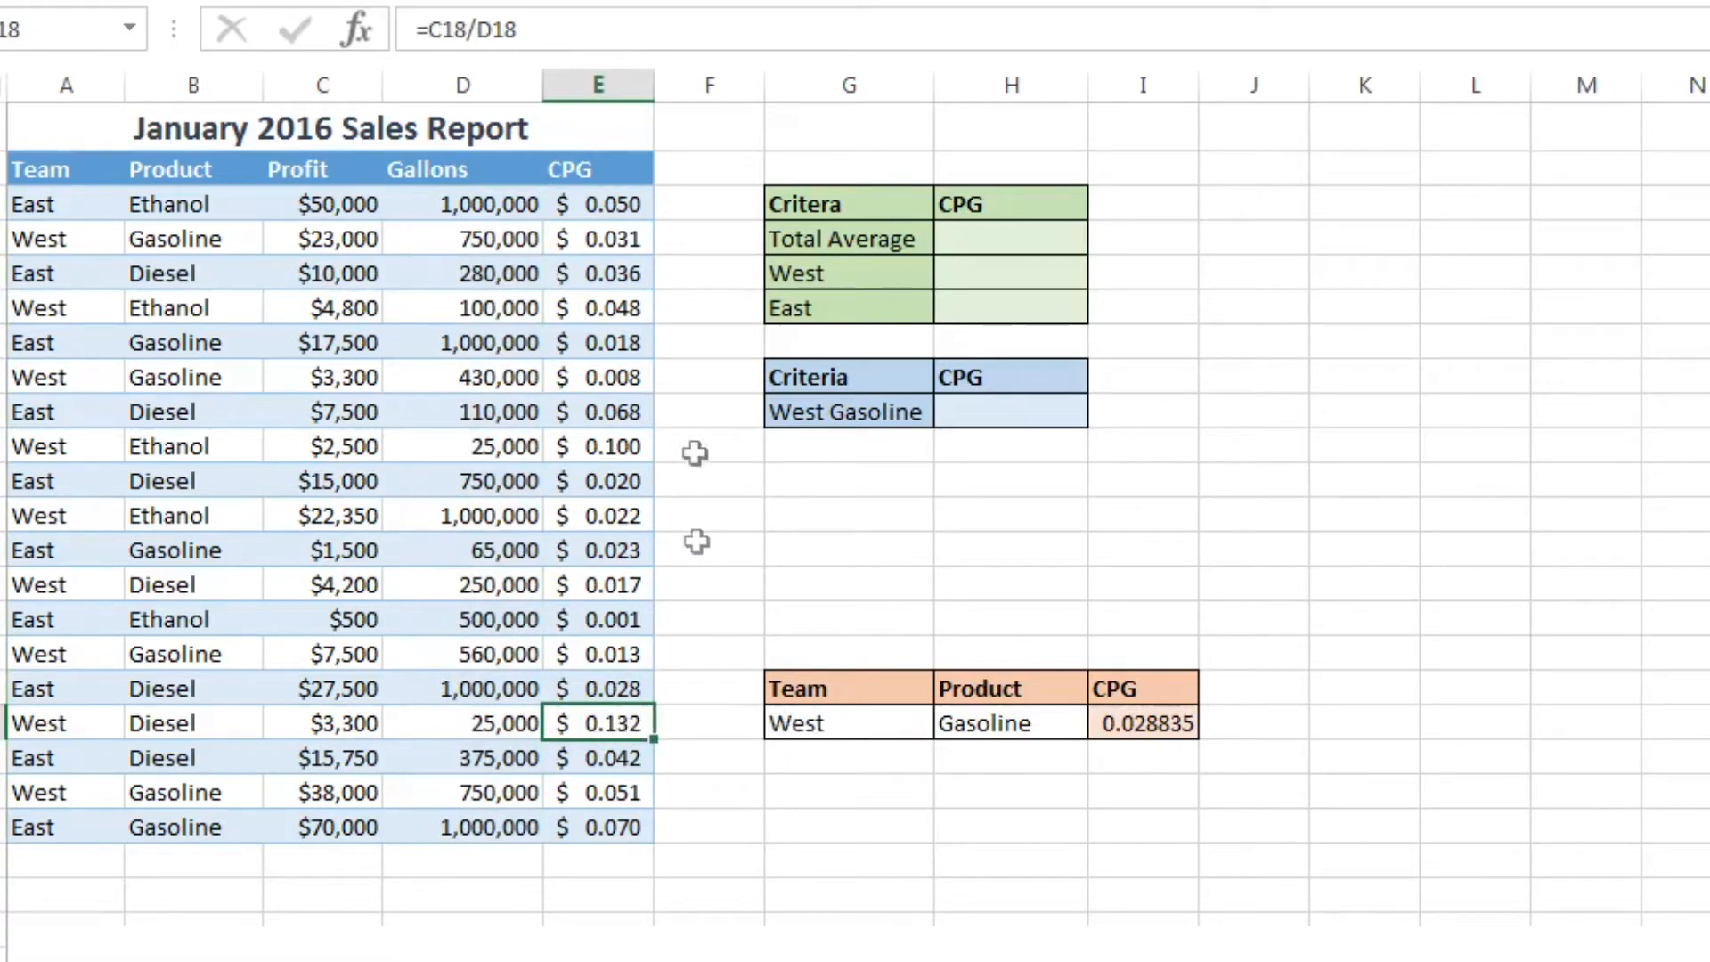
mouse_move(497, 739)
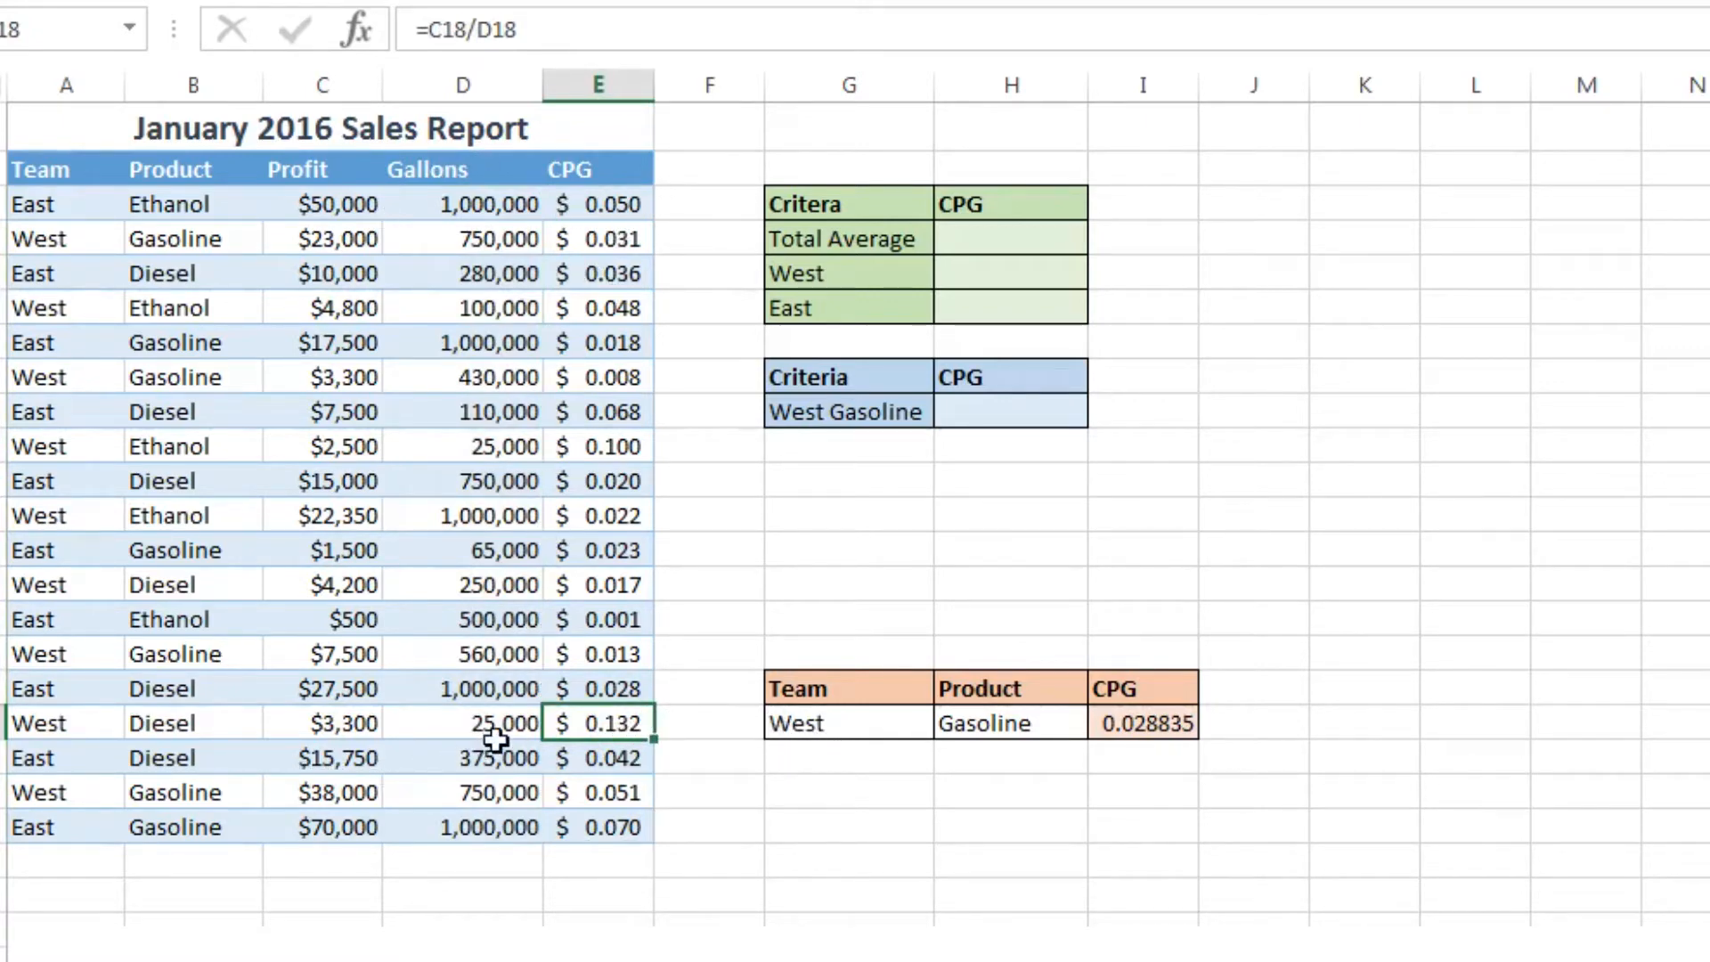
mouse_move(448, 739)
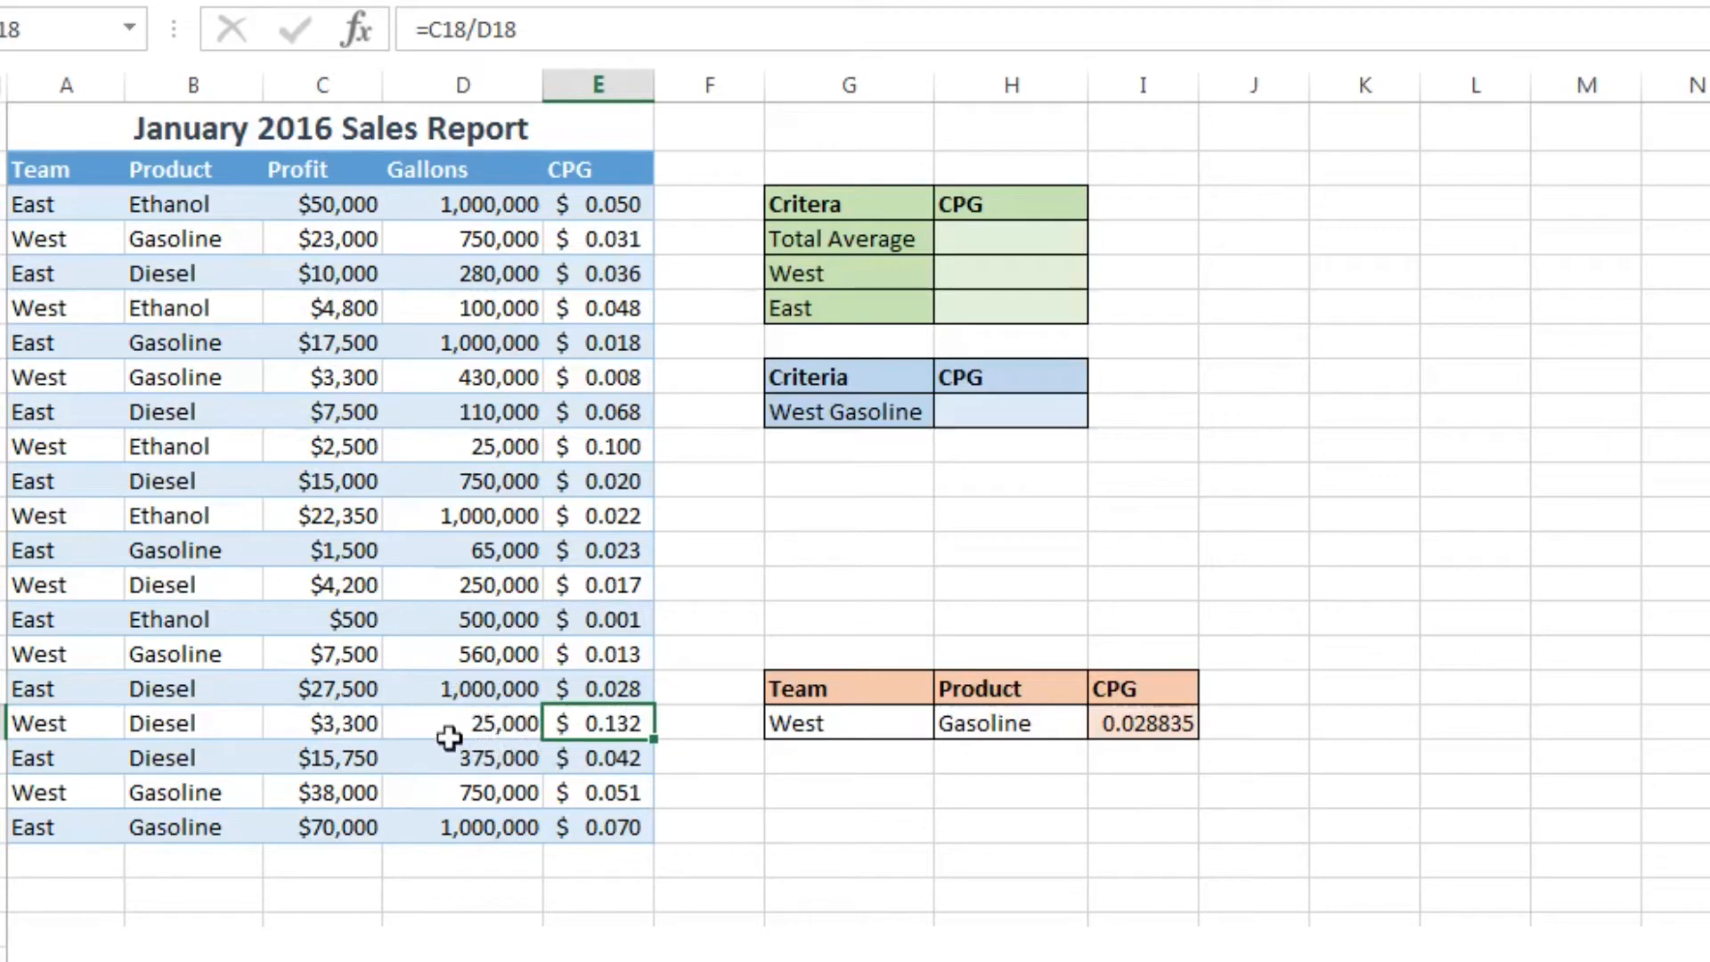
mouse_move(663, 939)
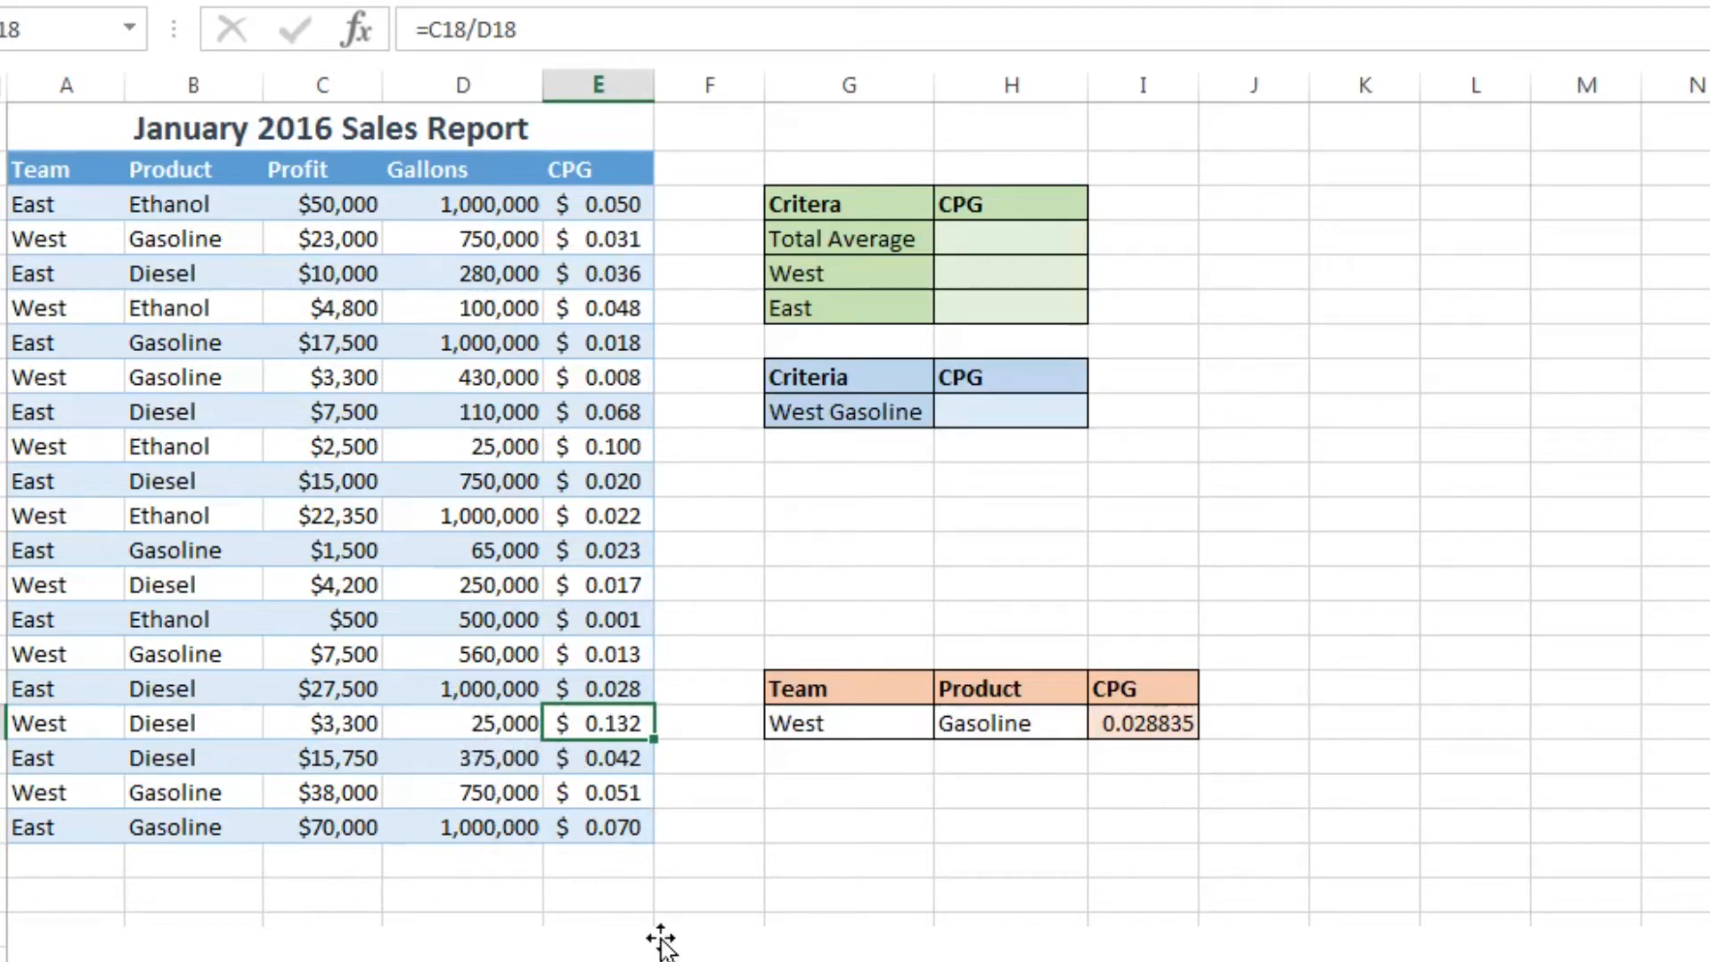
Step: Scroll down to the note explaining weighted CPG as SUMPRODUCT of gallons and CPG over total gallons
scroll(down, 3)
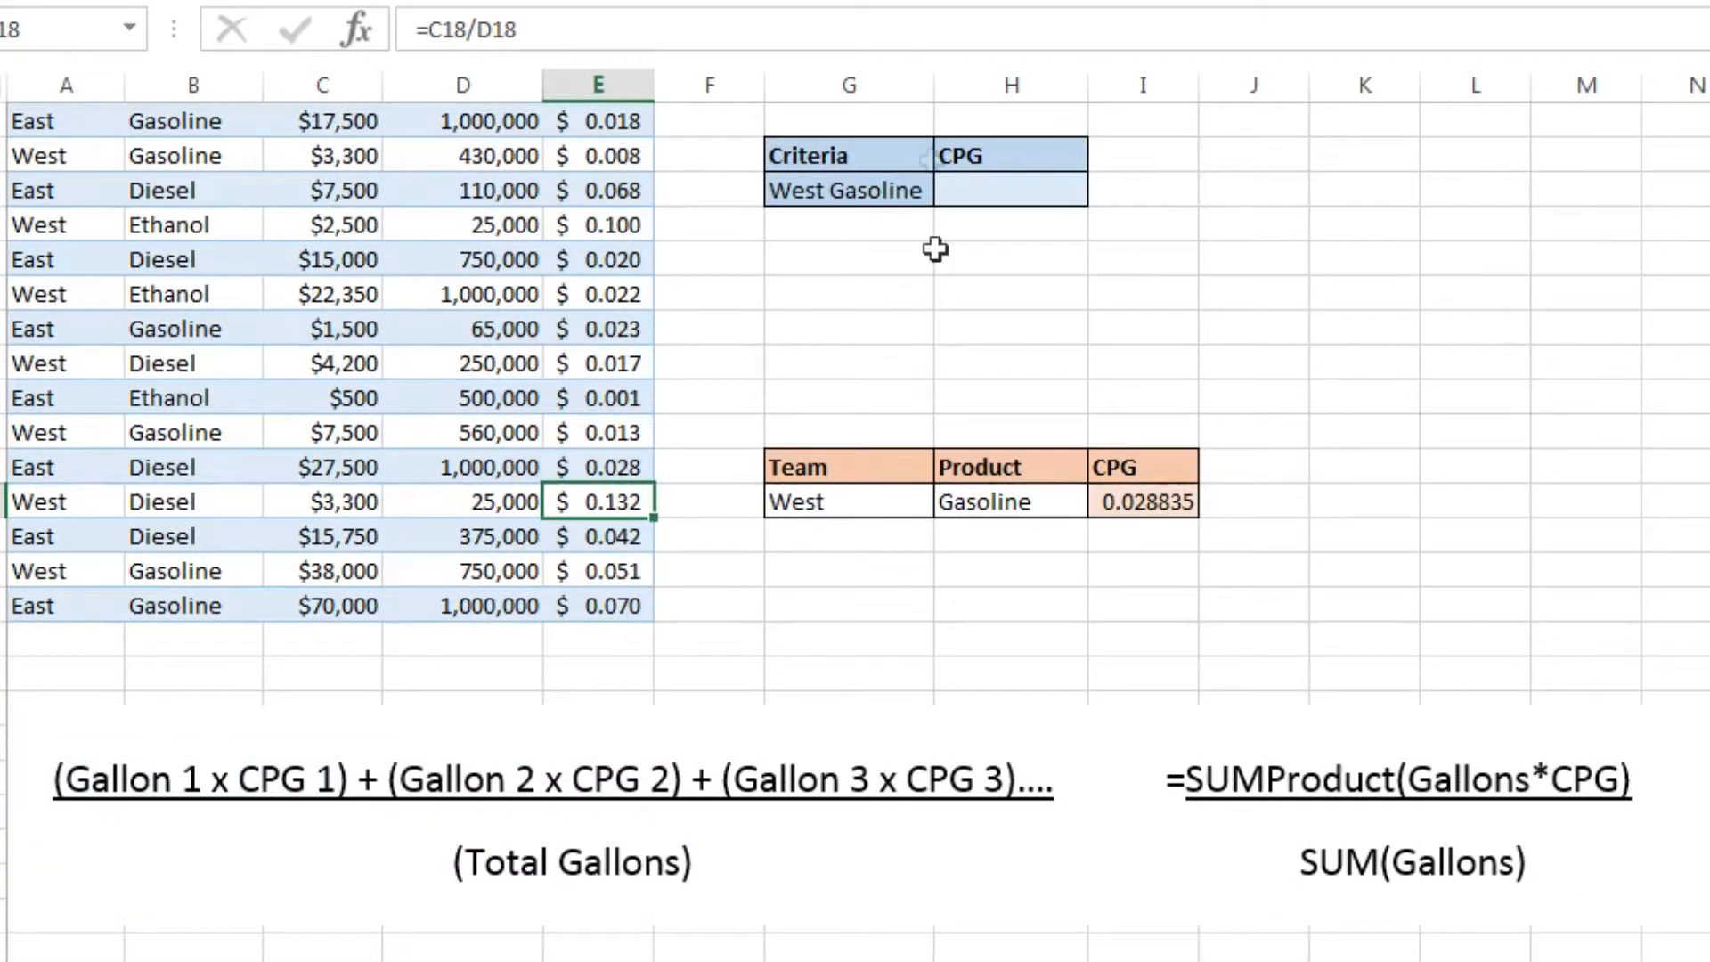
scroll(down, 3)
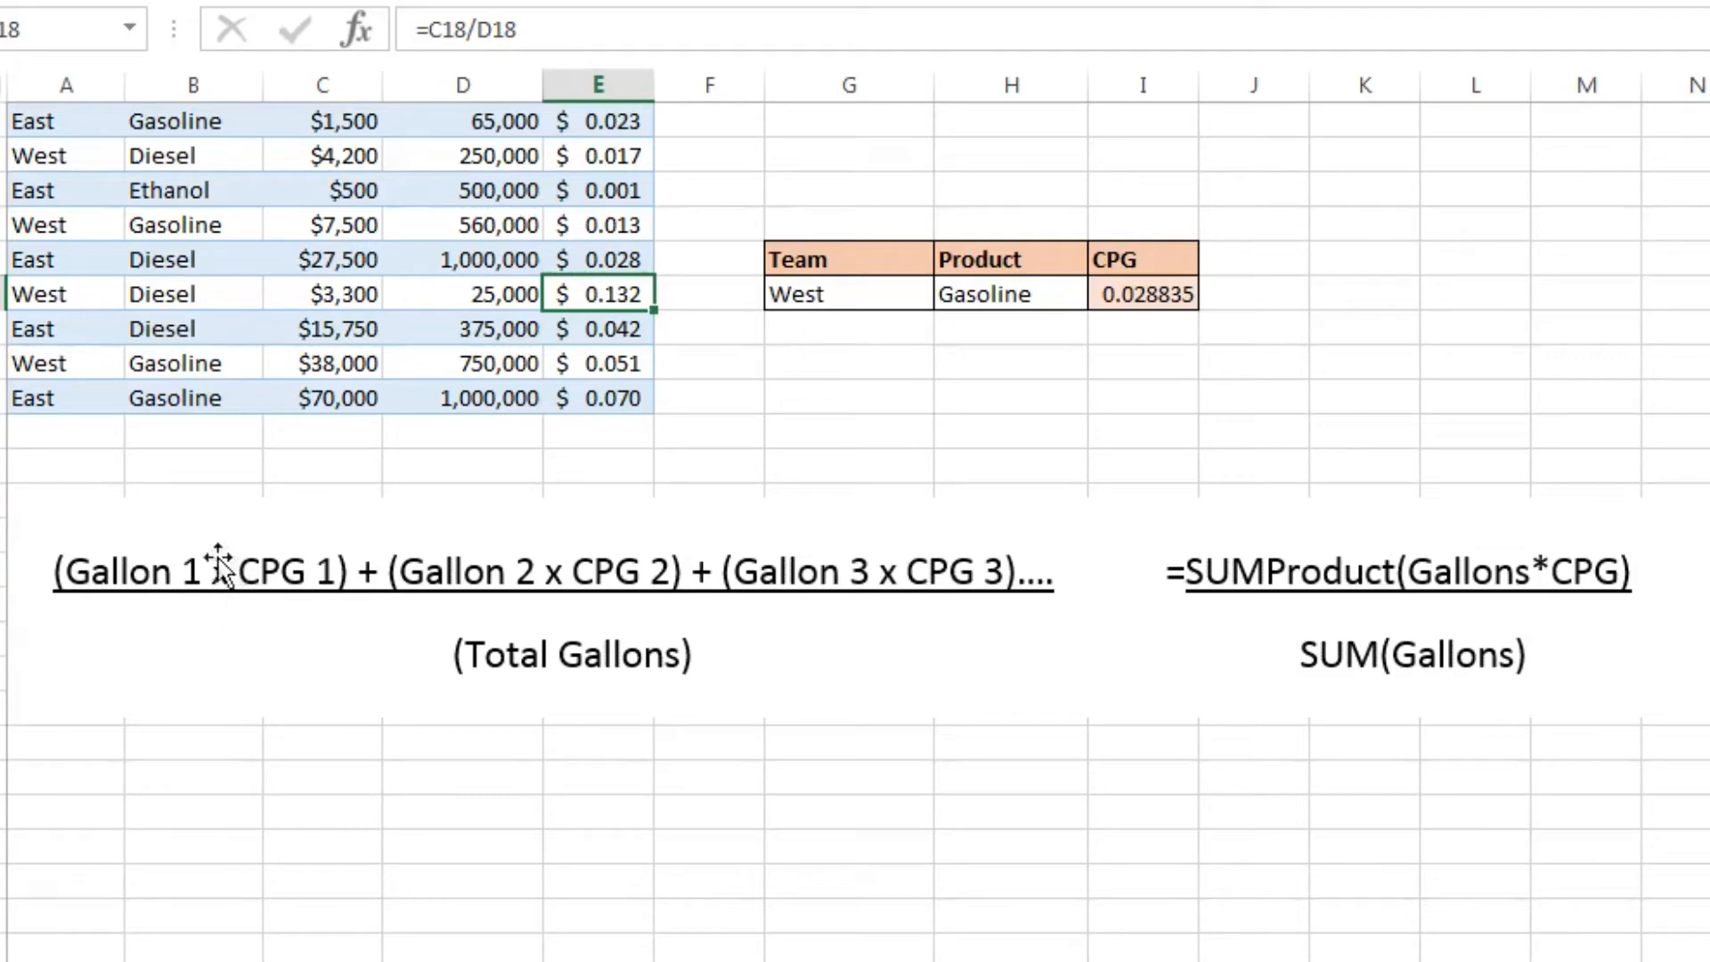
mouse_move(343, 572)
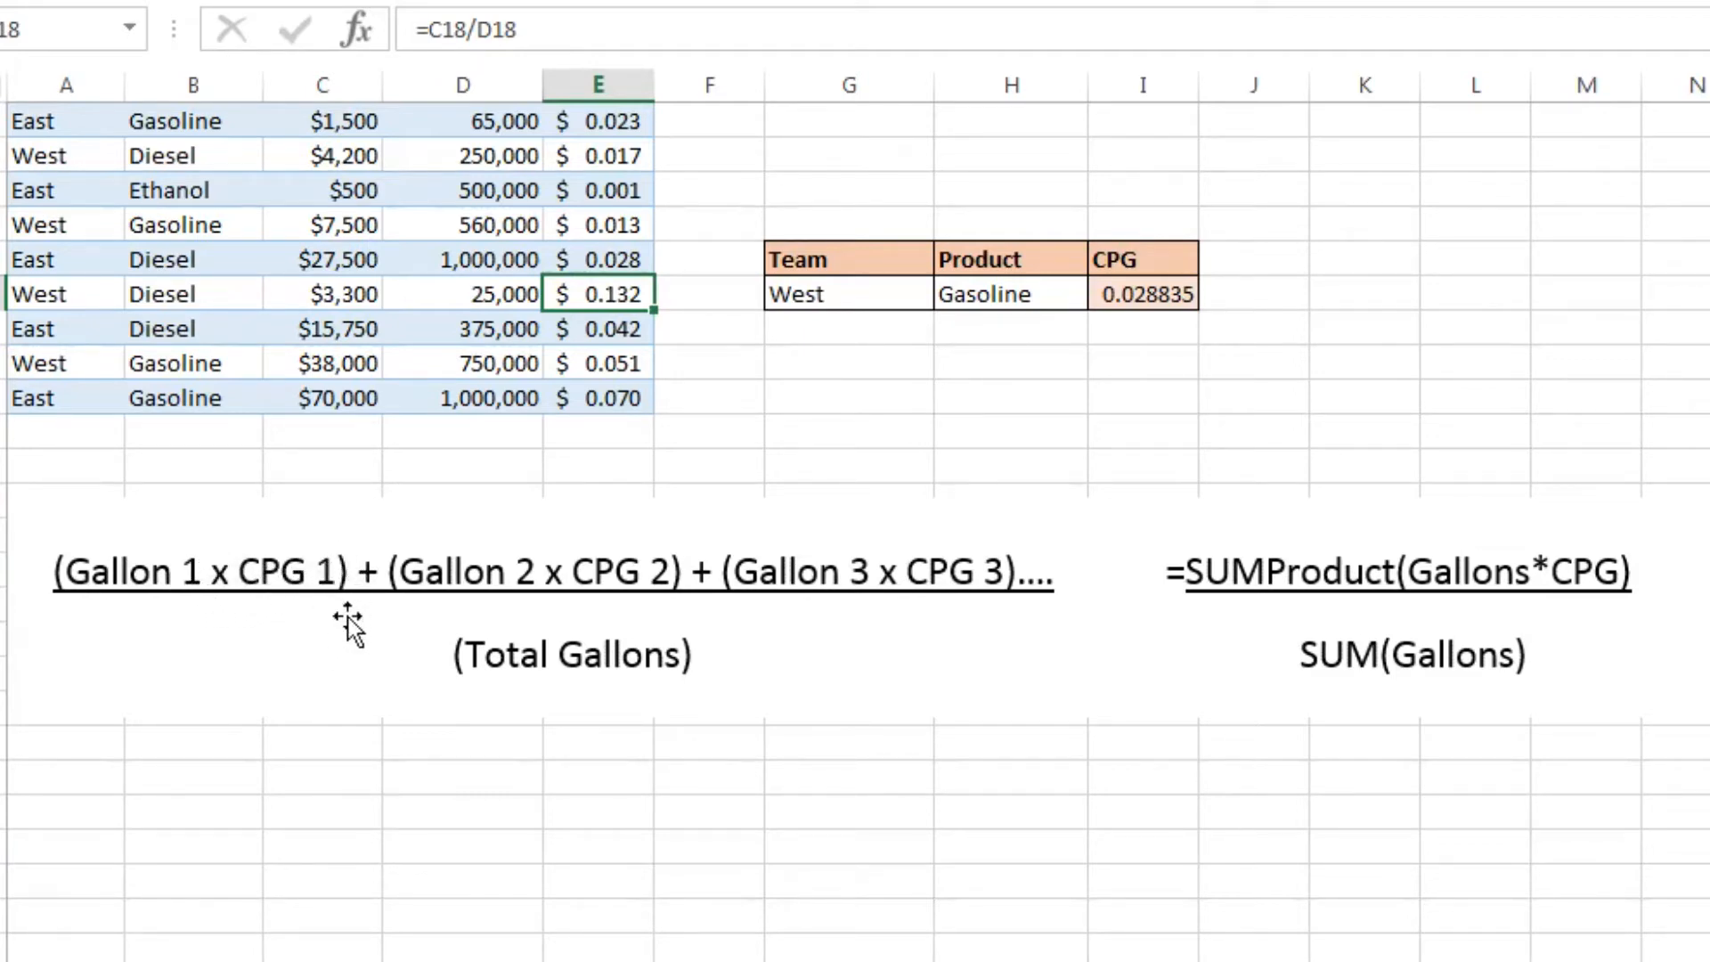
mouse_move(529, 585)
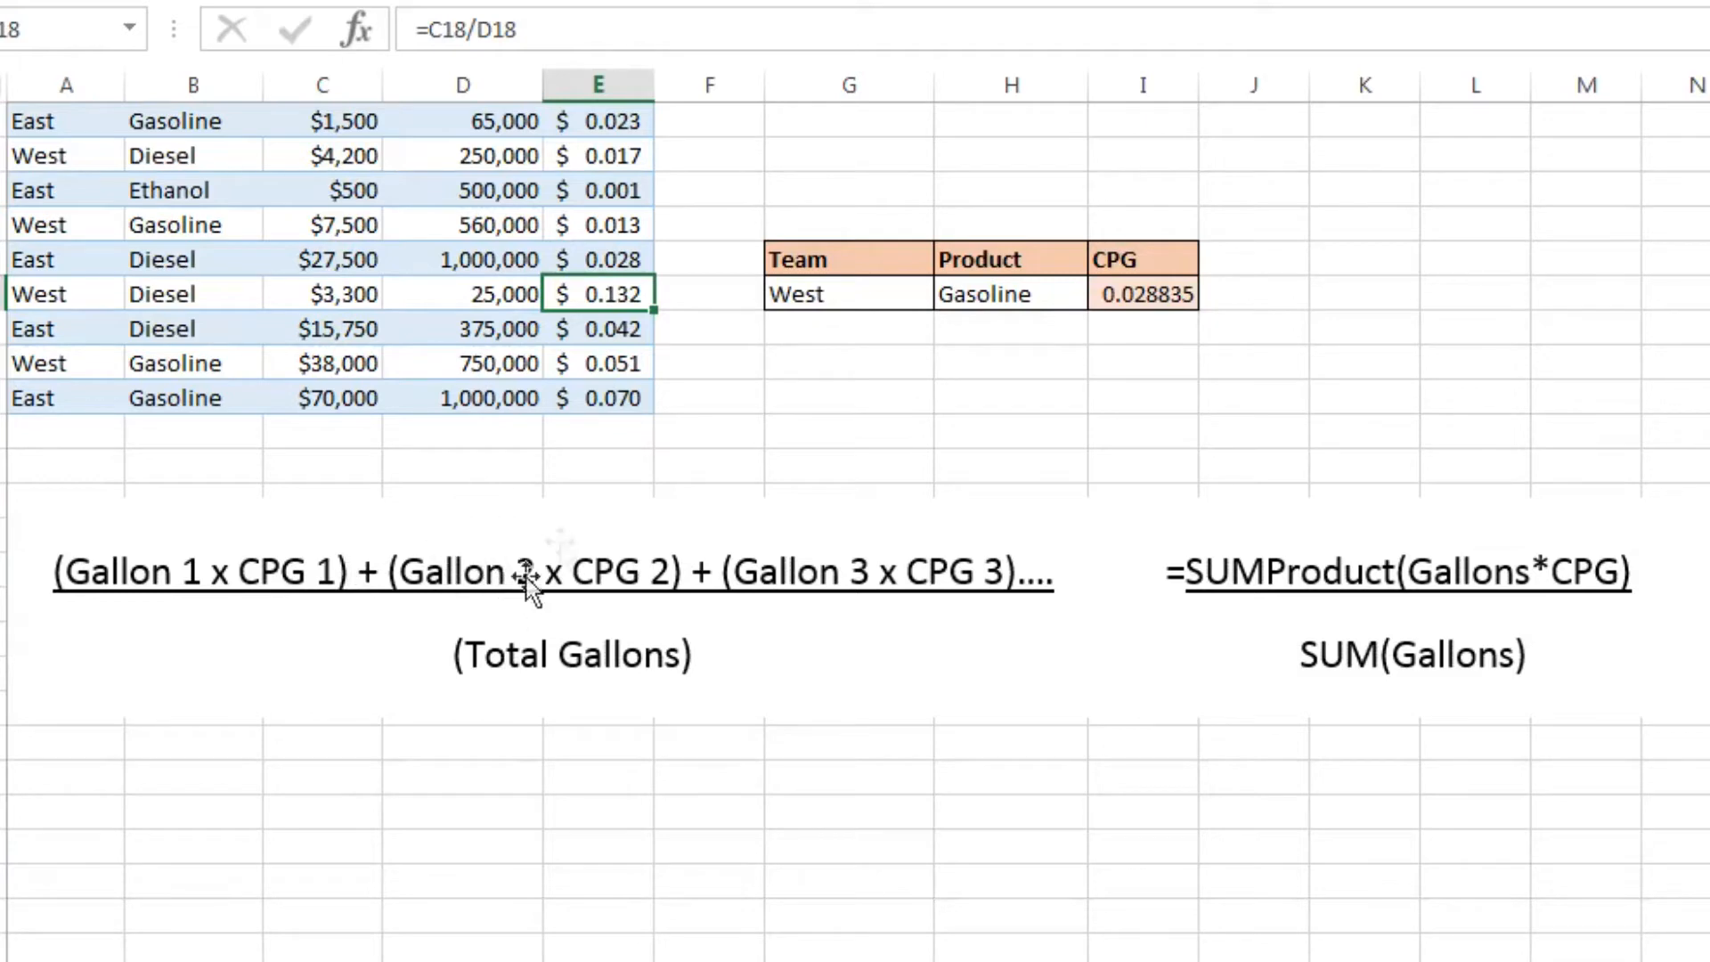
mouse_move(687, 572)
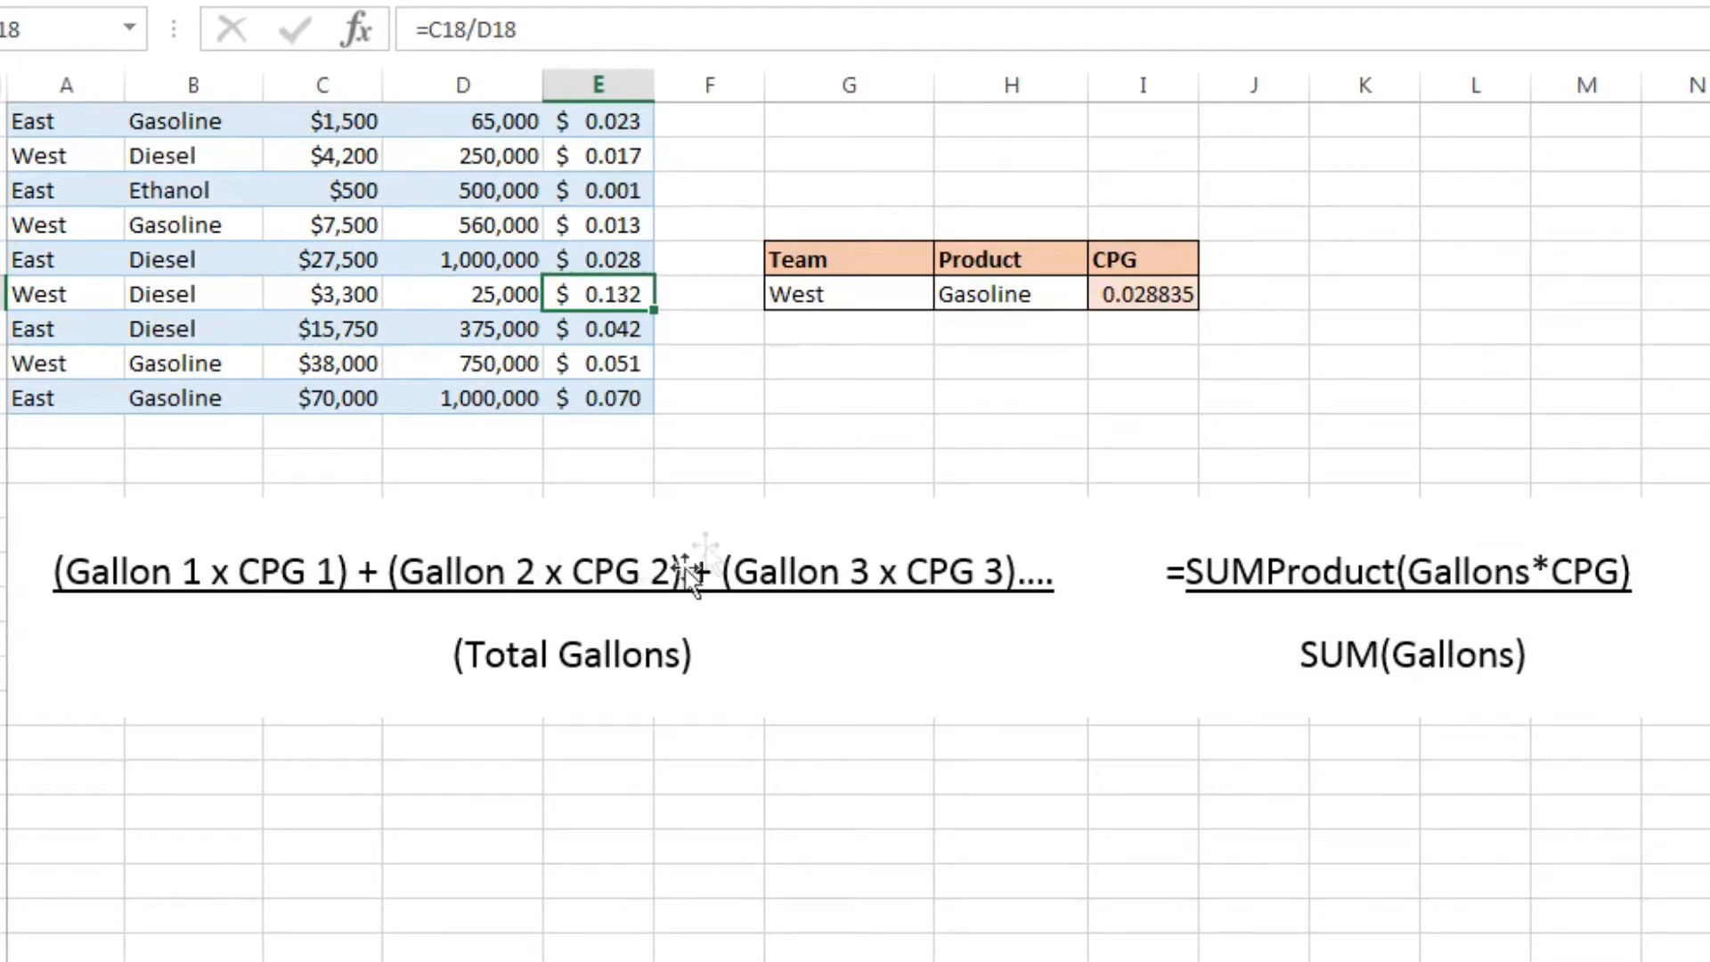
mouse_move(759, 595)
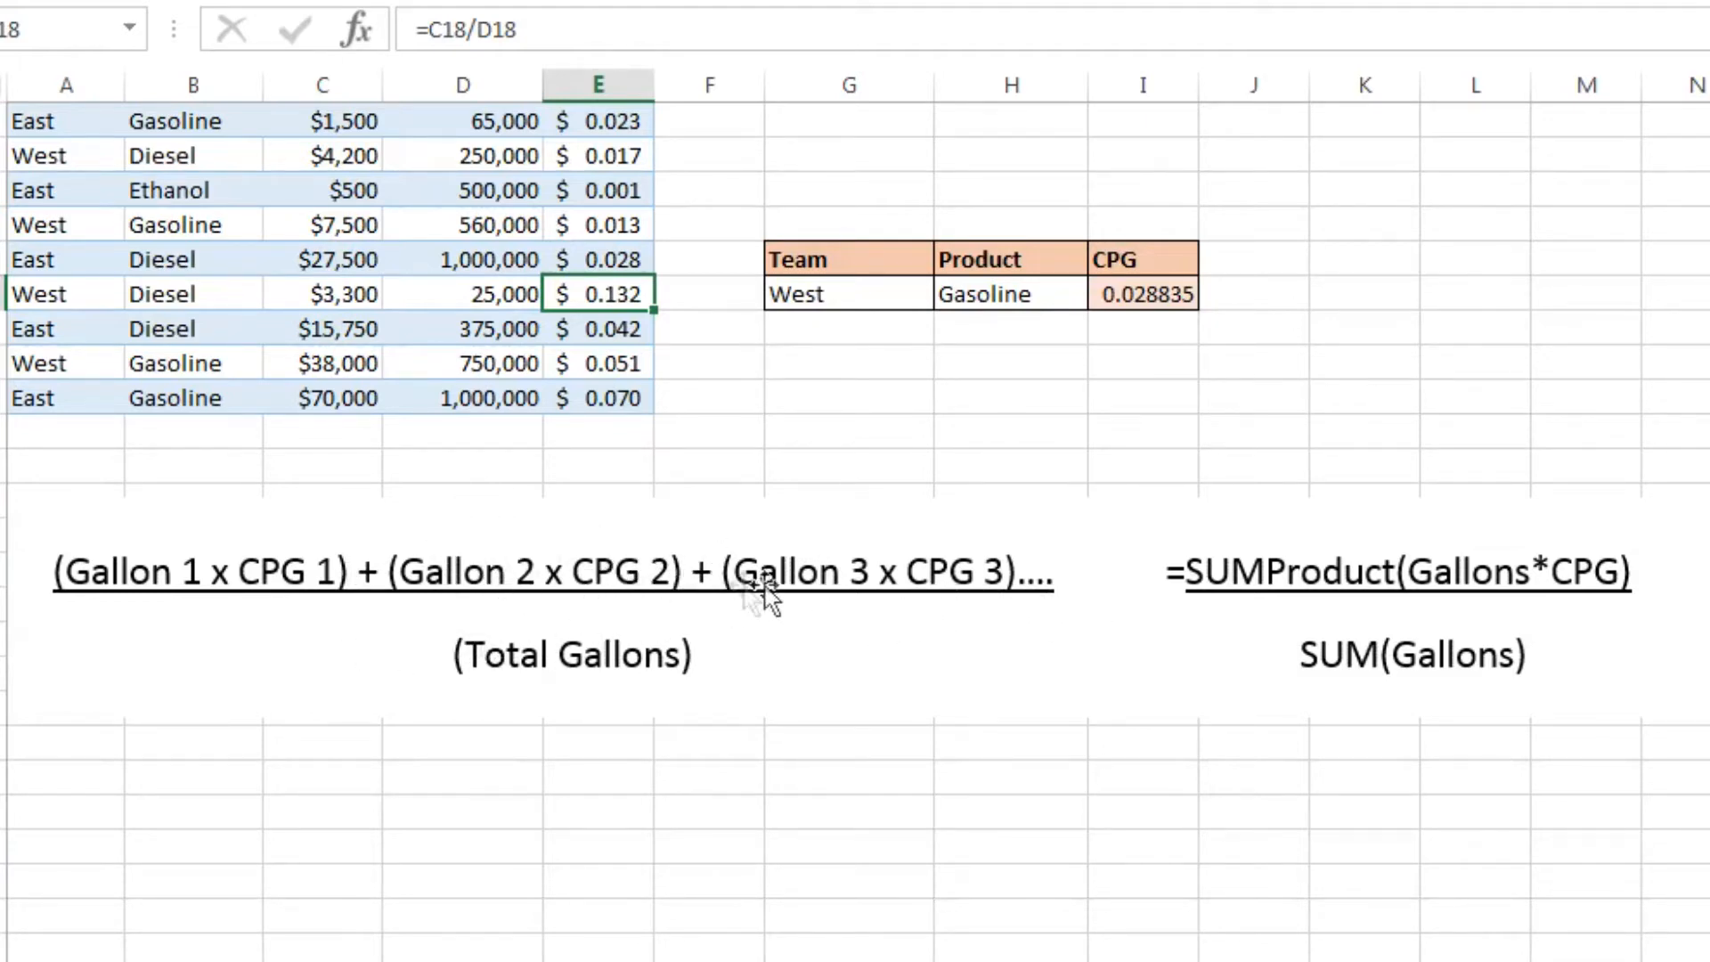
mouse_move(703, 606)
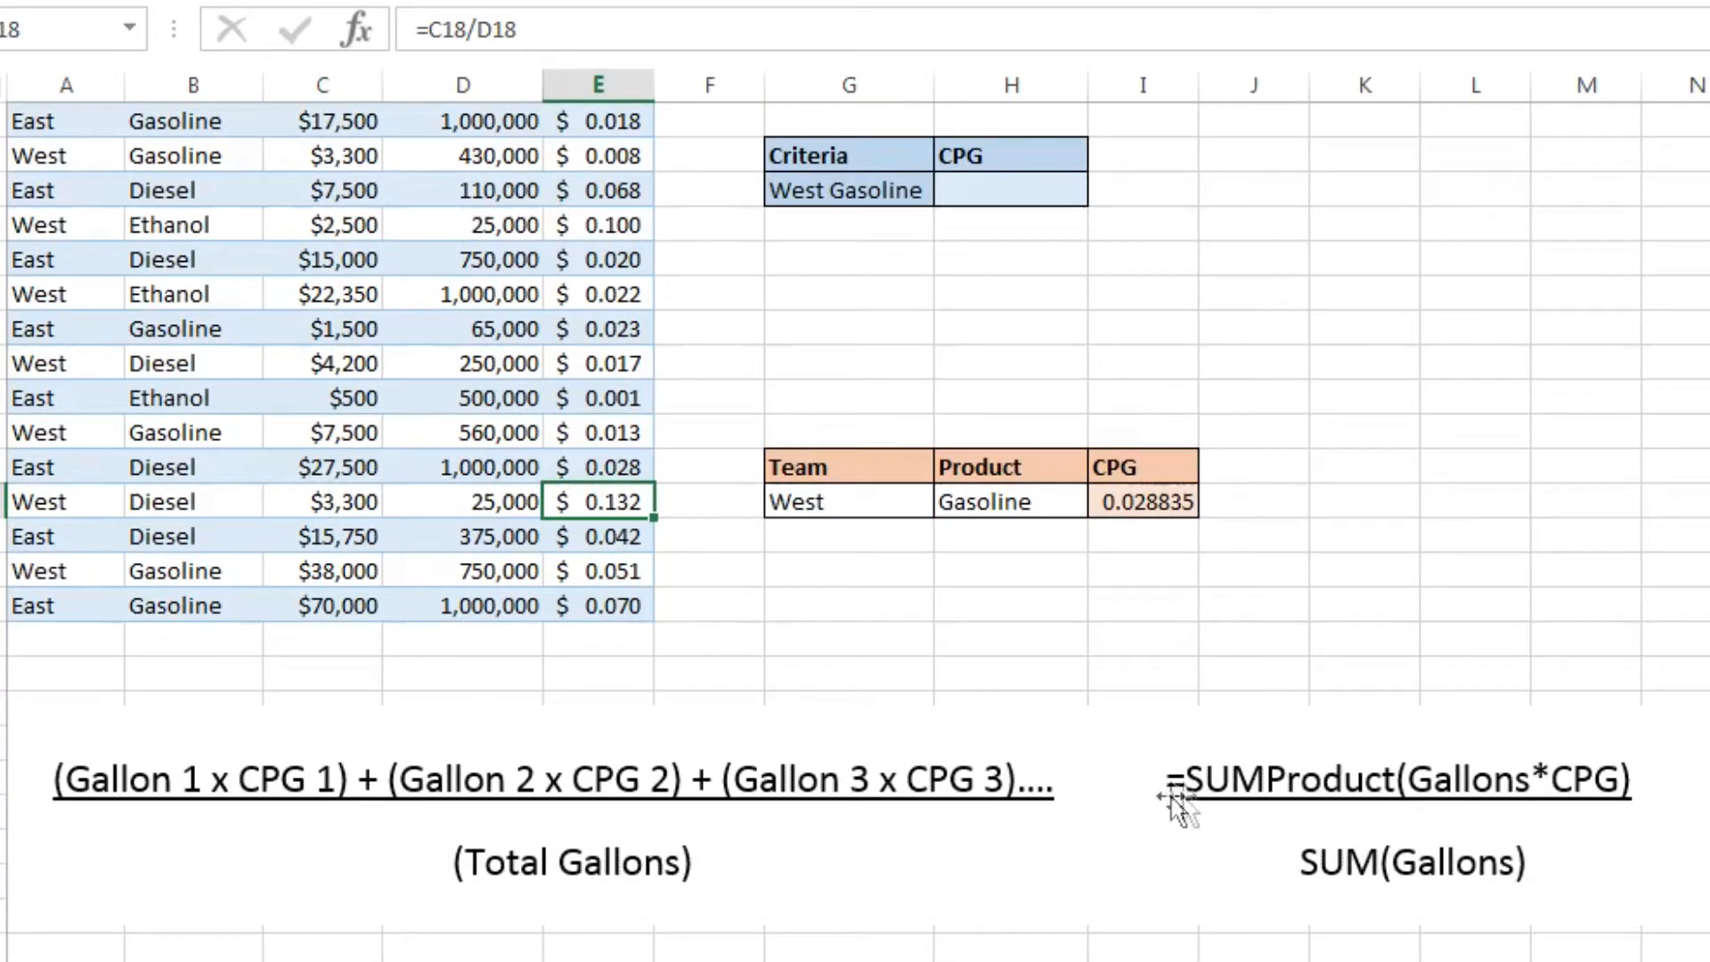
mouse_move(1418, 829)
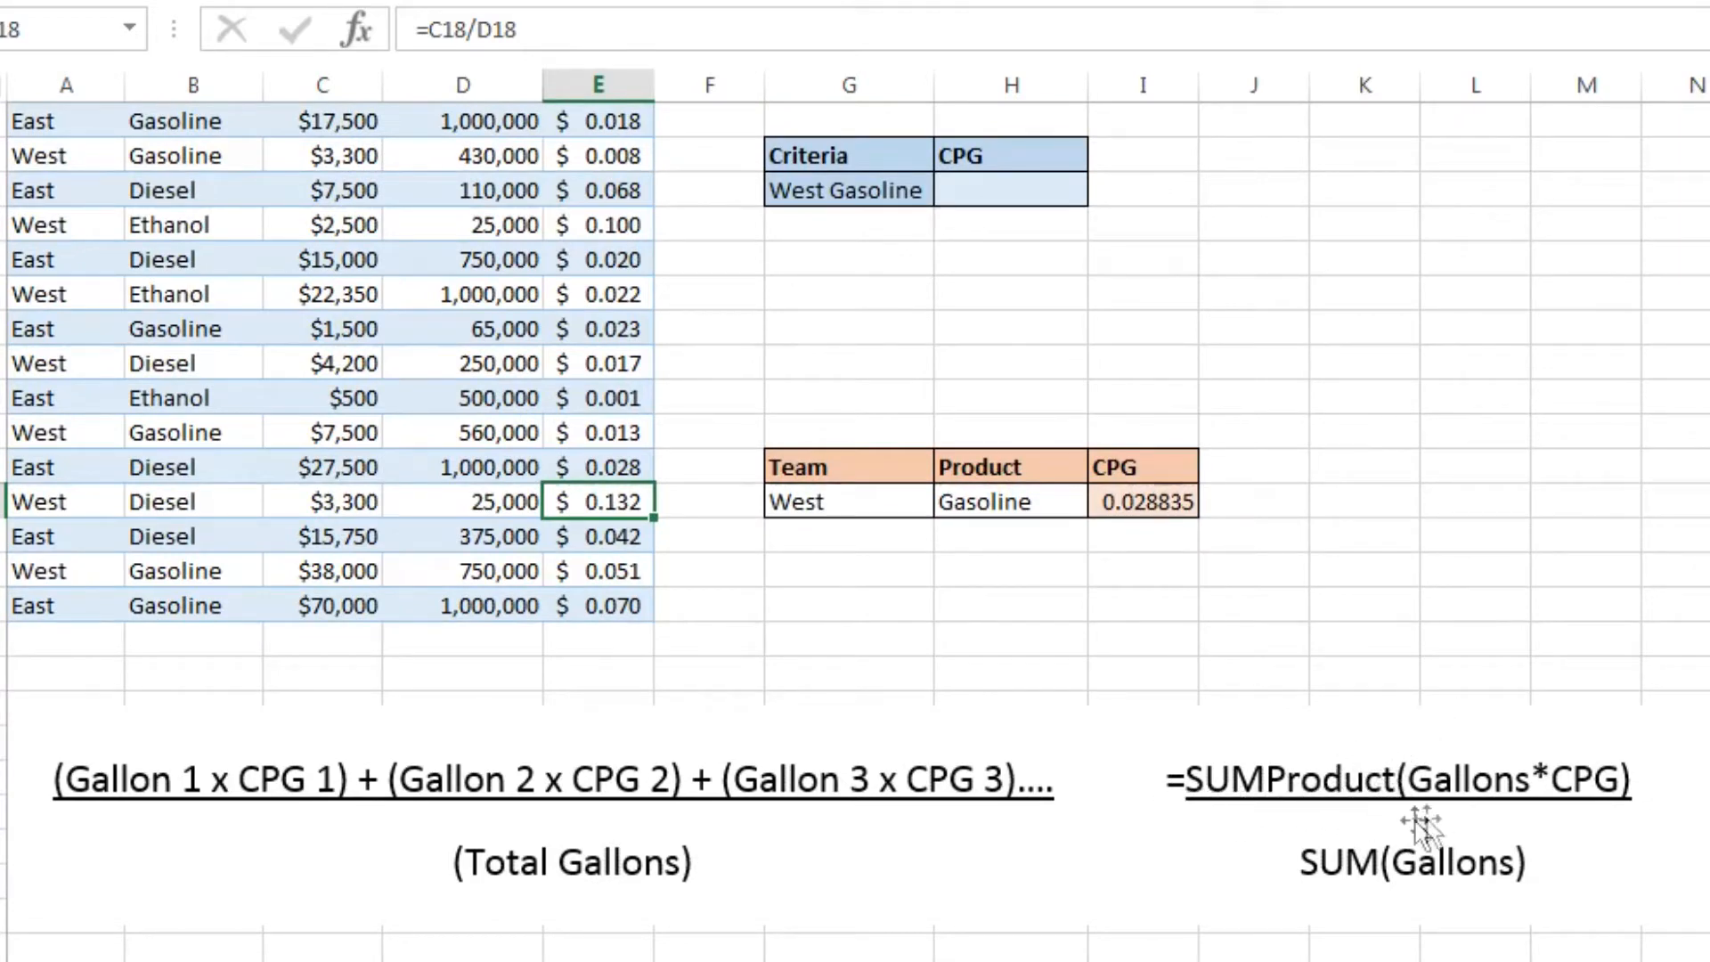
mouse_move(1516, 796)
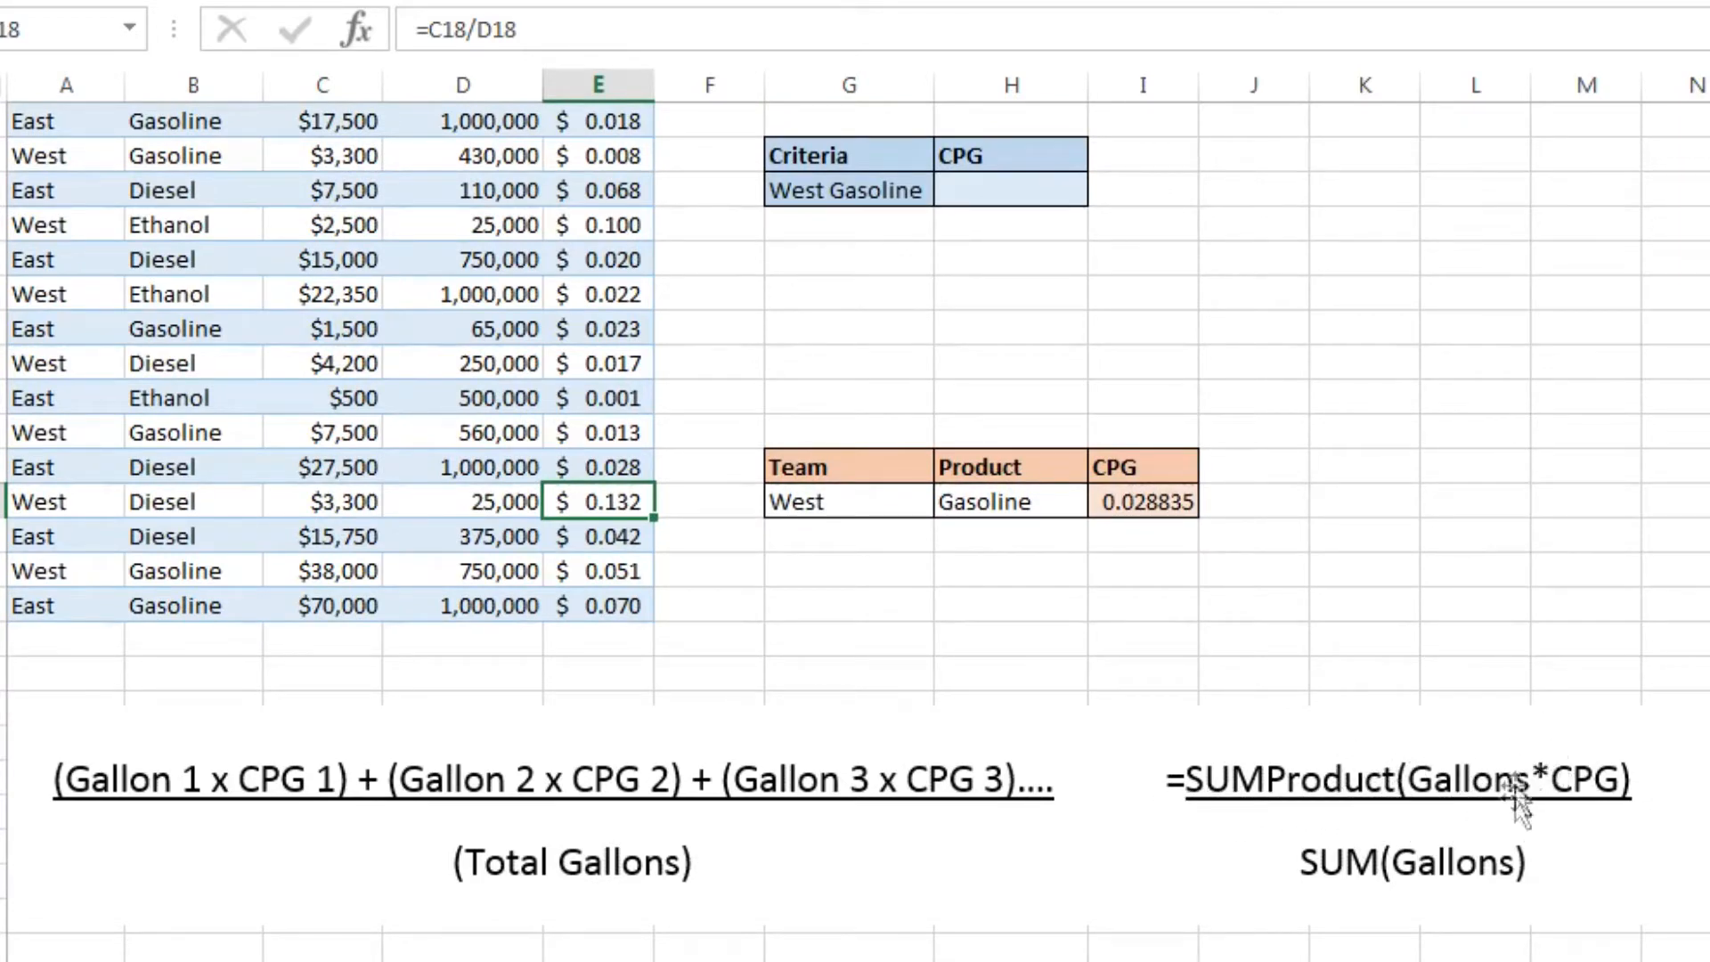
mouse_move(1636, 781)
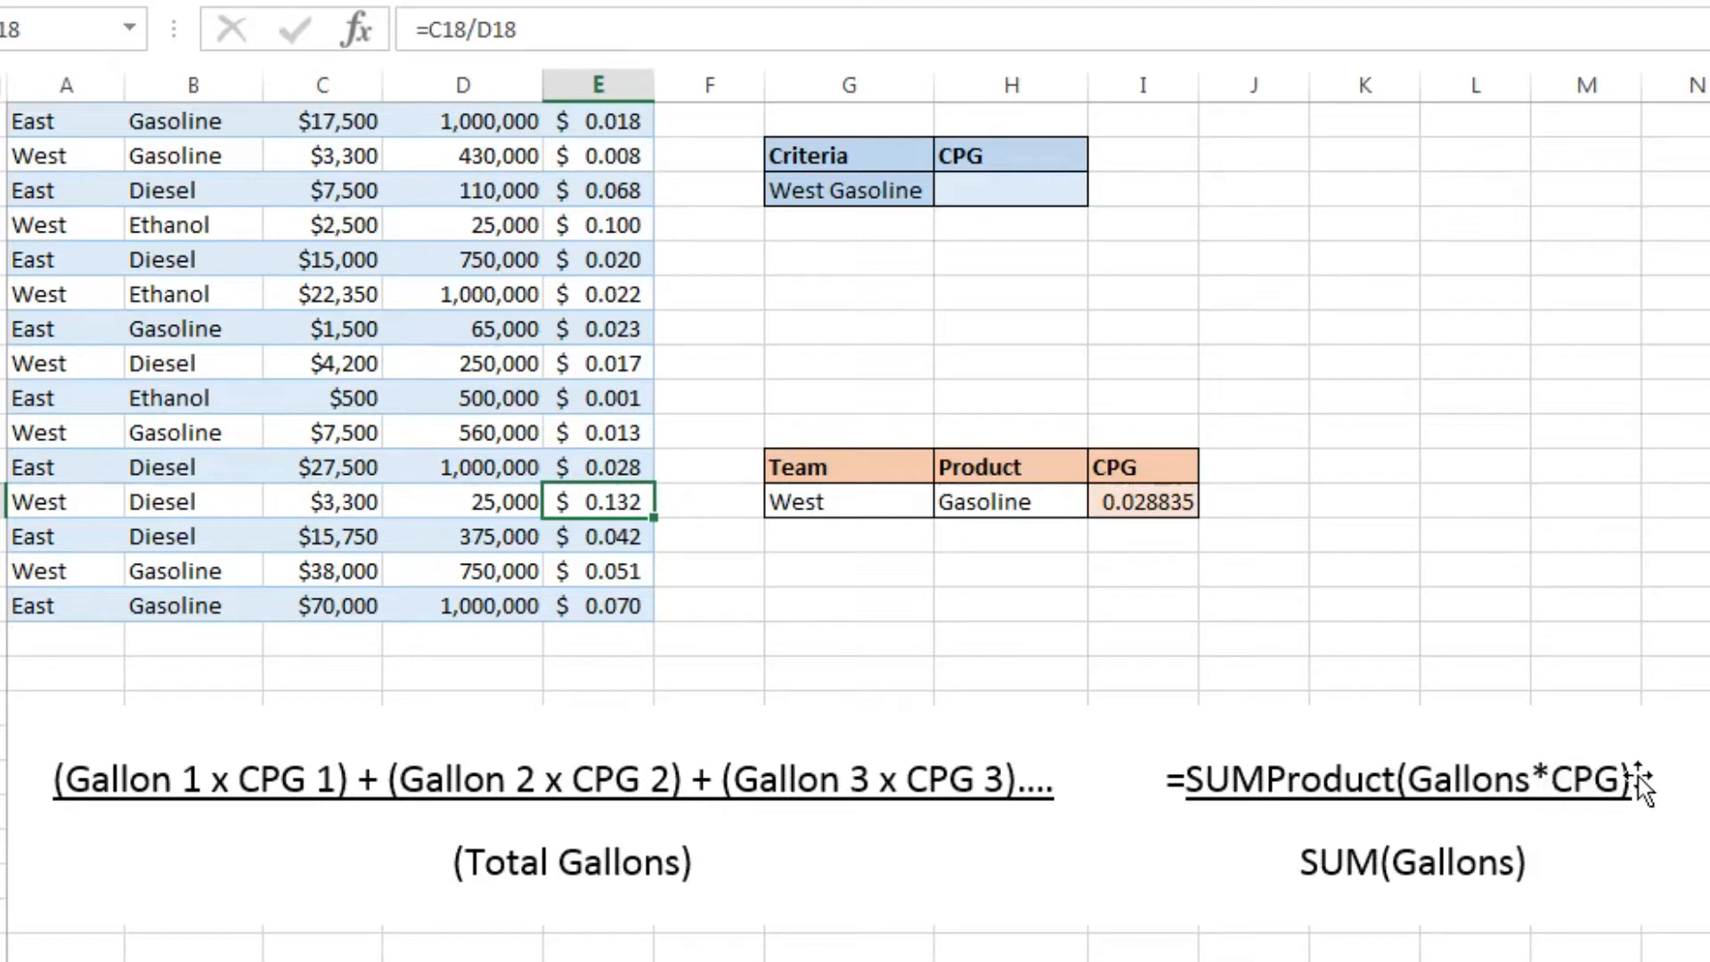
mouse_move(1265, 867)
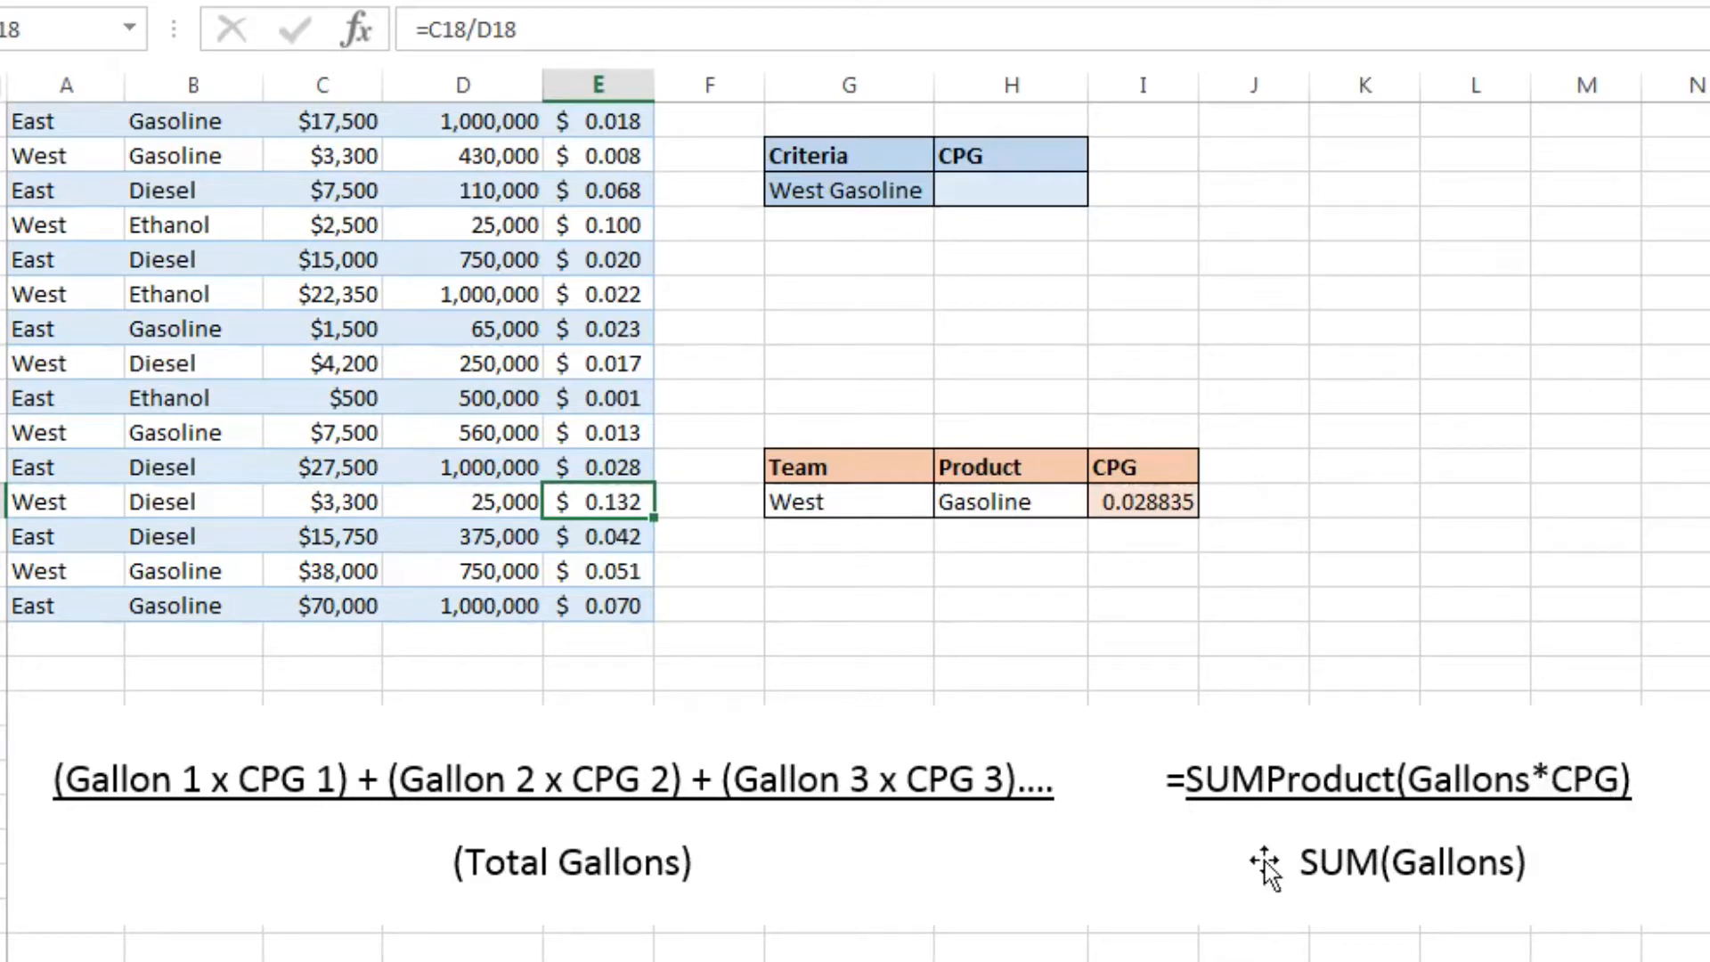
mouse_move(1455, 828)
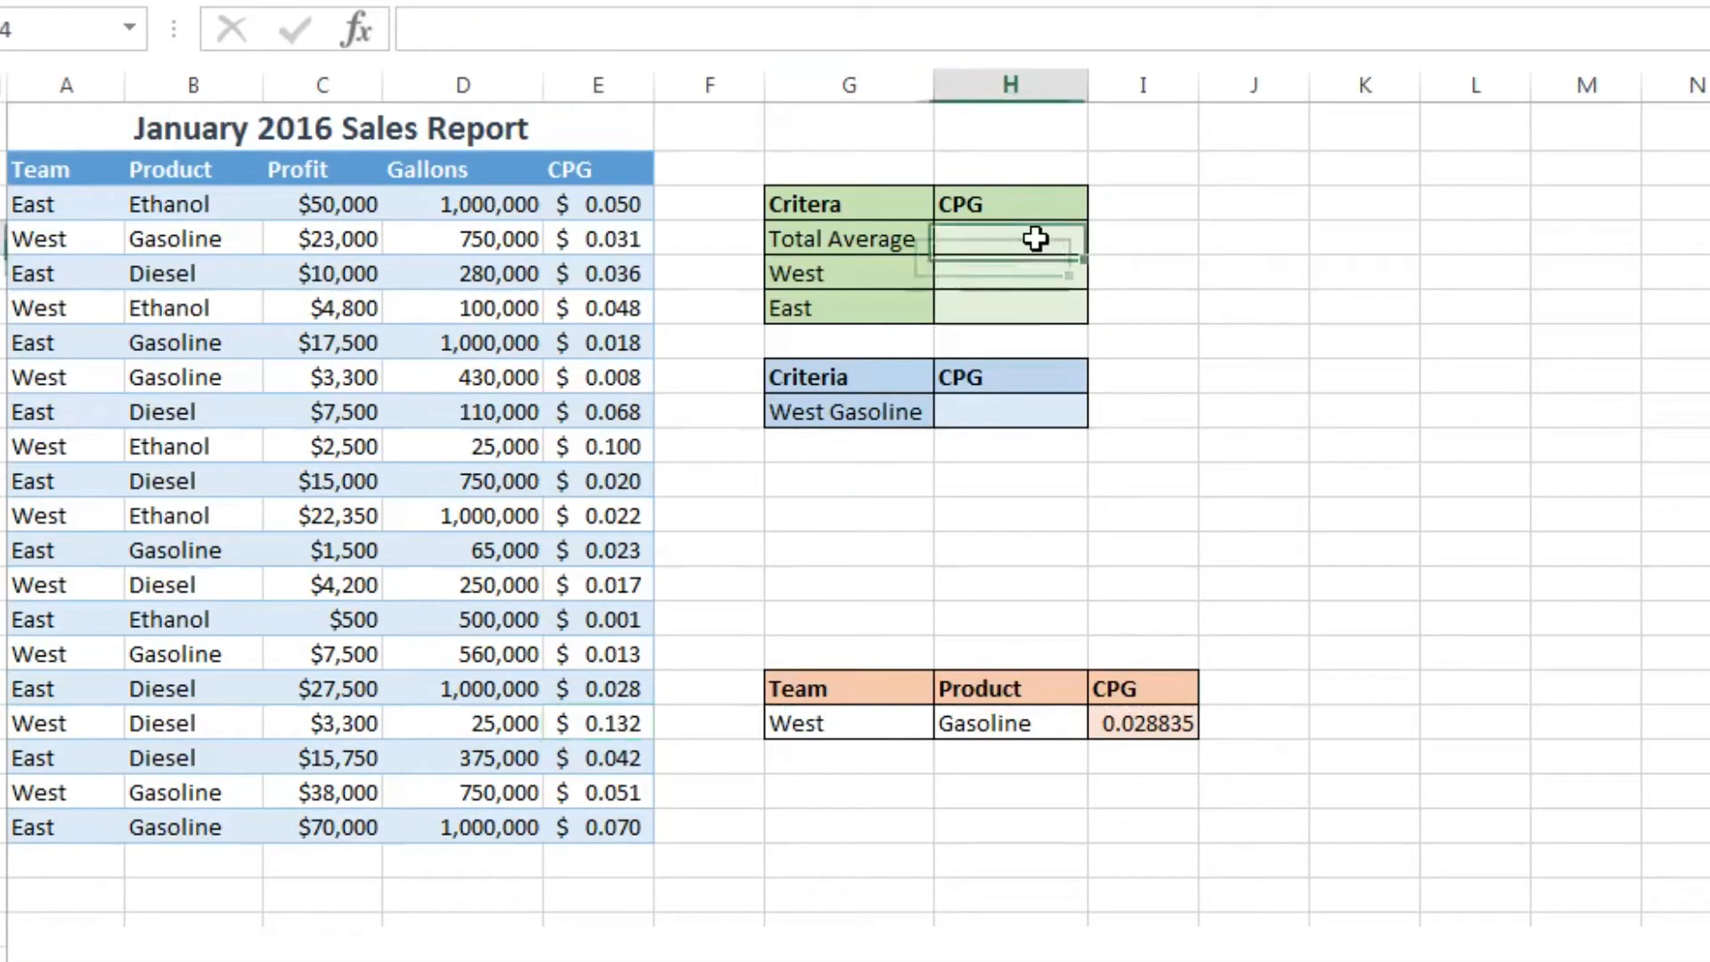
mouse_move(1396, 397)
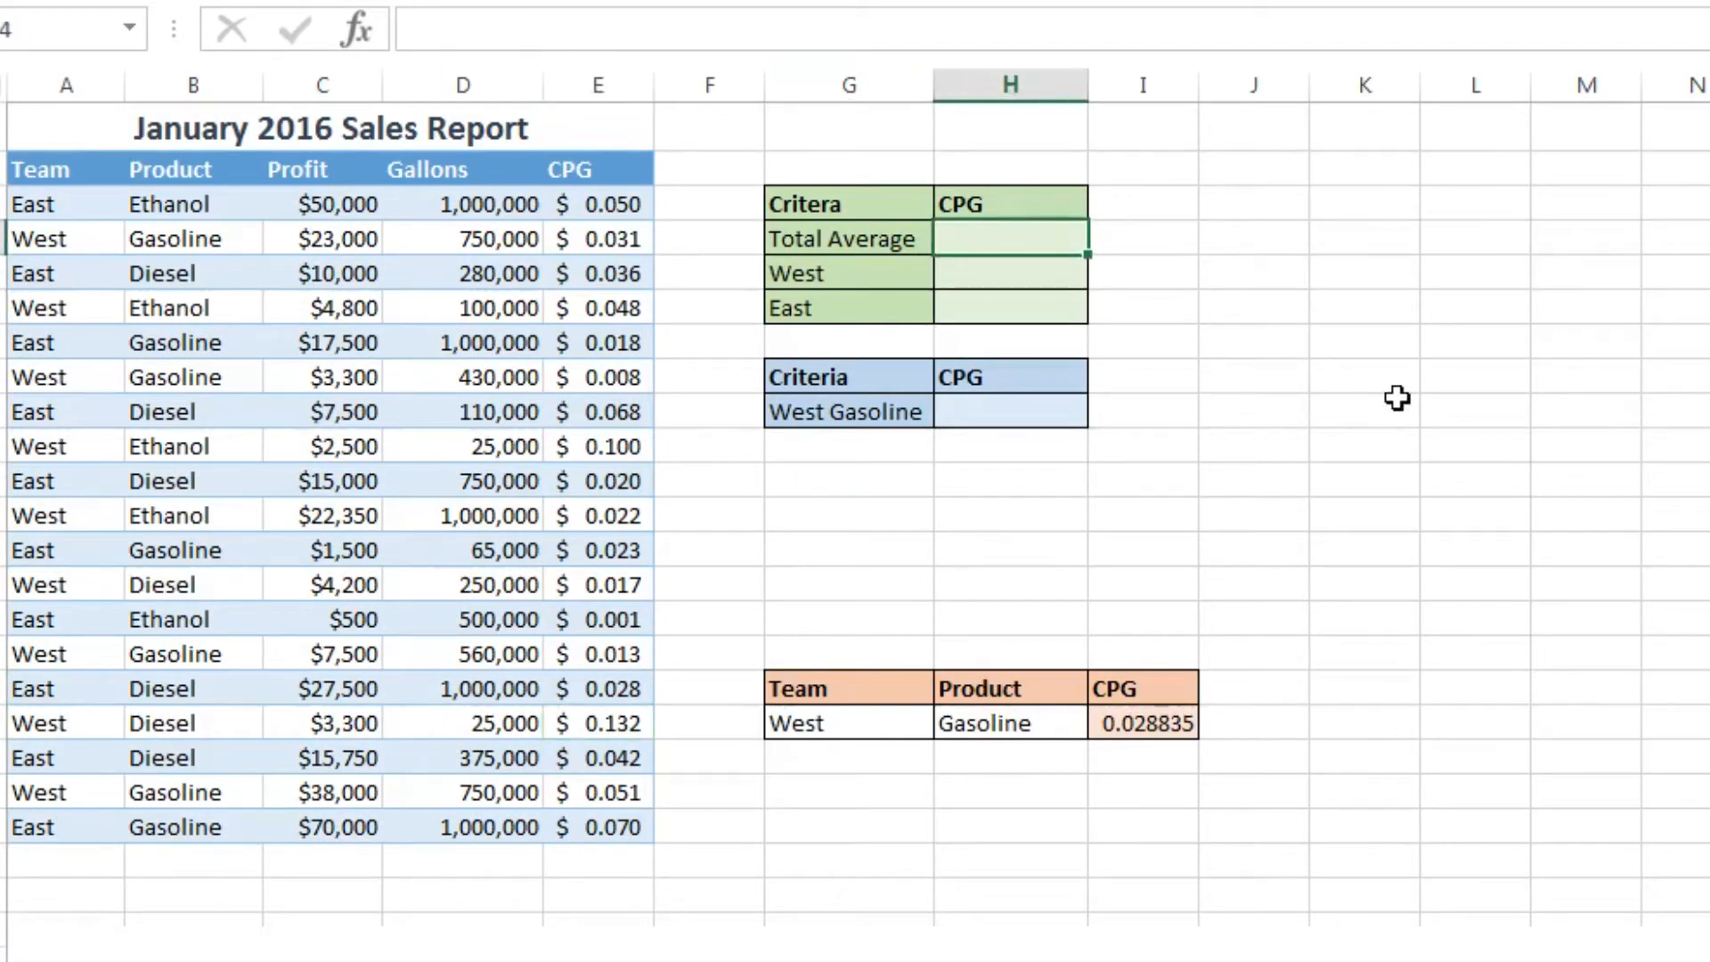
Step: Enter =SUMPRODUCT(E3:E21,D3:D21)/SUM(D3:D21) in H4, giving Total Average CPG 0.032517553, and recheck it
text(=)
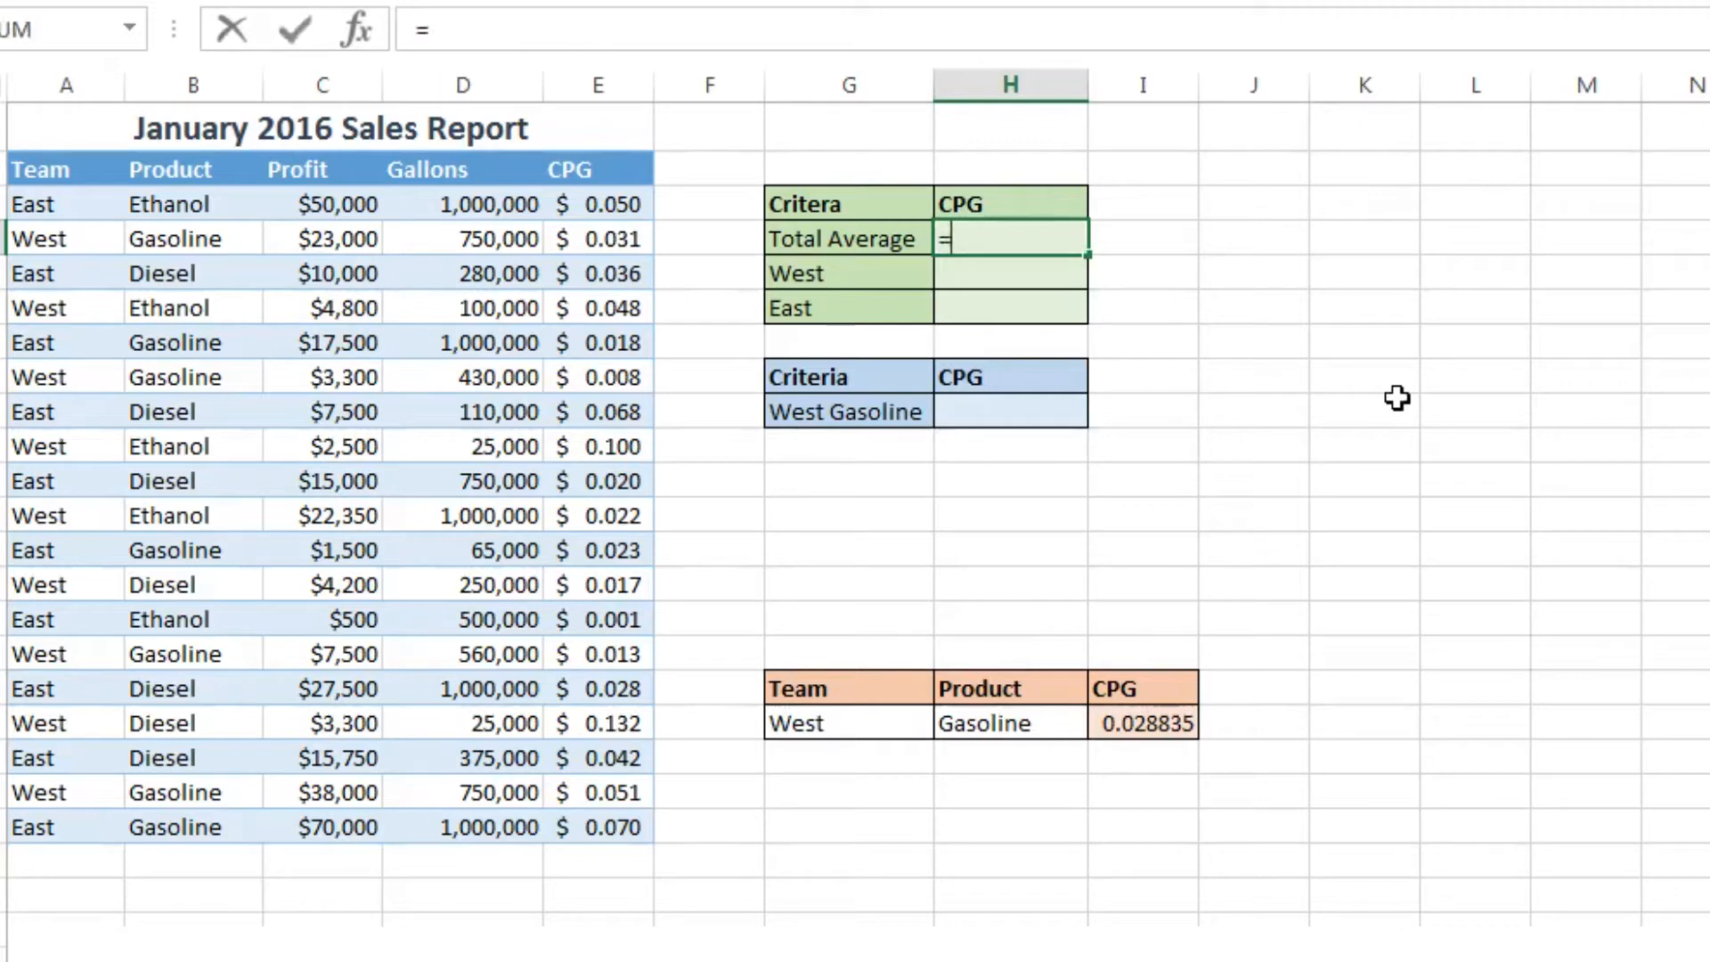
text(s)
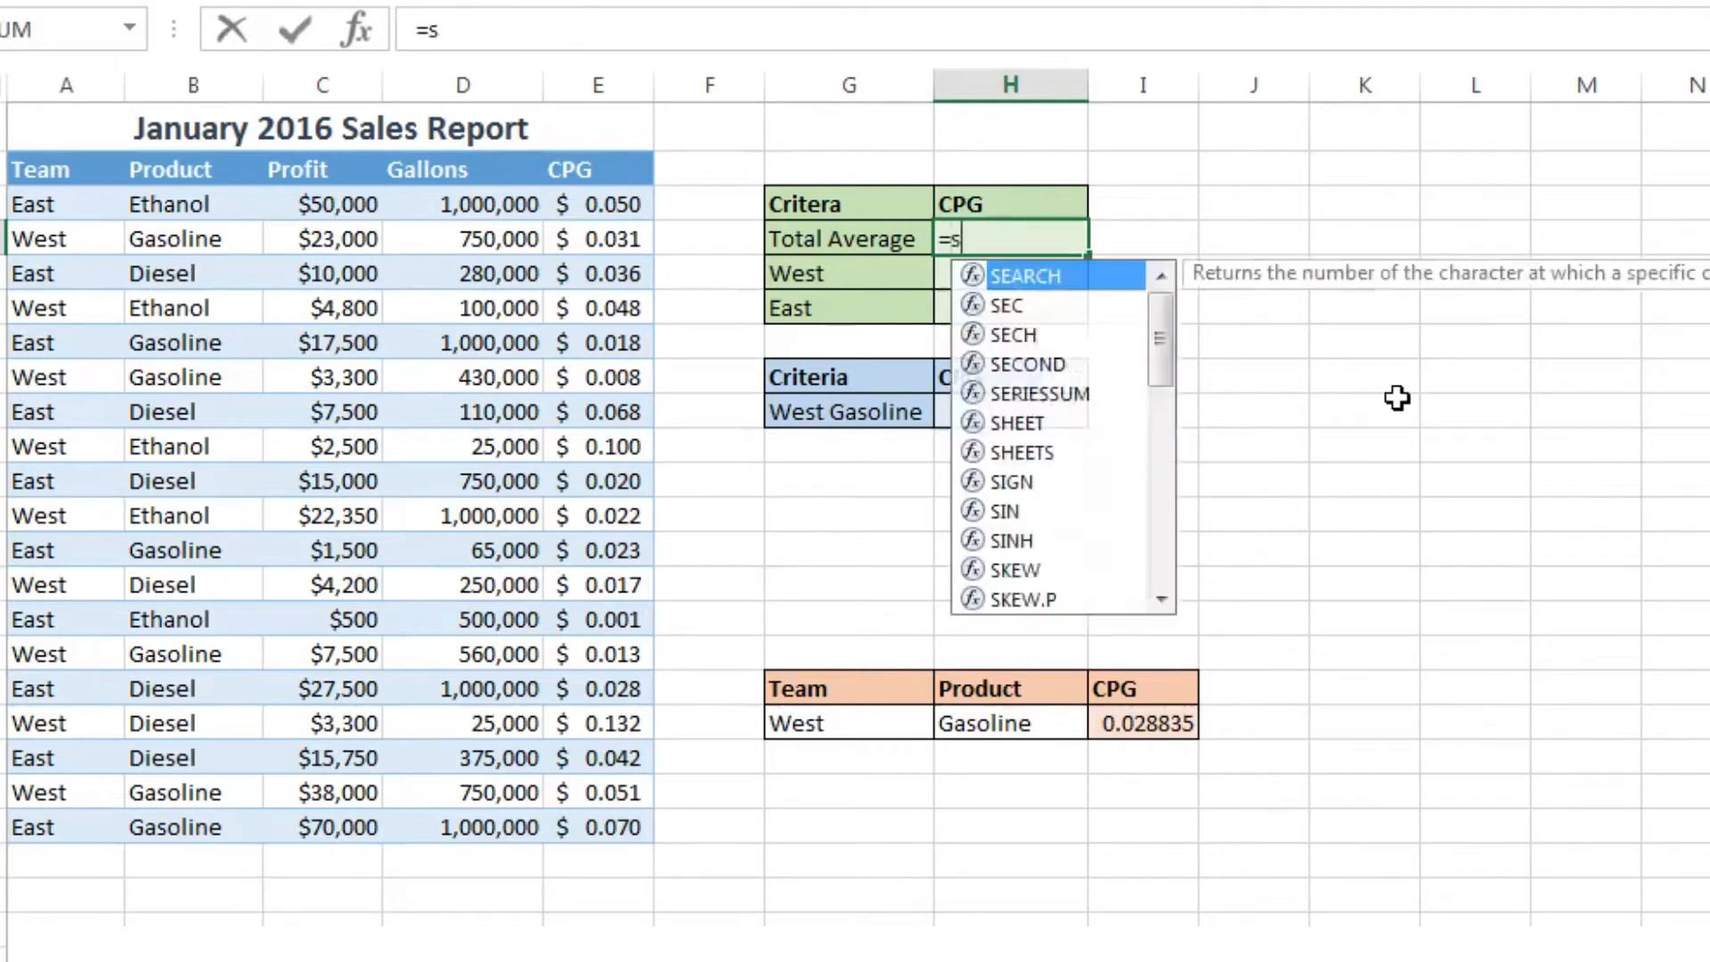
text(umproduct(E3:E21)
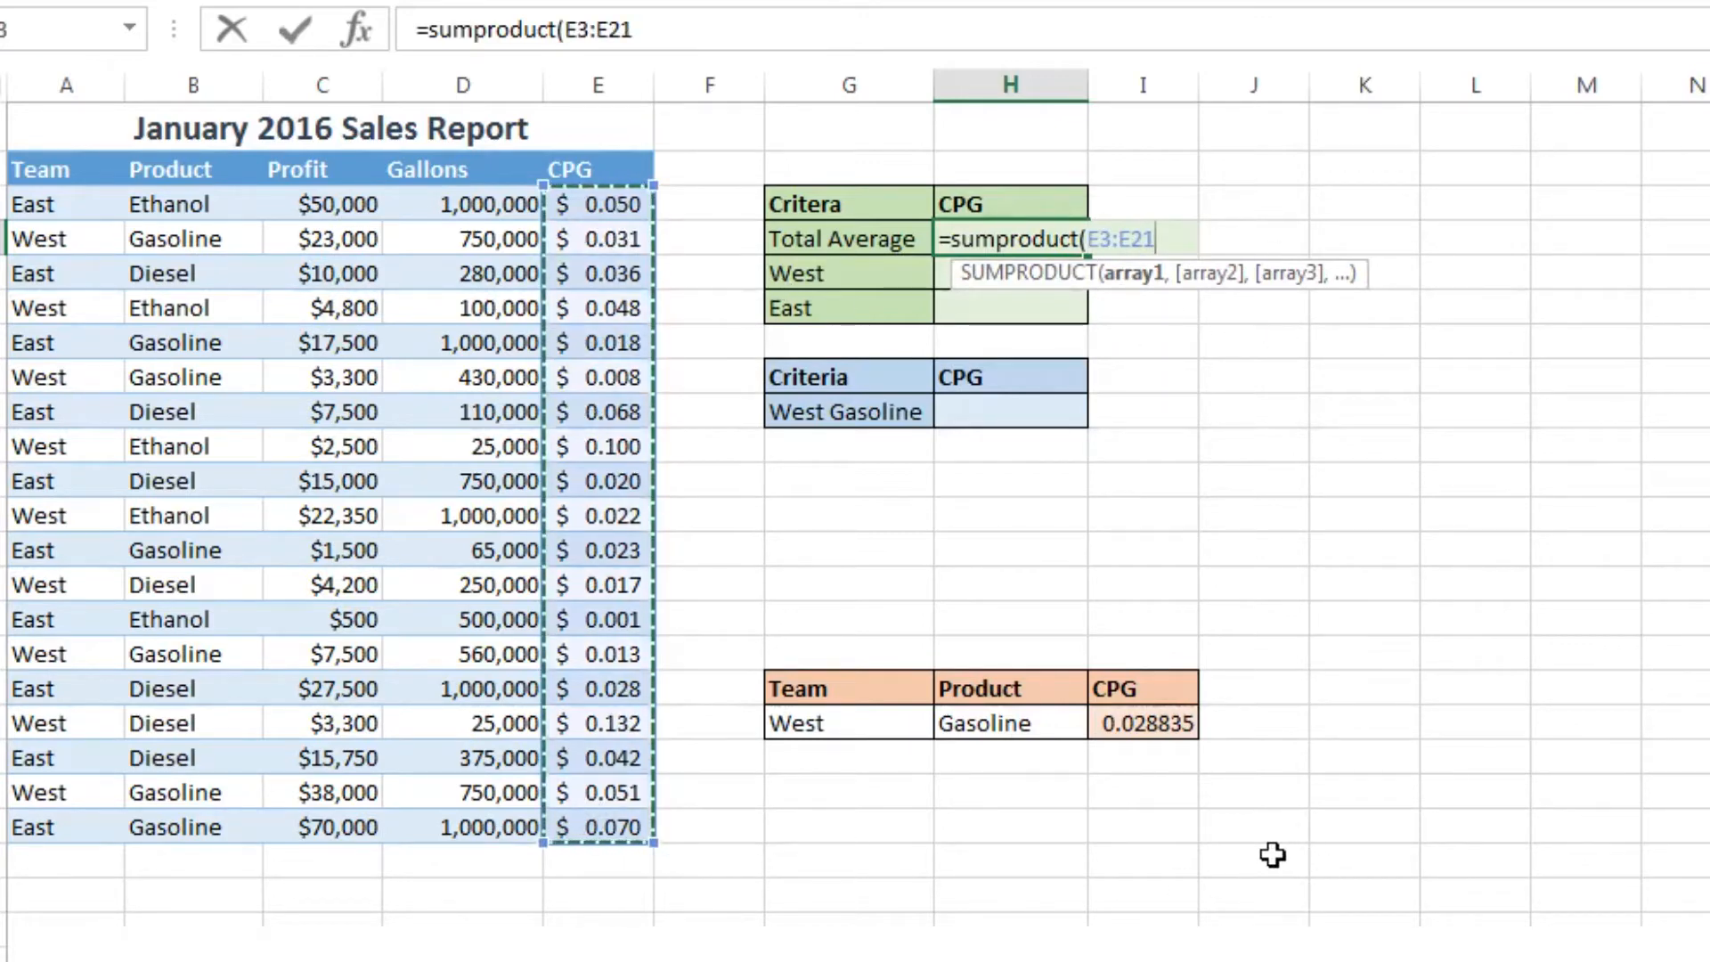
mouse_move(1233, 850)
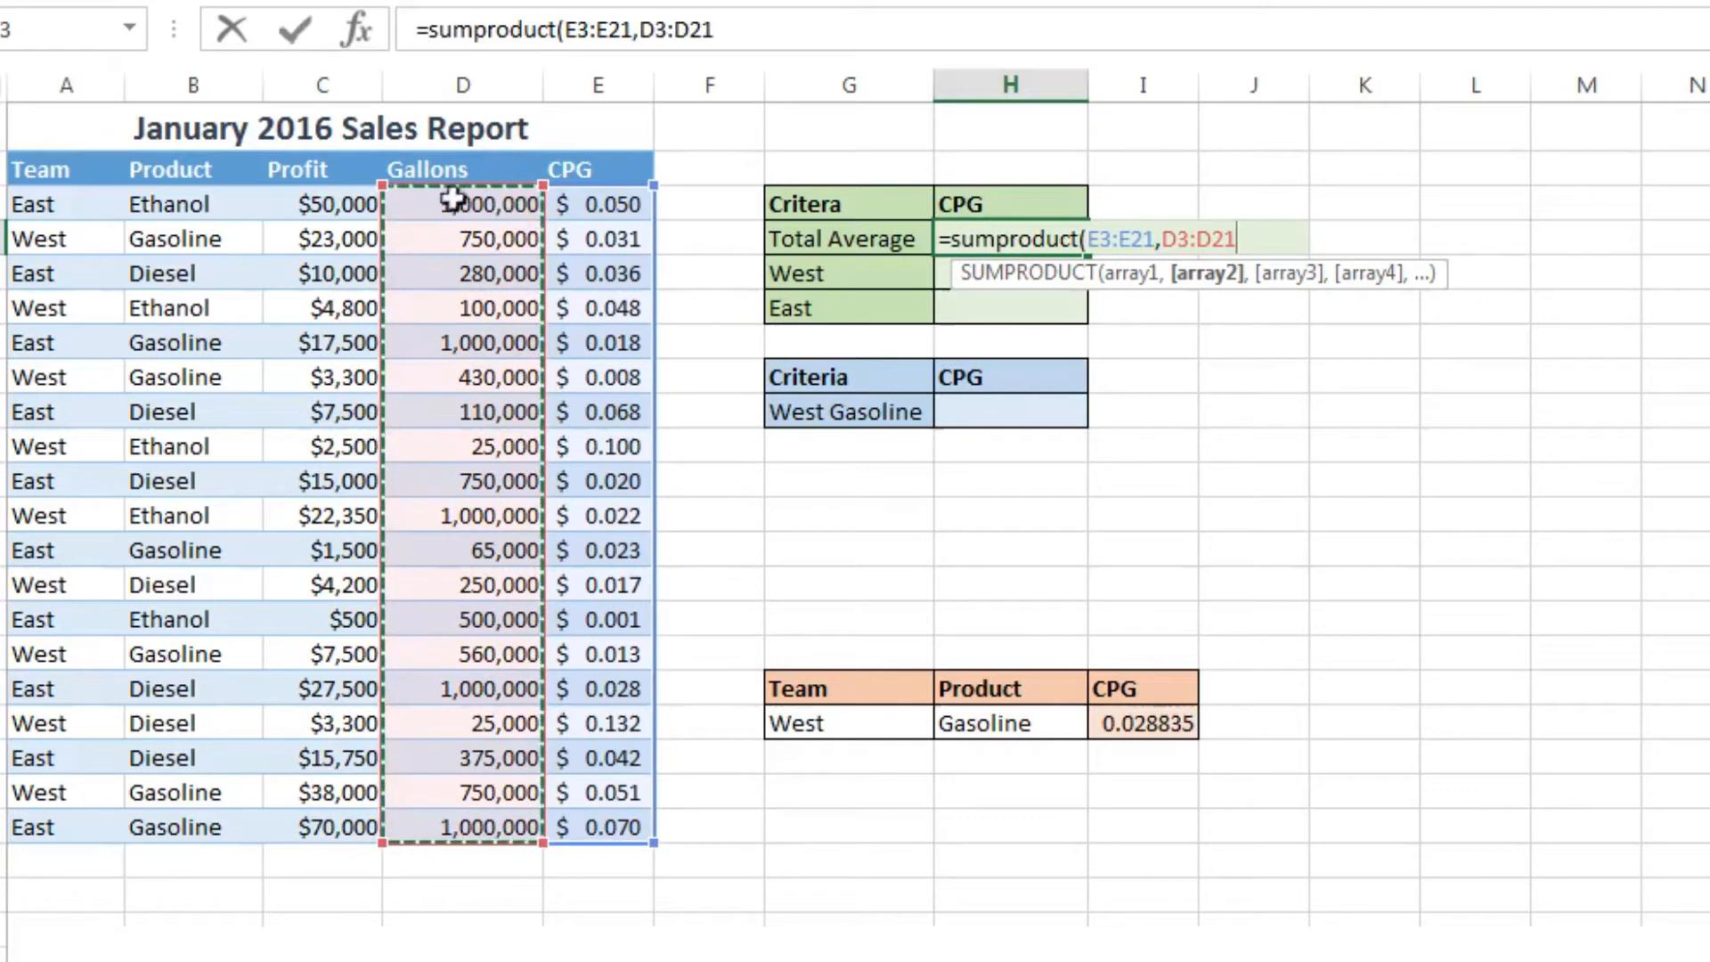
mouse_move(585, 584)
text())
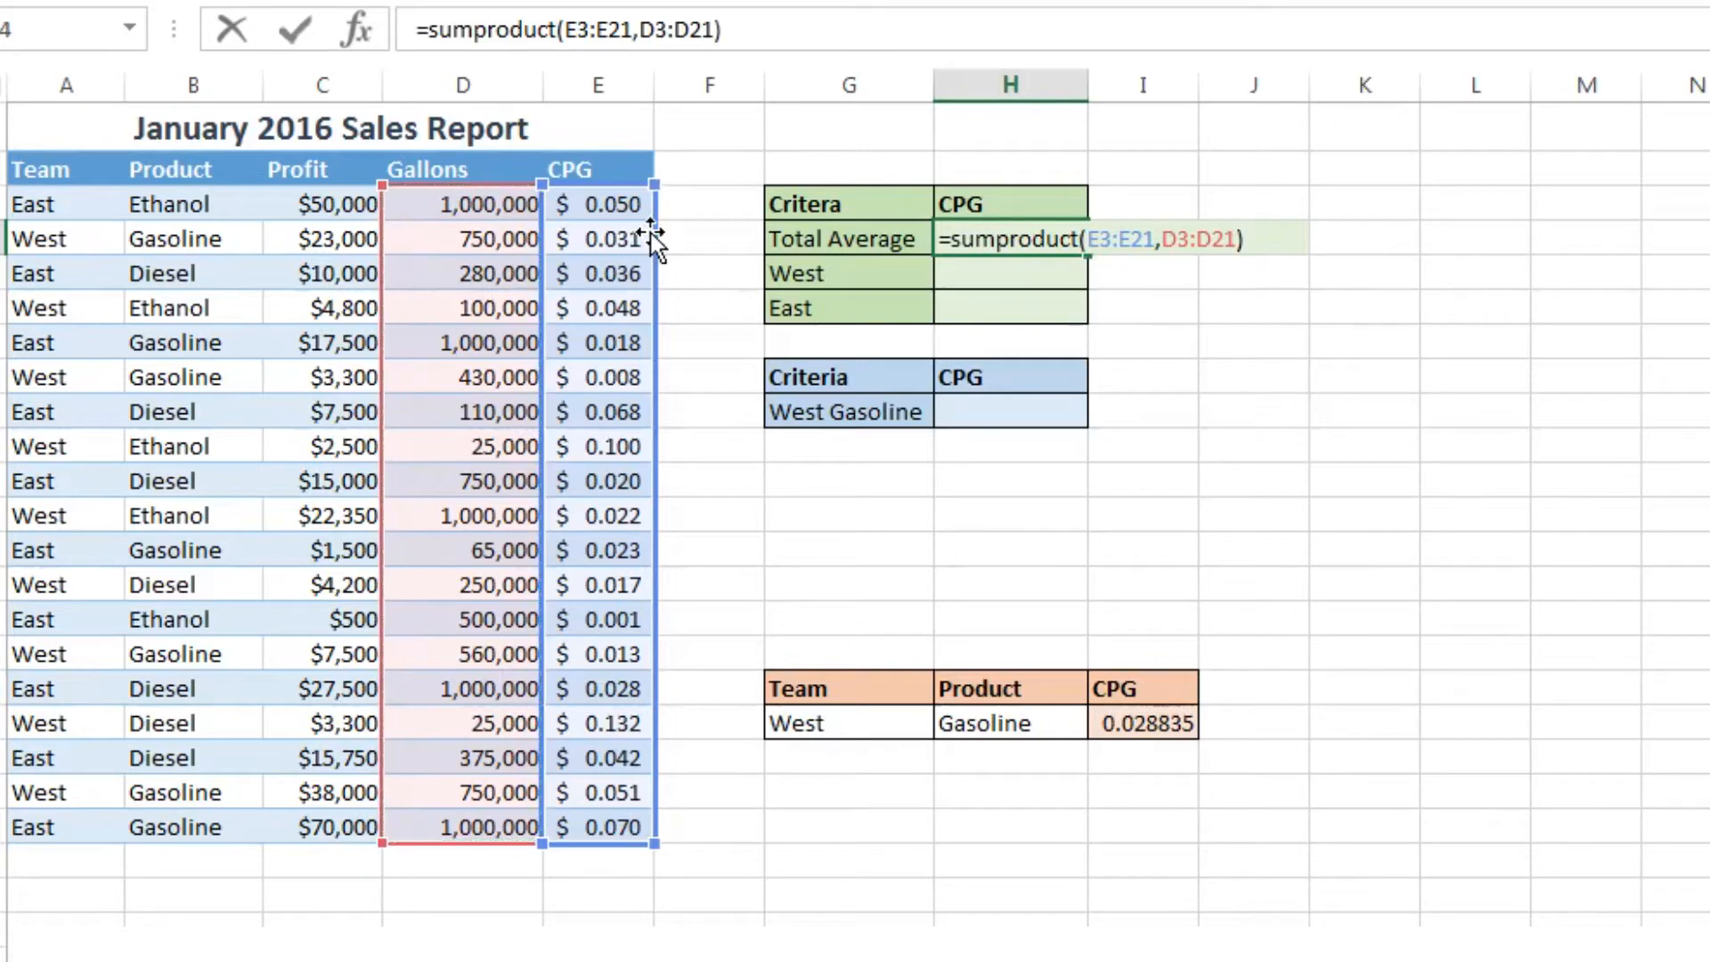
text(/SUM)
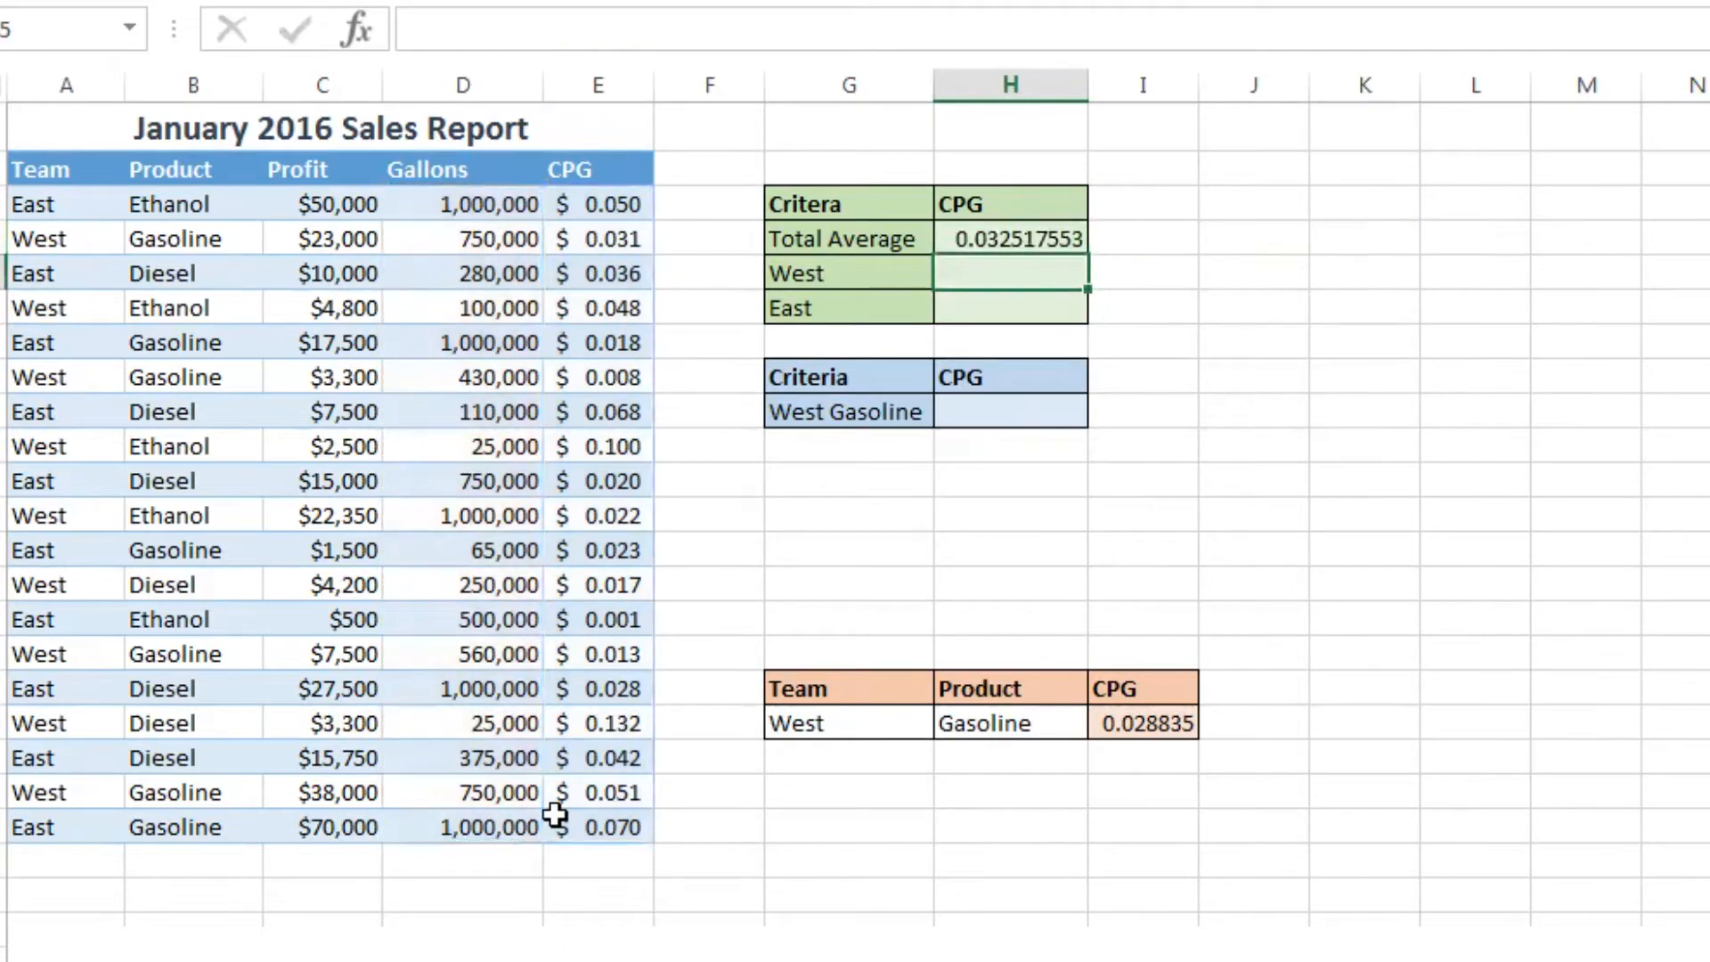
click(1011, 237)
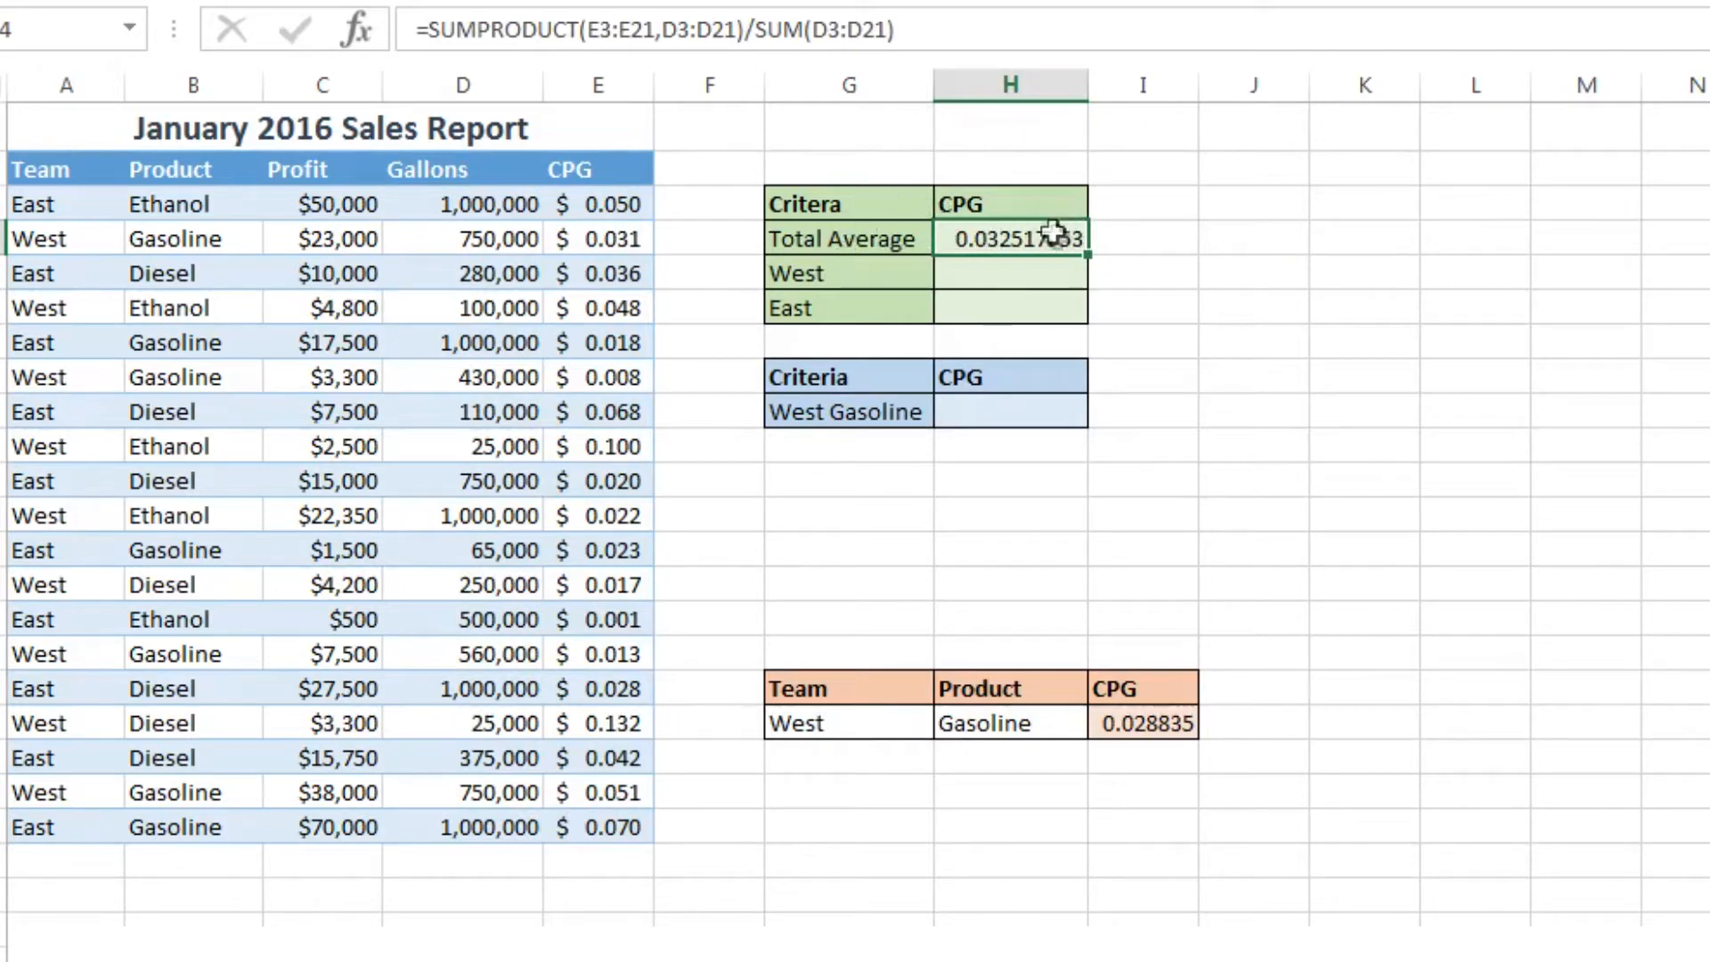
mouse_move(1074, 267)
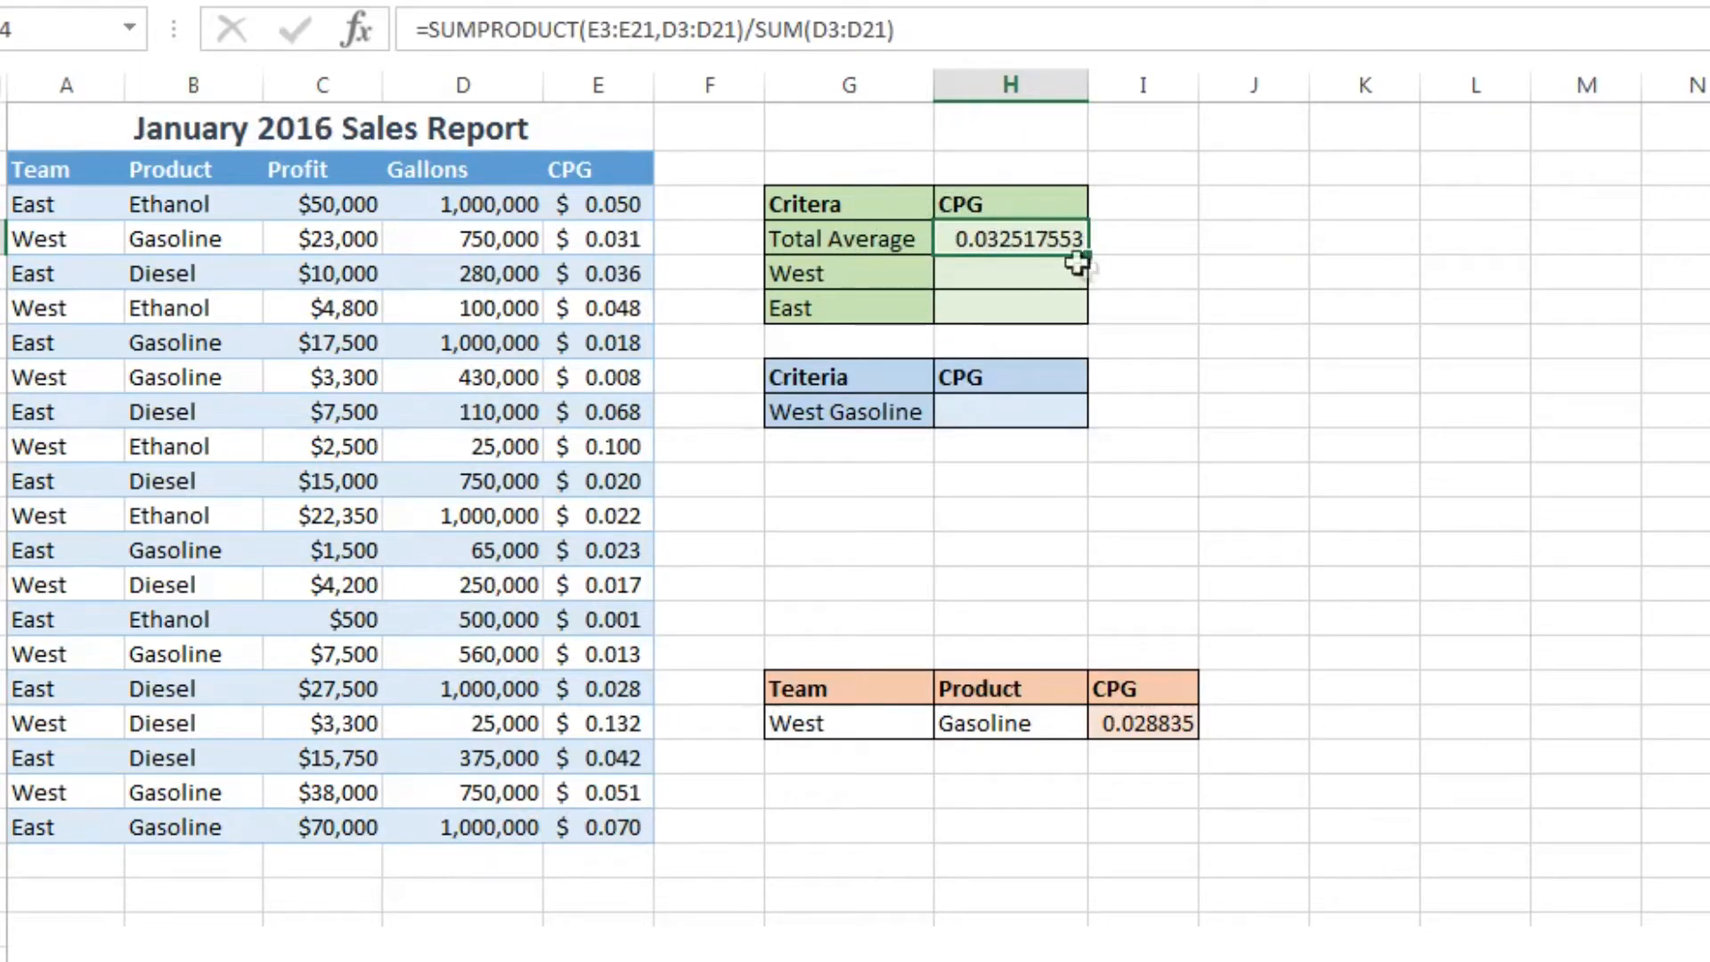
mouse_move(1176, 212)
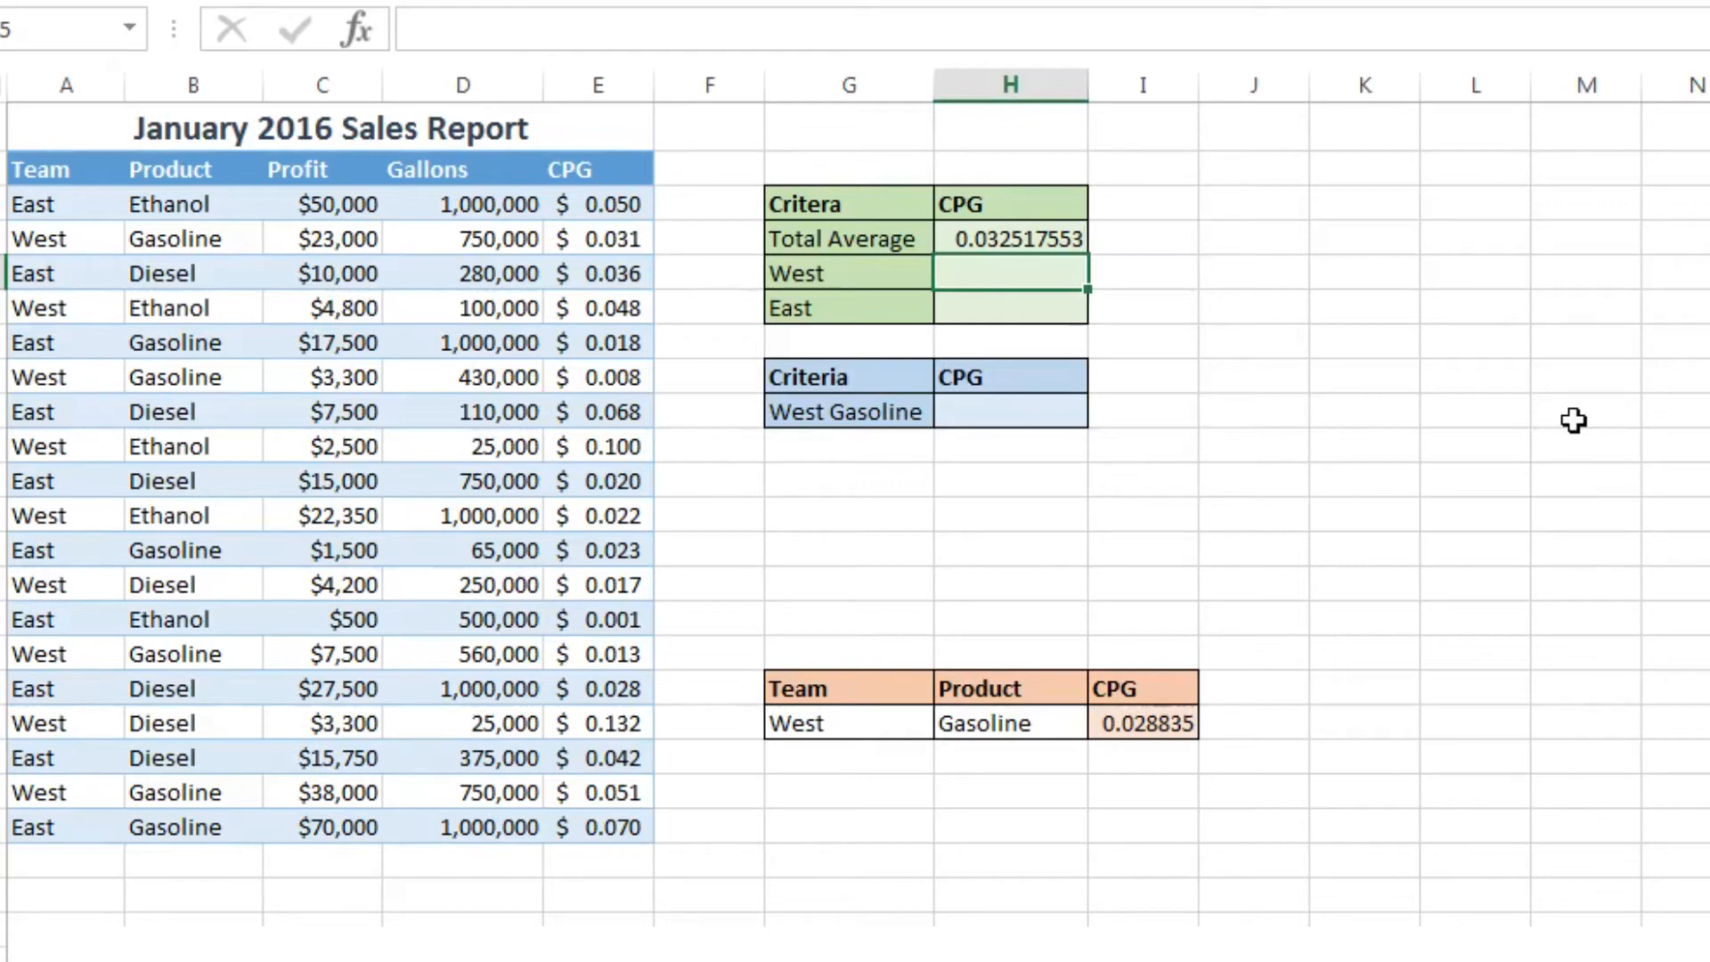
Step: Start H5 with =sumproduct((D3:D21*E3:E21)*( multiplying gallons by CPG
text(=)
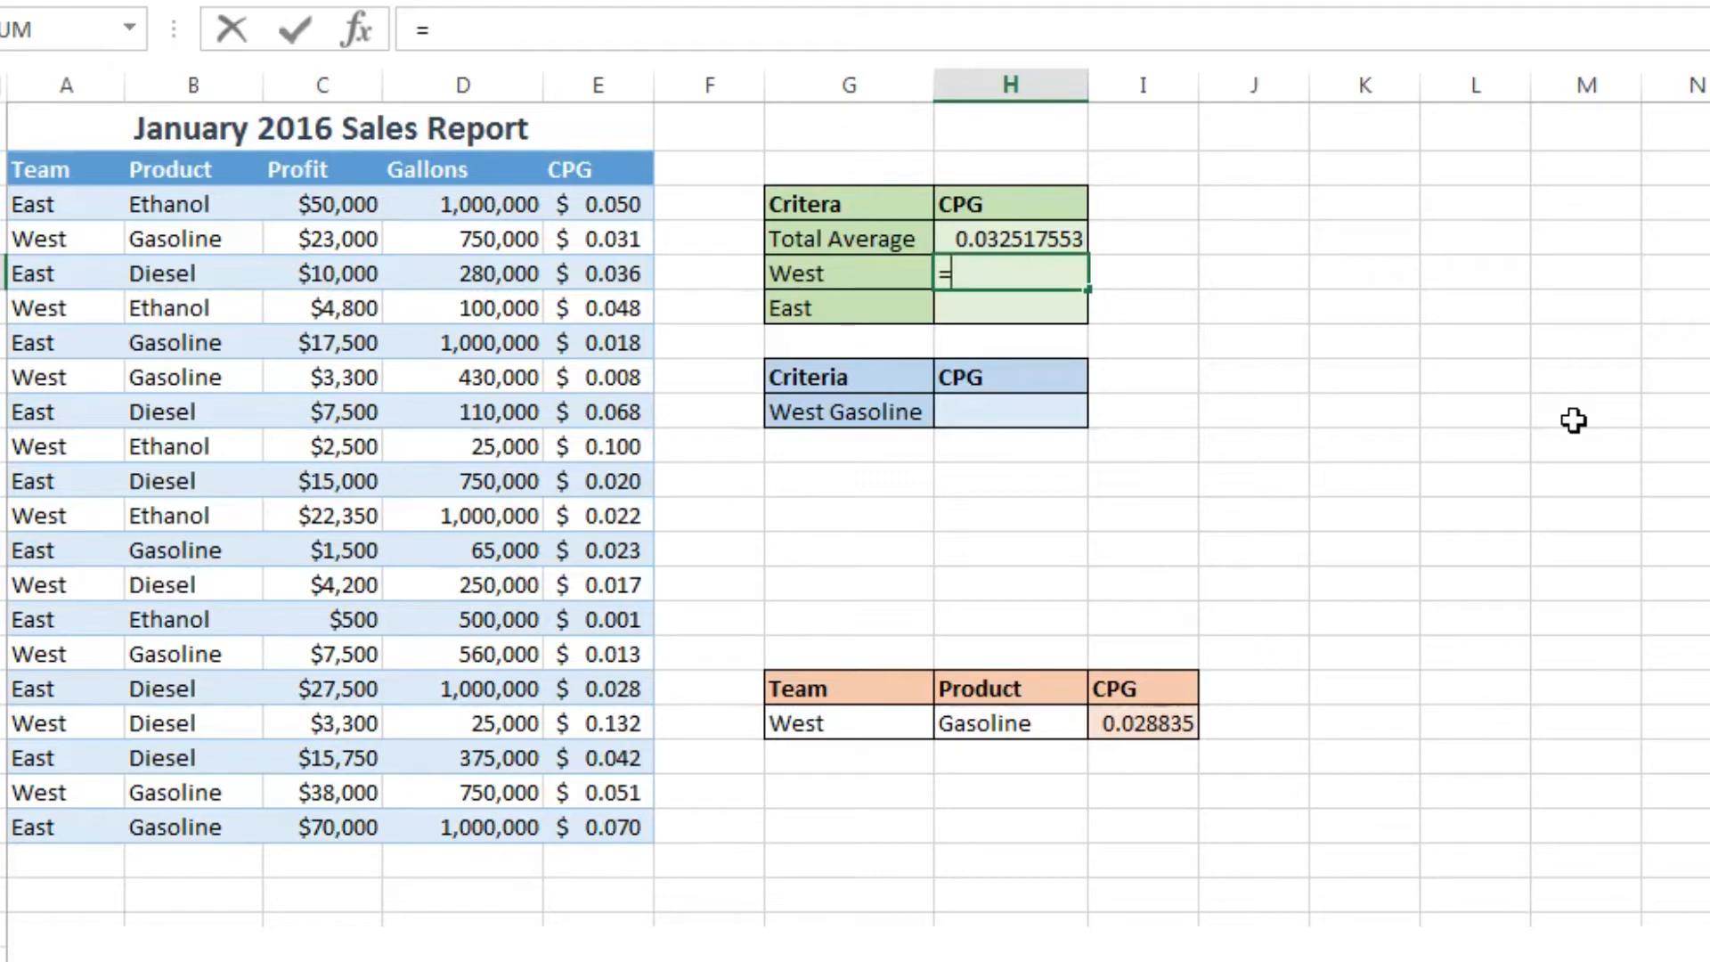
text(sumproduct)
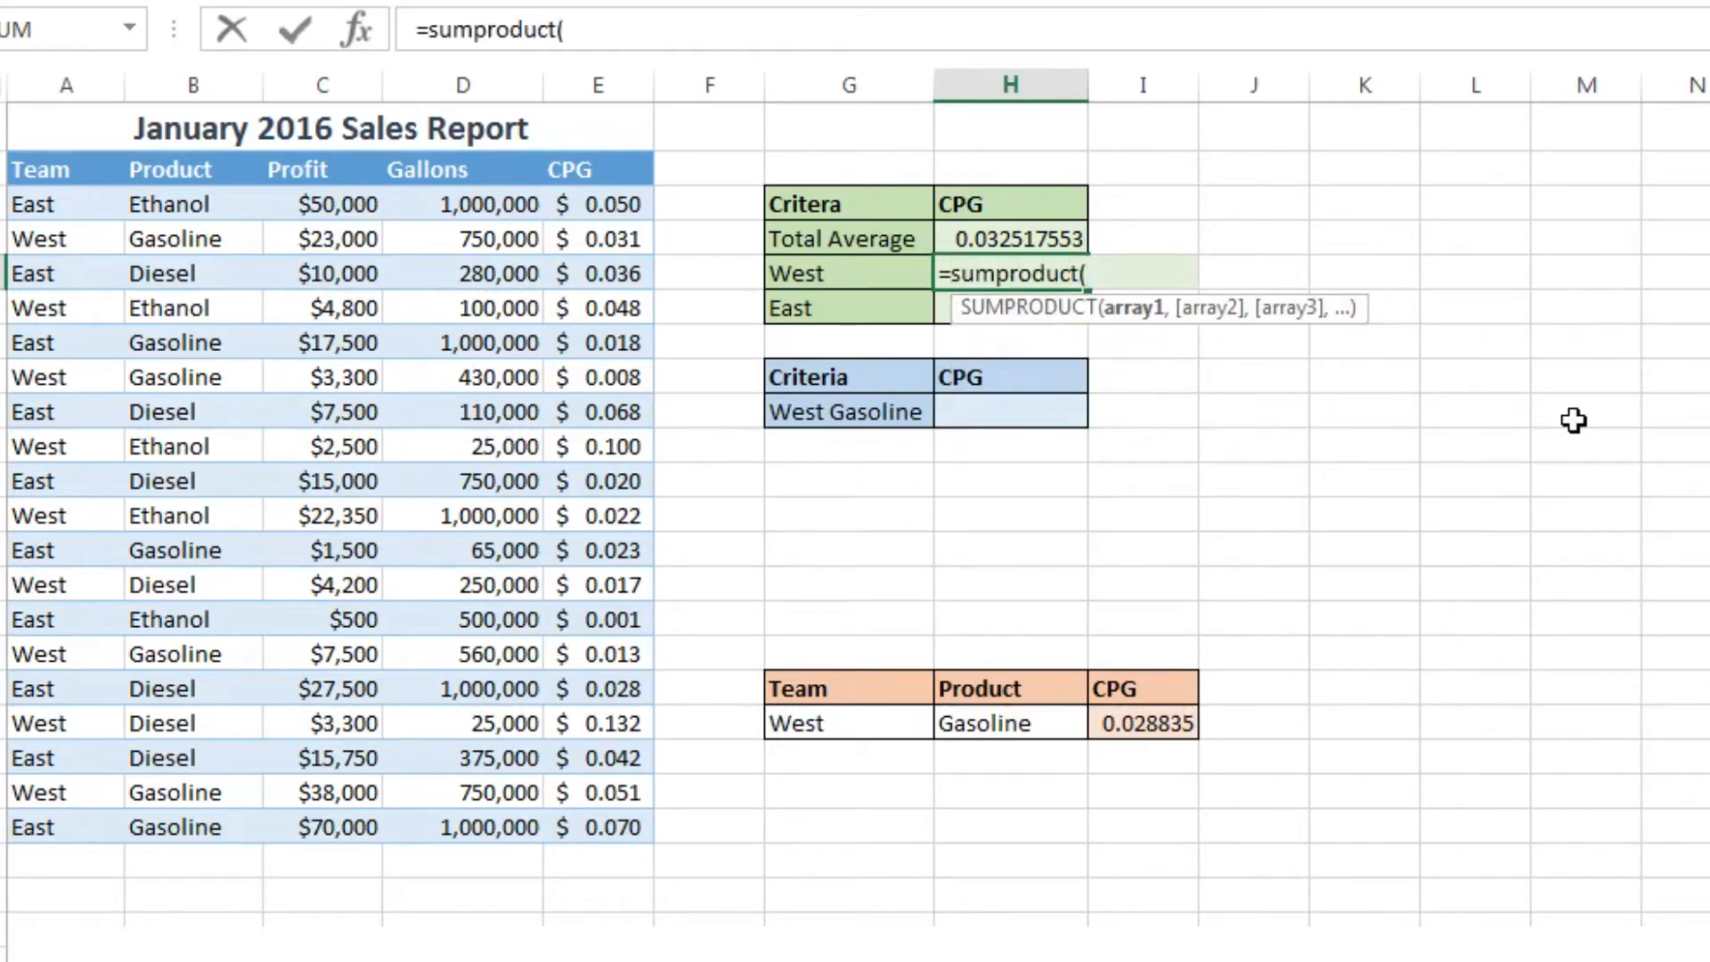
text((D3:D21,E3:E21)
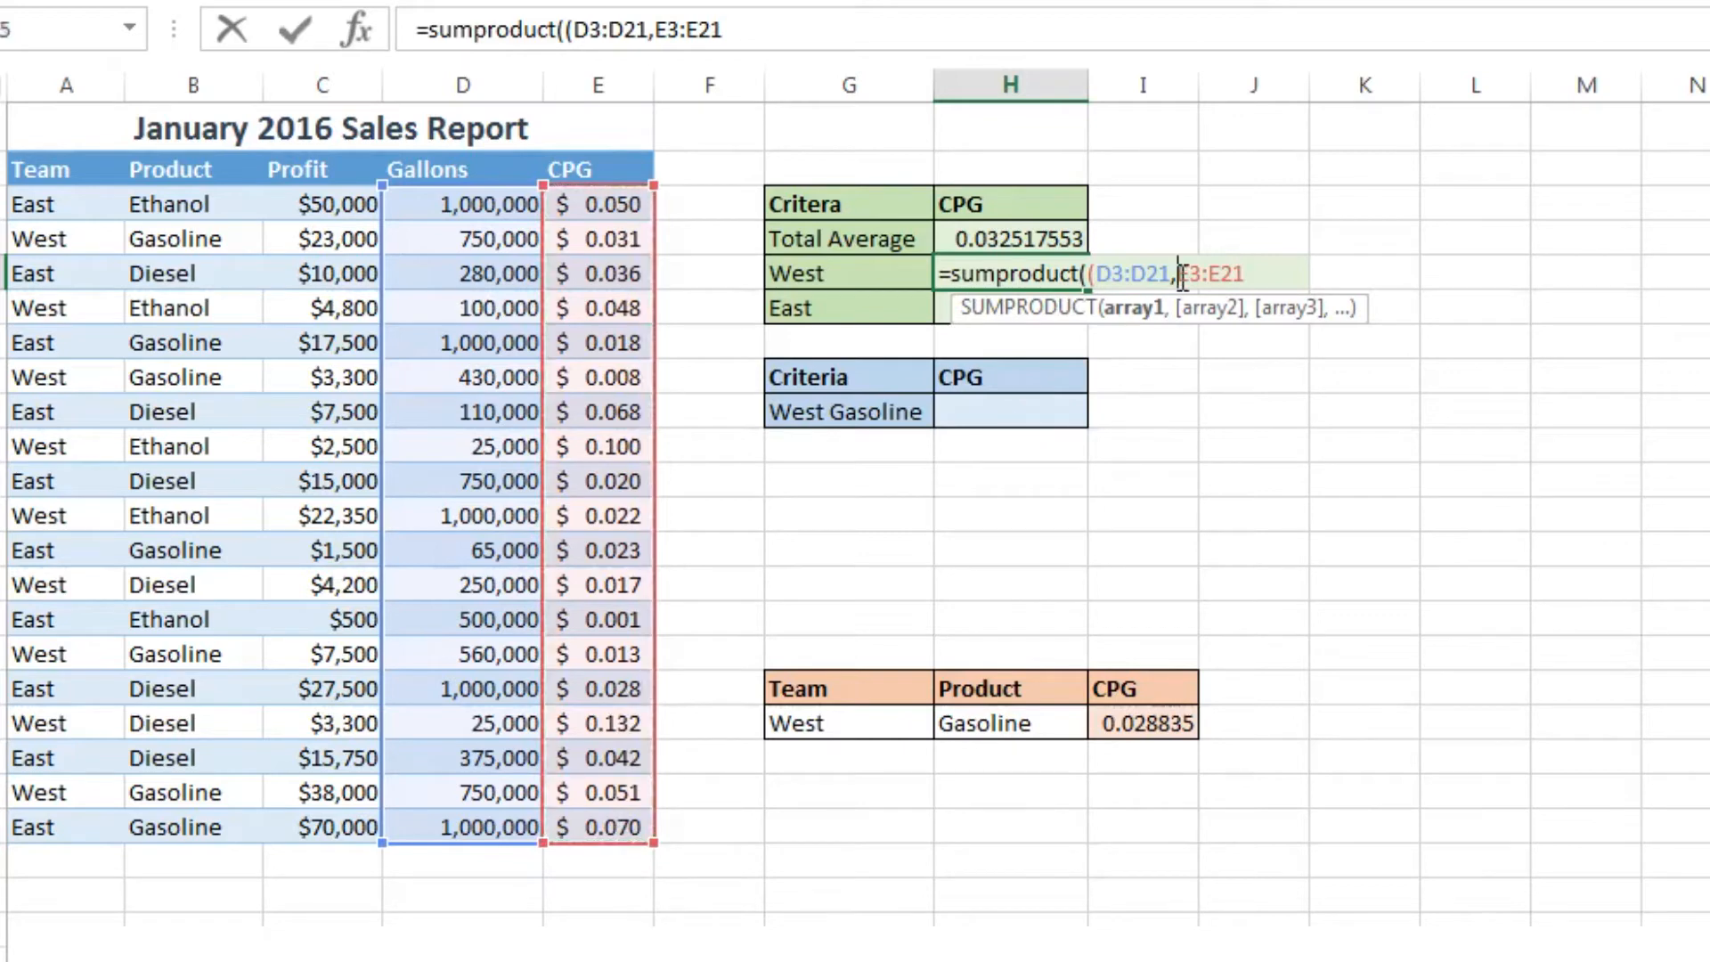
key(Backspace)
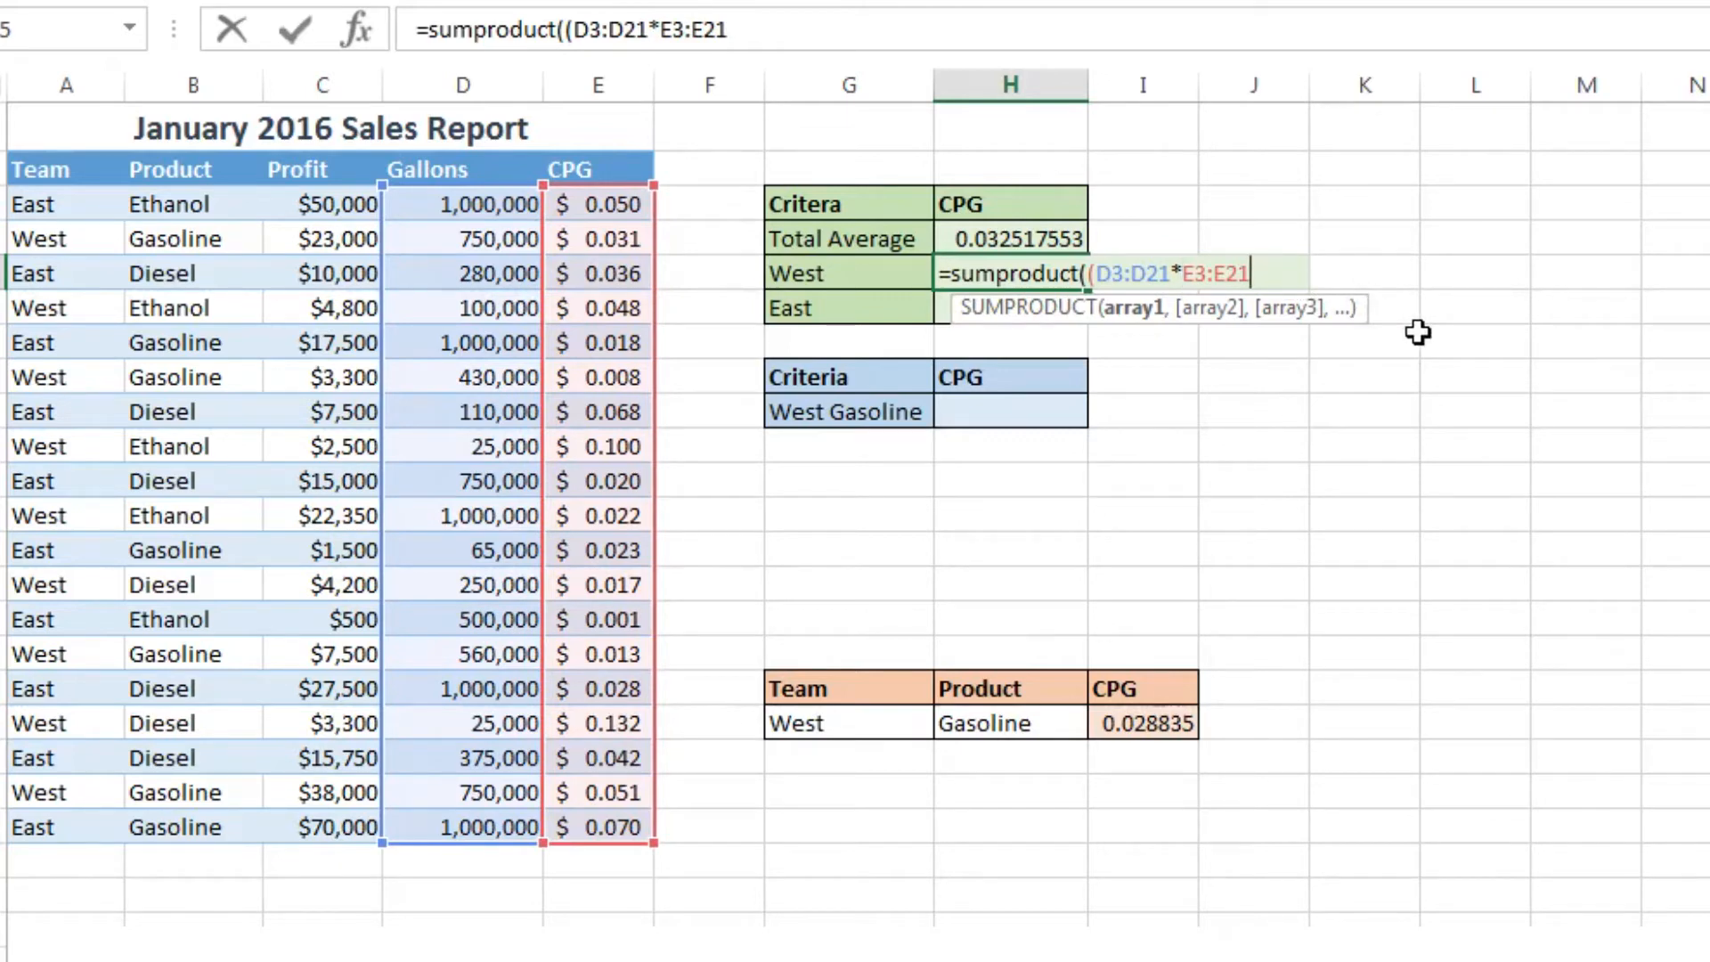
text())
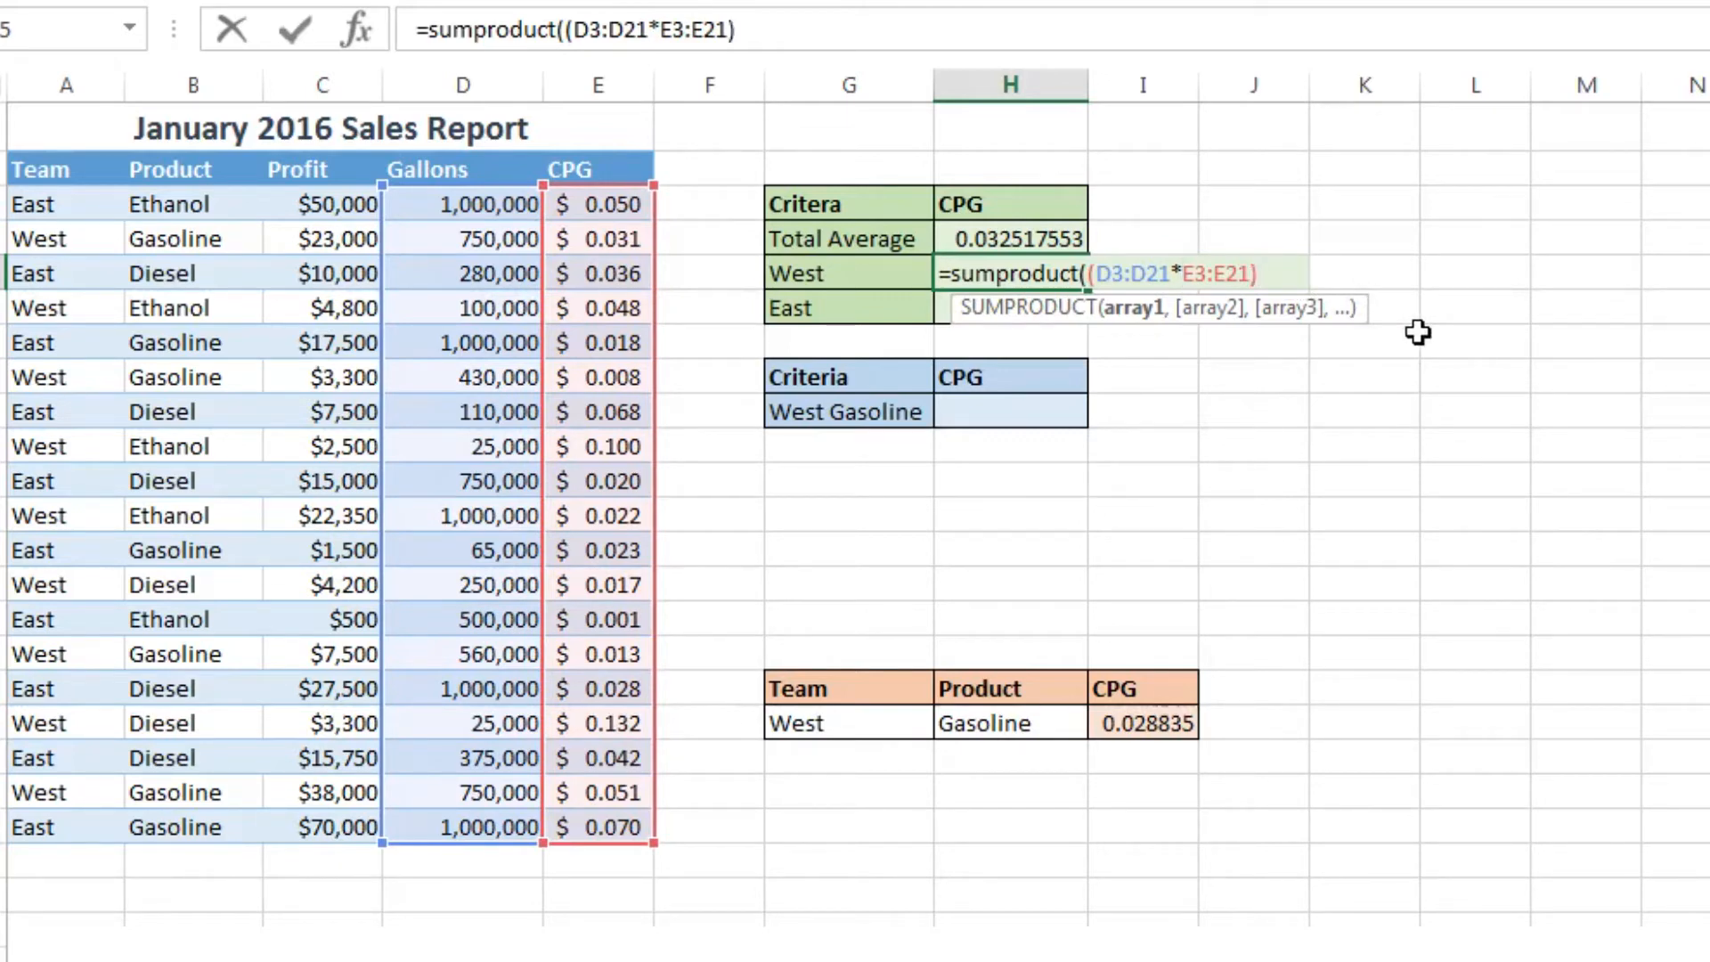
text(*)
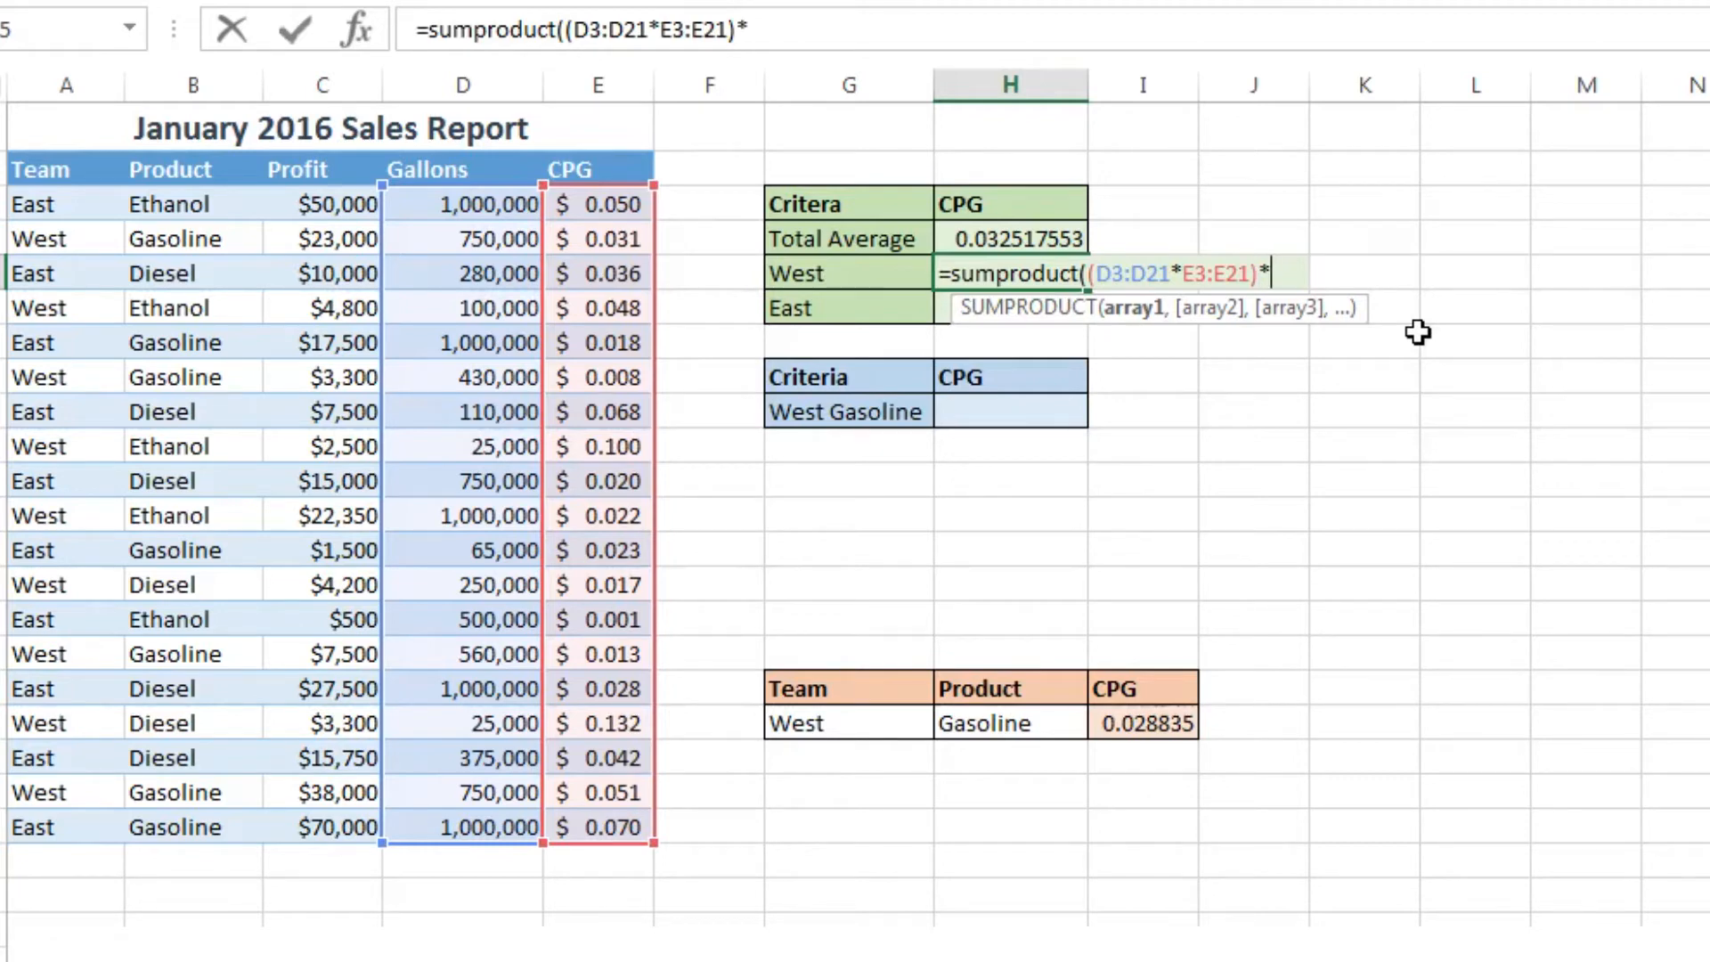
text((A3:A21)
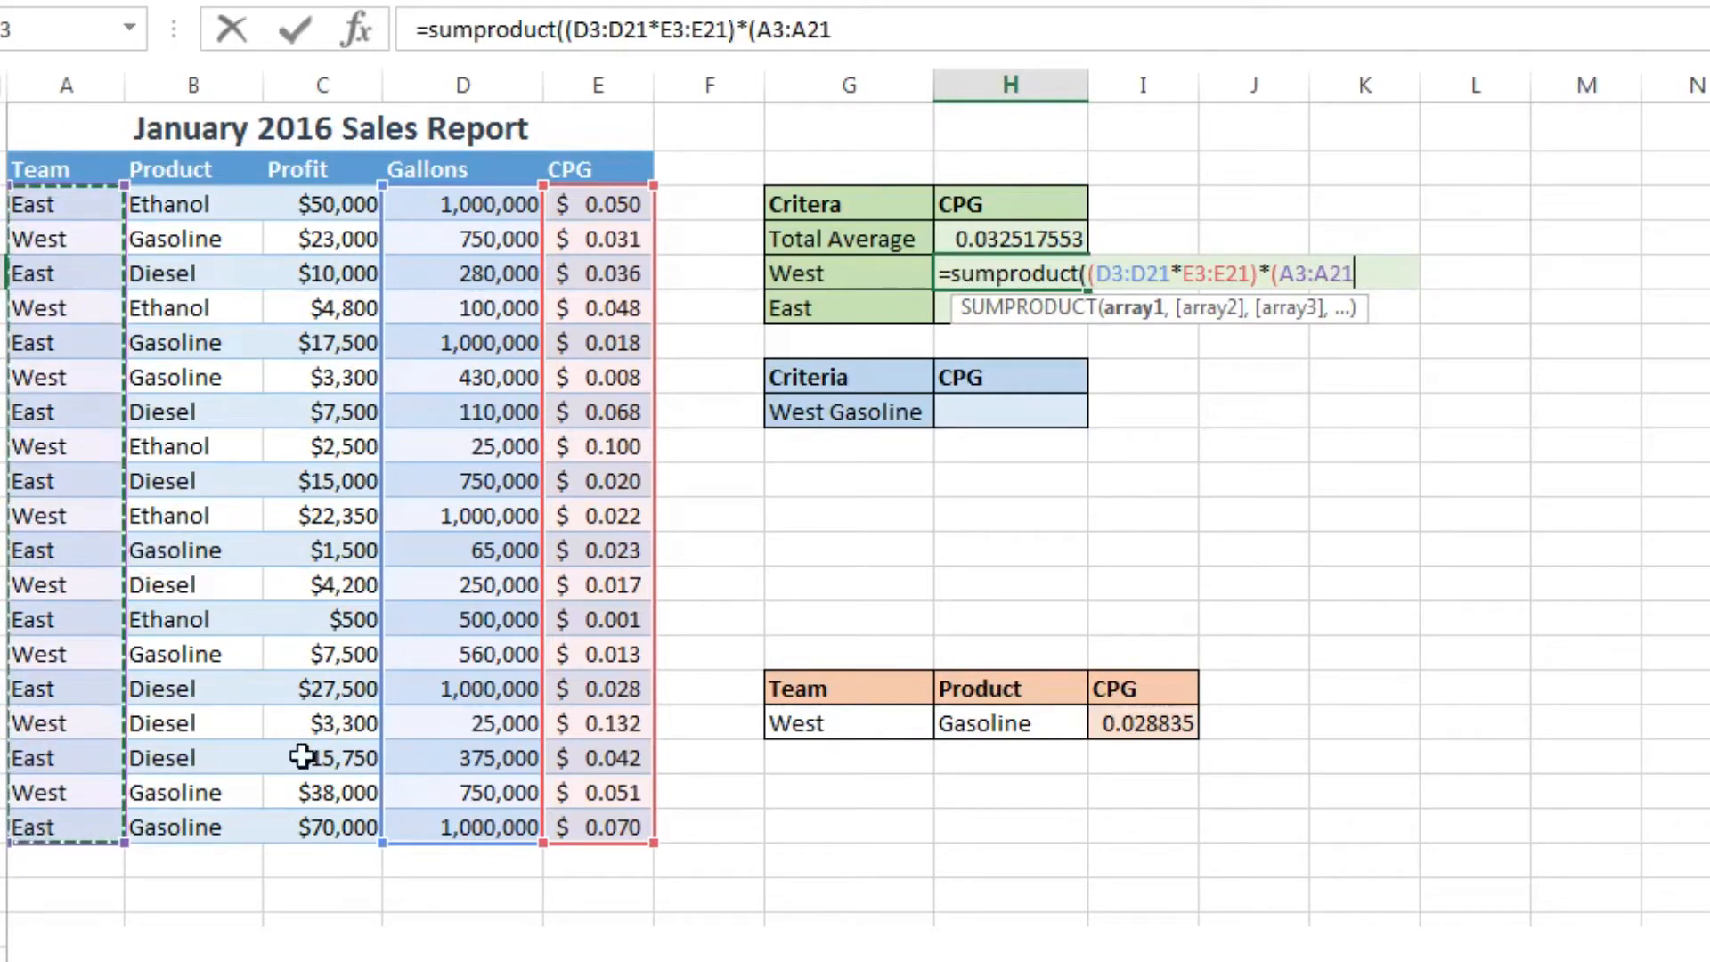
Step: Add the team condition A3:A21=G5, using the West label cell instead of typed text
text(=)
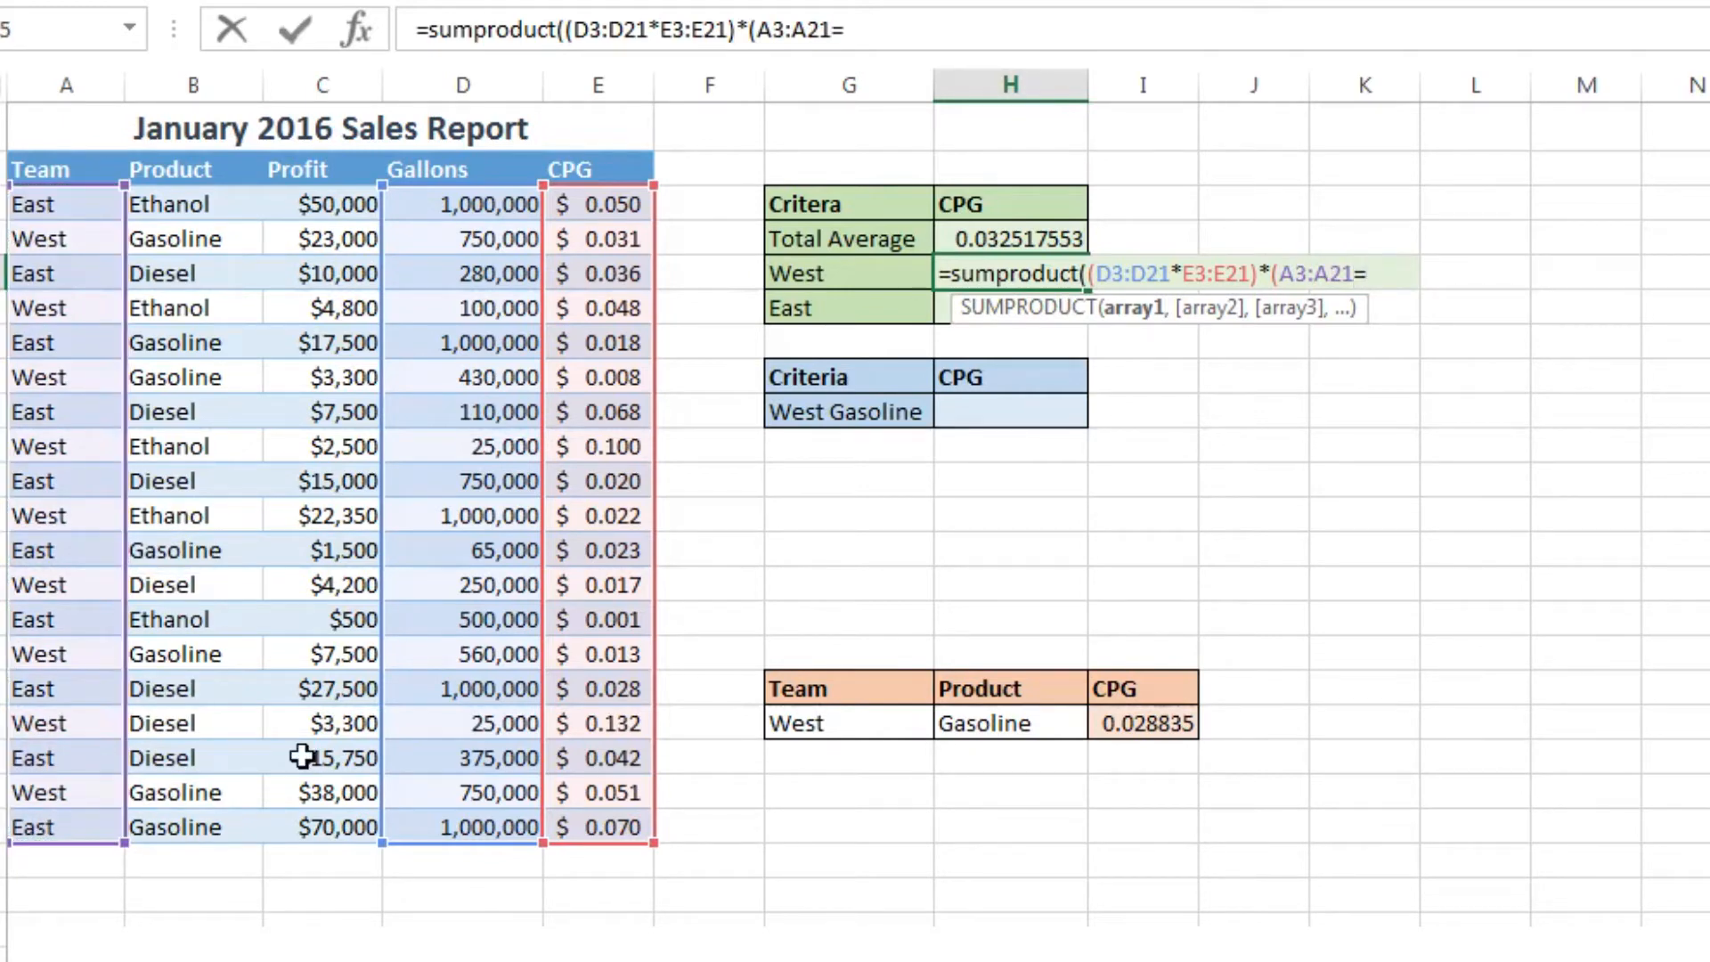
text(")
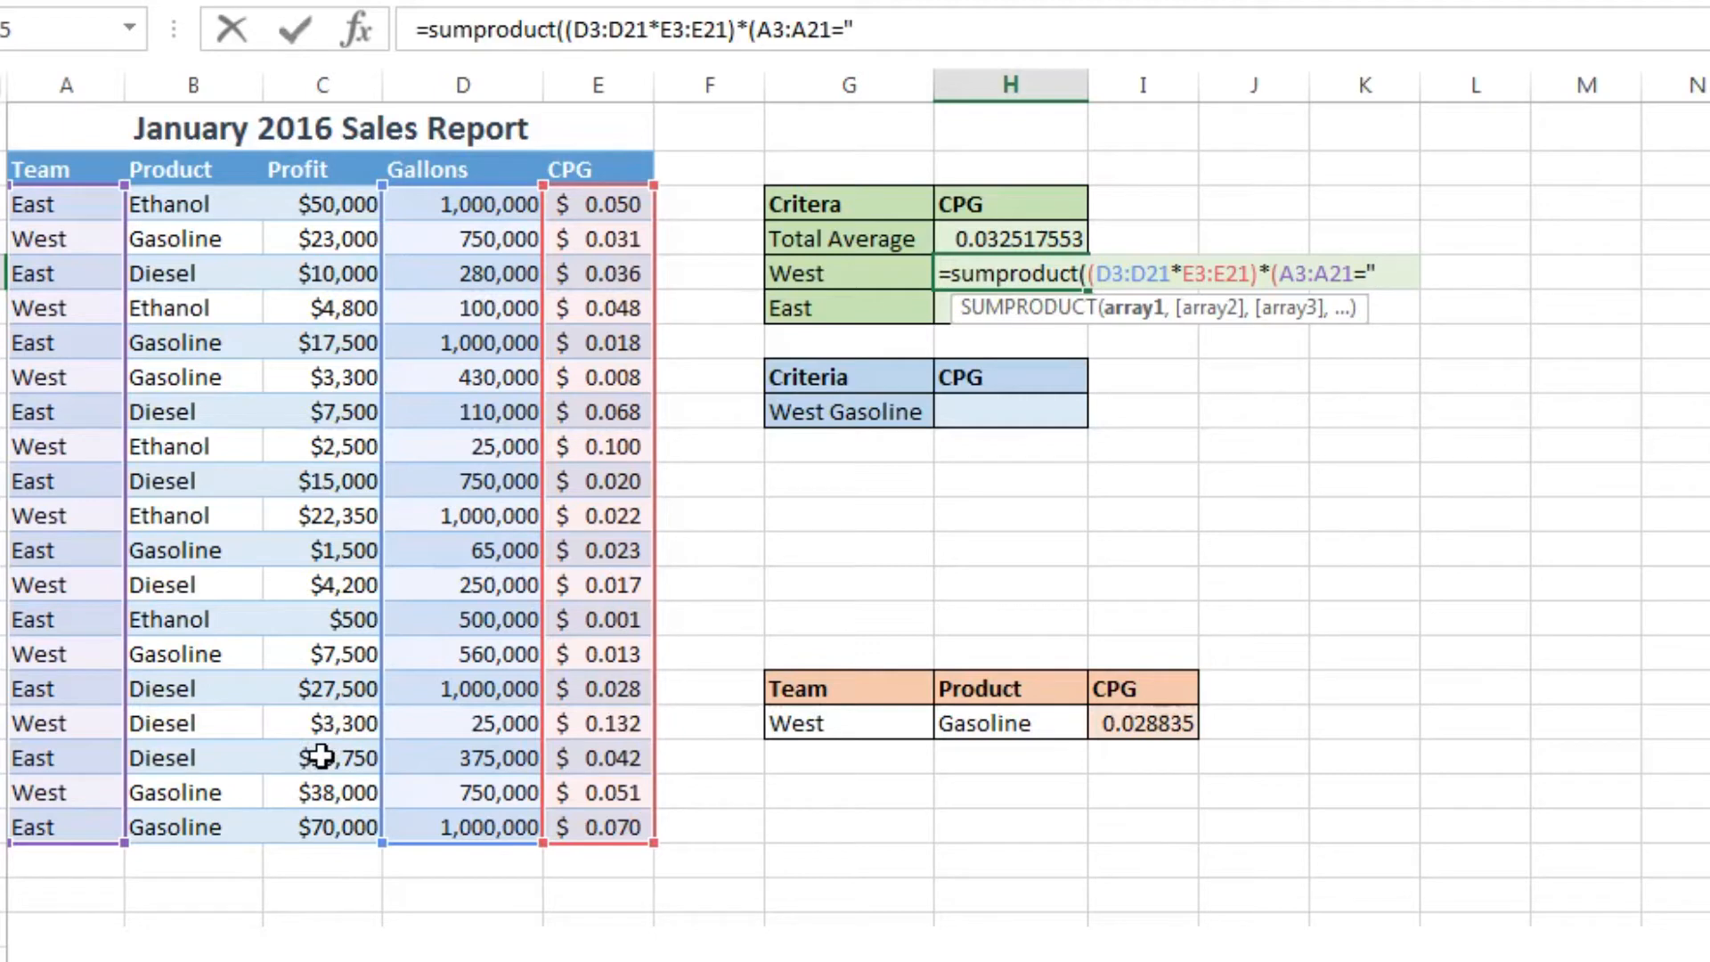
text(West:)
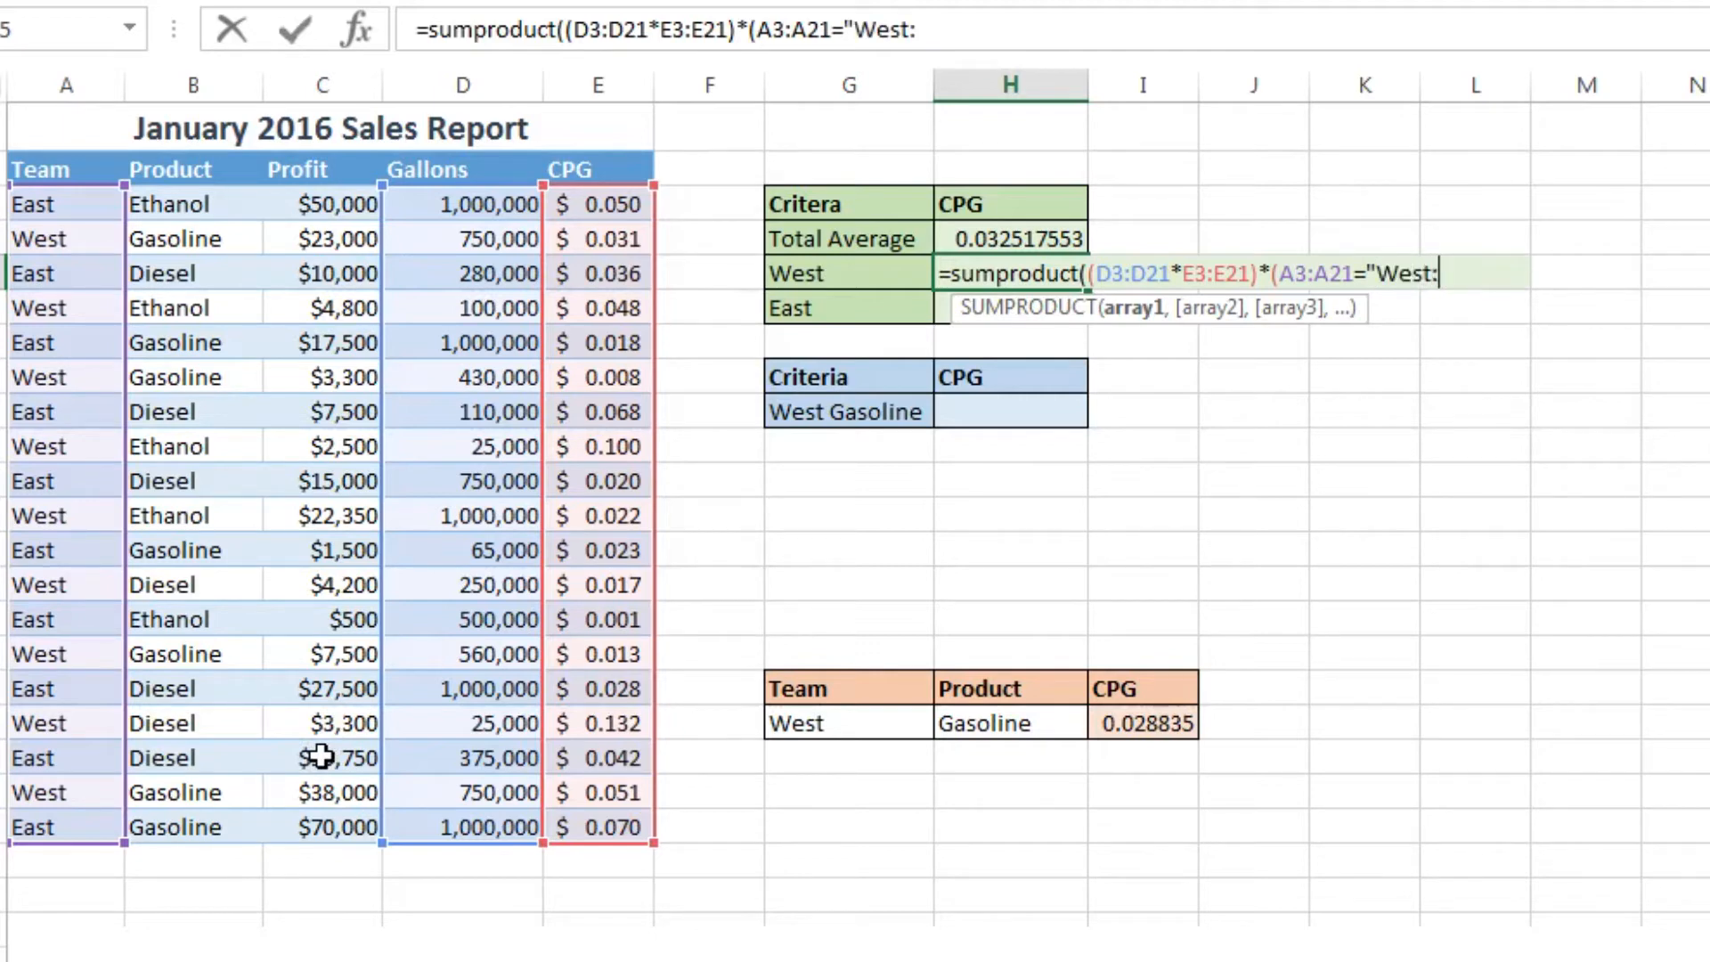
key(Backspace)
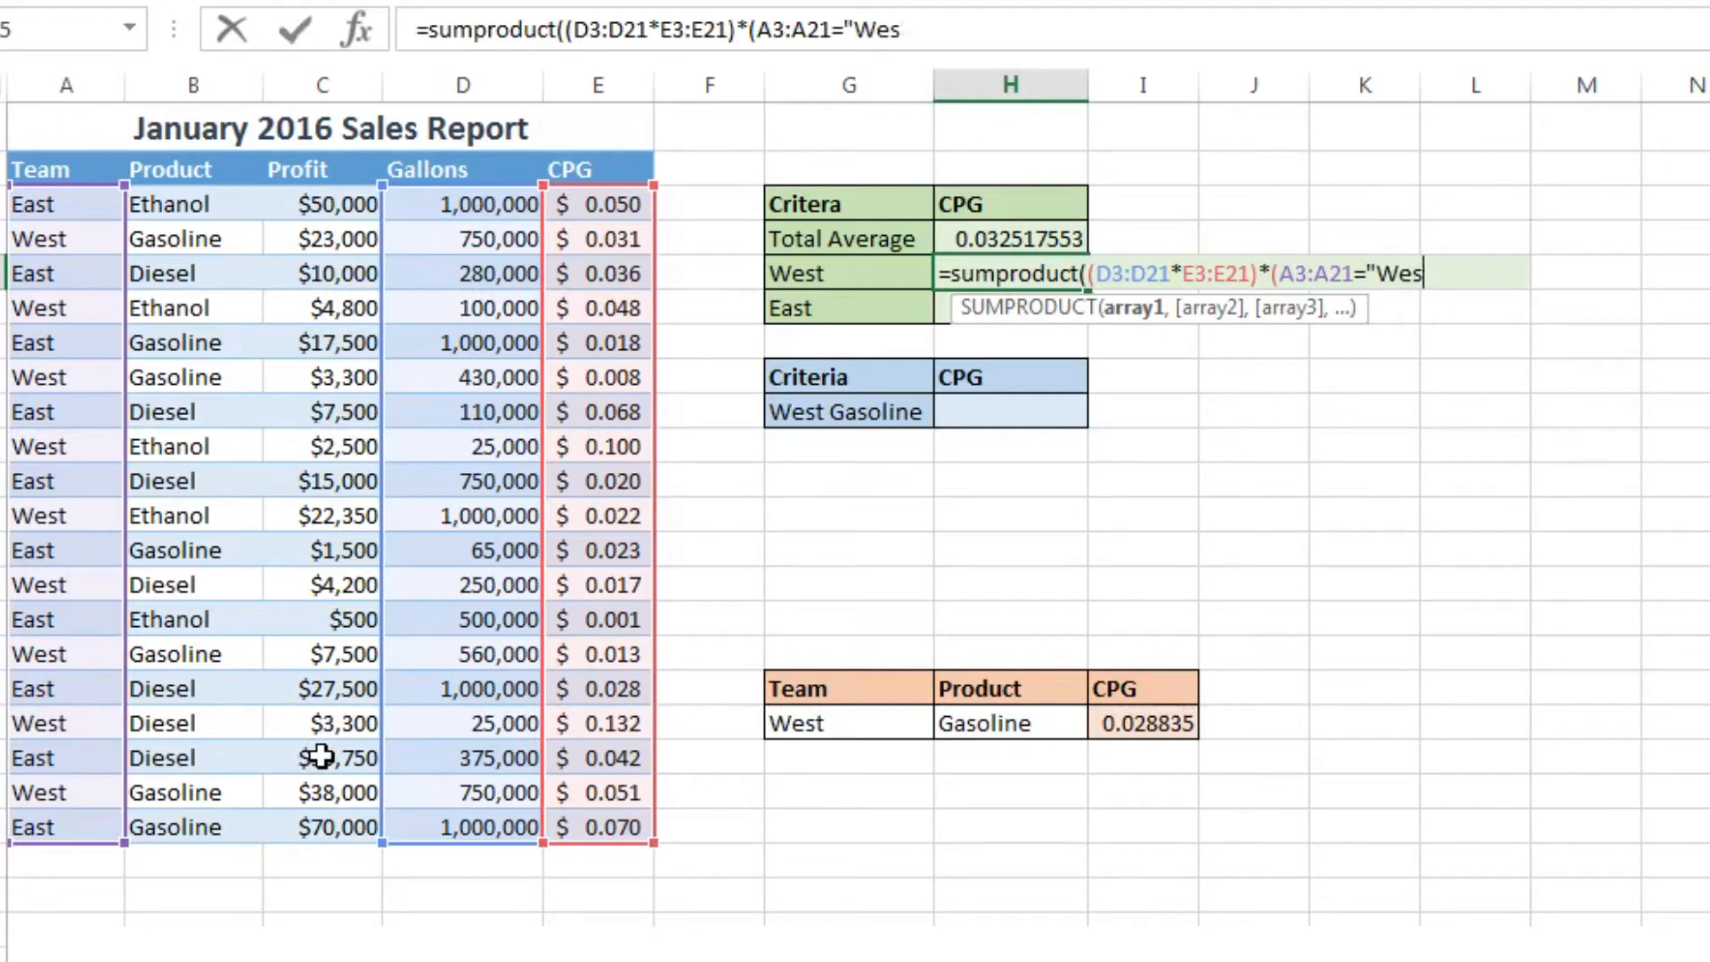
key(BackSpace)
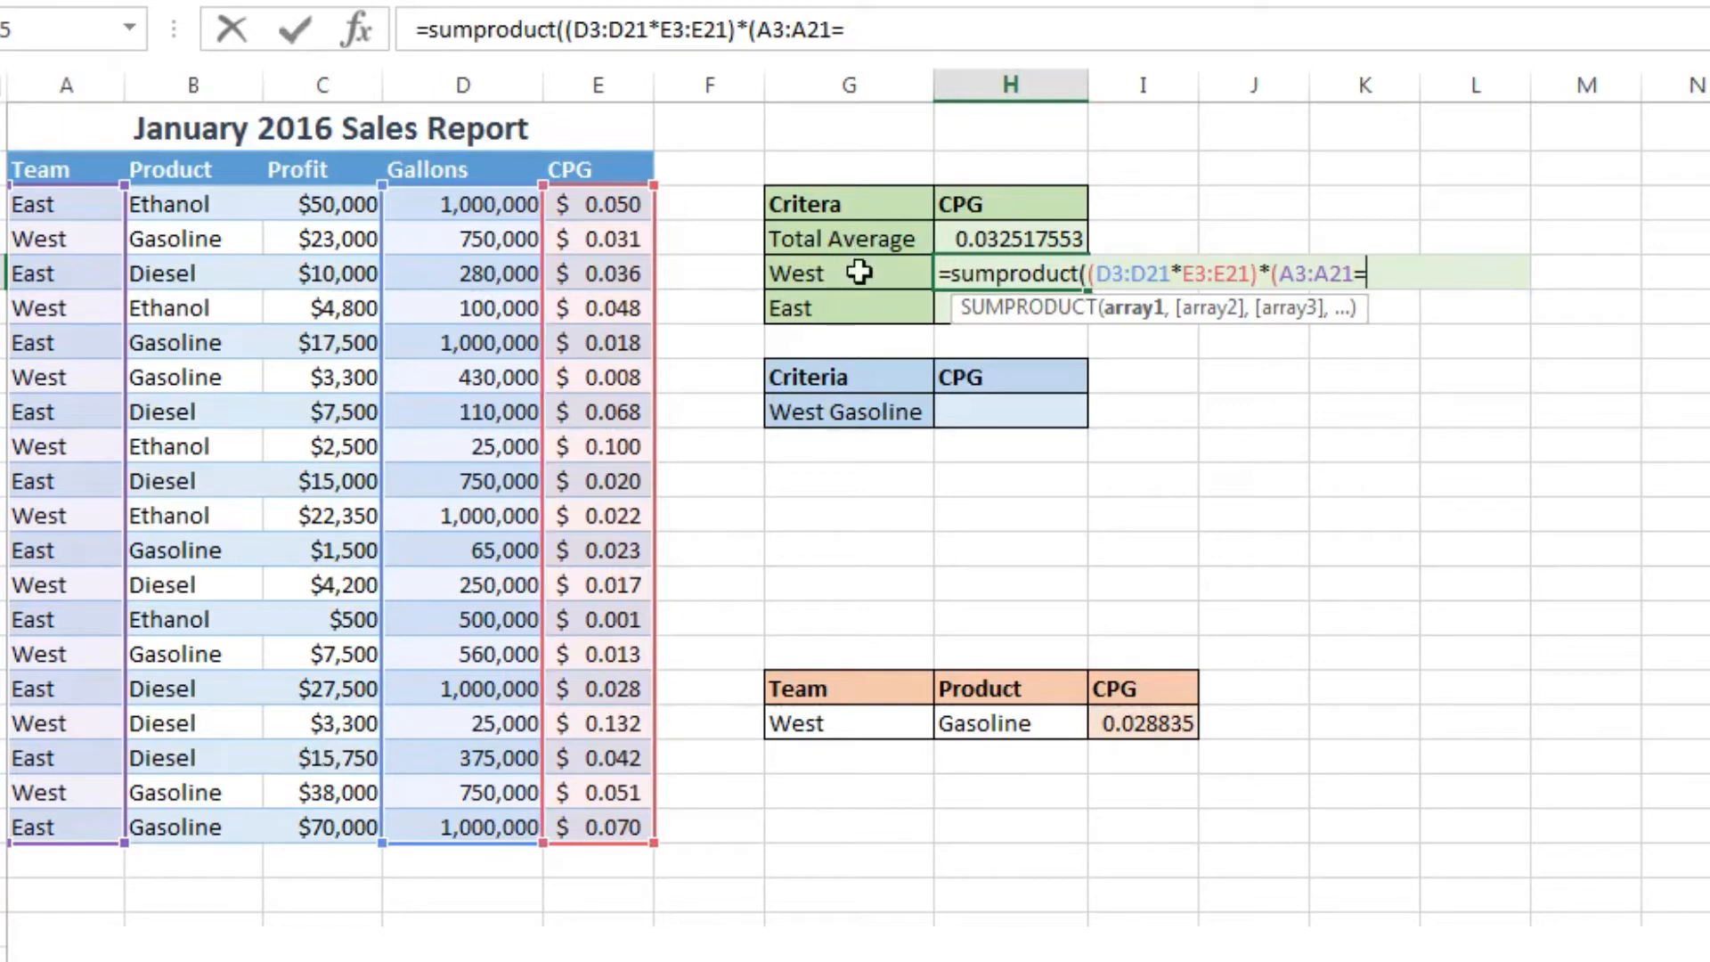
click(848, 273)
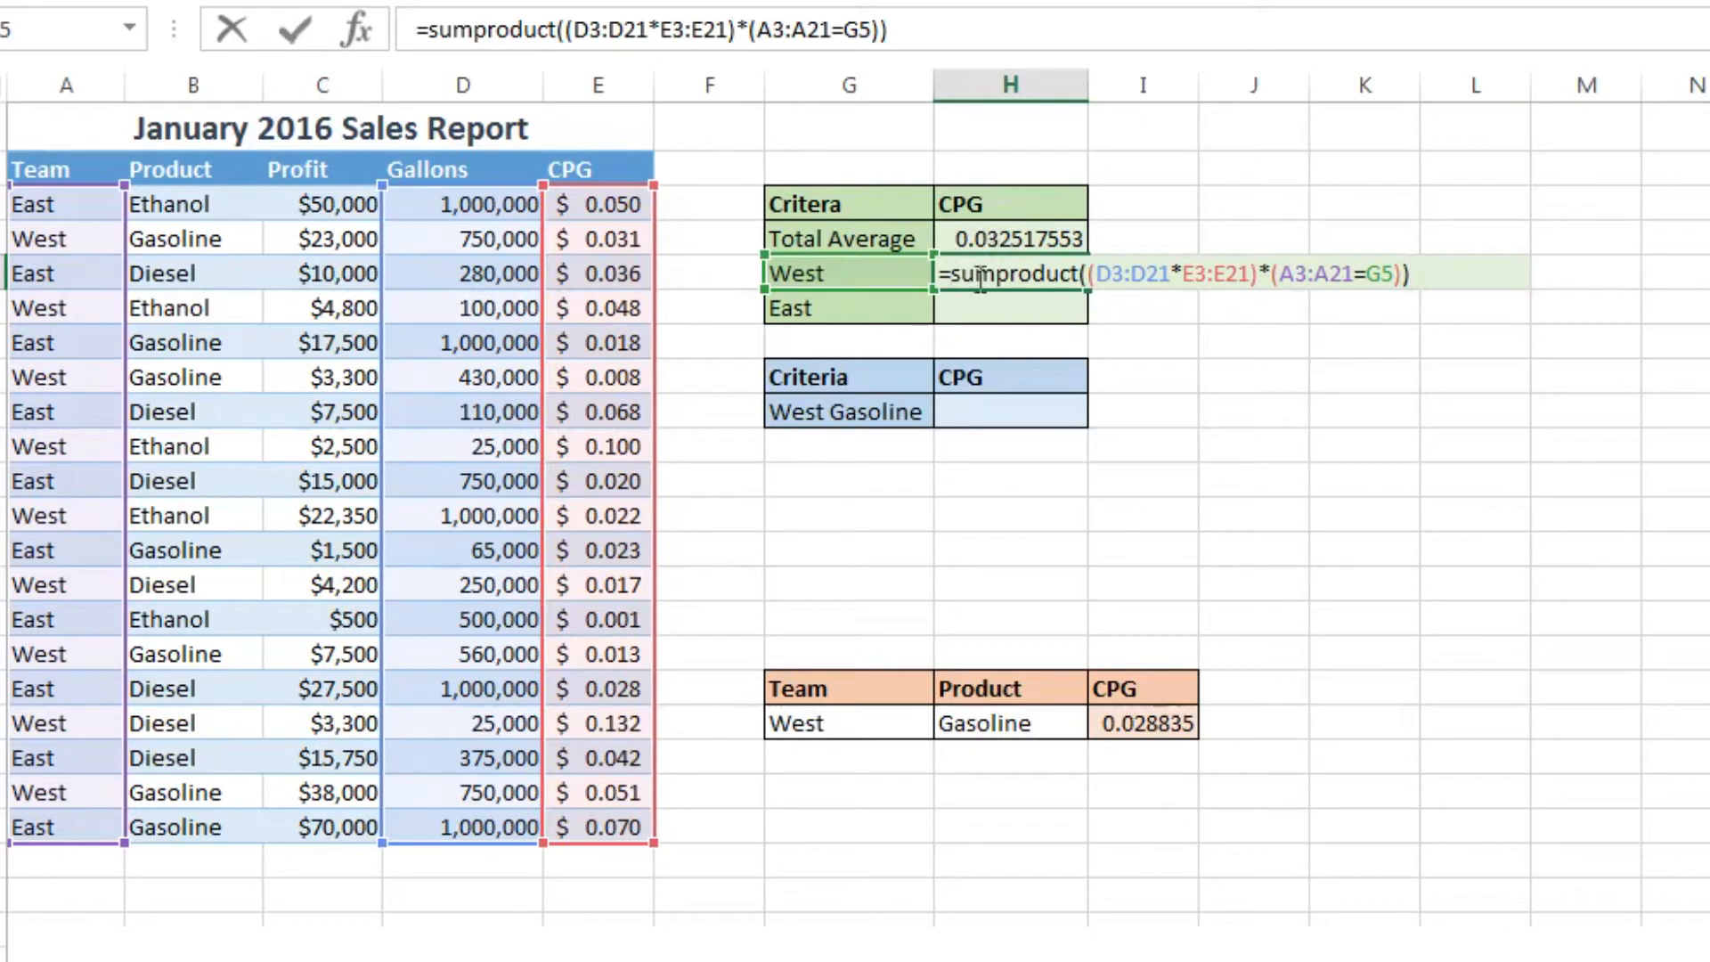
Step: Divide by SUMIF(A3:A21,G5,D3:D21) so the West CPG shows 0.028007712
text(/SUM)
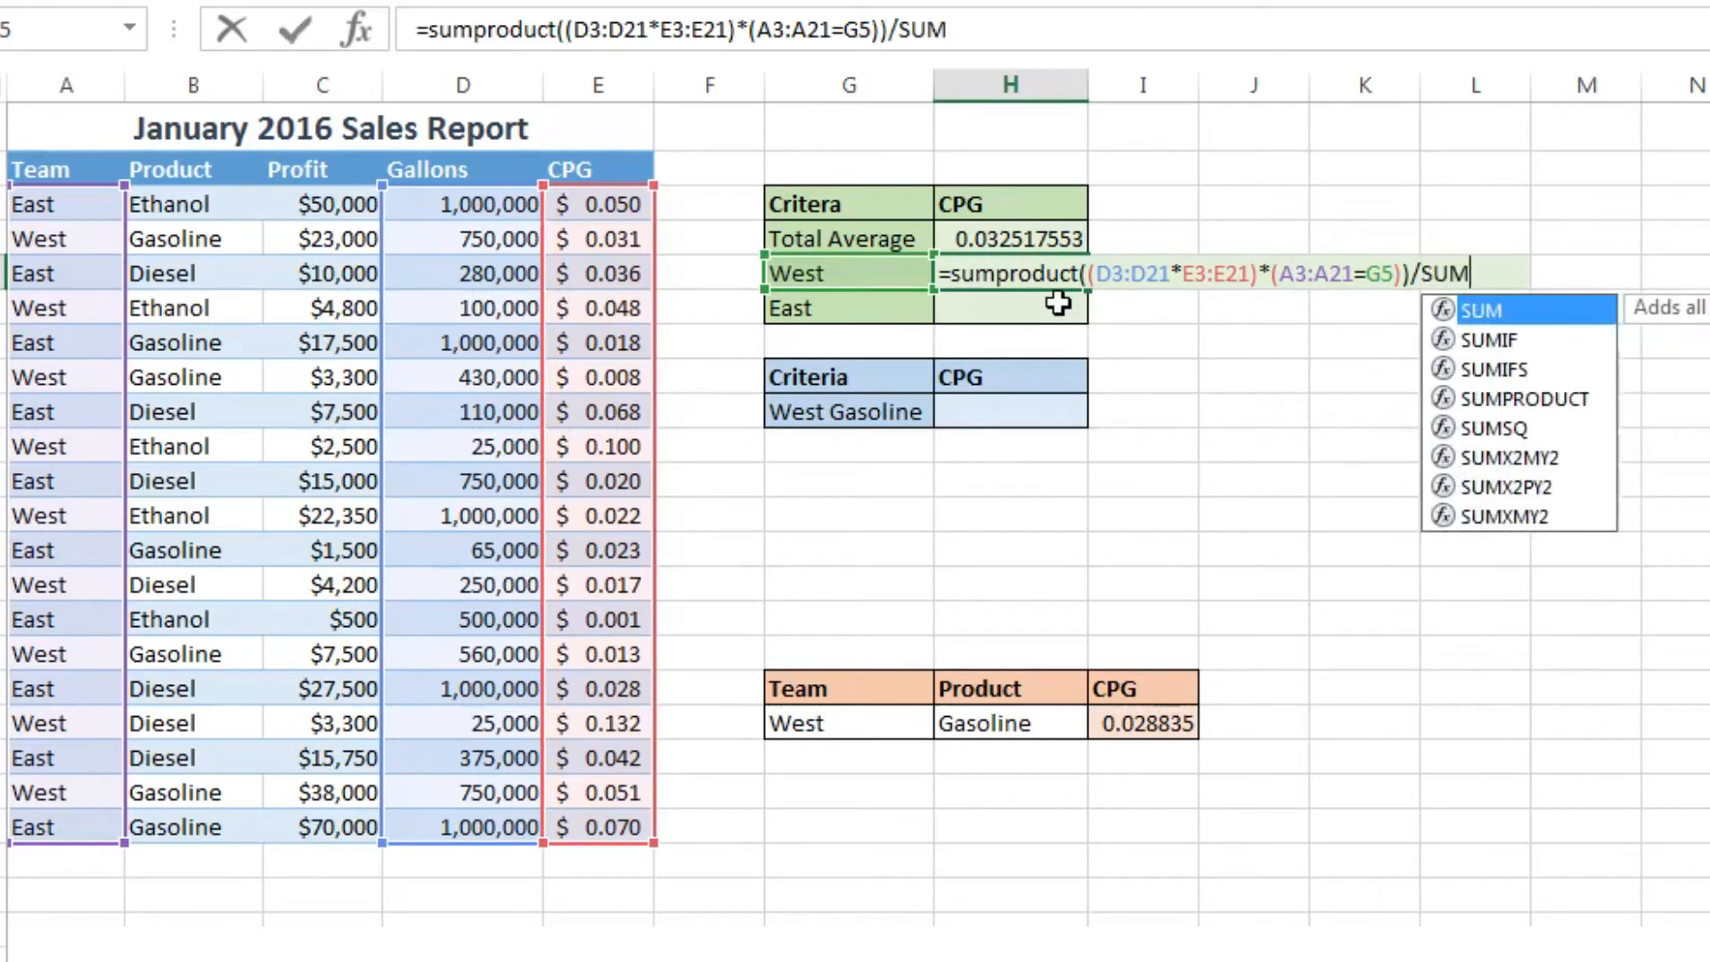
text(IF()
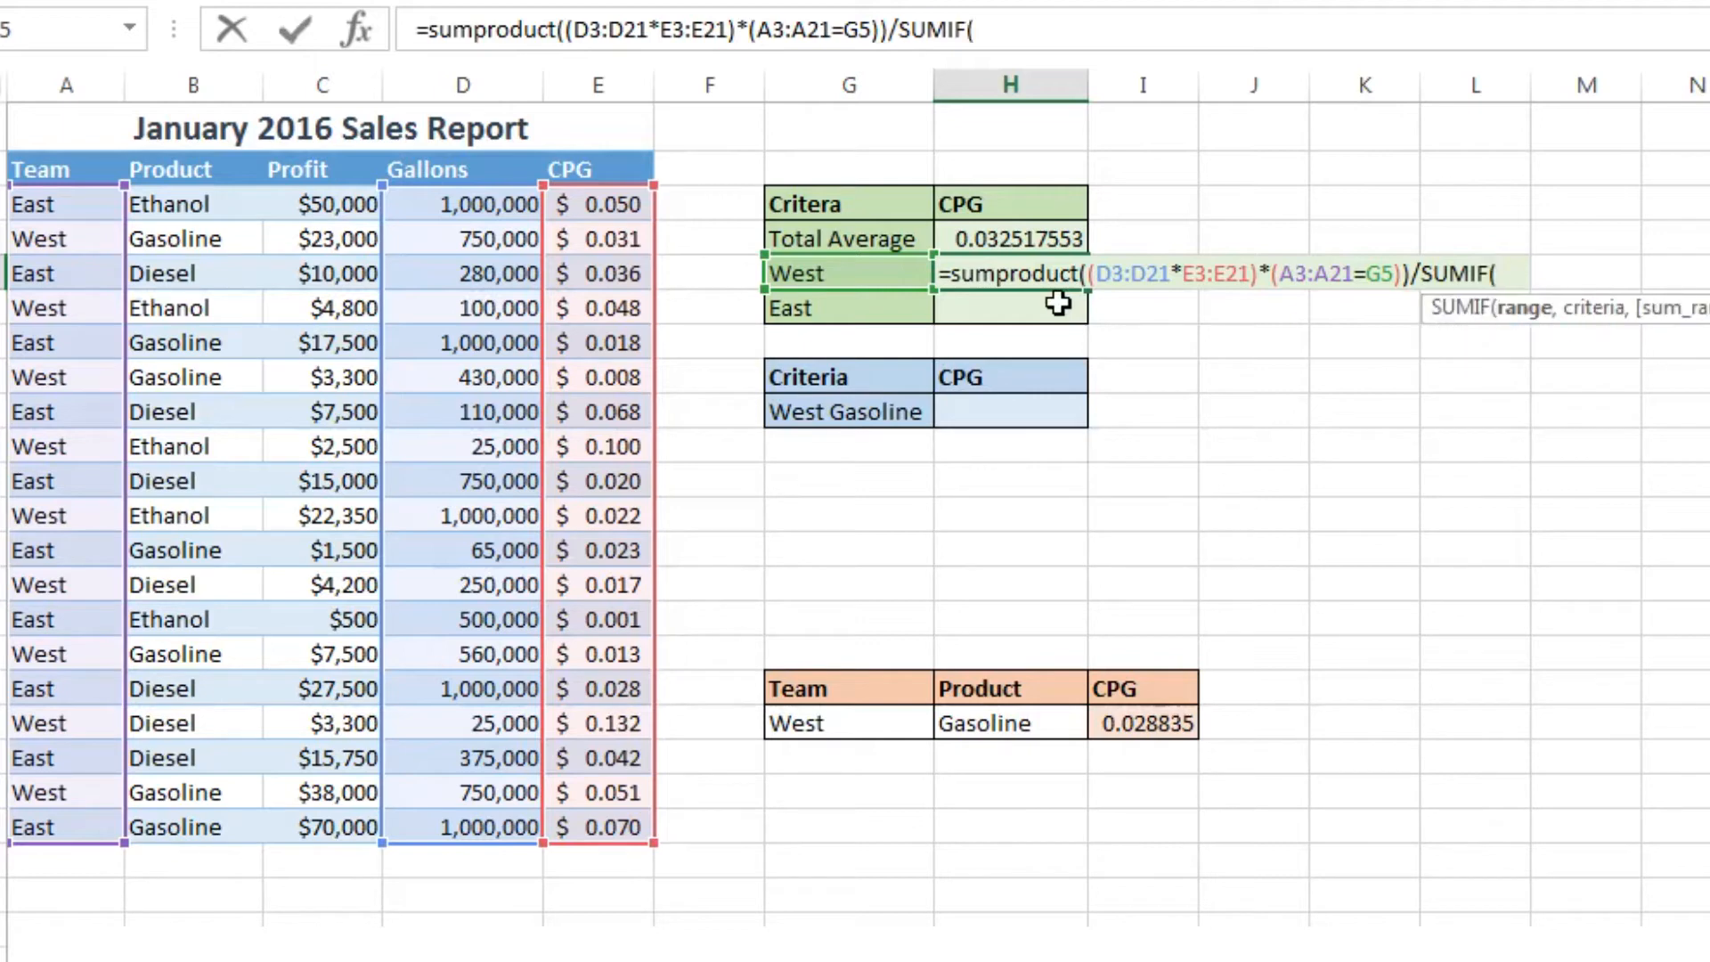
mouse_move(1527, 308)
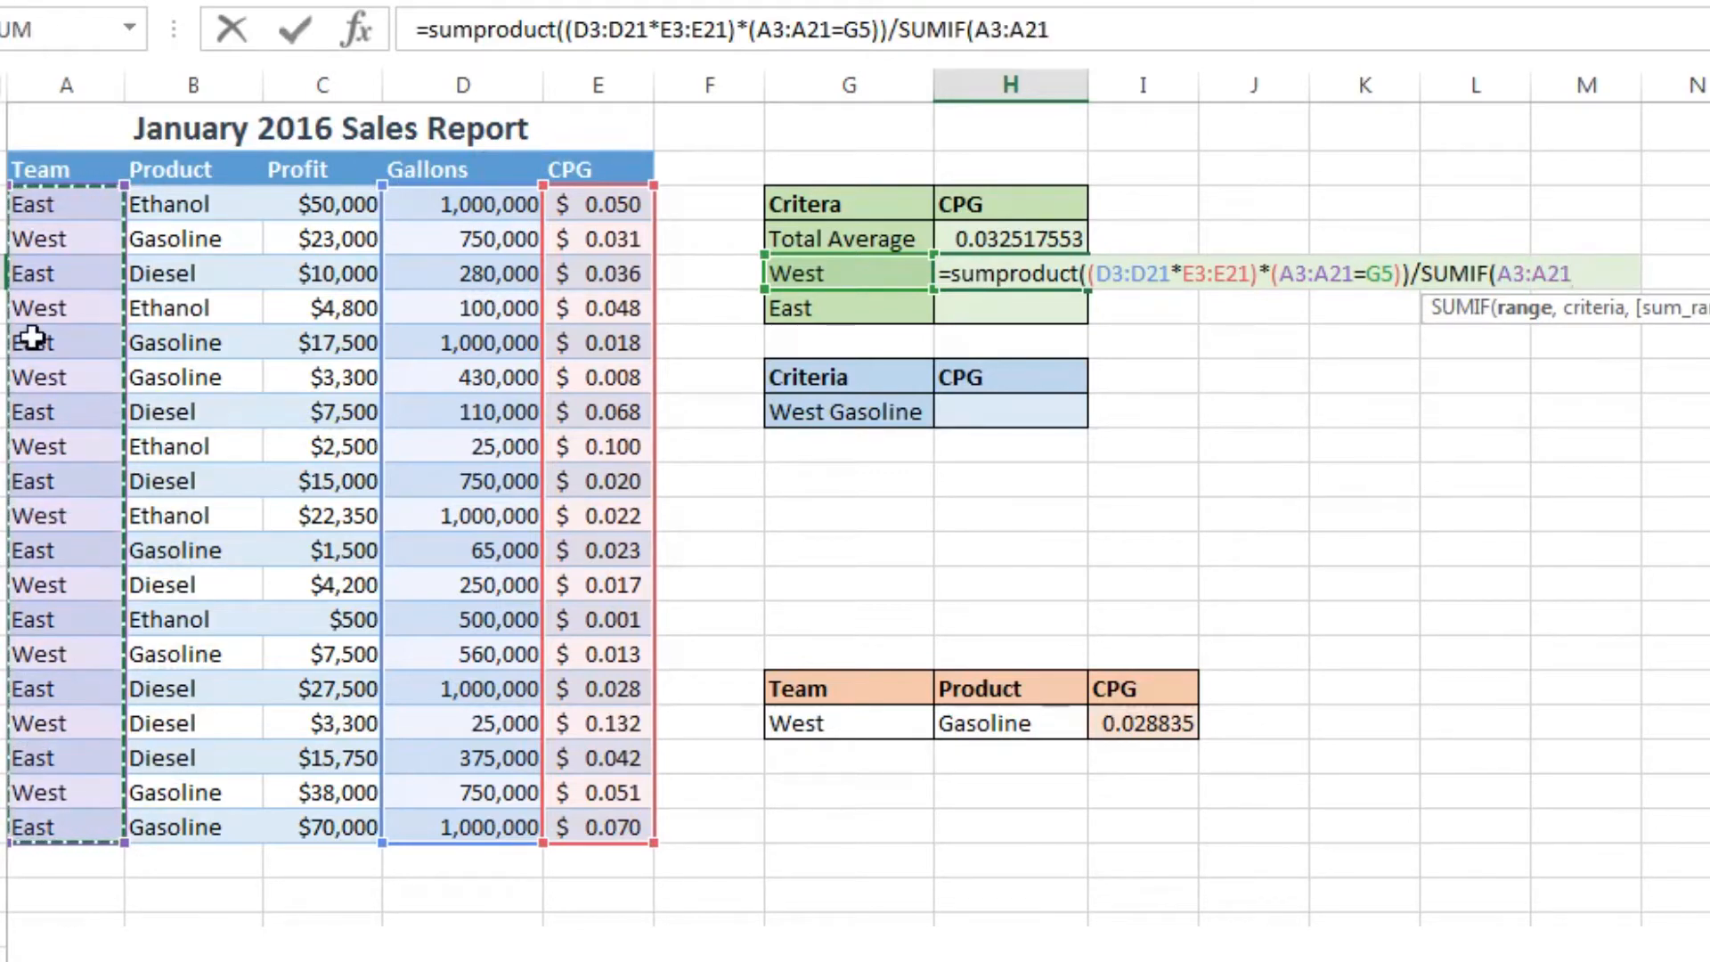
text(,)
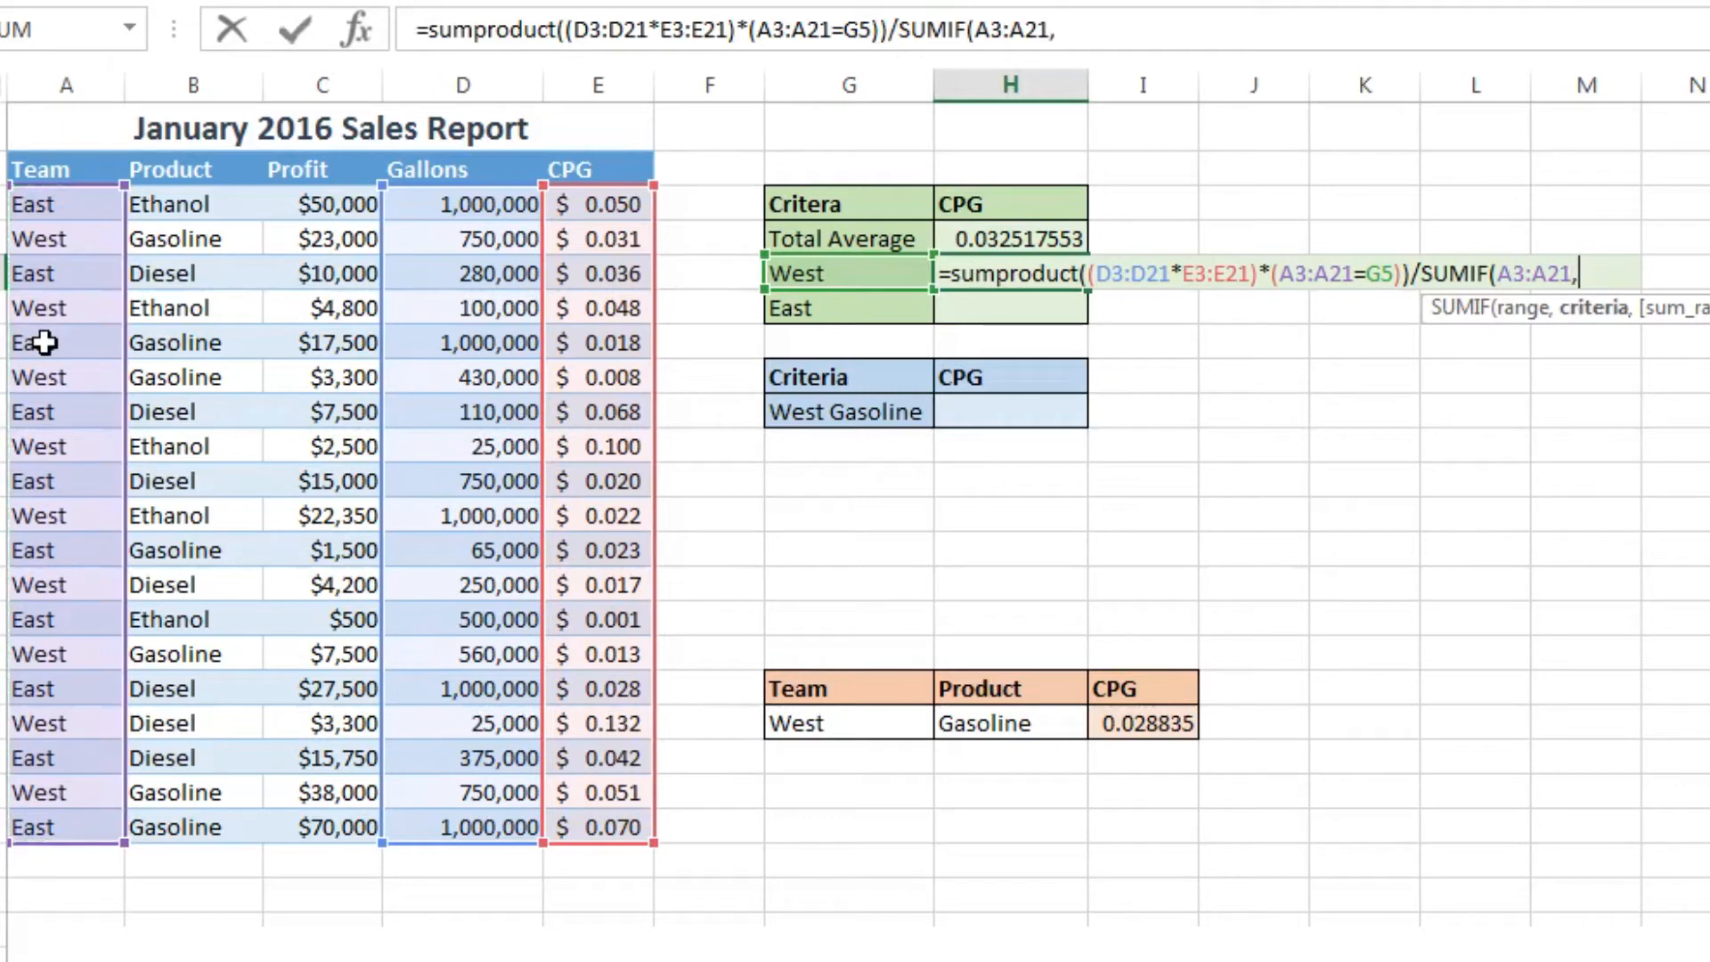
mouse_move(823, 273)
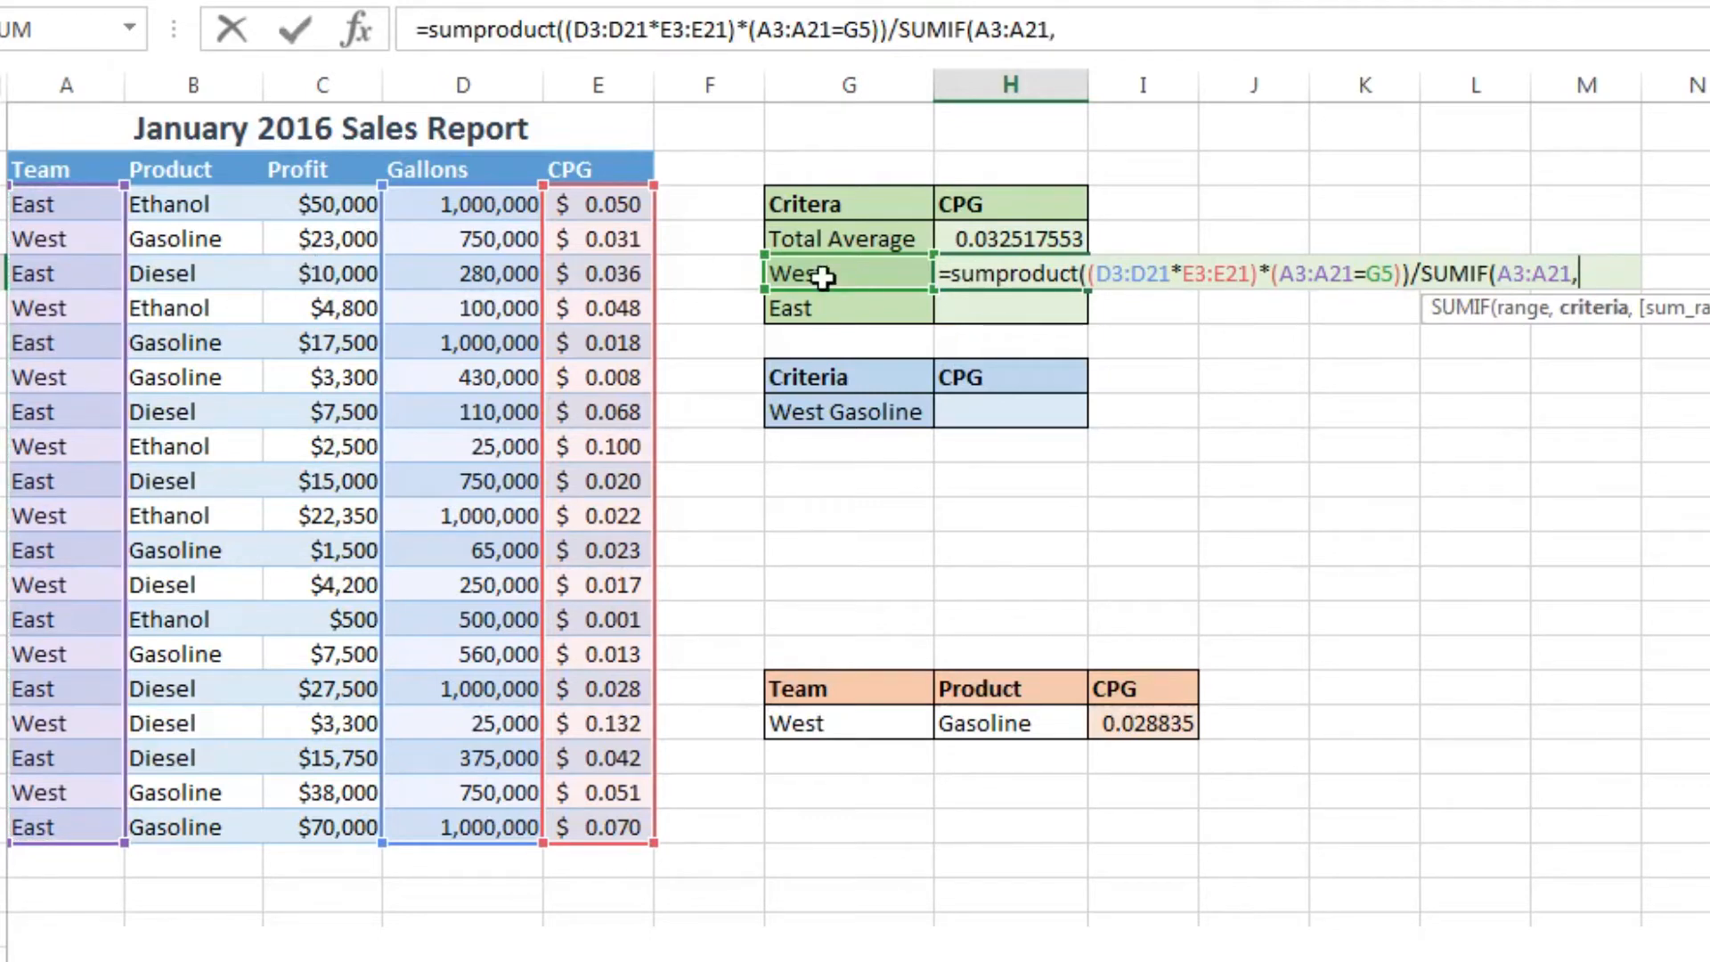
text(G5)
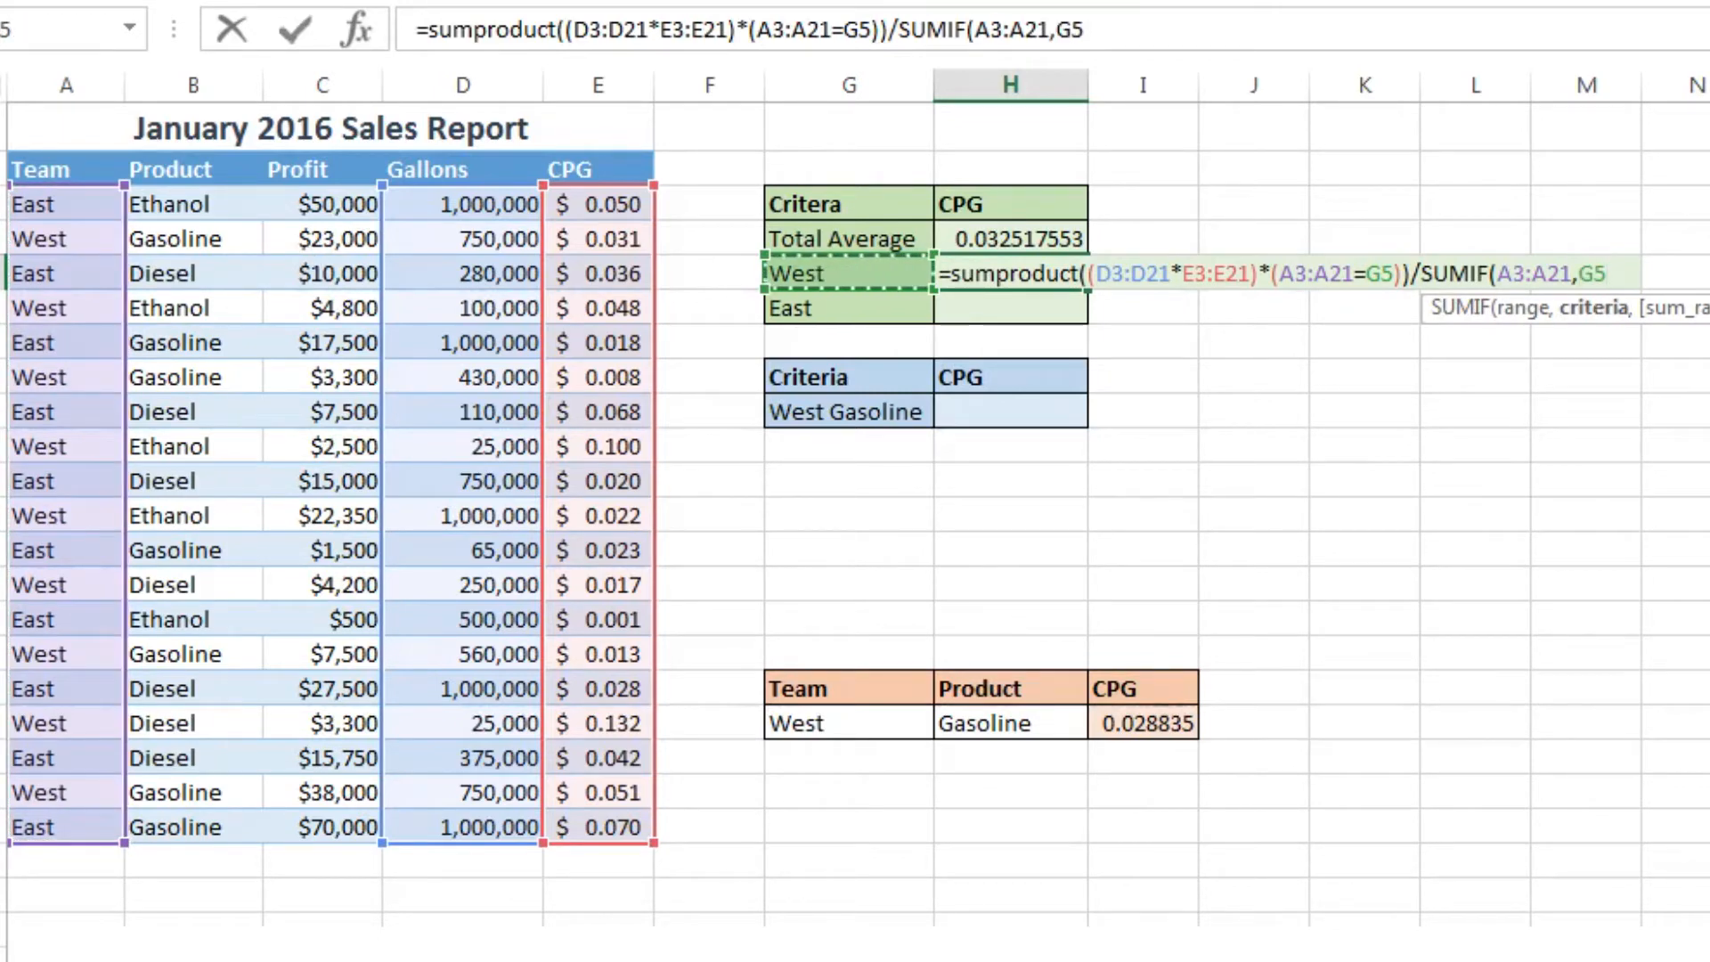
text(,)
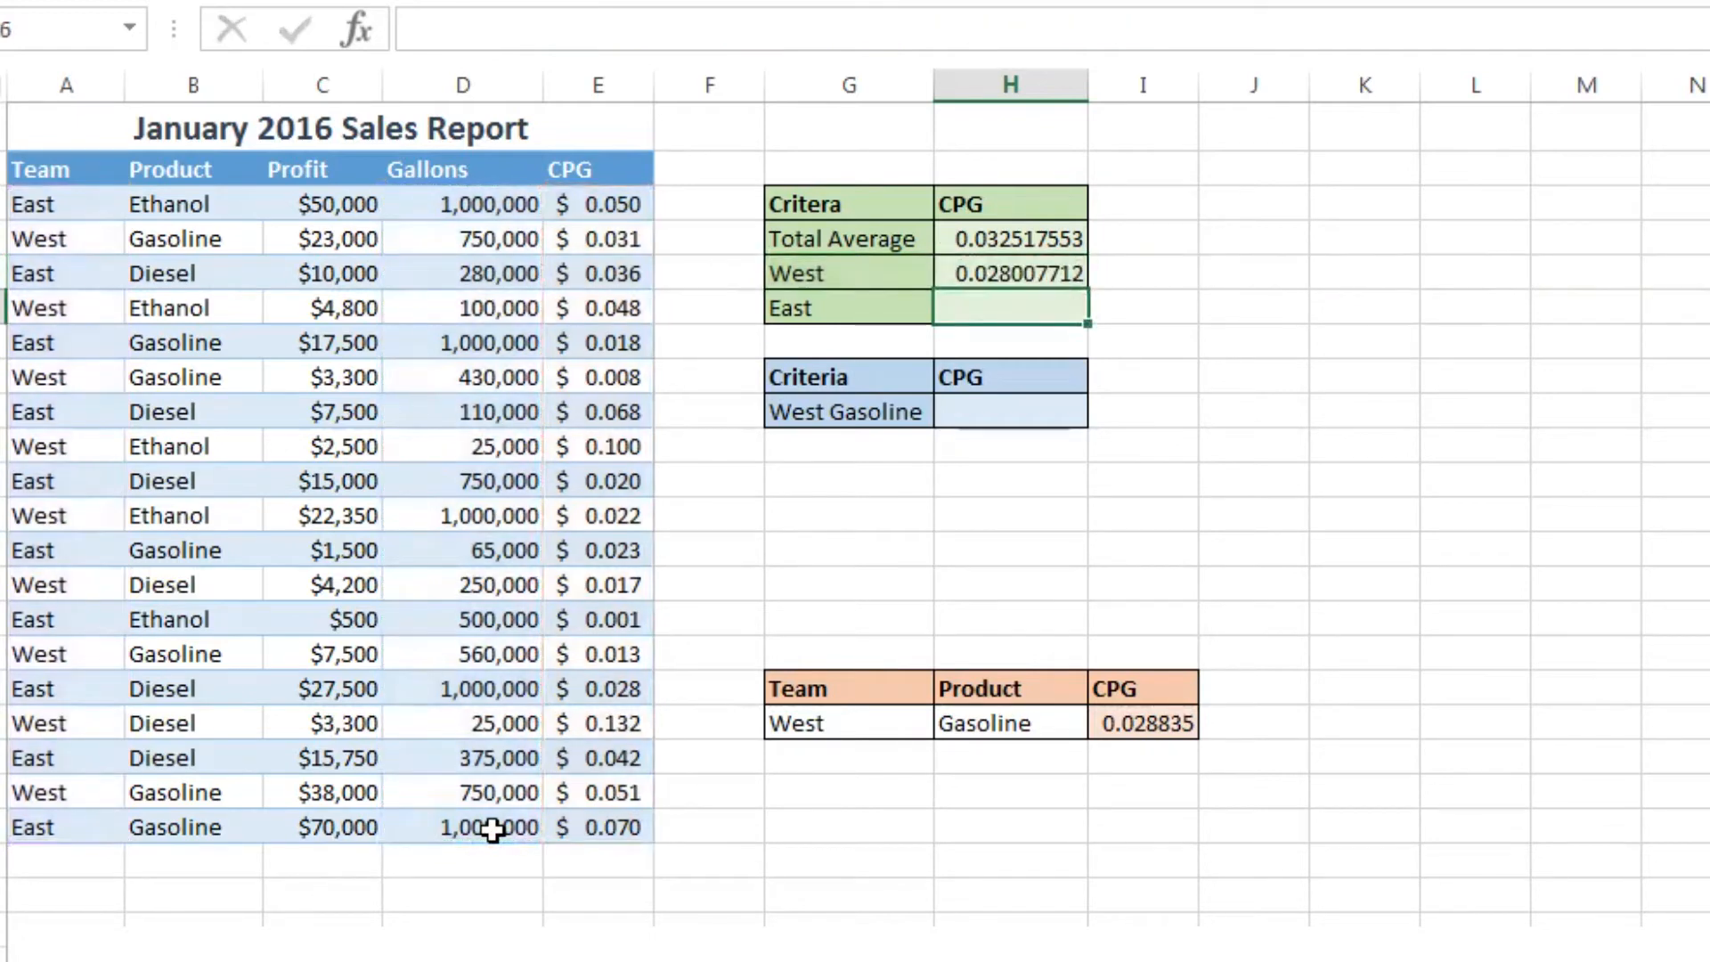
Step: Reopen the West CPG formula in H5 to review its highlighted range references
click(1015, 273)
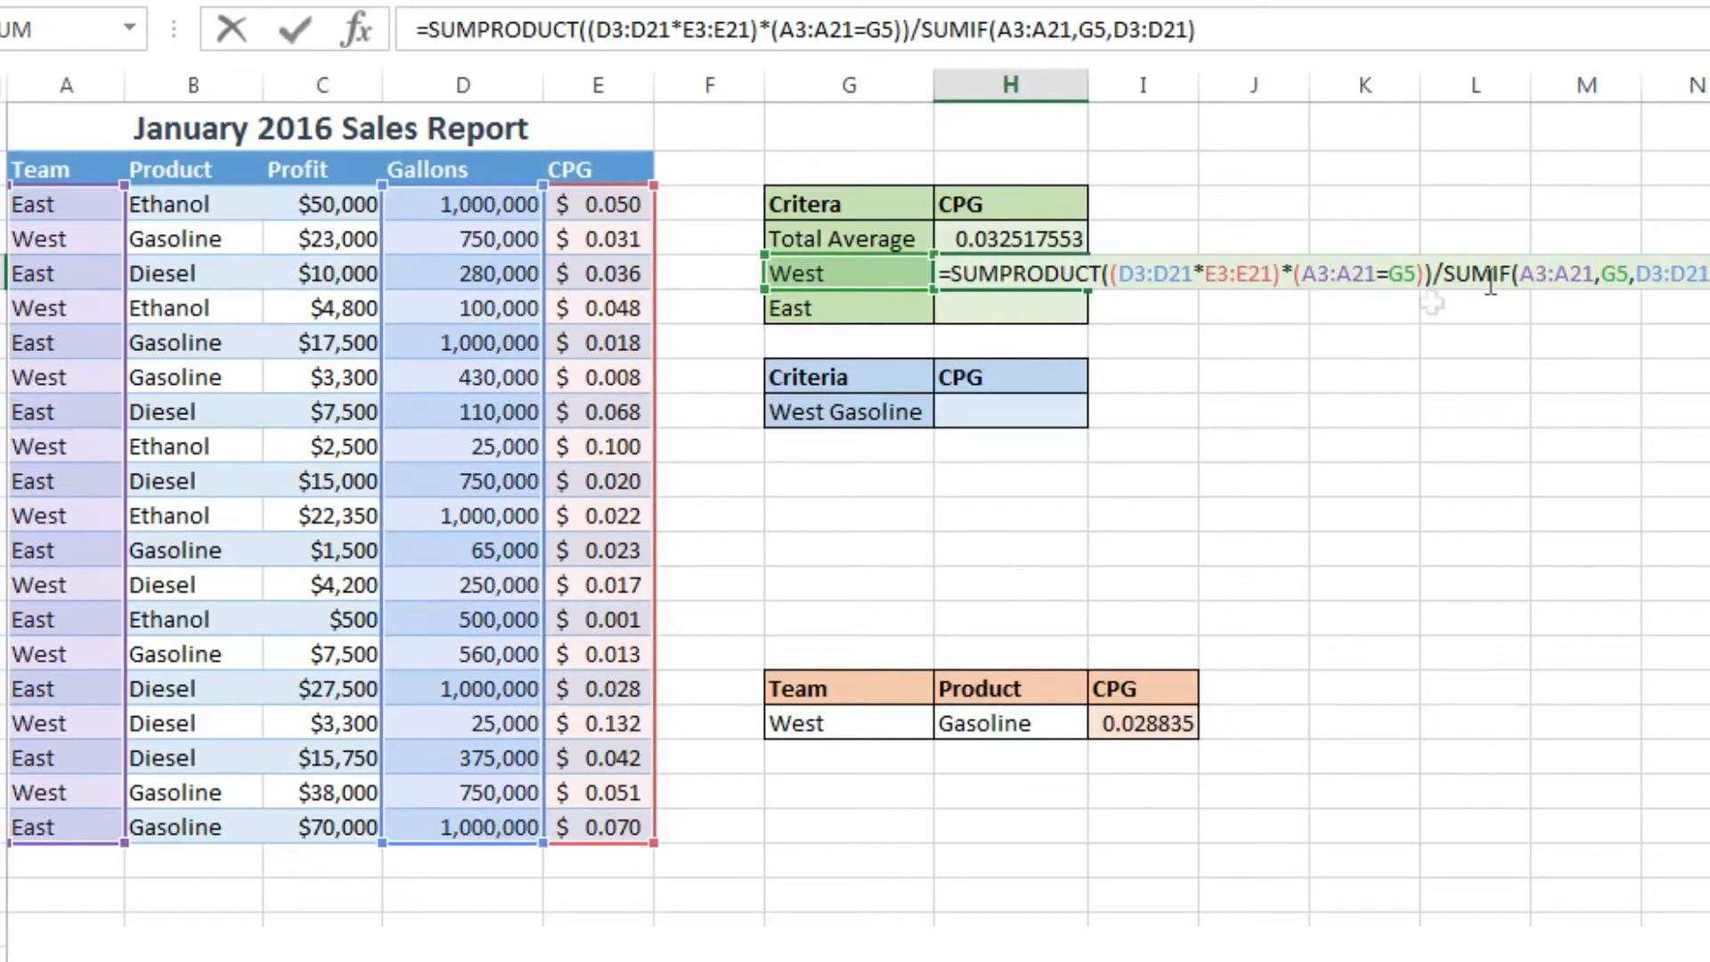
mouse_move(561, 638)
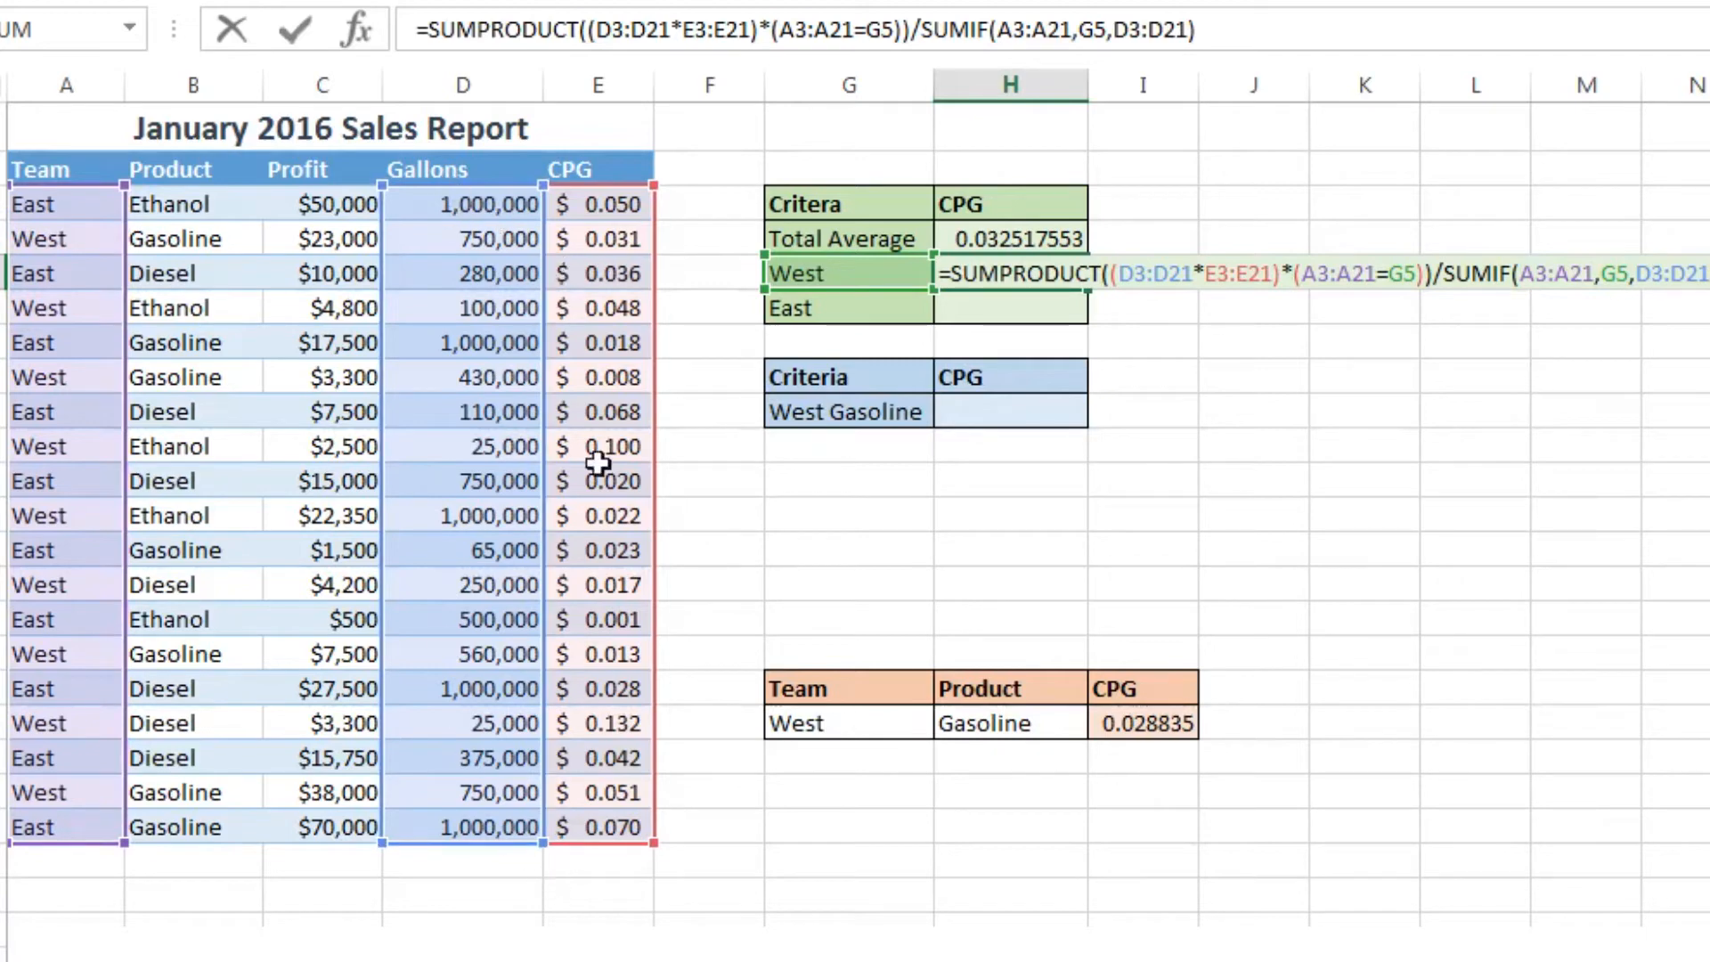
mouse_move(513, 821)
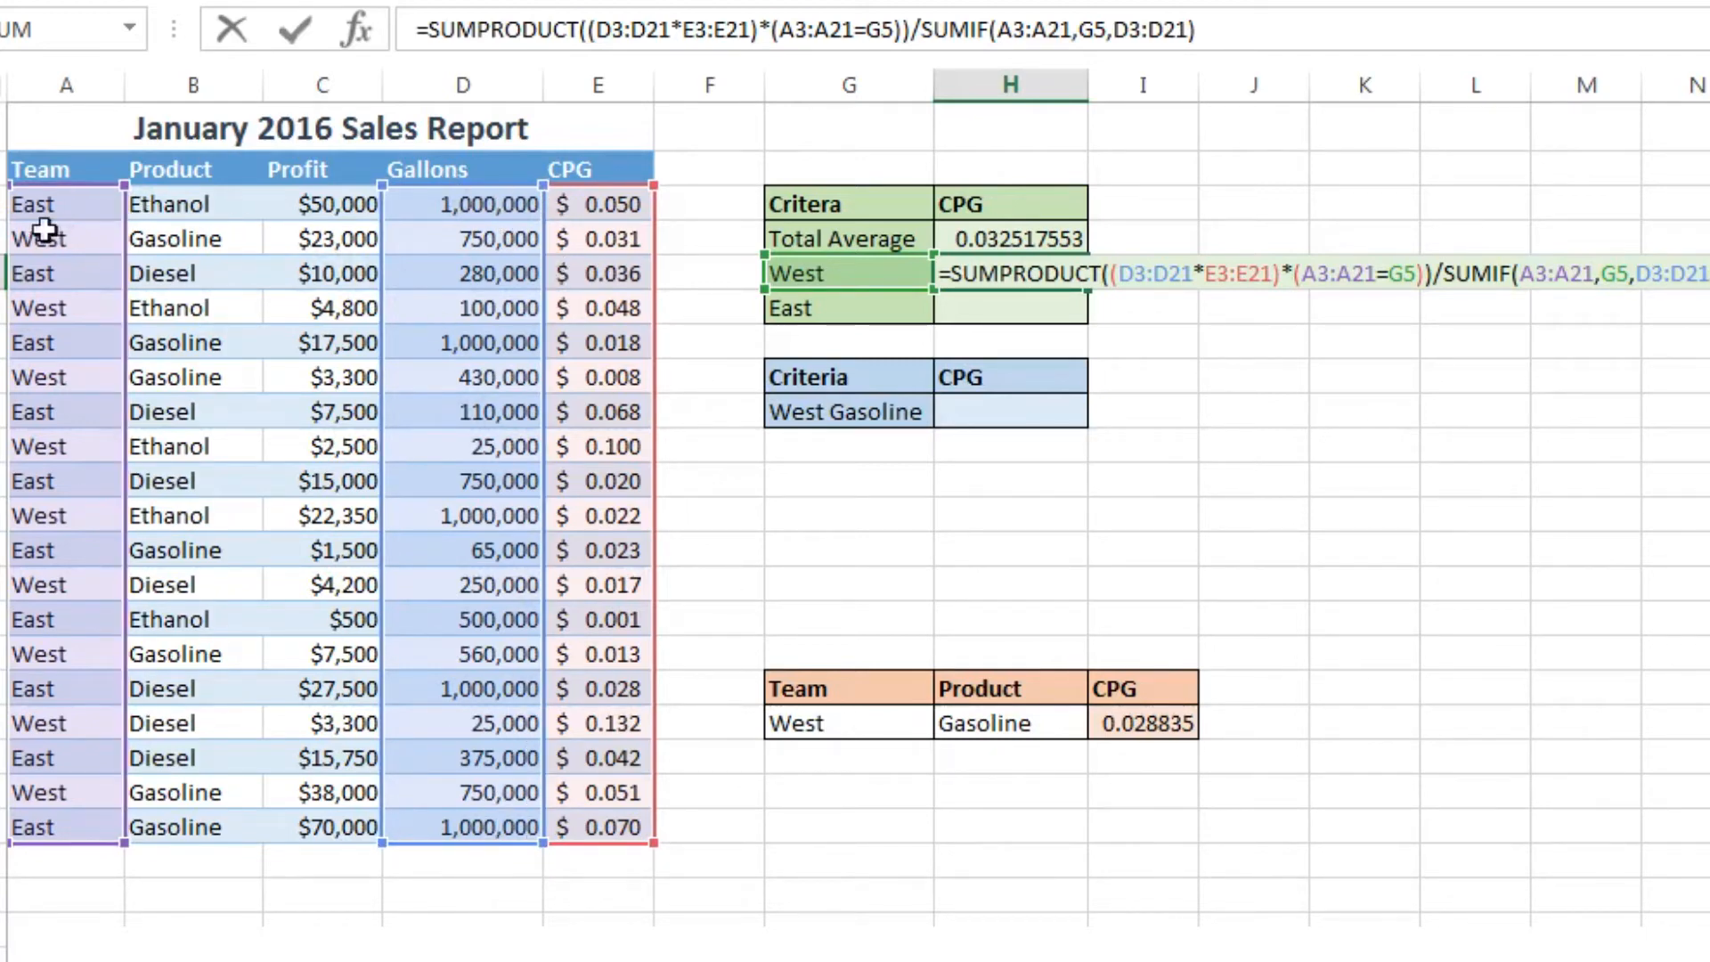
mouse_move(453, 212)
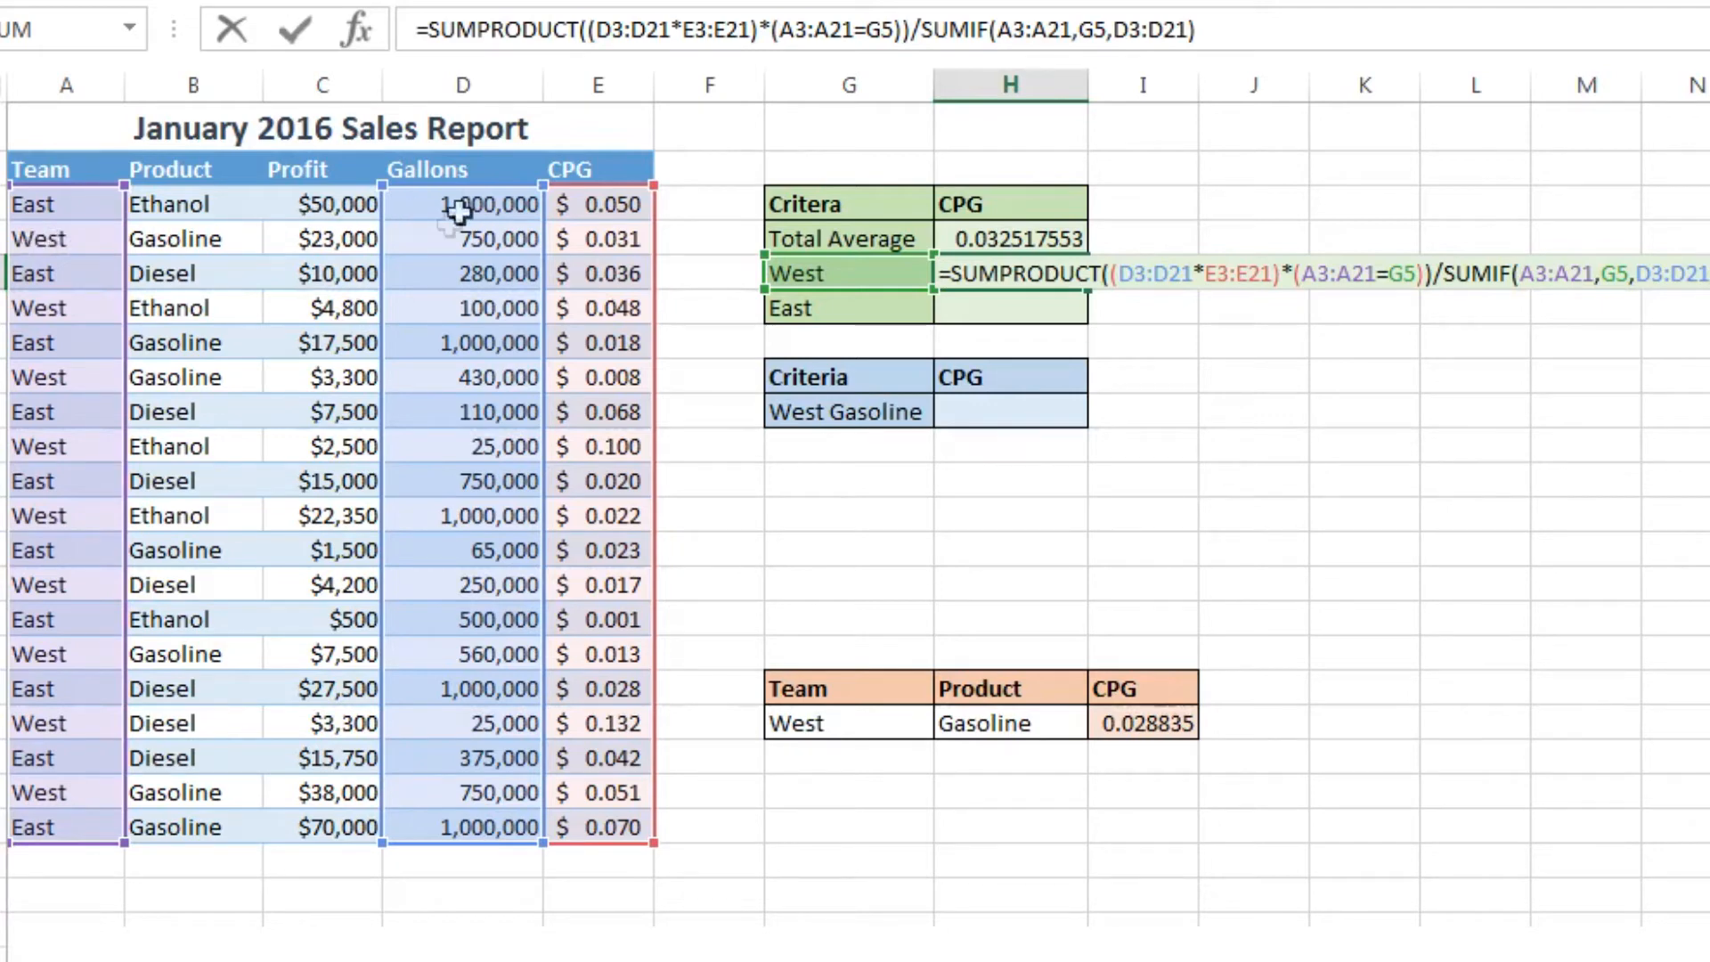
mouse_move(405, 355)
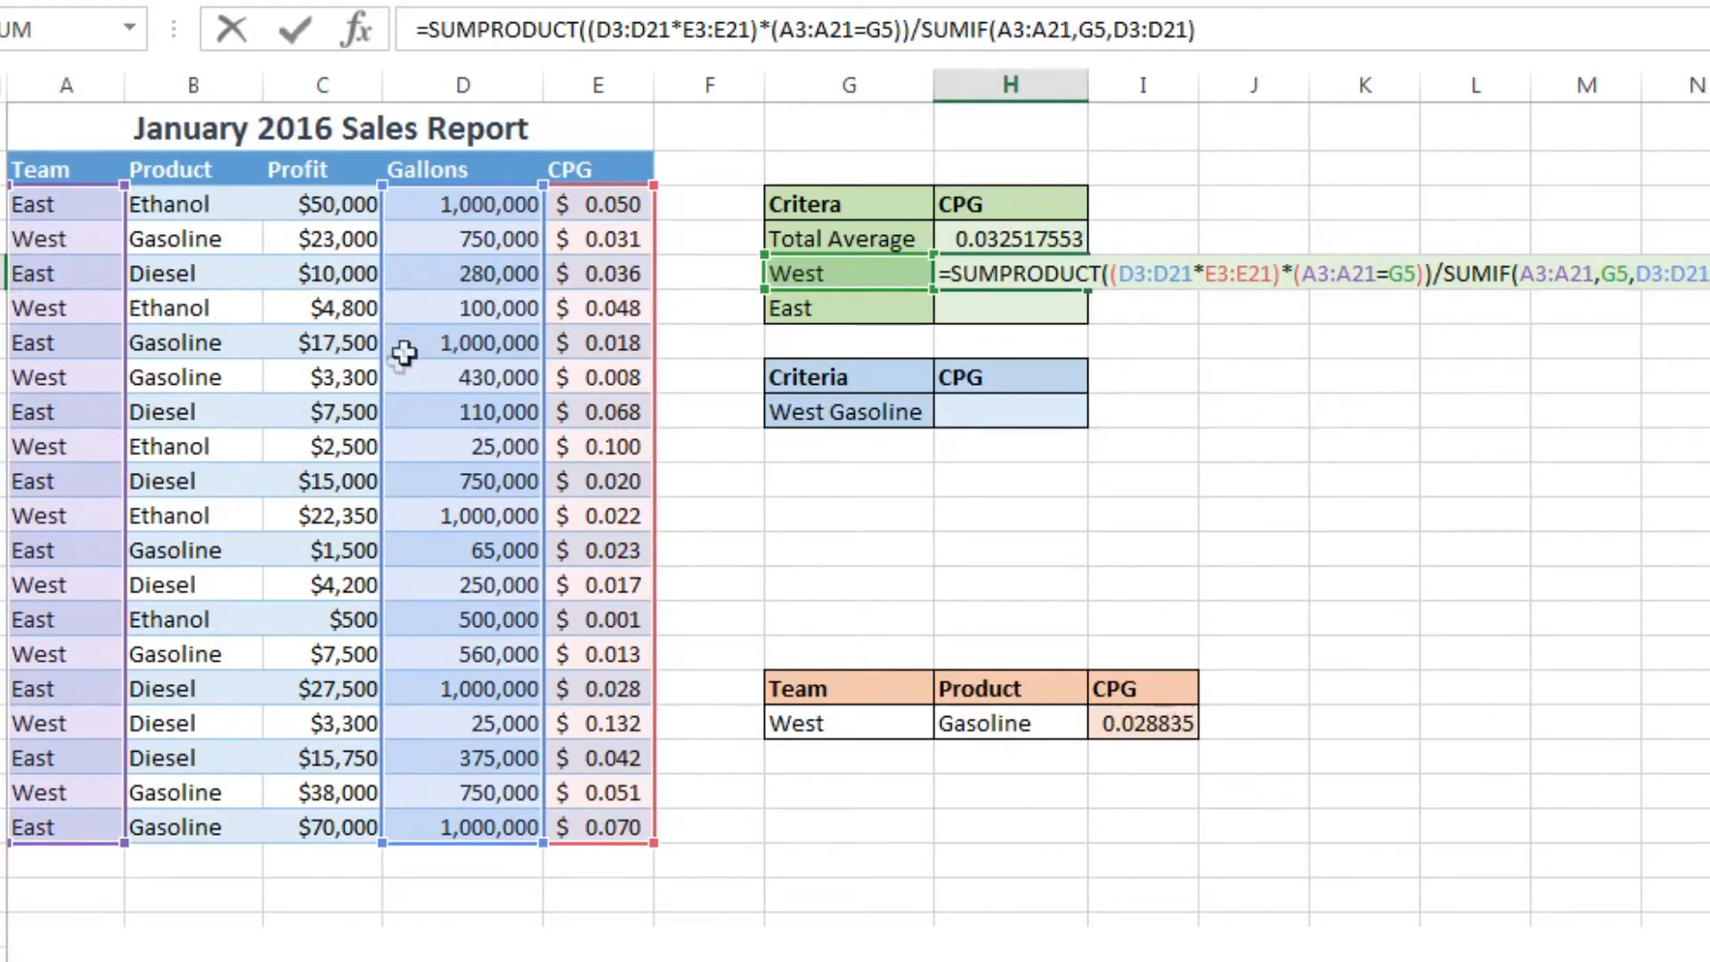
mouse_move(460, 600)
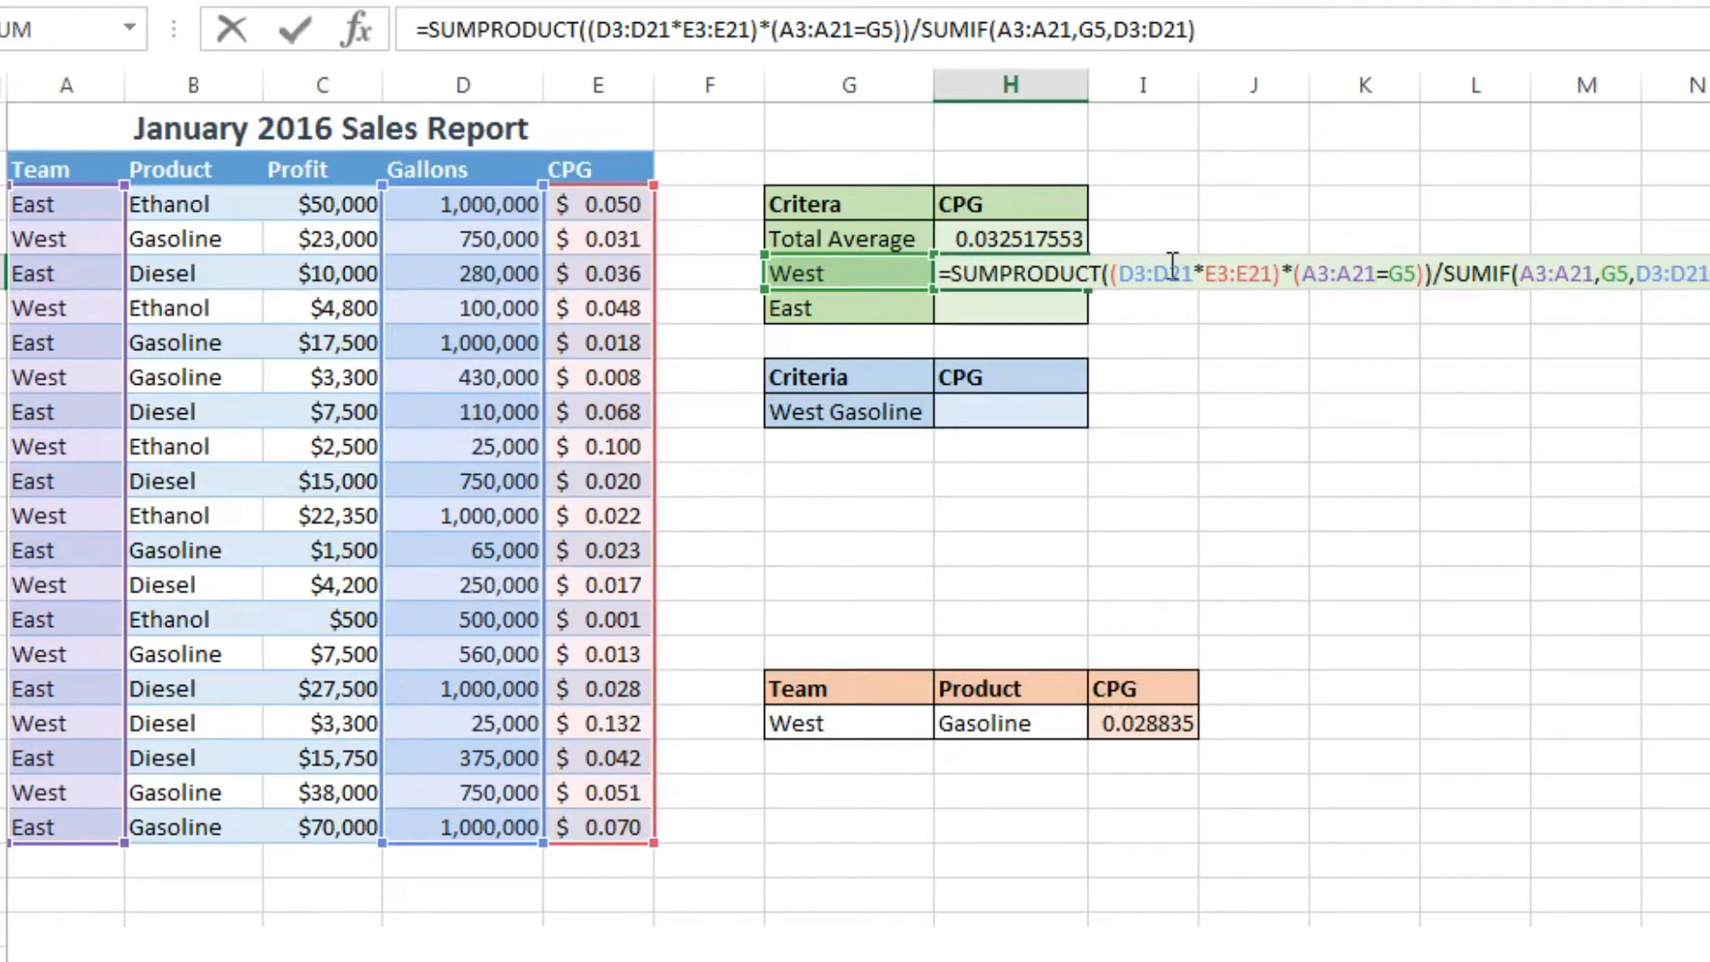
Step: Lock the Gallons, CPG and Team ranges with F4, fill down to East giving 0.035402961, and check H5/H6 refer to G5/G6
key(f4)
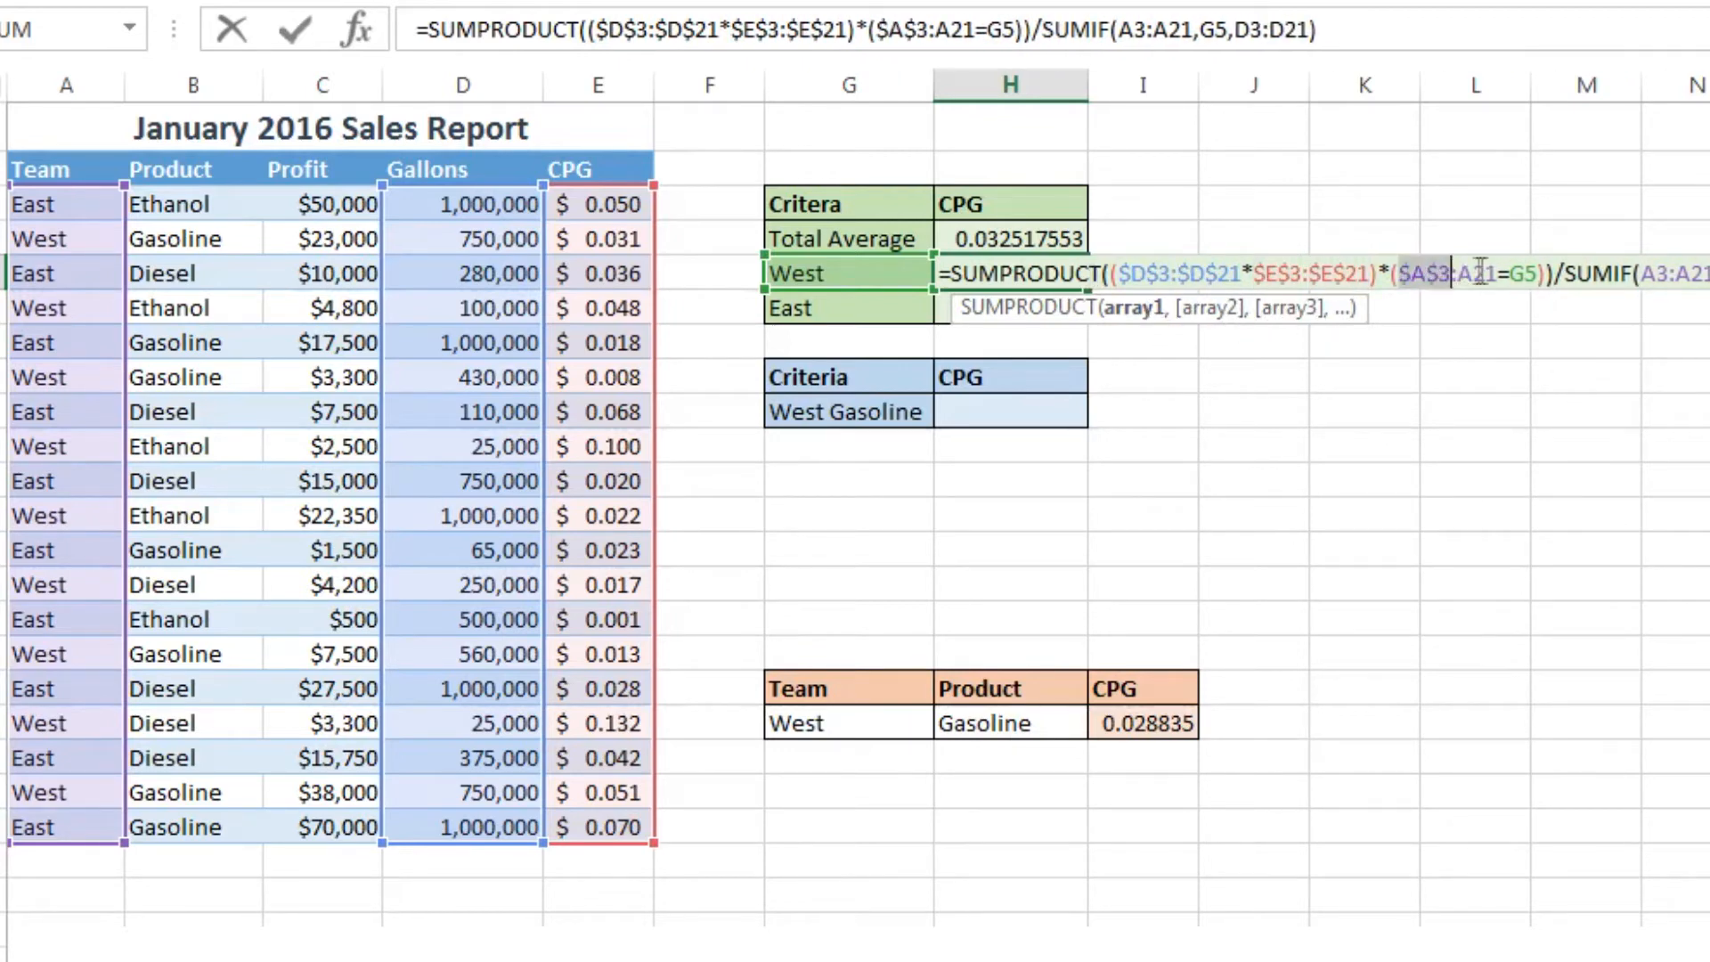
key(f4)
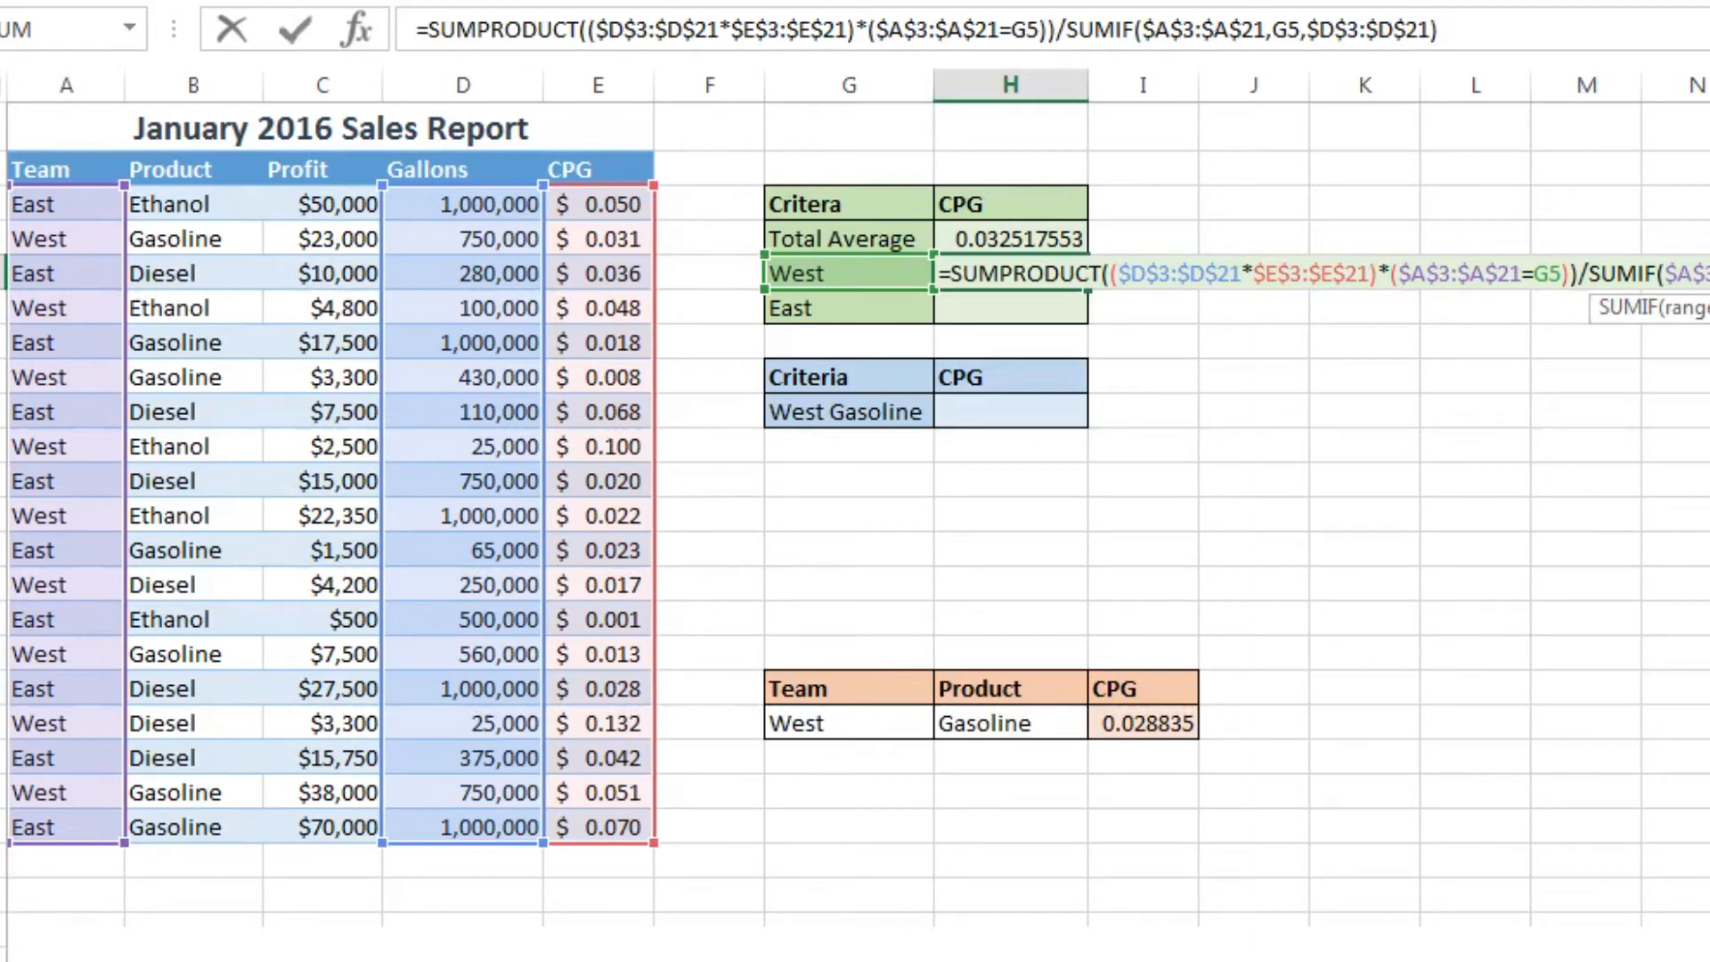
key(Return)
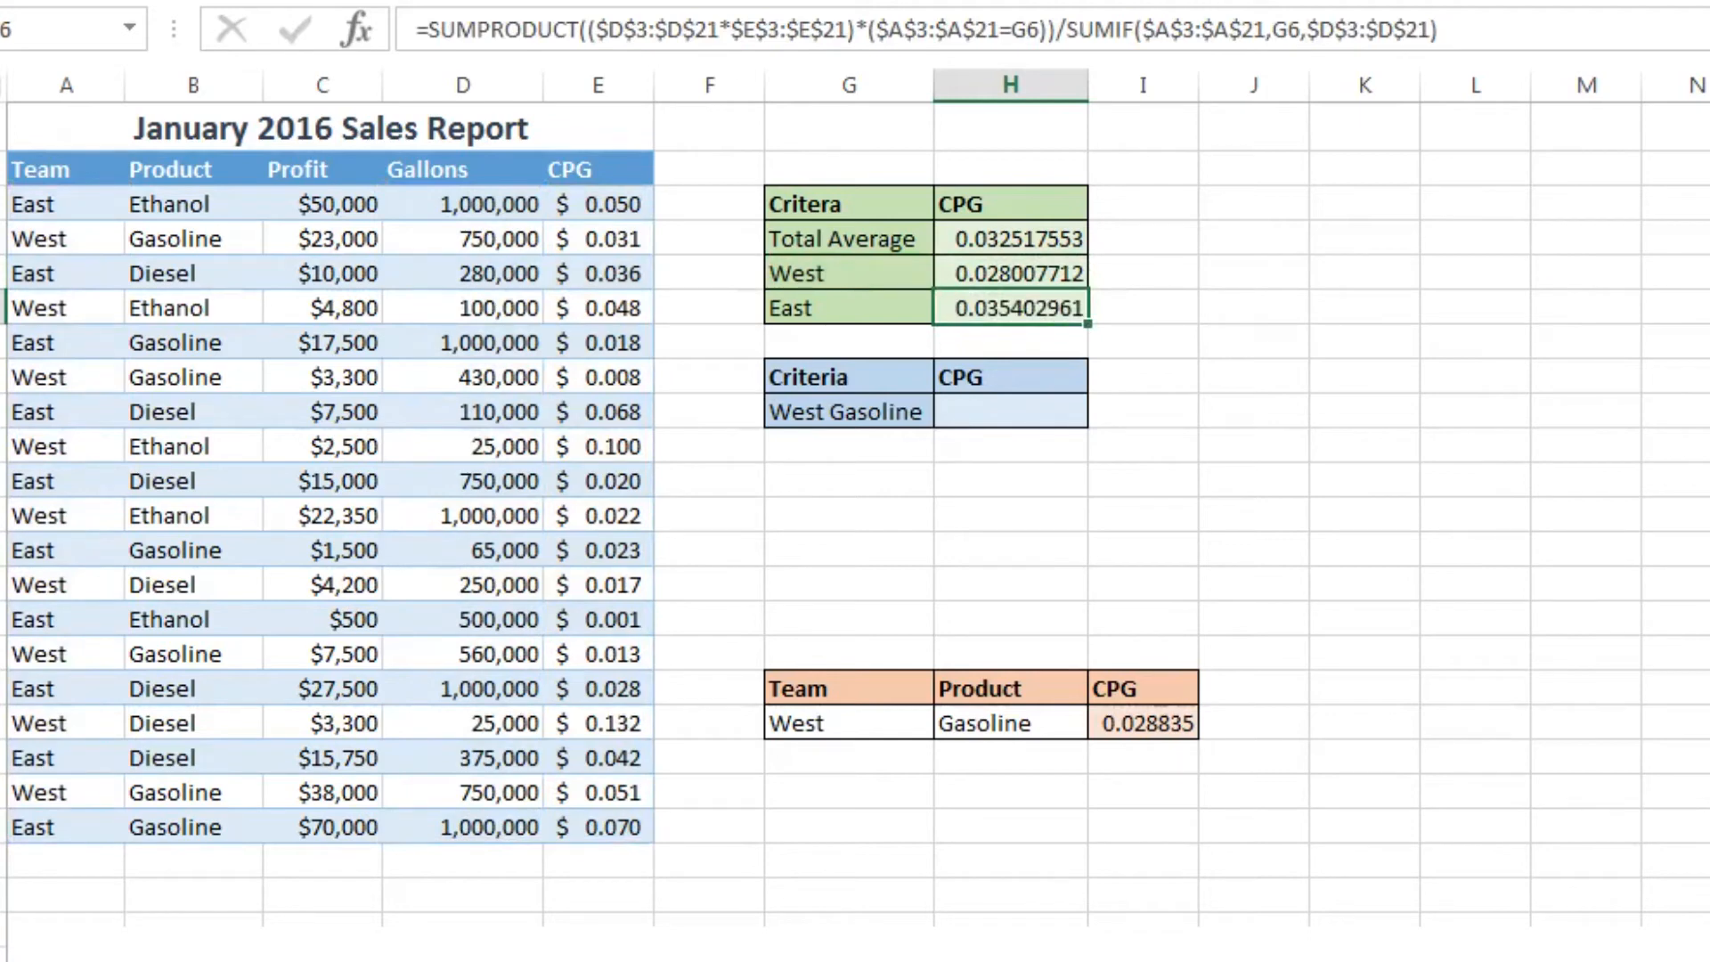
click(1008, 273)
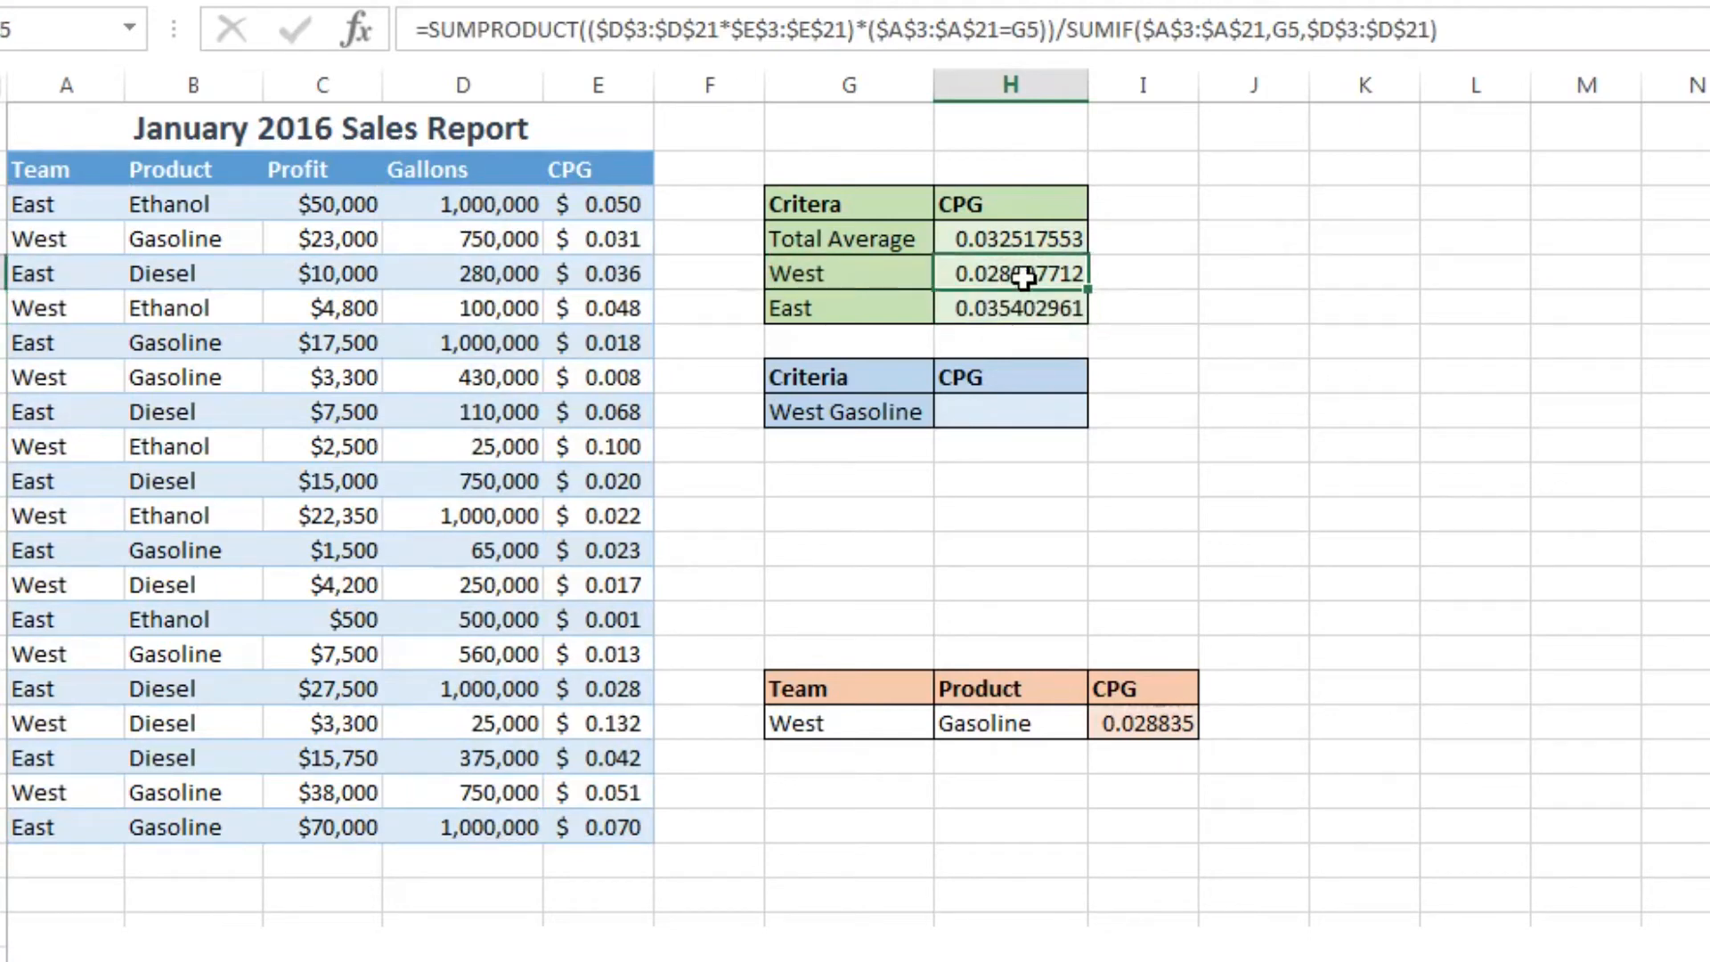
click(1009, 309)
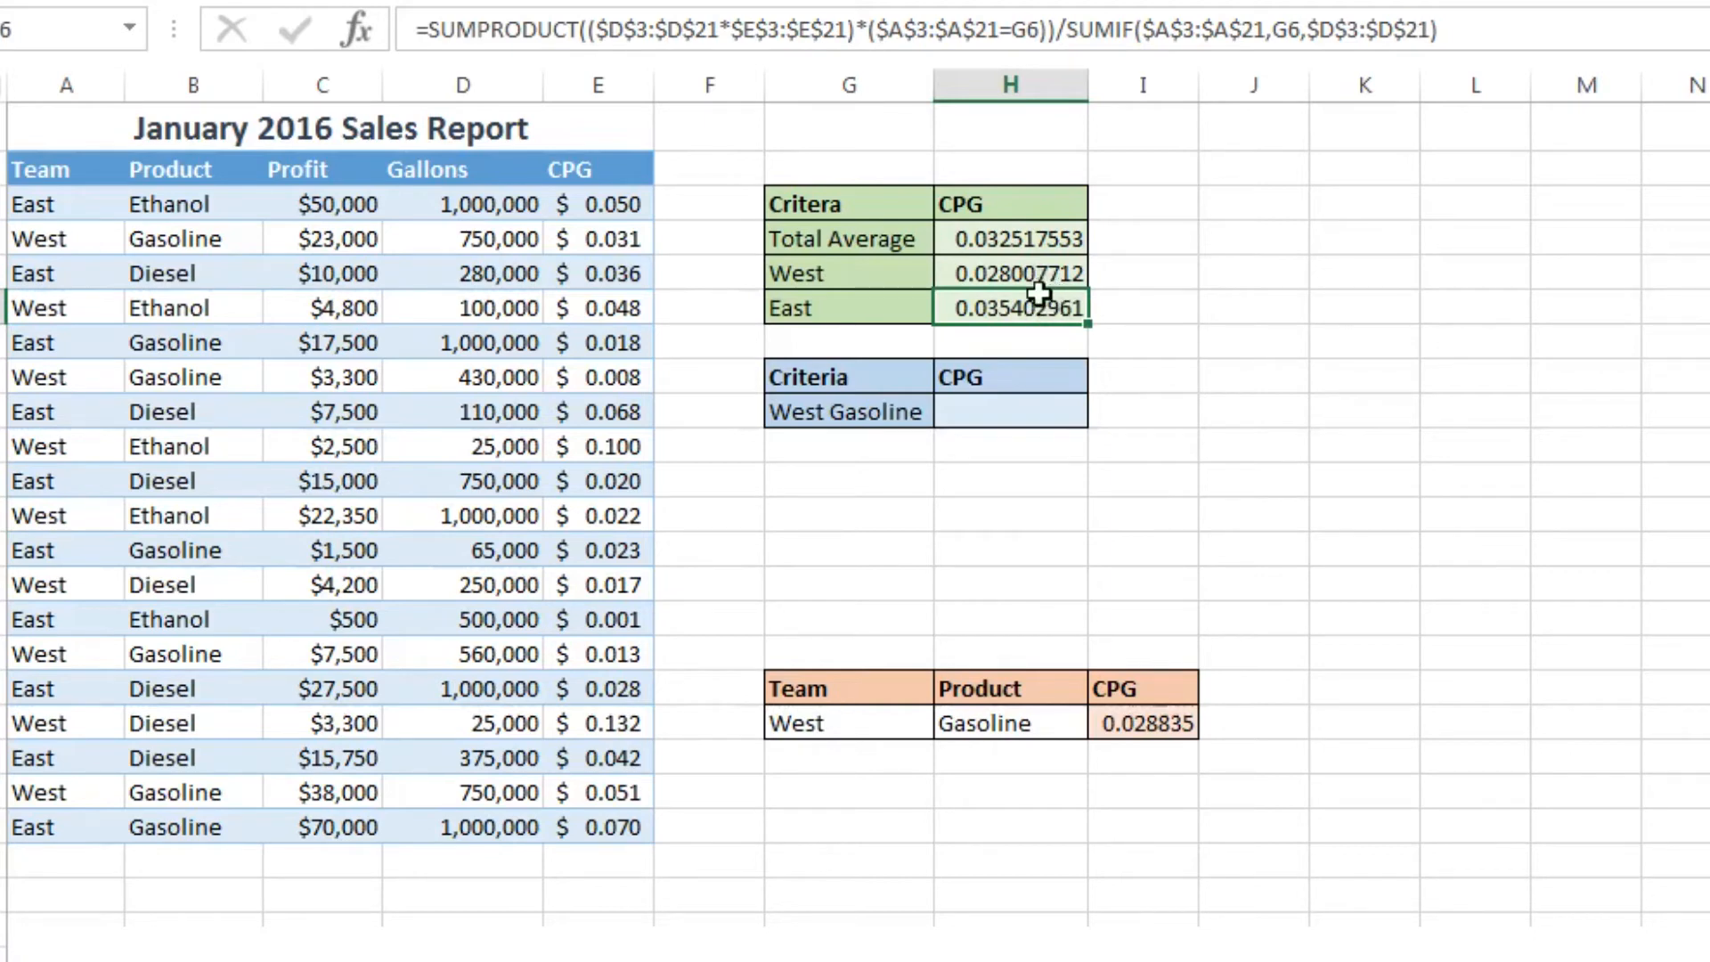
mouse_move(1379, 558)
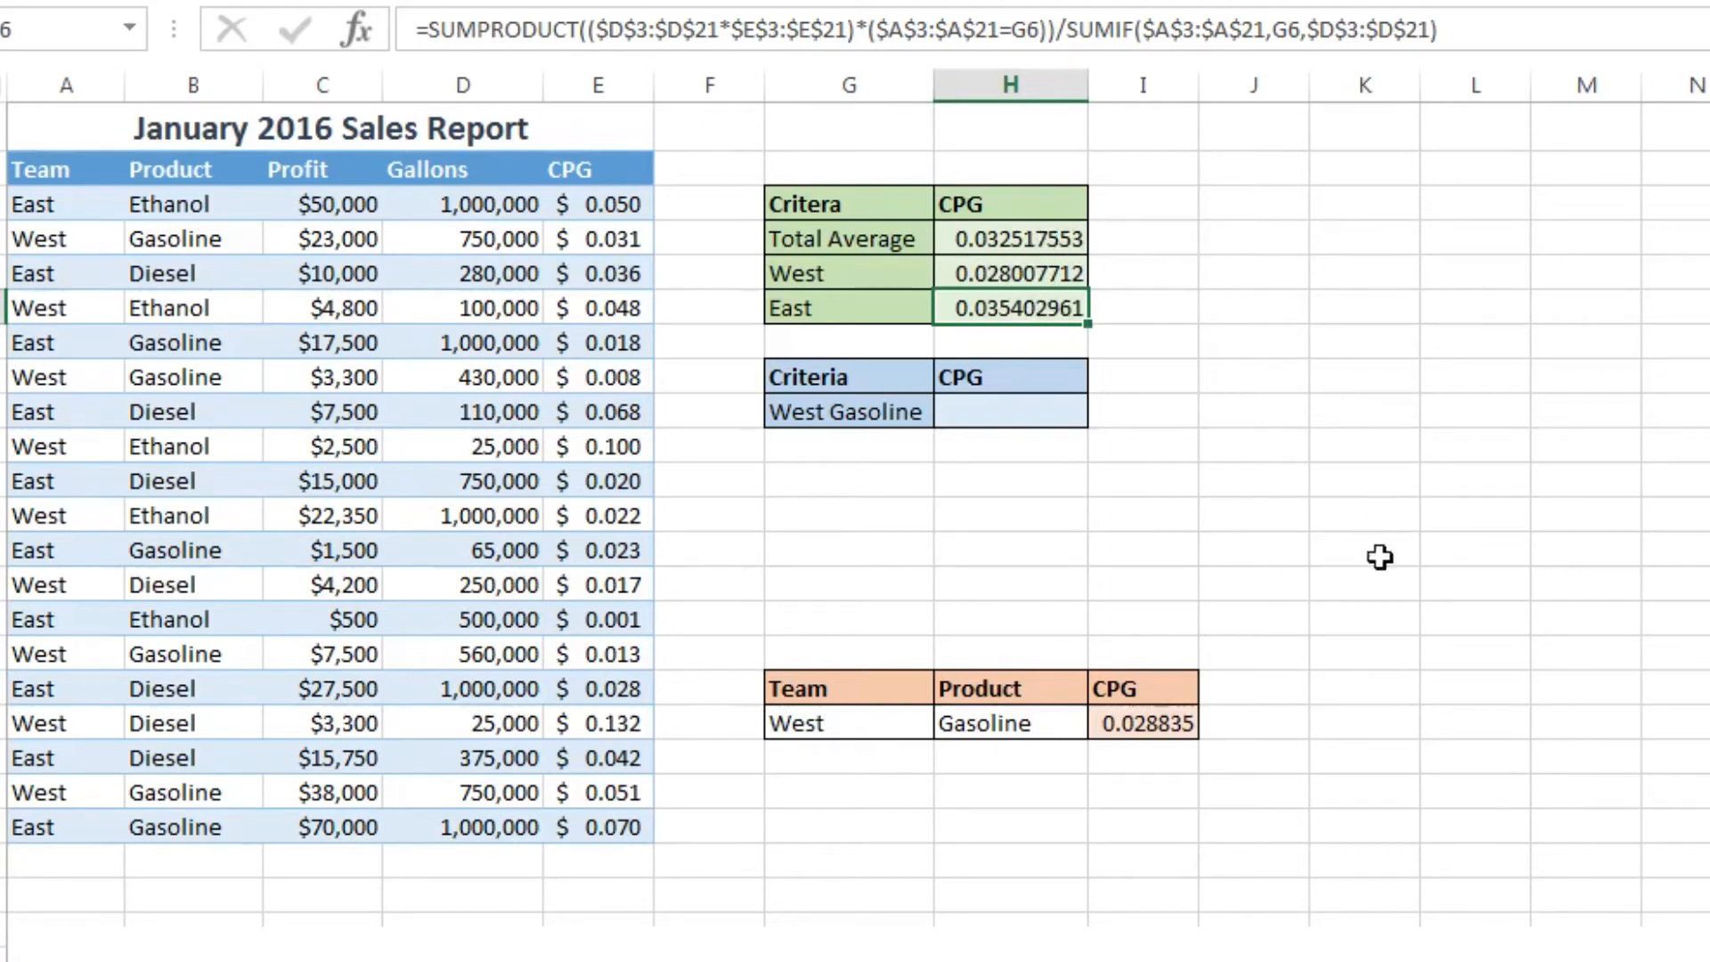
mouse_move(1019, 410)
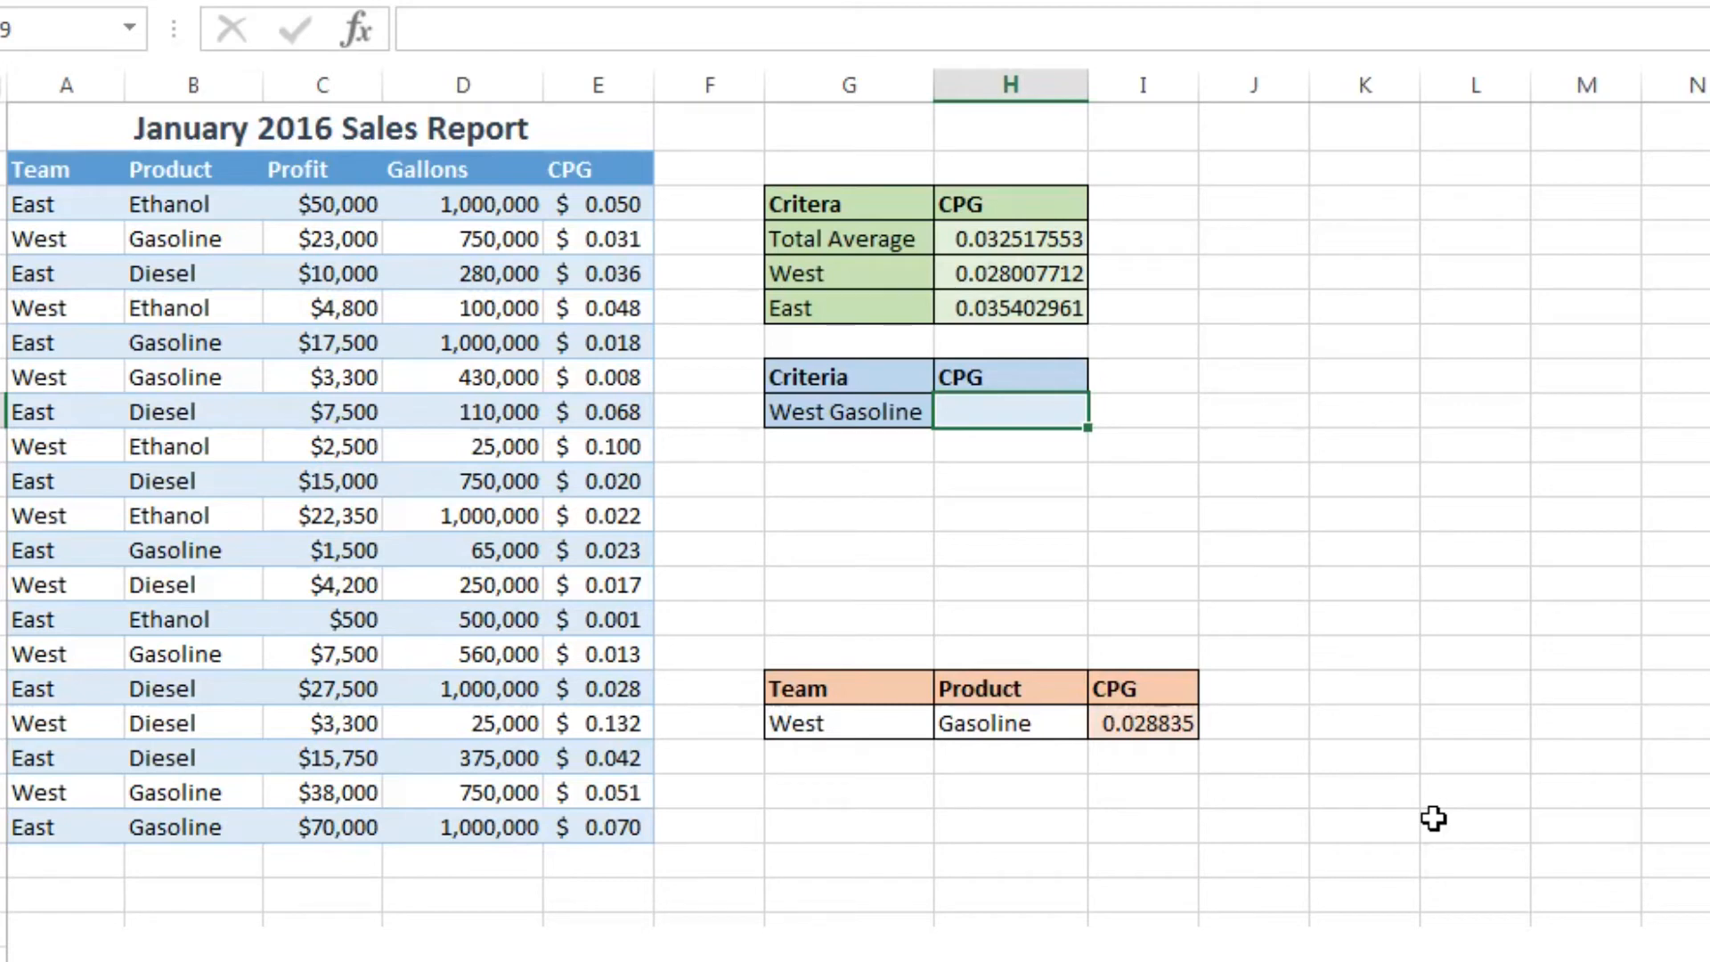
Step: Start H9 with =SUMPRODUCT multiplying absolute Gallons and CPG ranges
text(=)
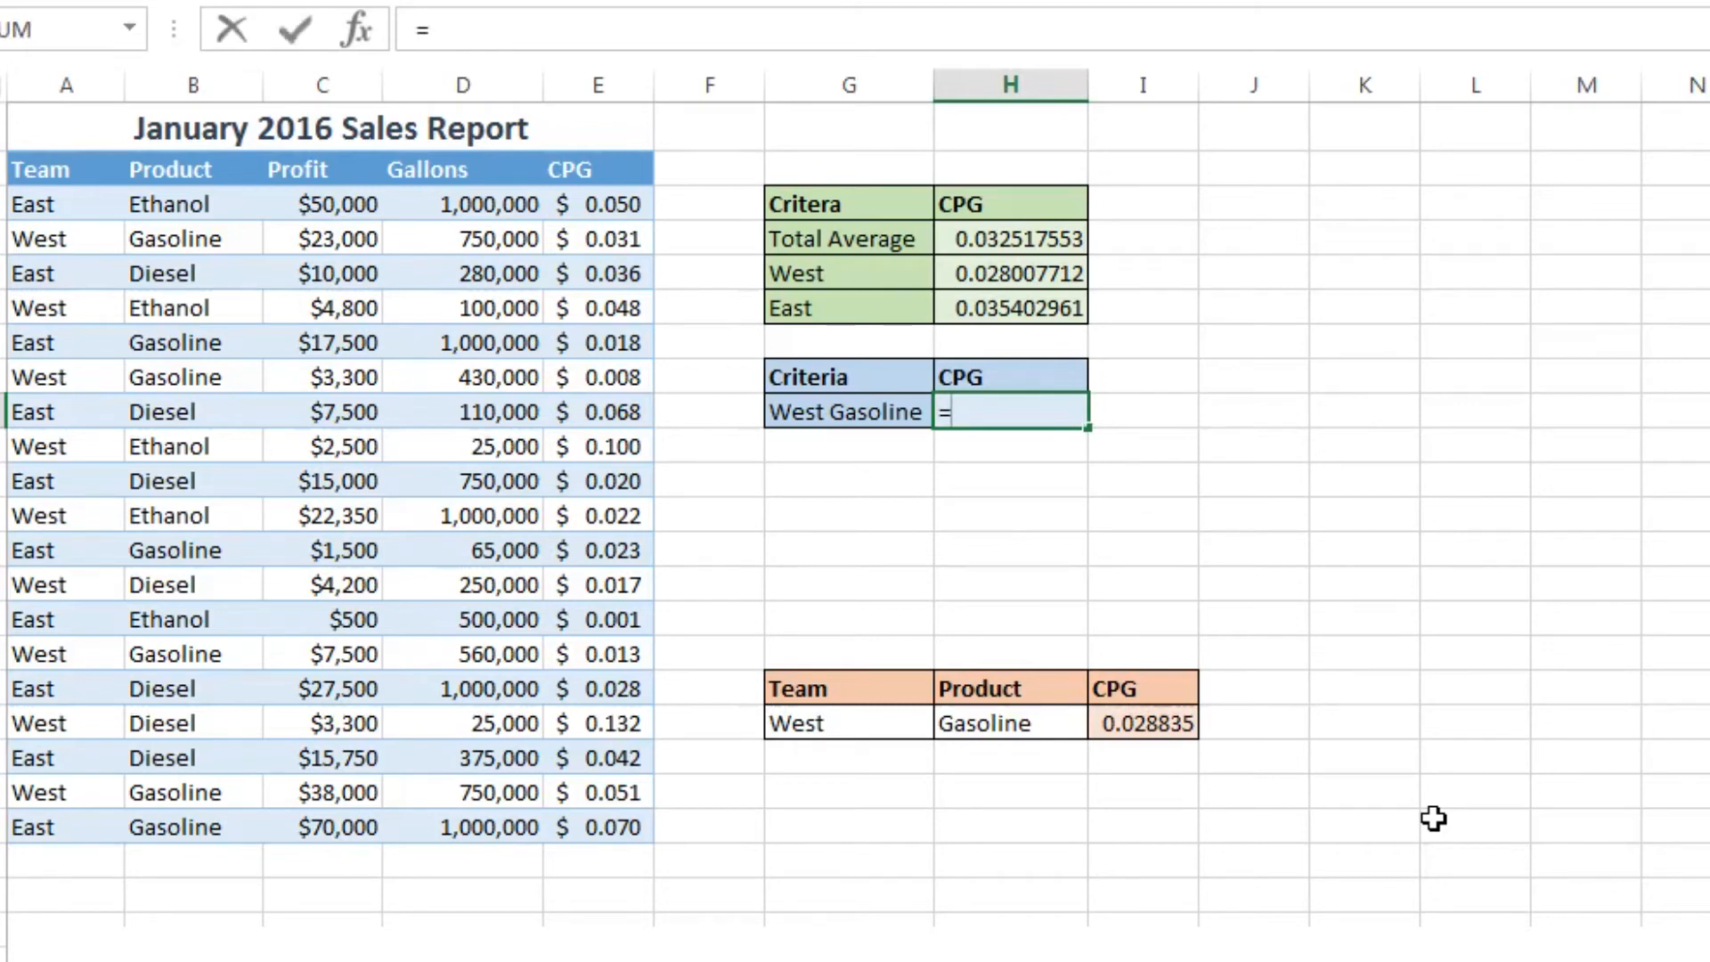
text(sum)
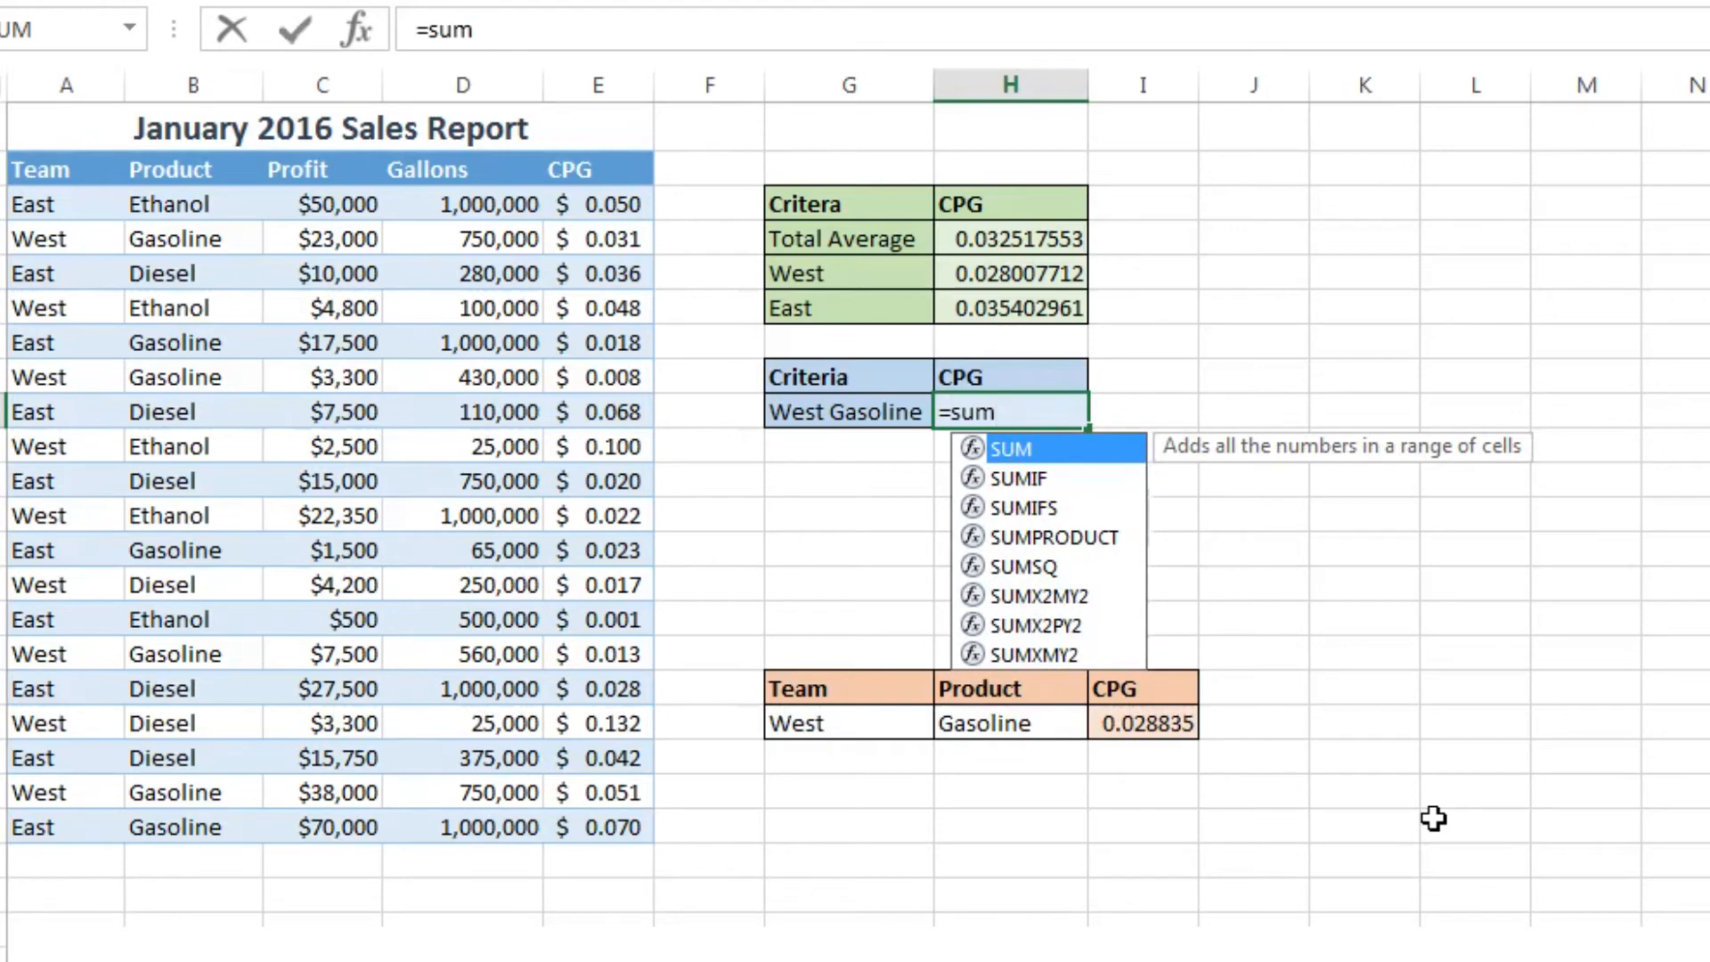
text(product)
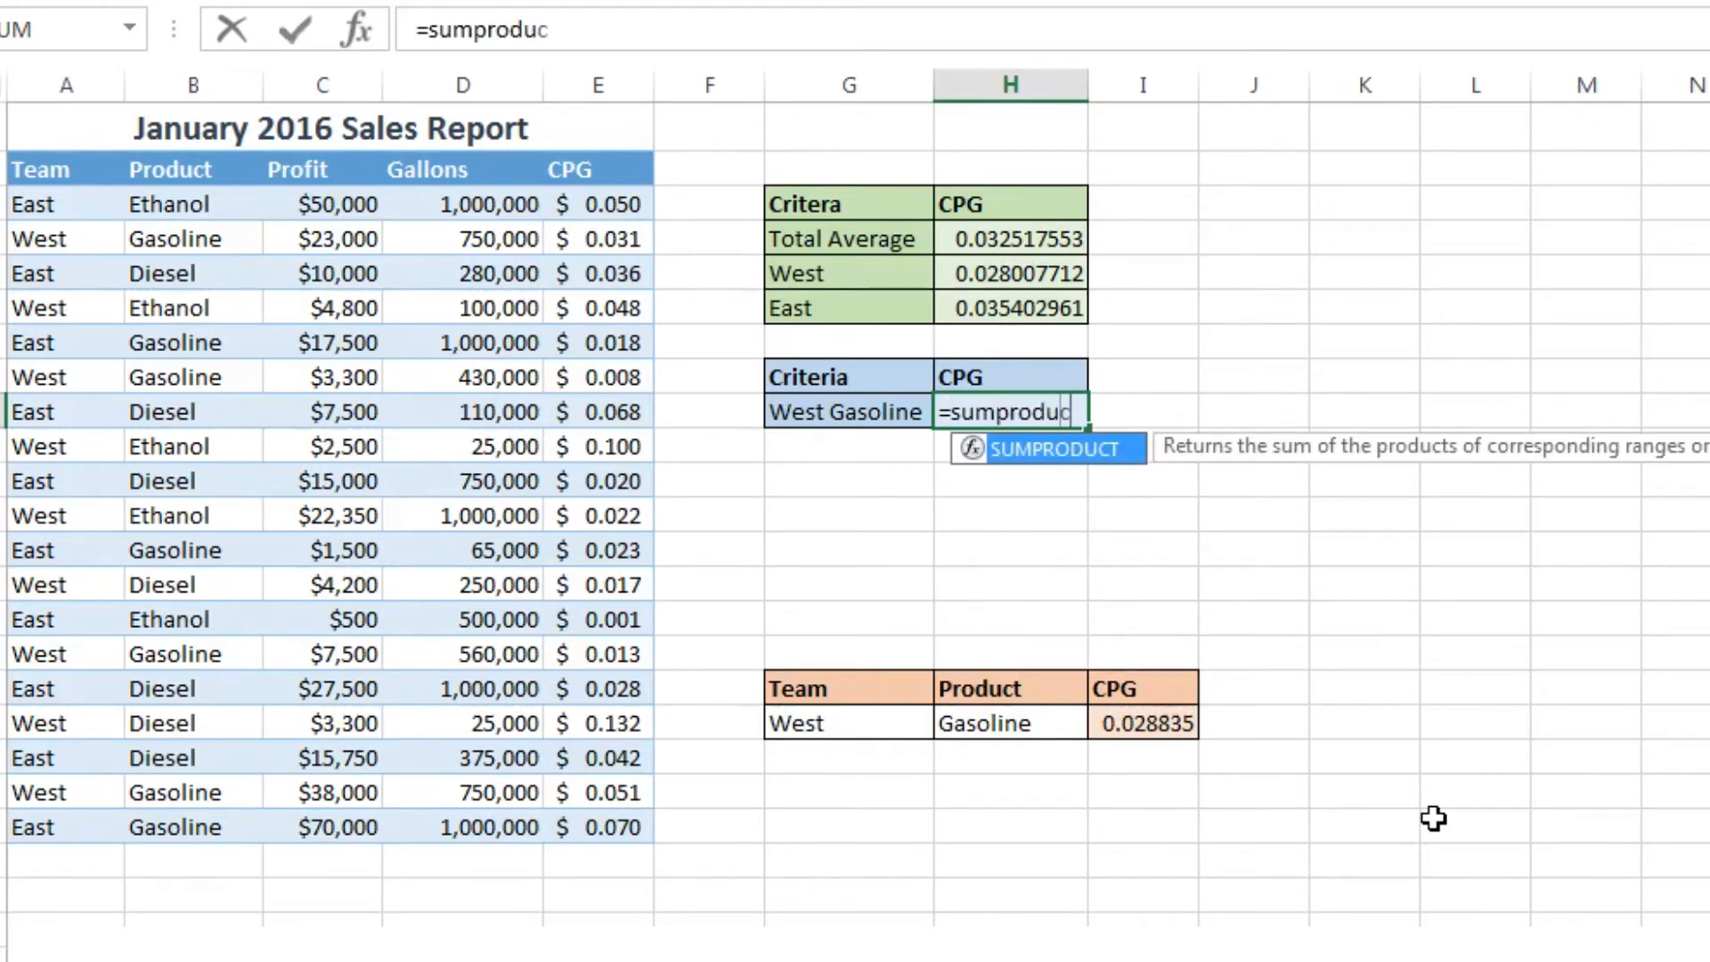
text(((D3:D21)
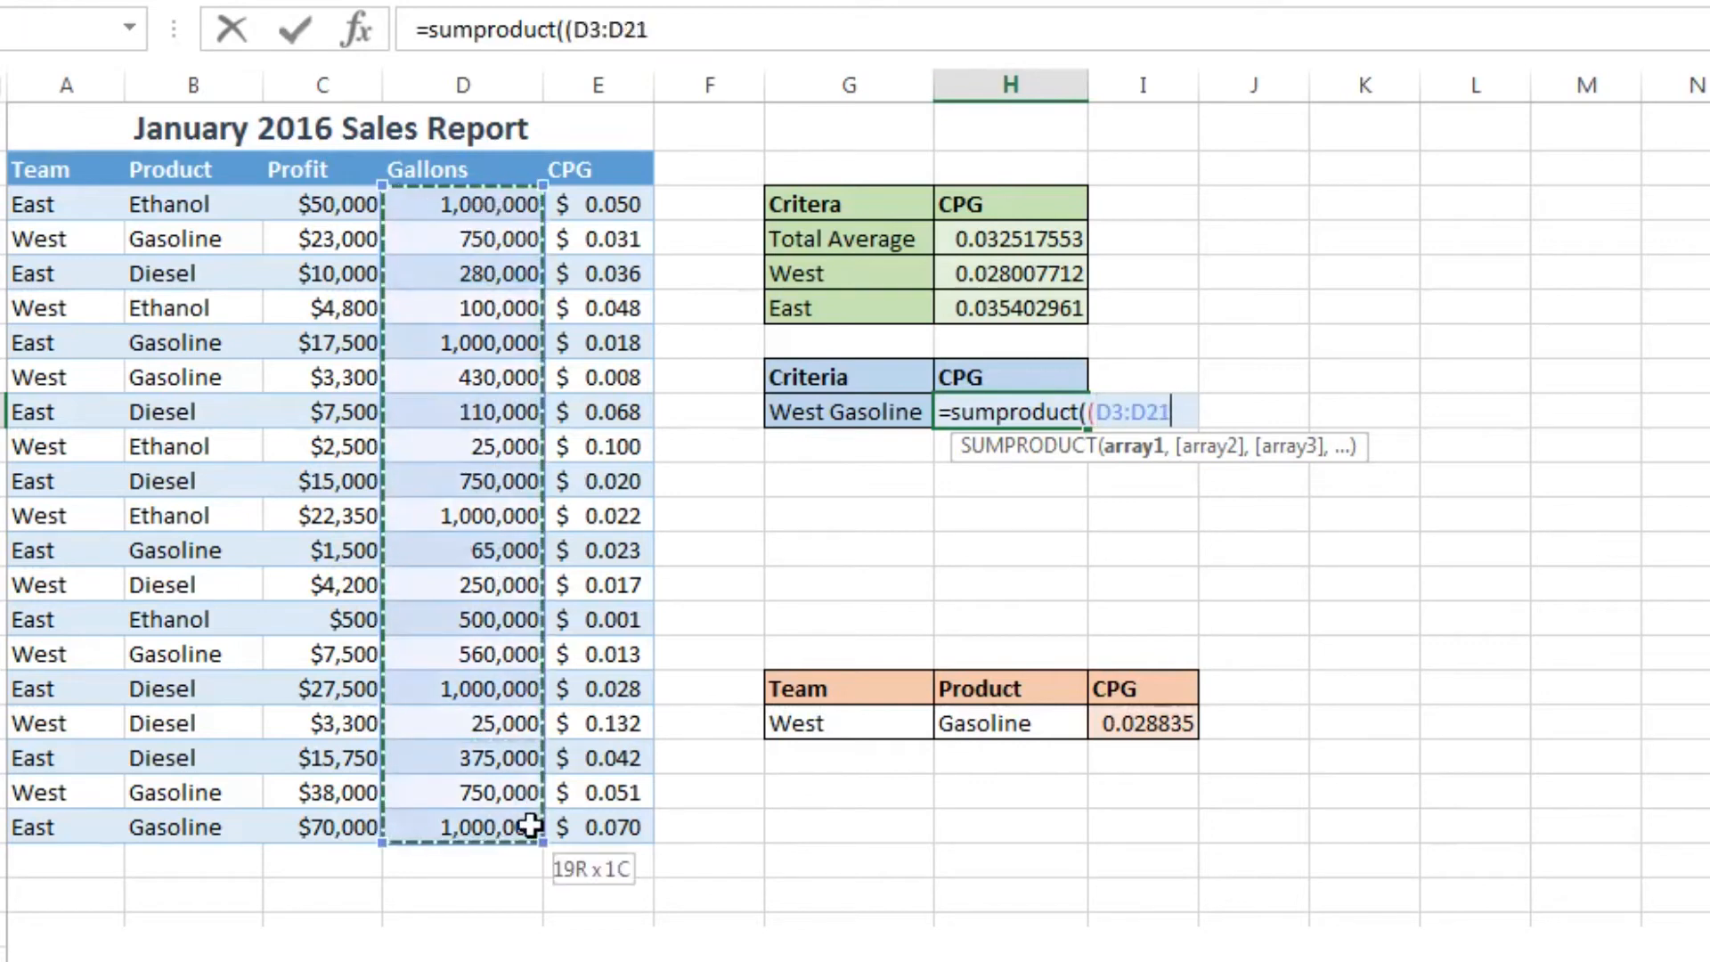
key(f4)
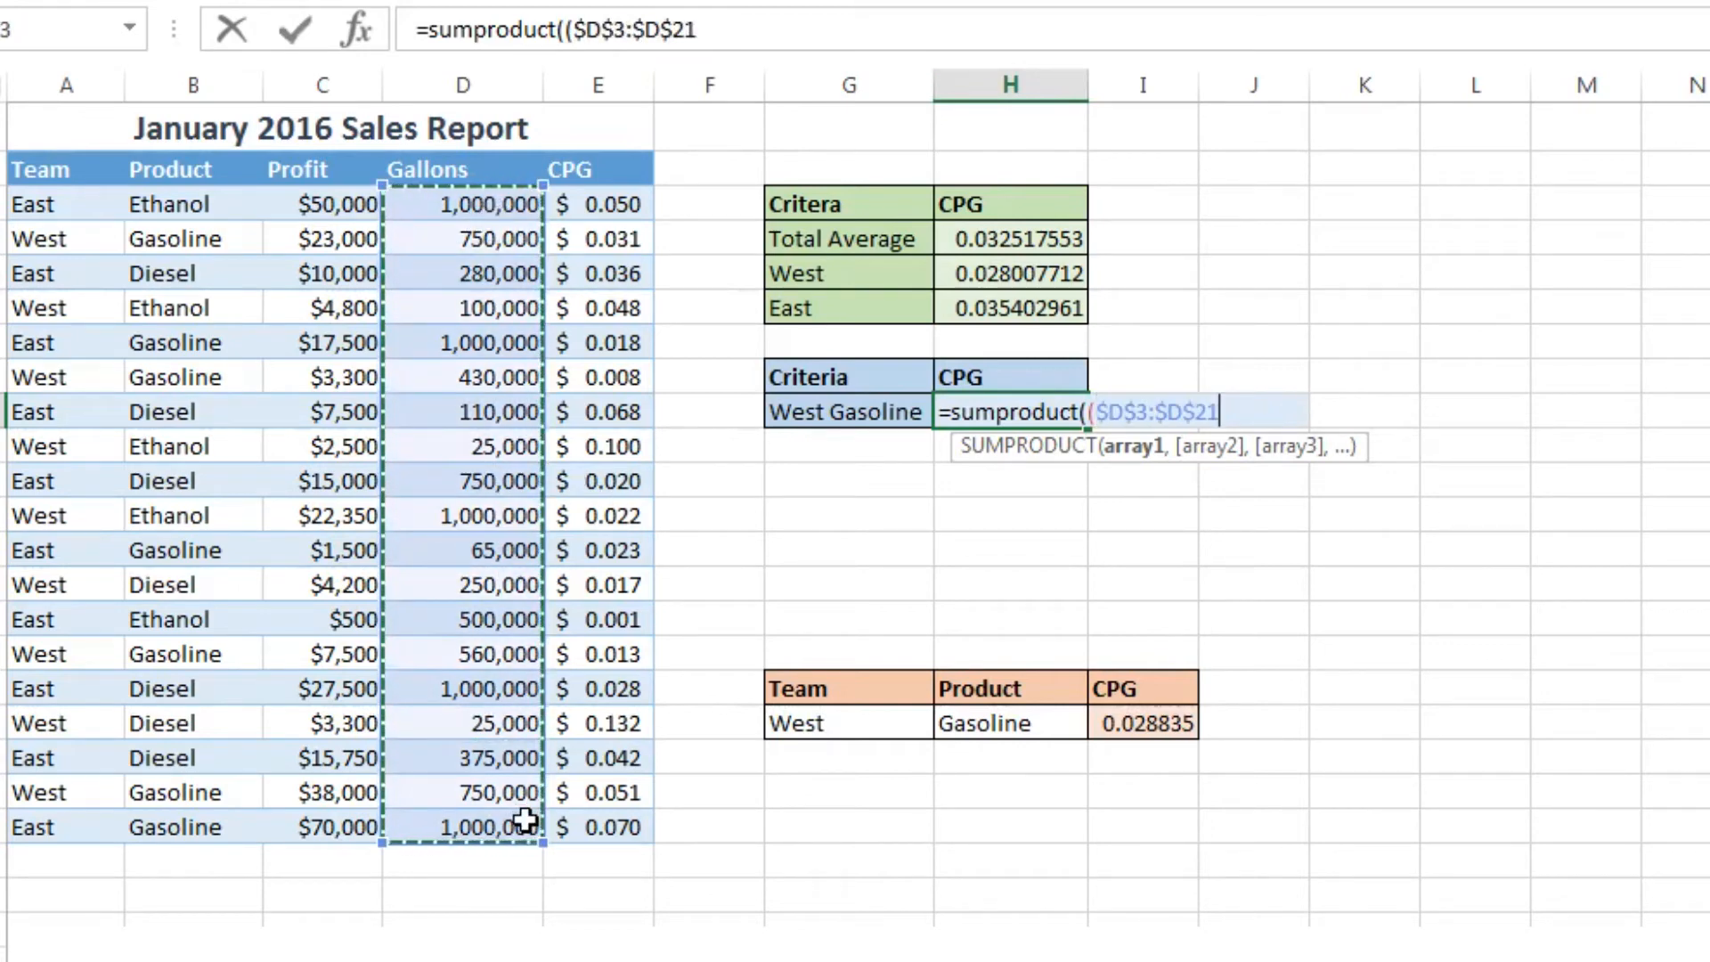
text(,$E$3:$E$21)
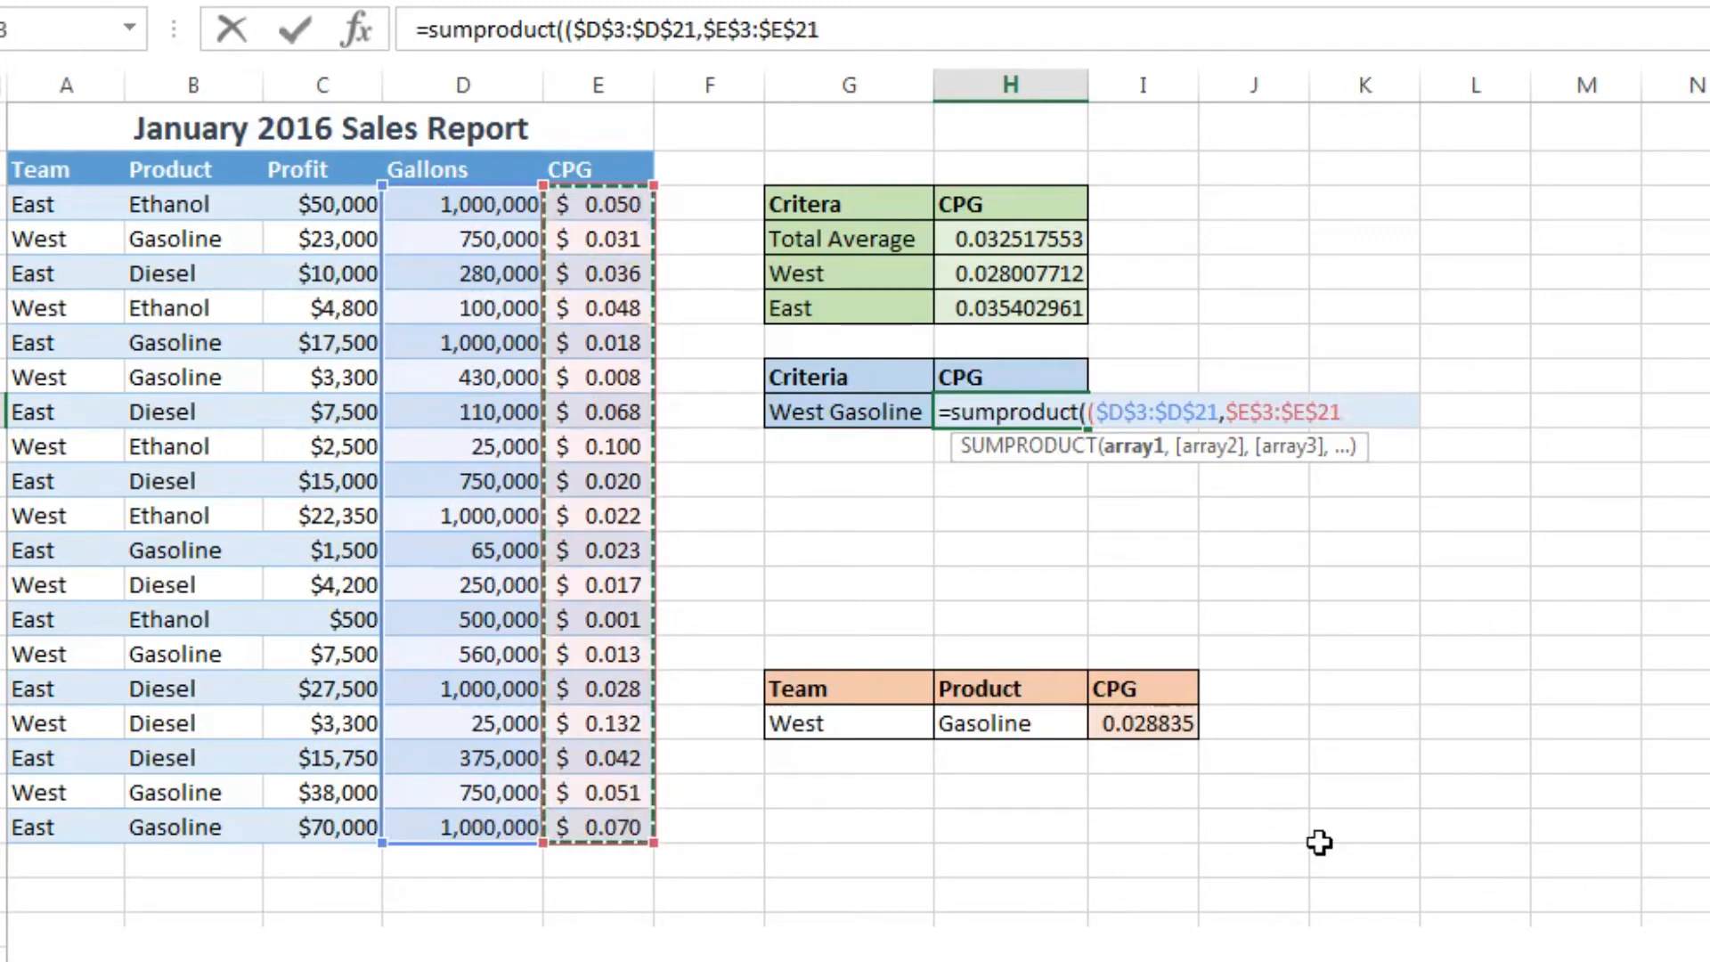
text())
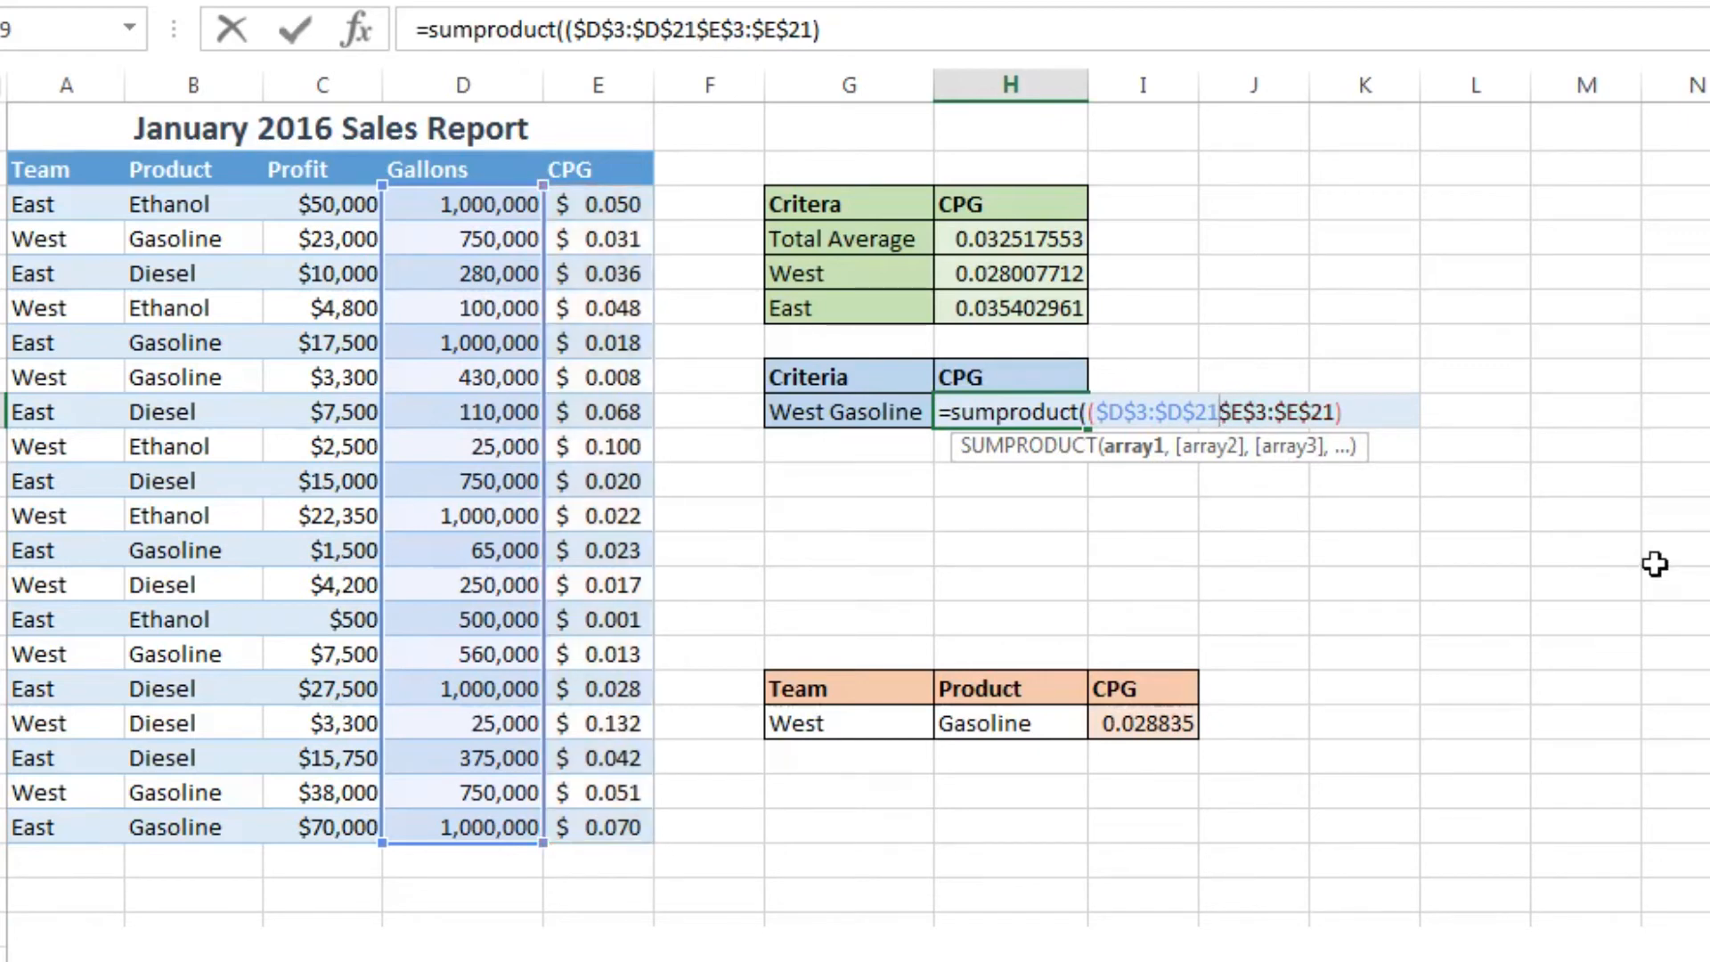
text(*)
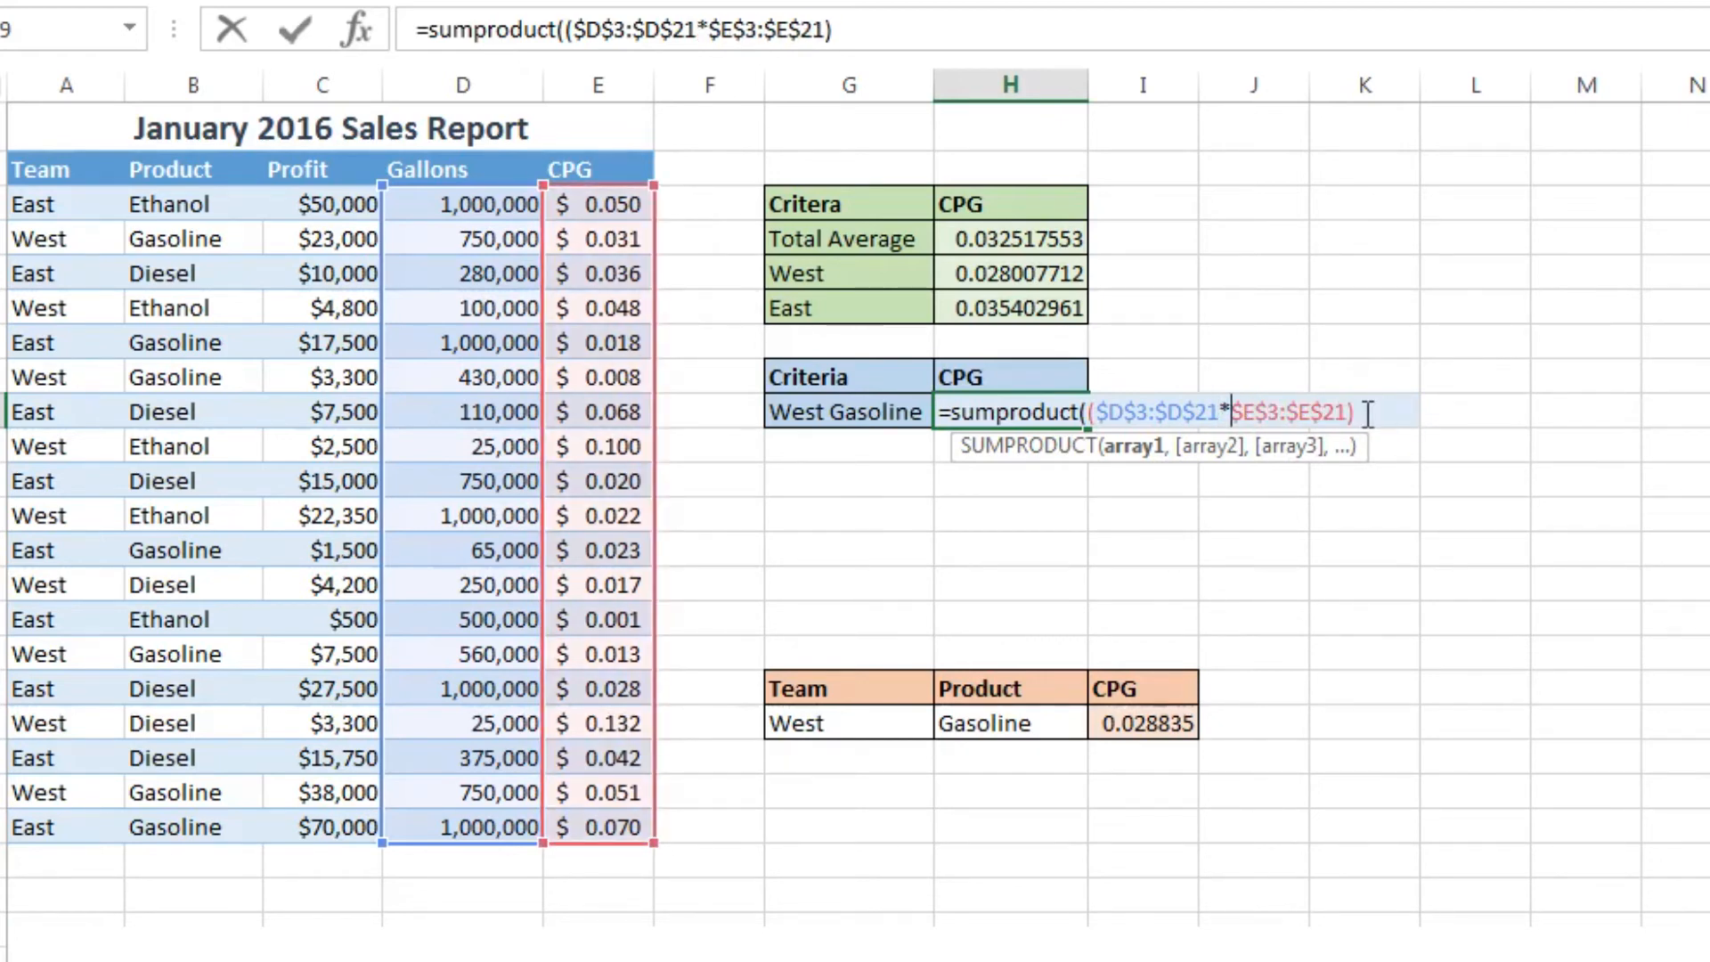
Step: Add the conditions ($A$3:$A$21="West")*($B$3:$B$21="Gasoline") and close the SUMPRODUCT
text(*($A$3:$A$21=)
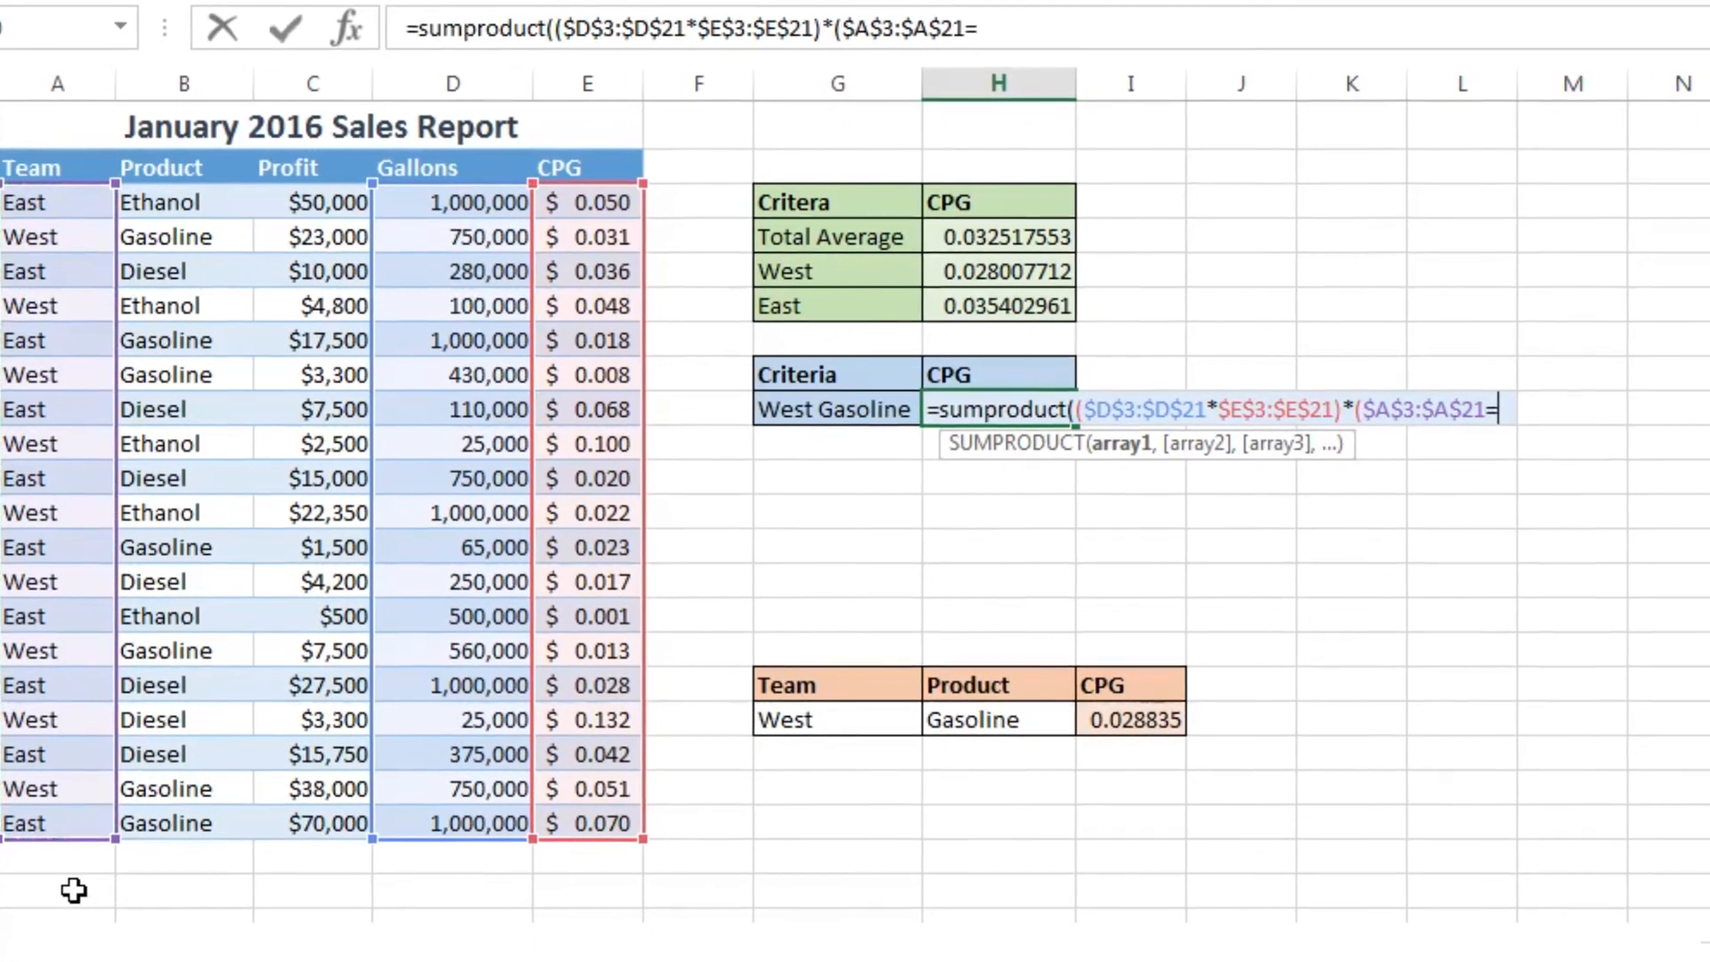
text("West")
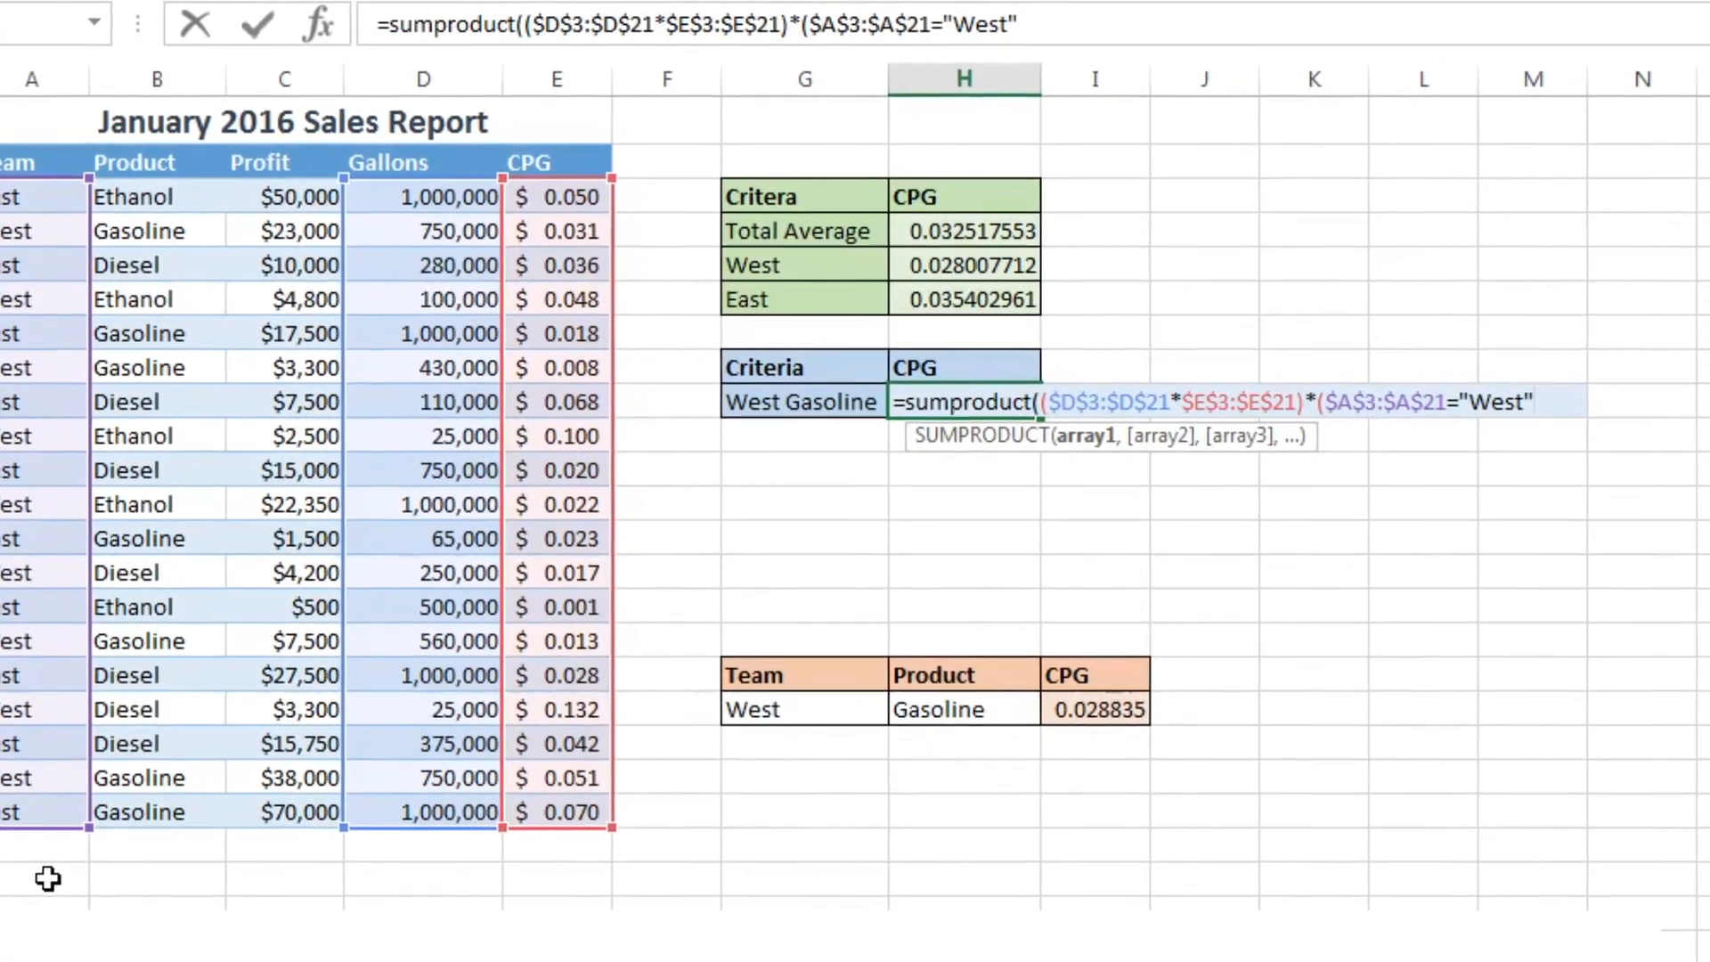
text(*)
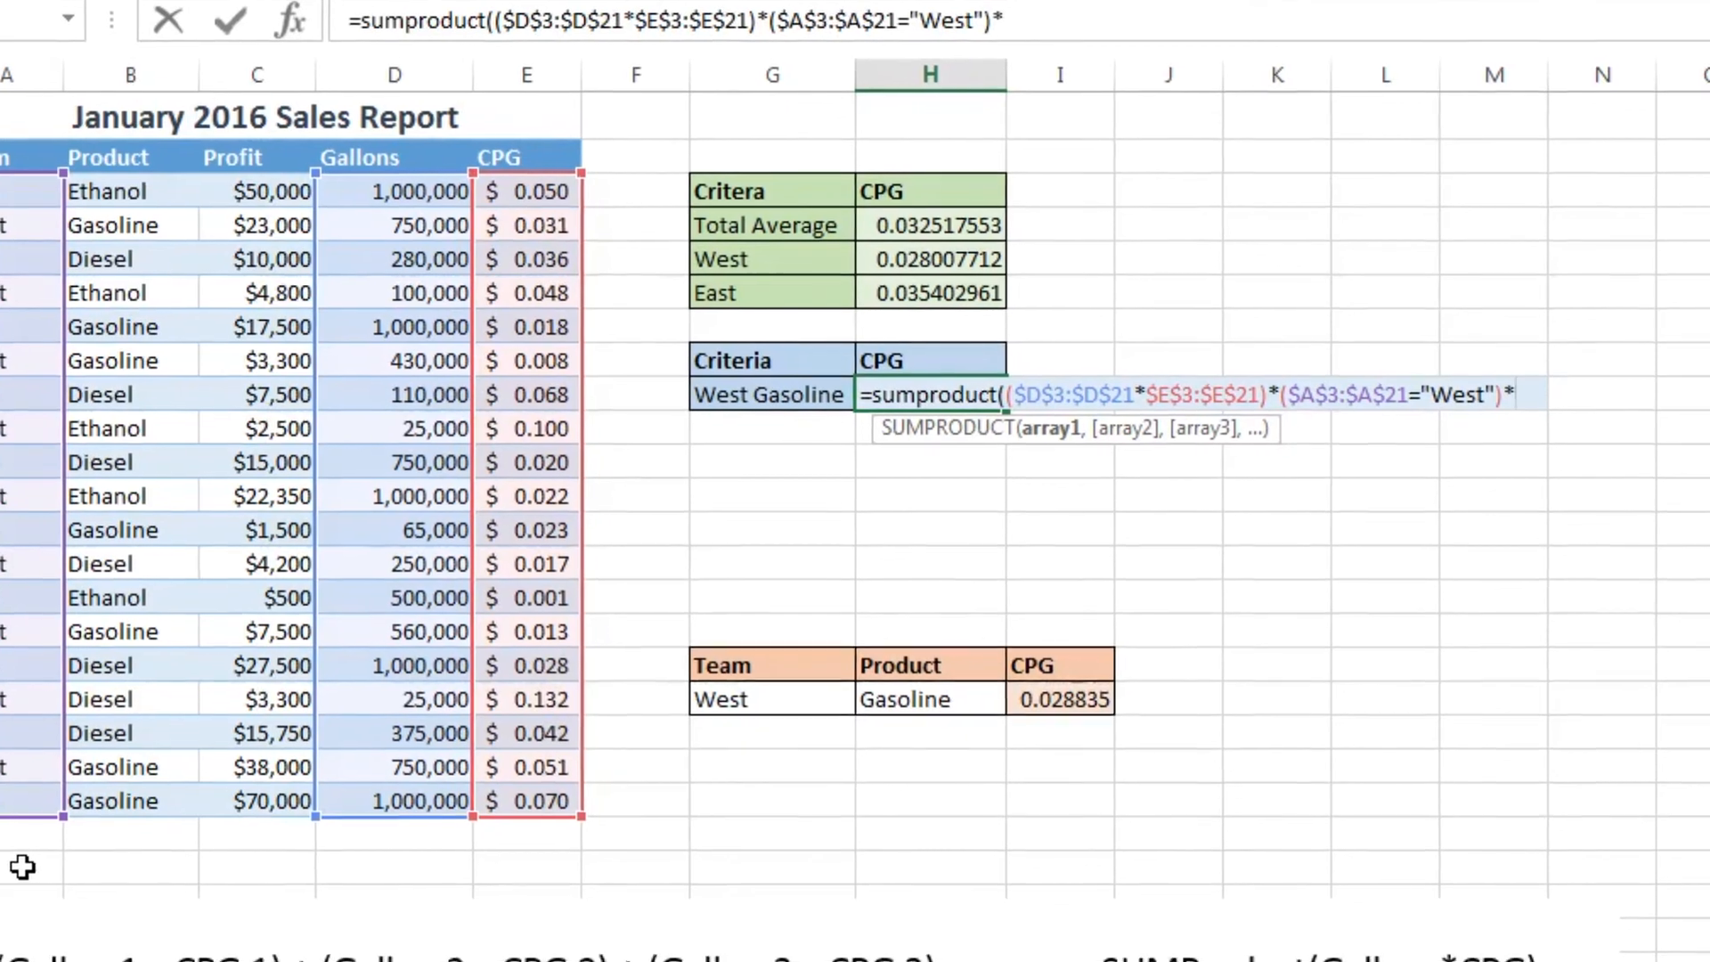
text(($B$3:$B$21="Ga)
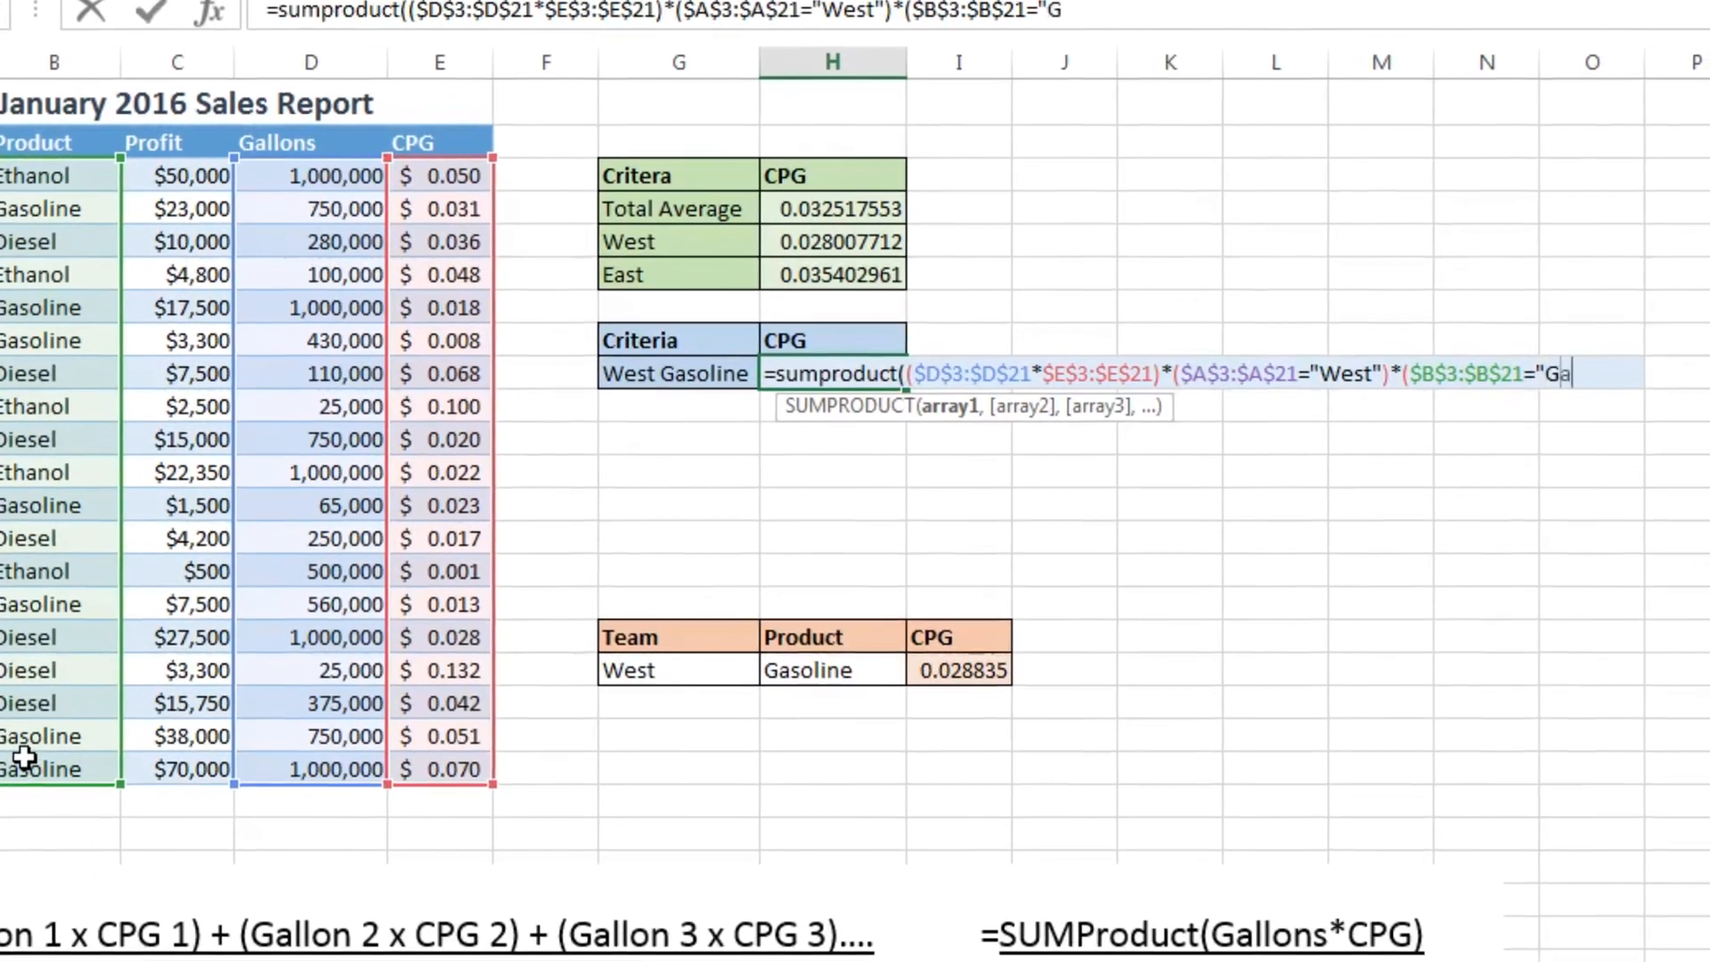
text(soline)
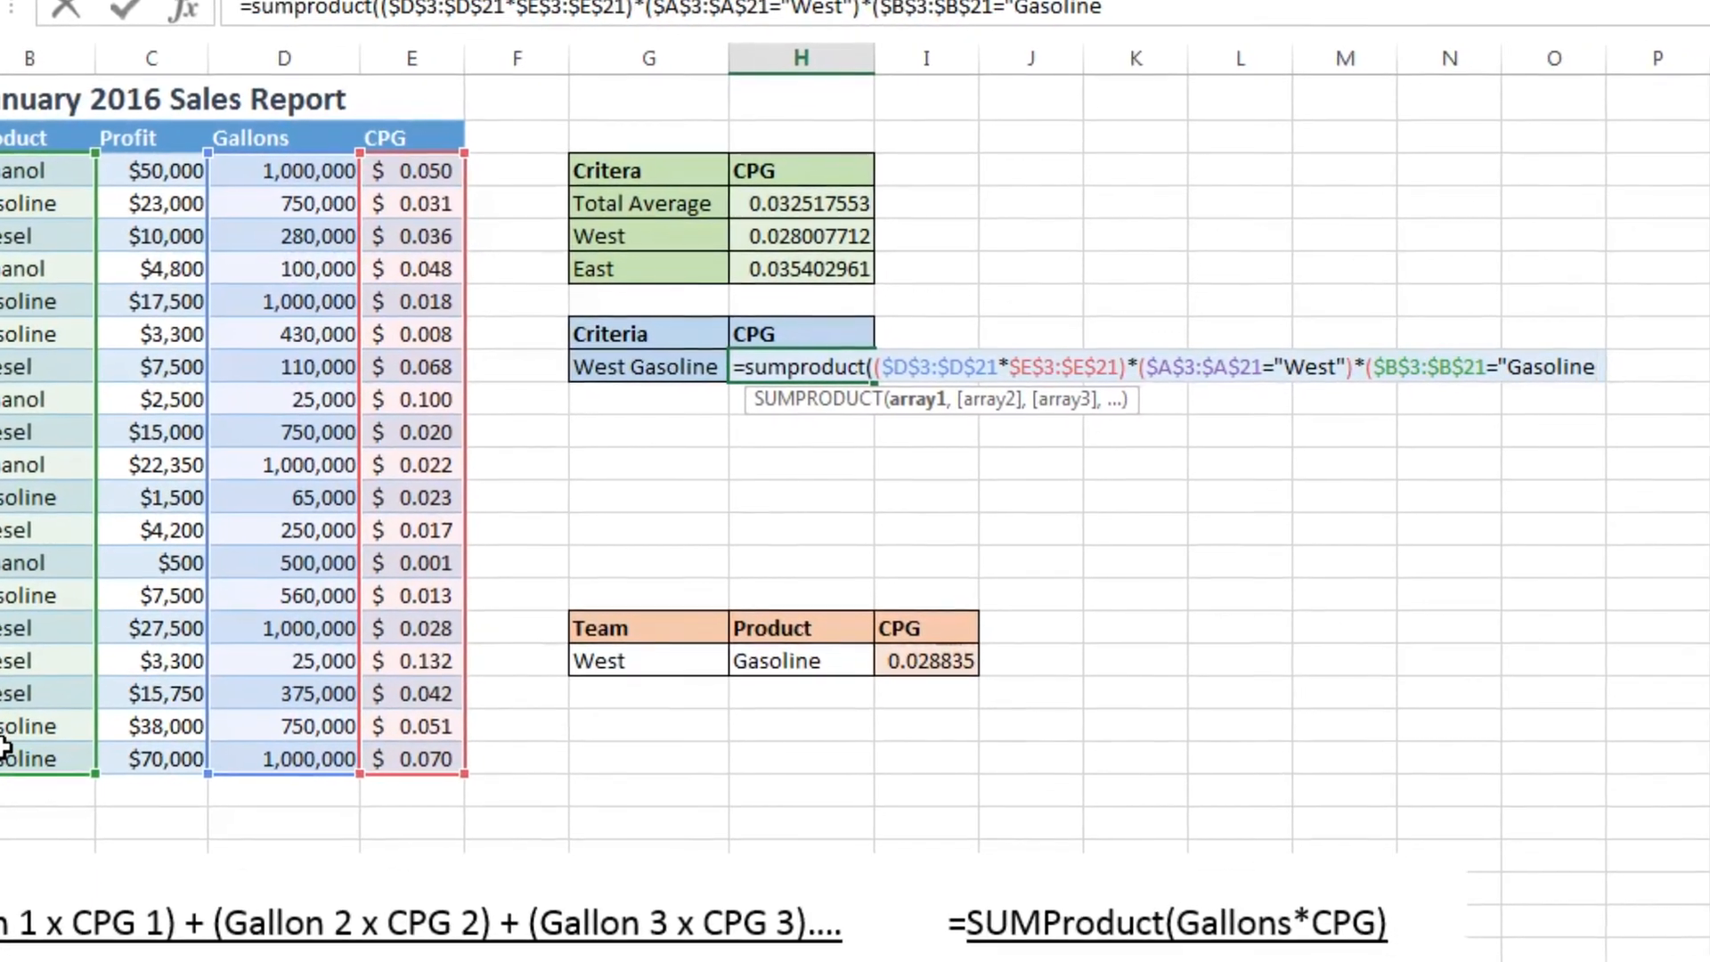
text()))
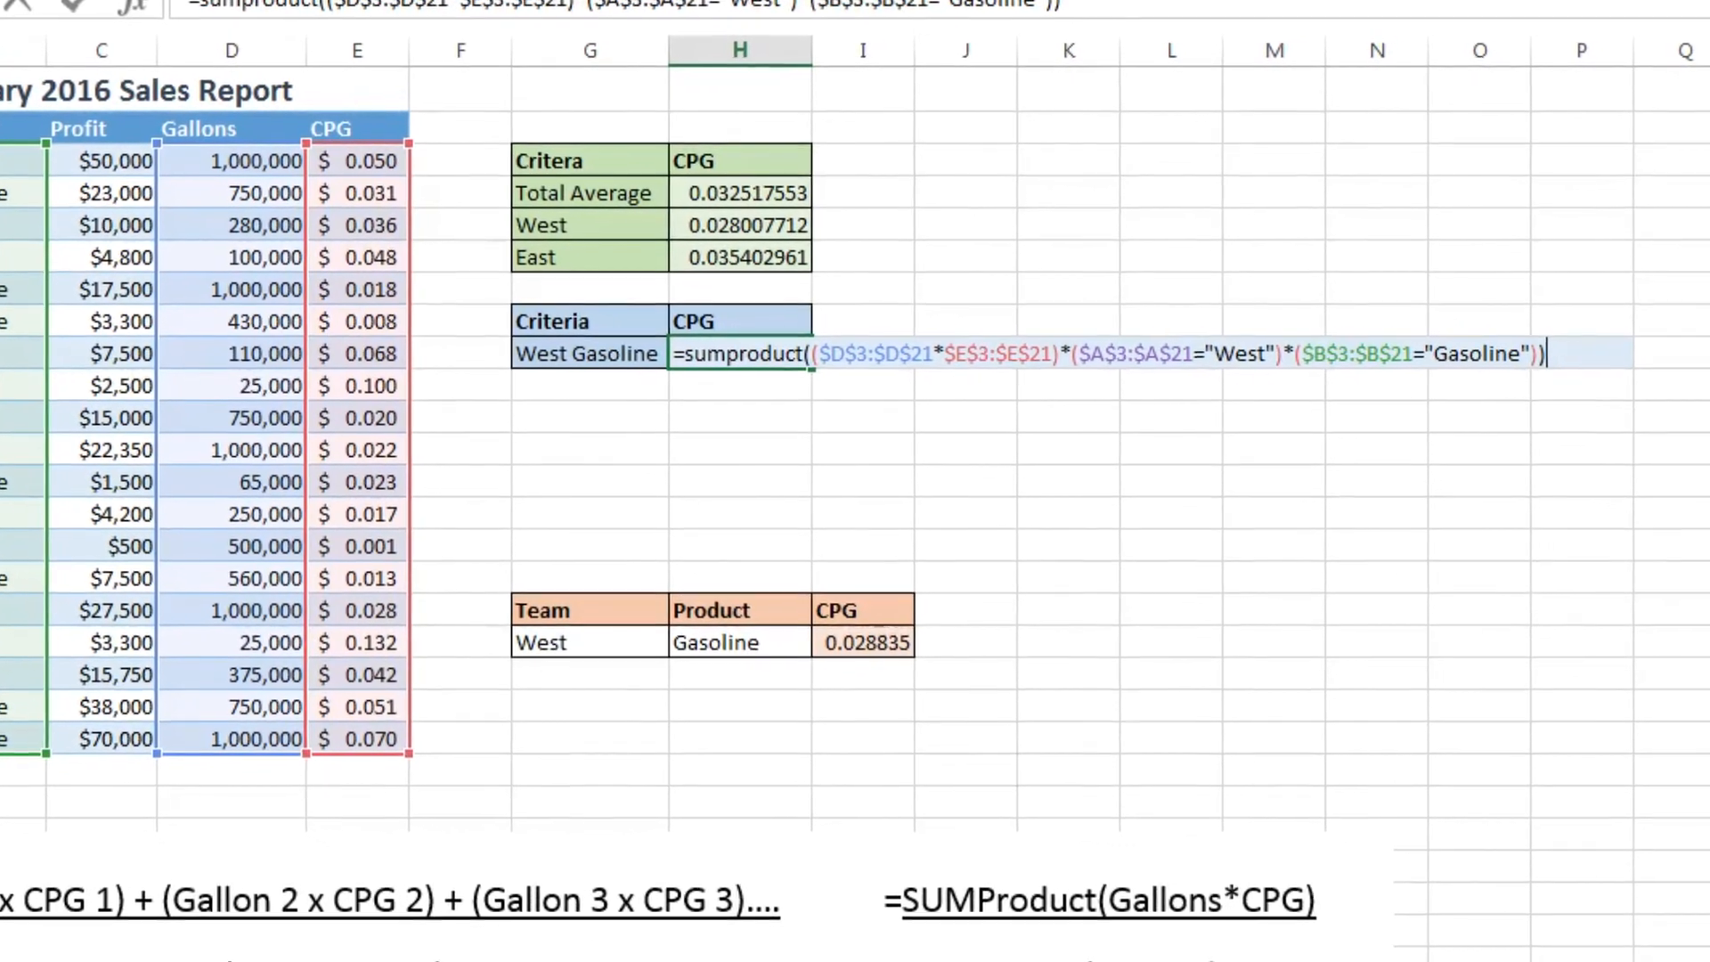
Step: Begin the divisor SUMIFS($D$3:$D$21,$A$3:$A$21,"West" for West gallons
text(/)
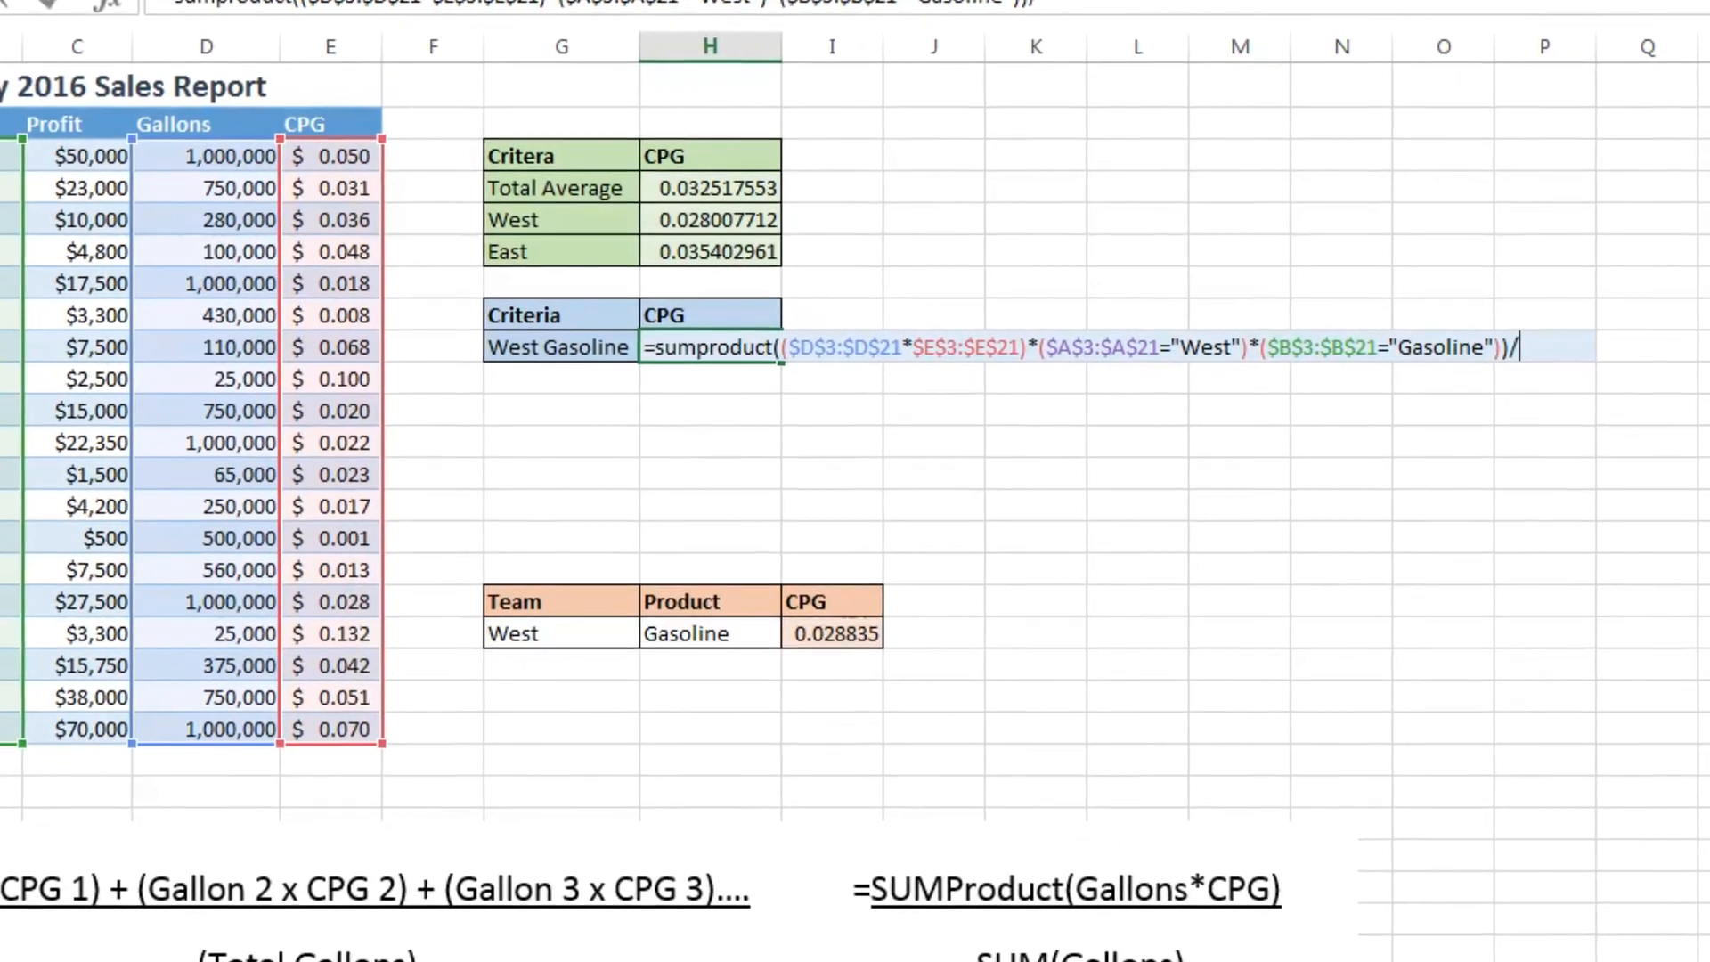
text(/sumifs()
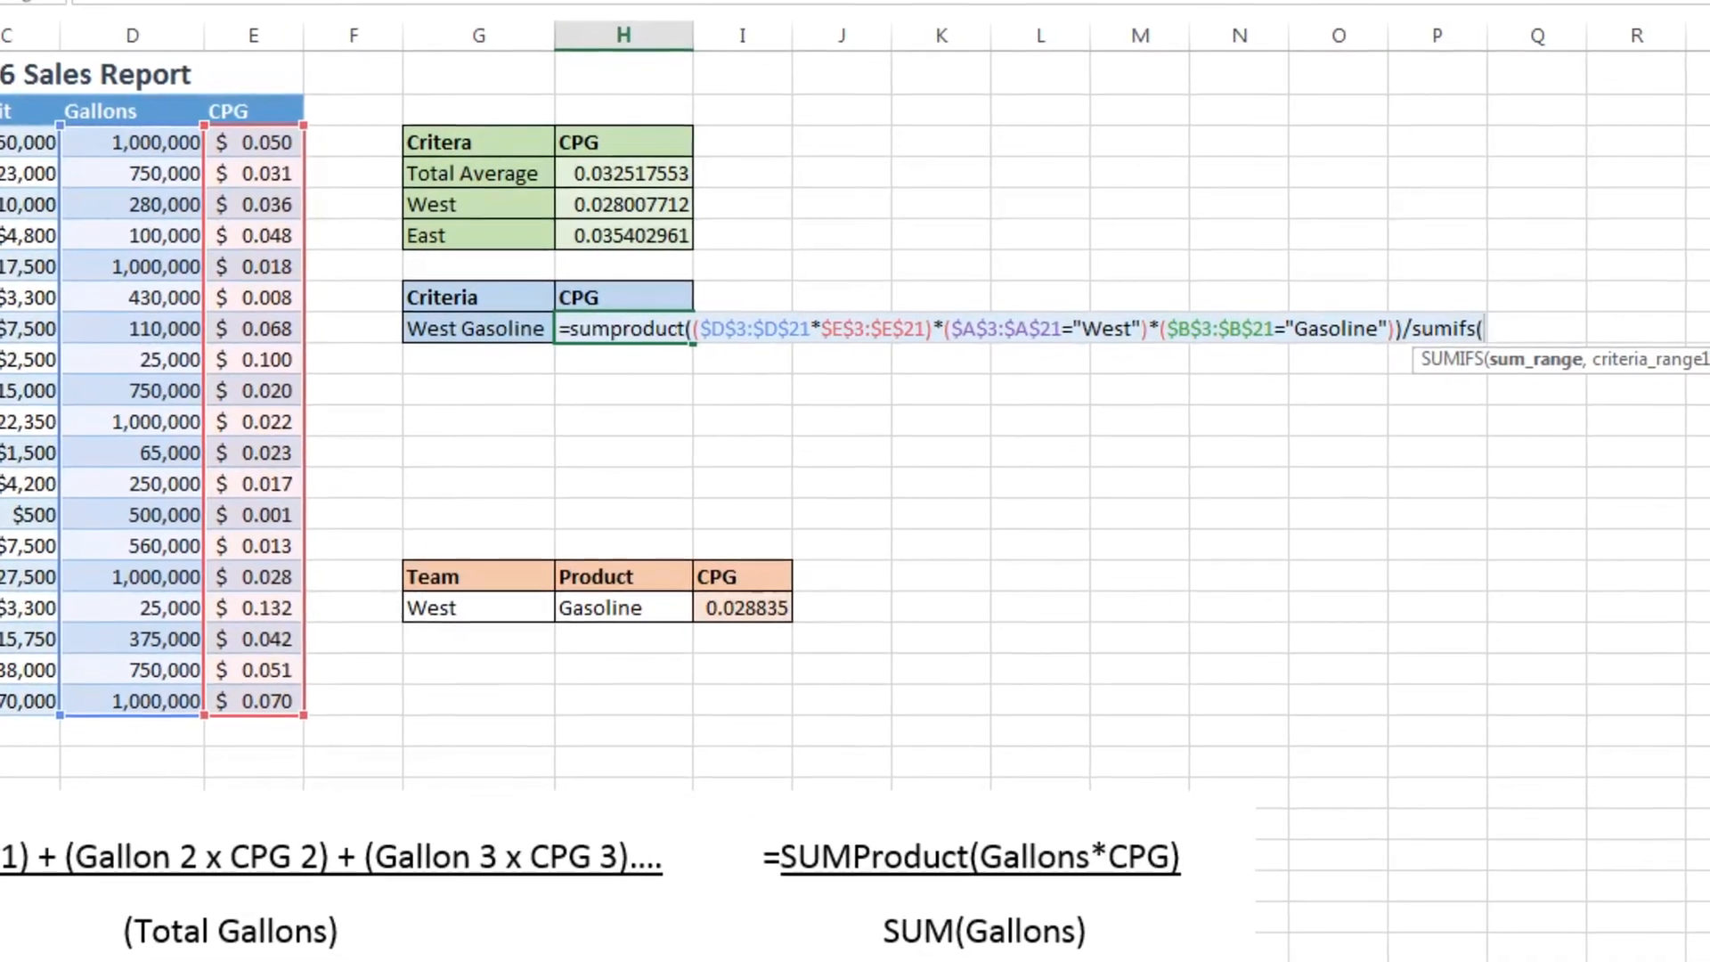
scroll(left, 3)
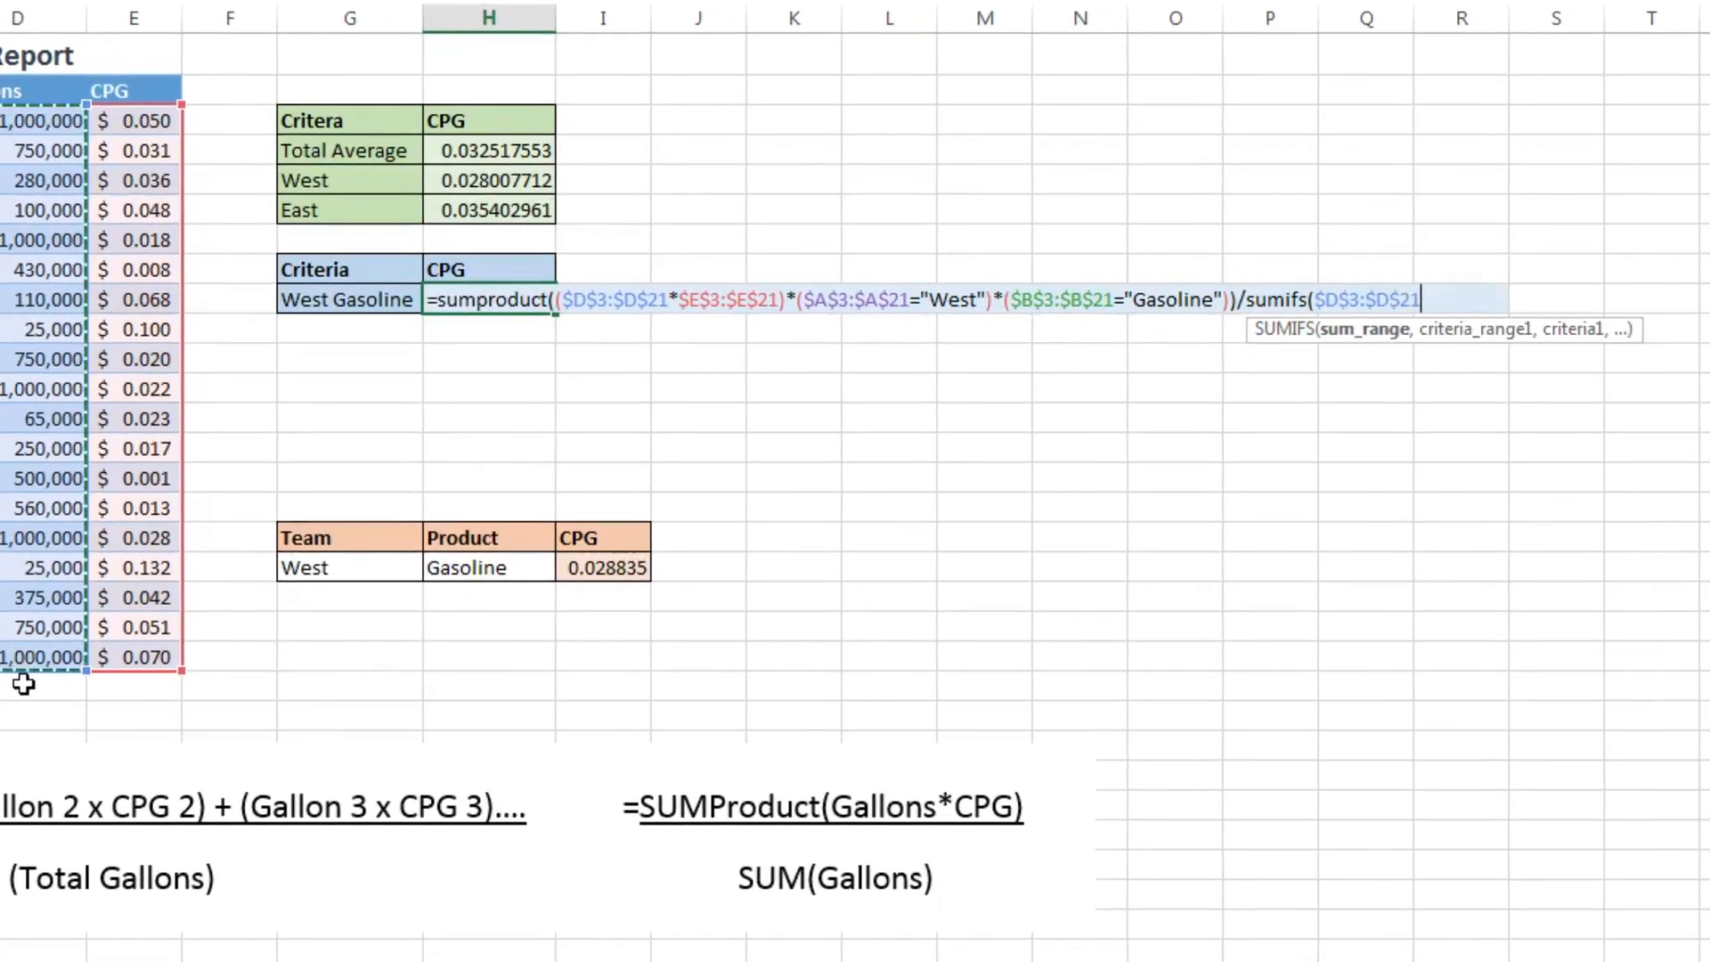
text(,)
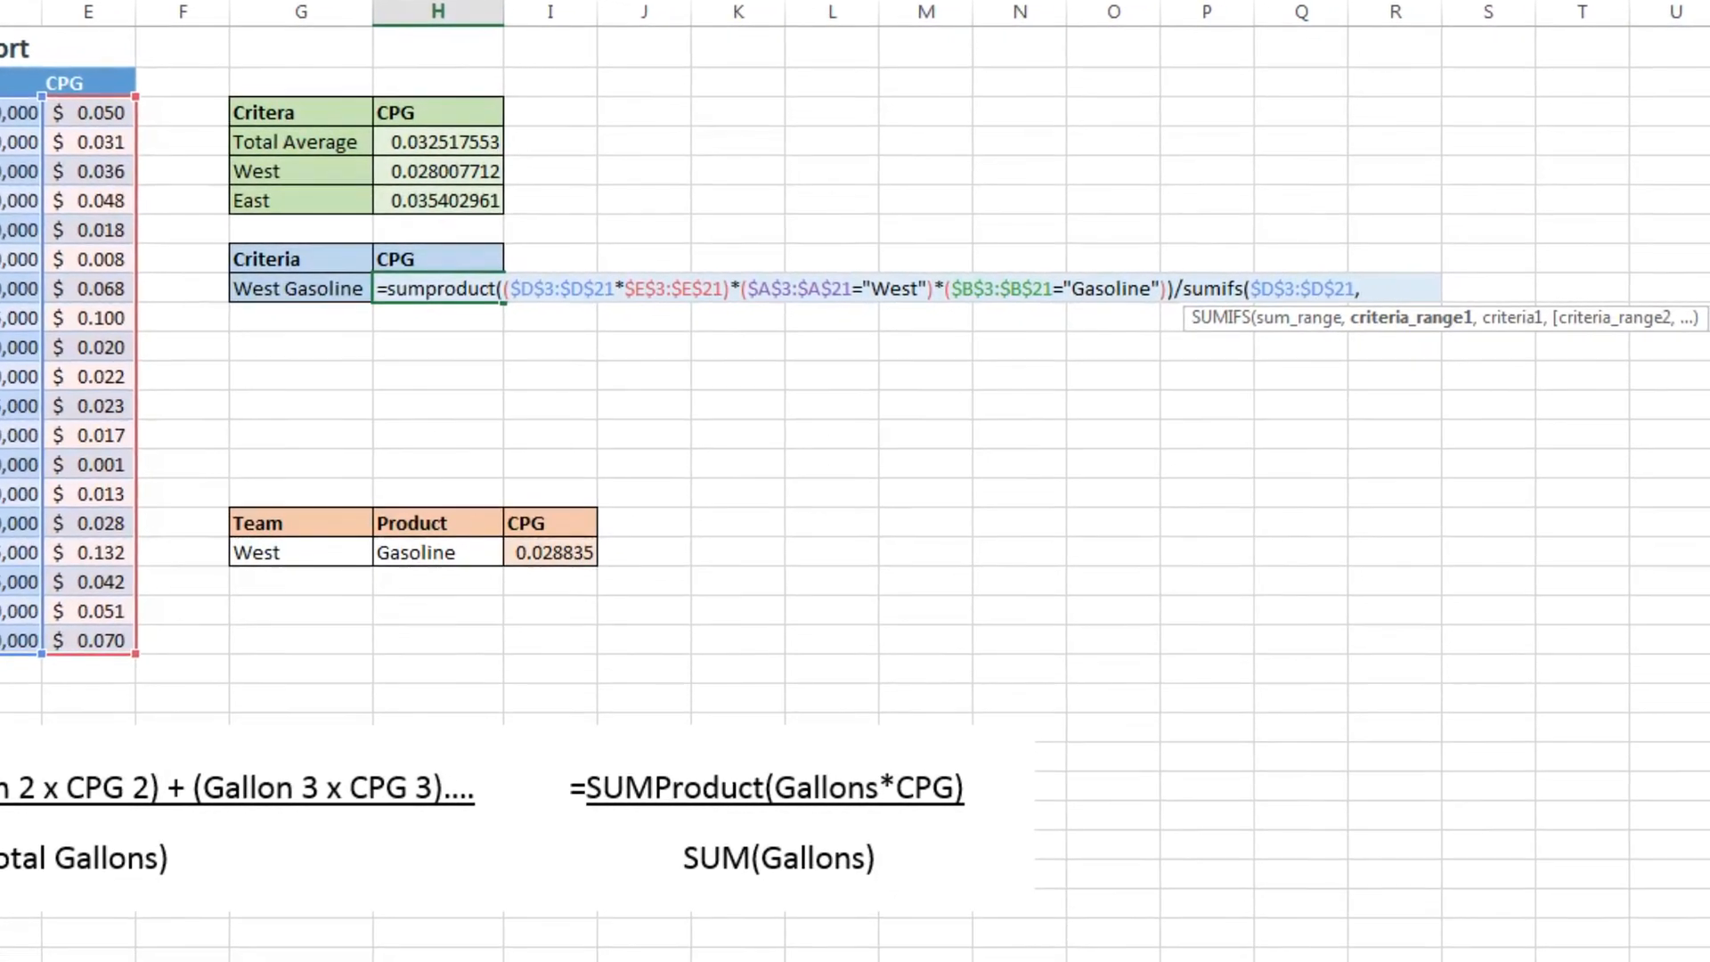
text(,A3:A21)
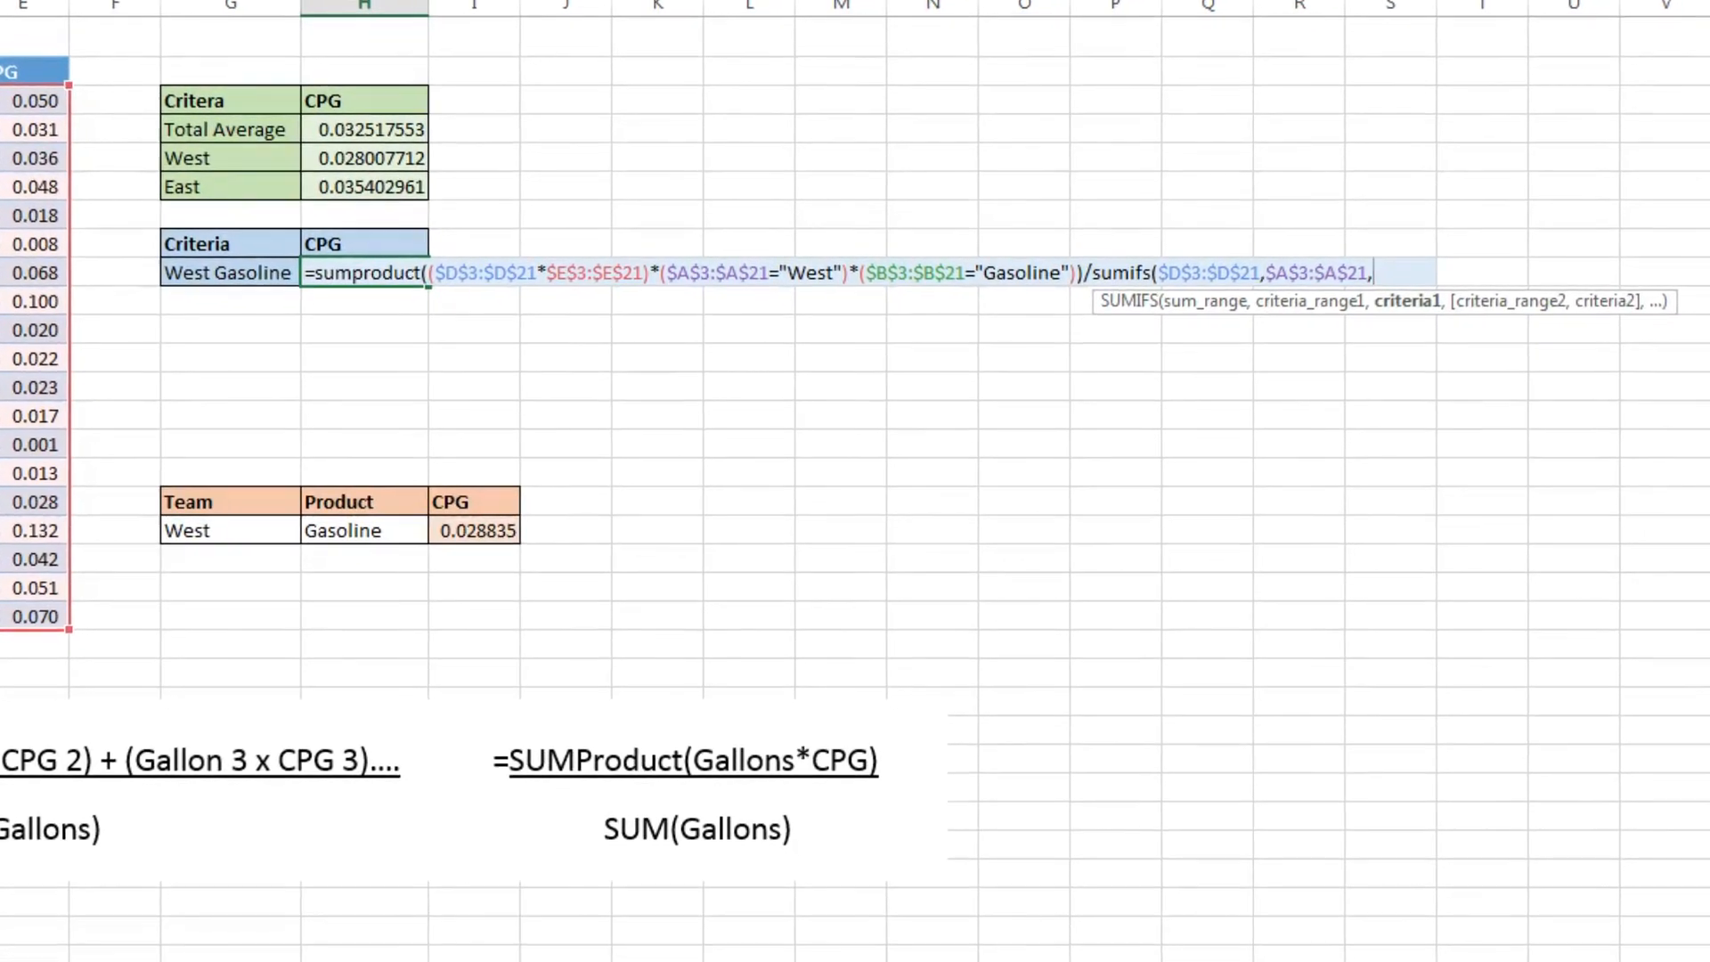
text("Wes)
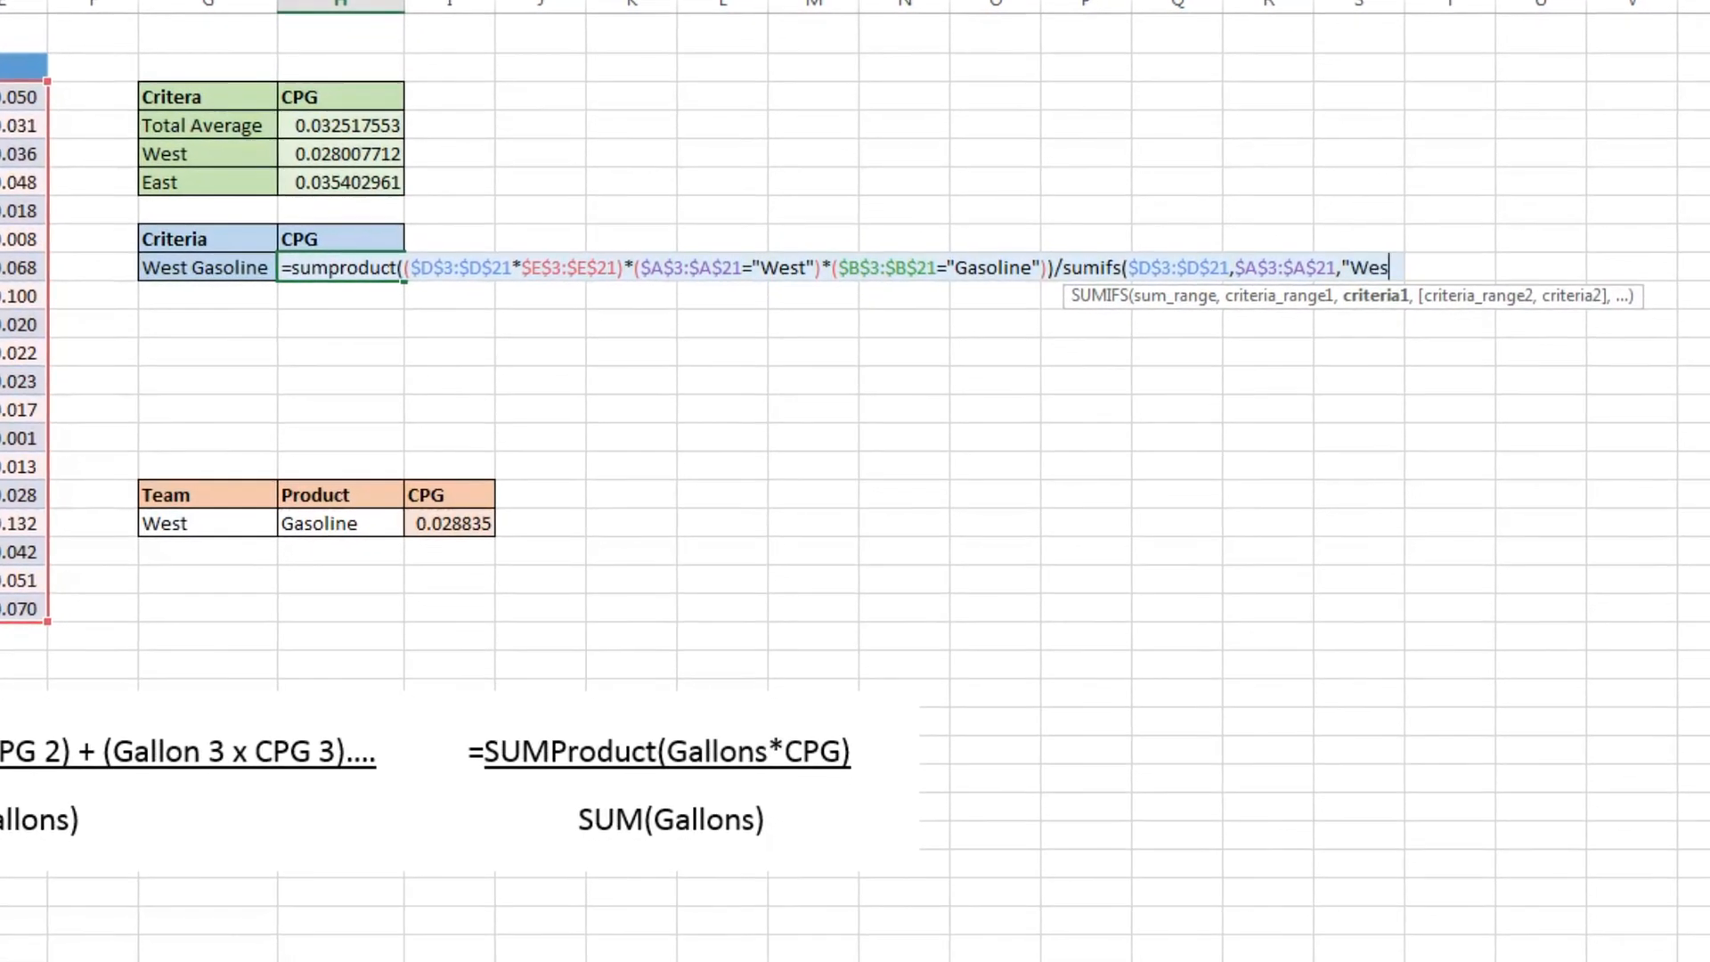
text(t)
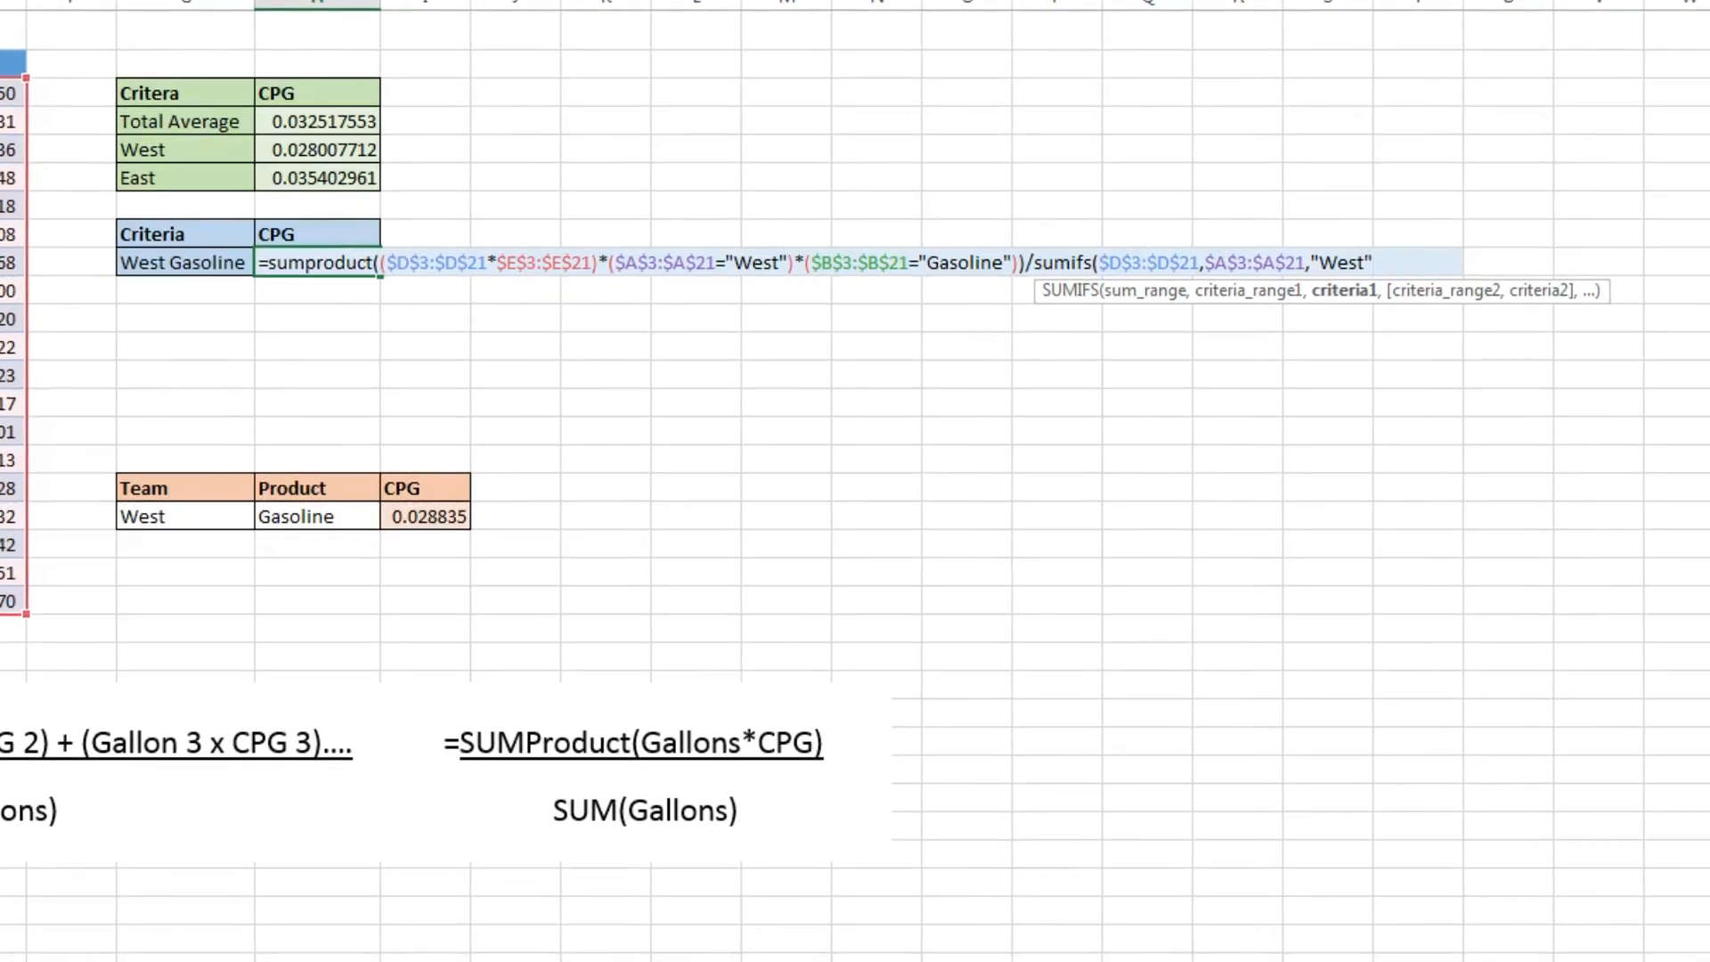
Step: Add the $B$3:$B$21,"Gasoline" criterion and commit, giving West Gasoline CPG 0.028835341
text(,)
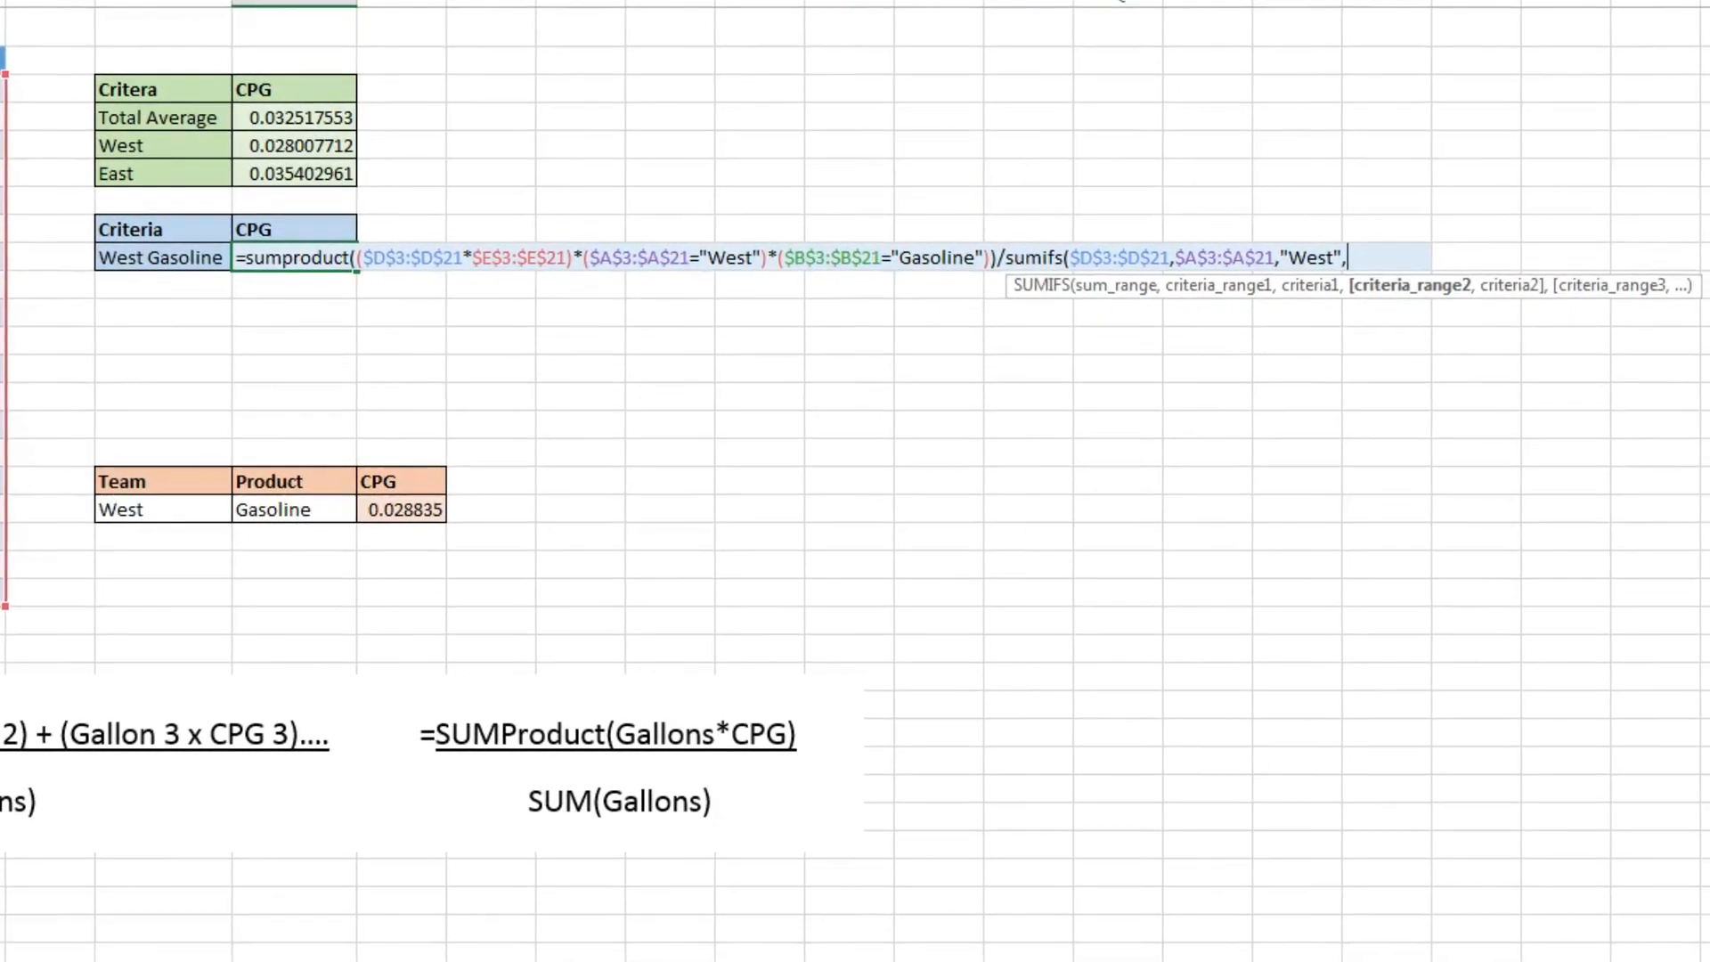
text(B3:B21)
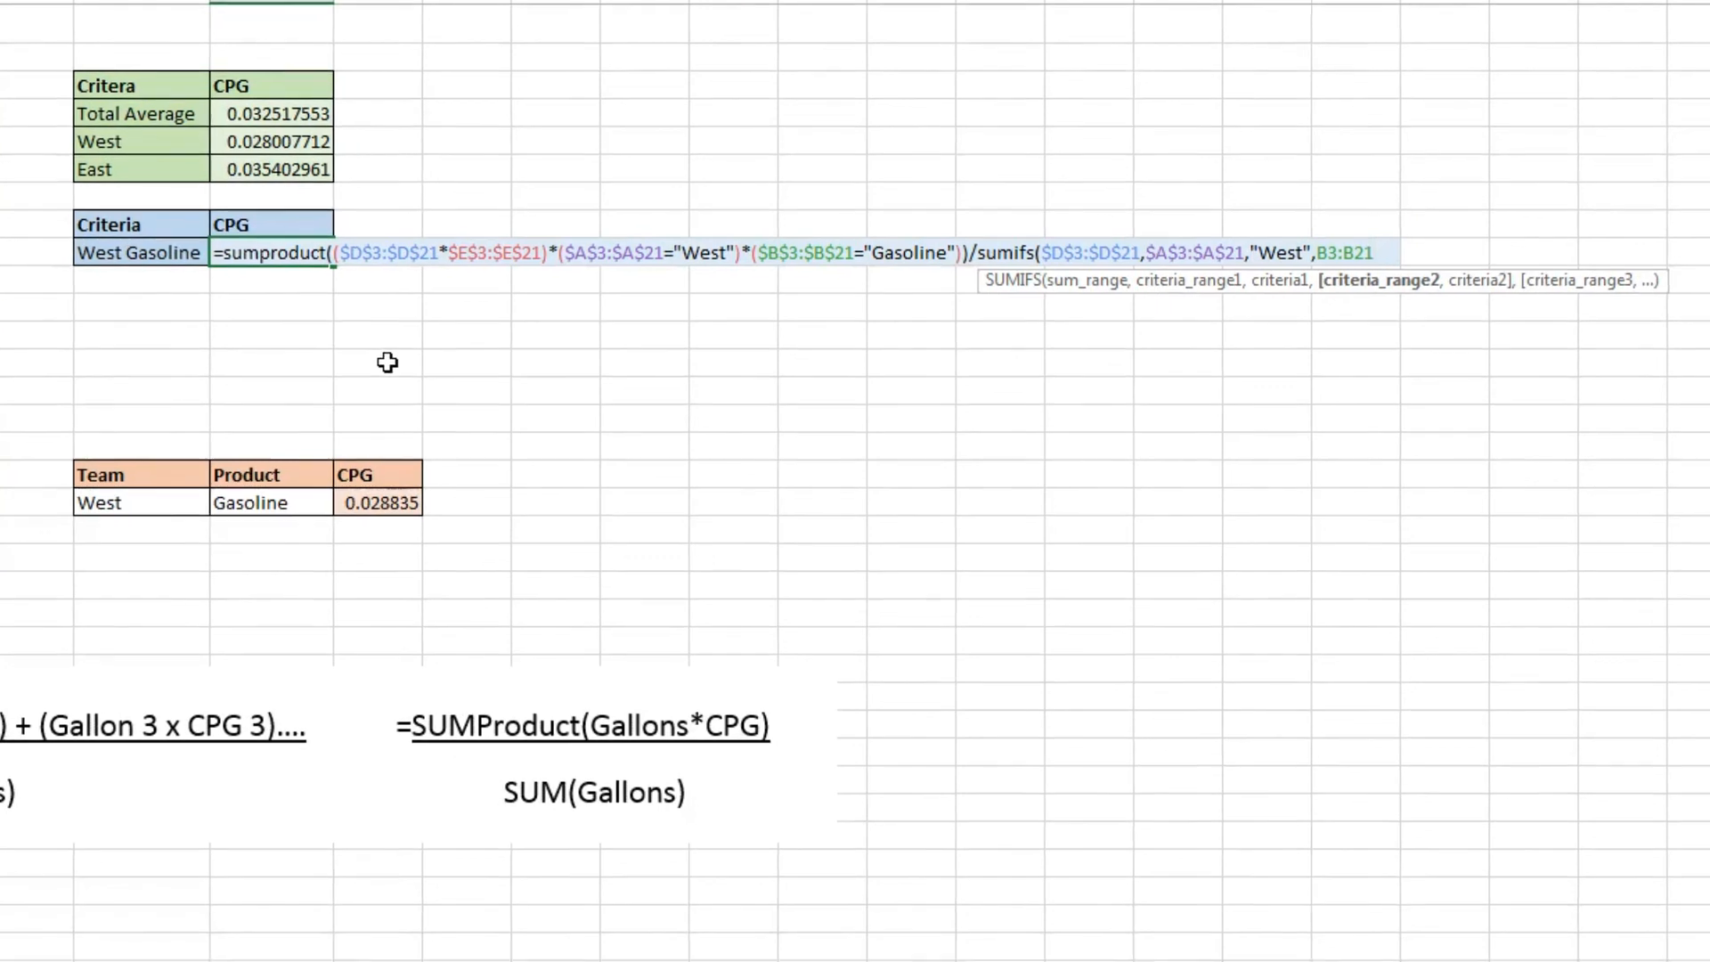
text($B$3:$B$21,)
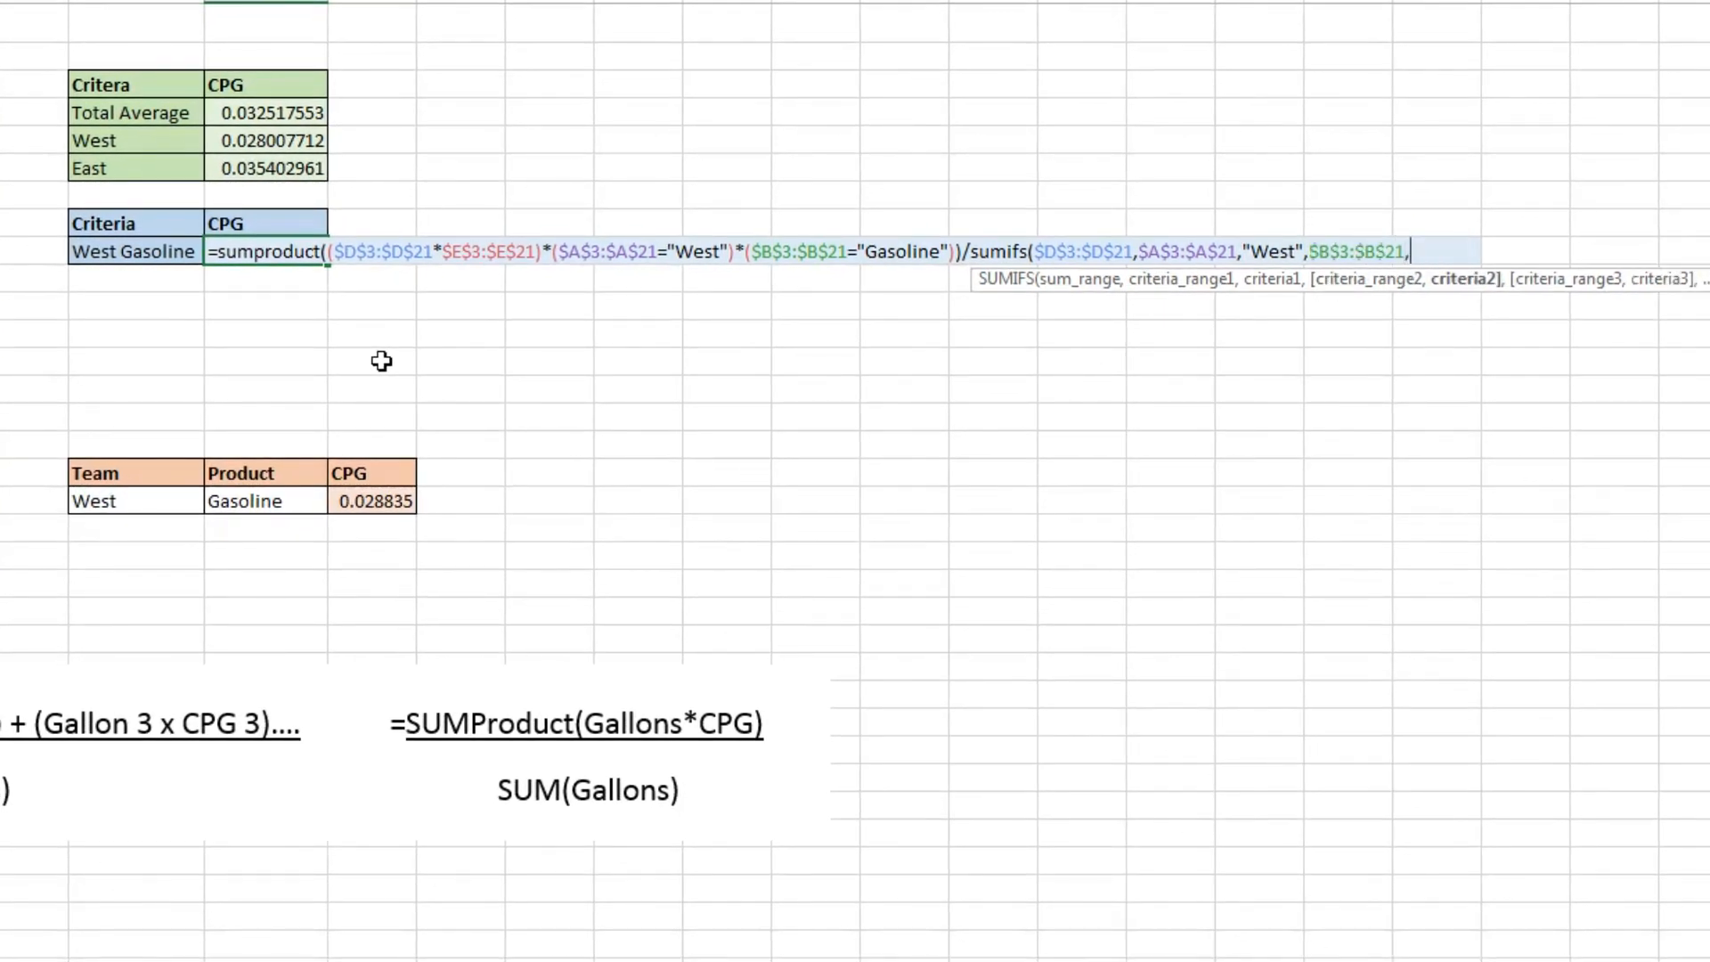
text(")
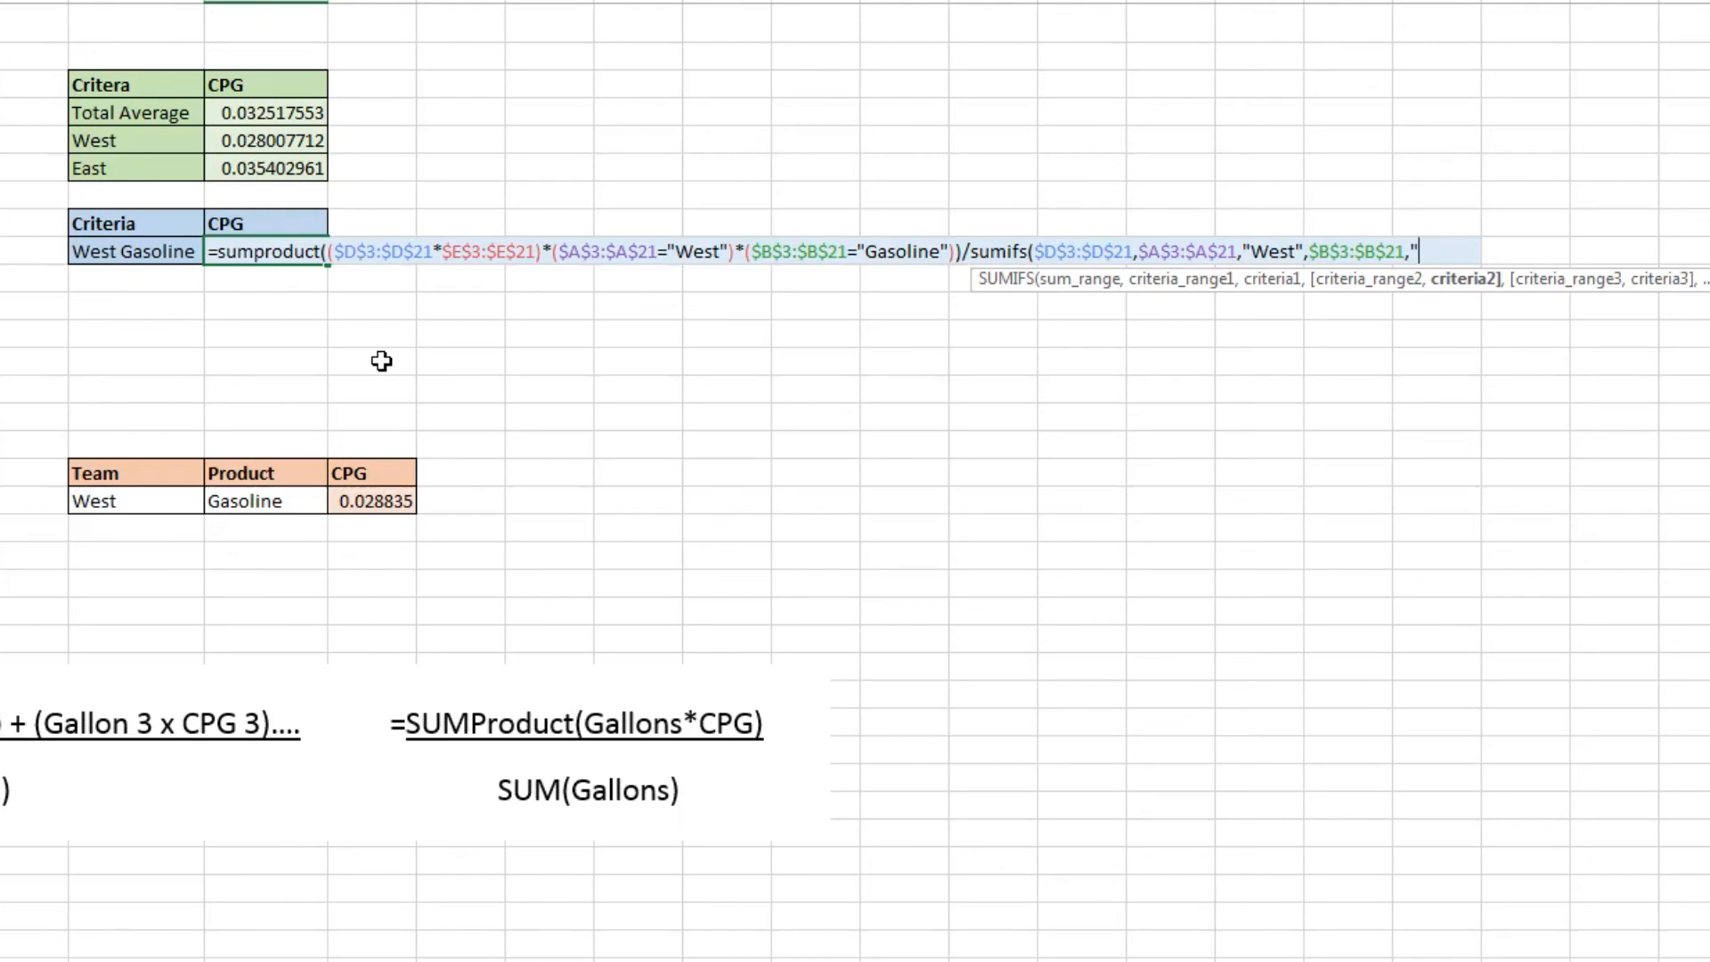
text(G)
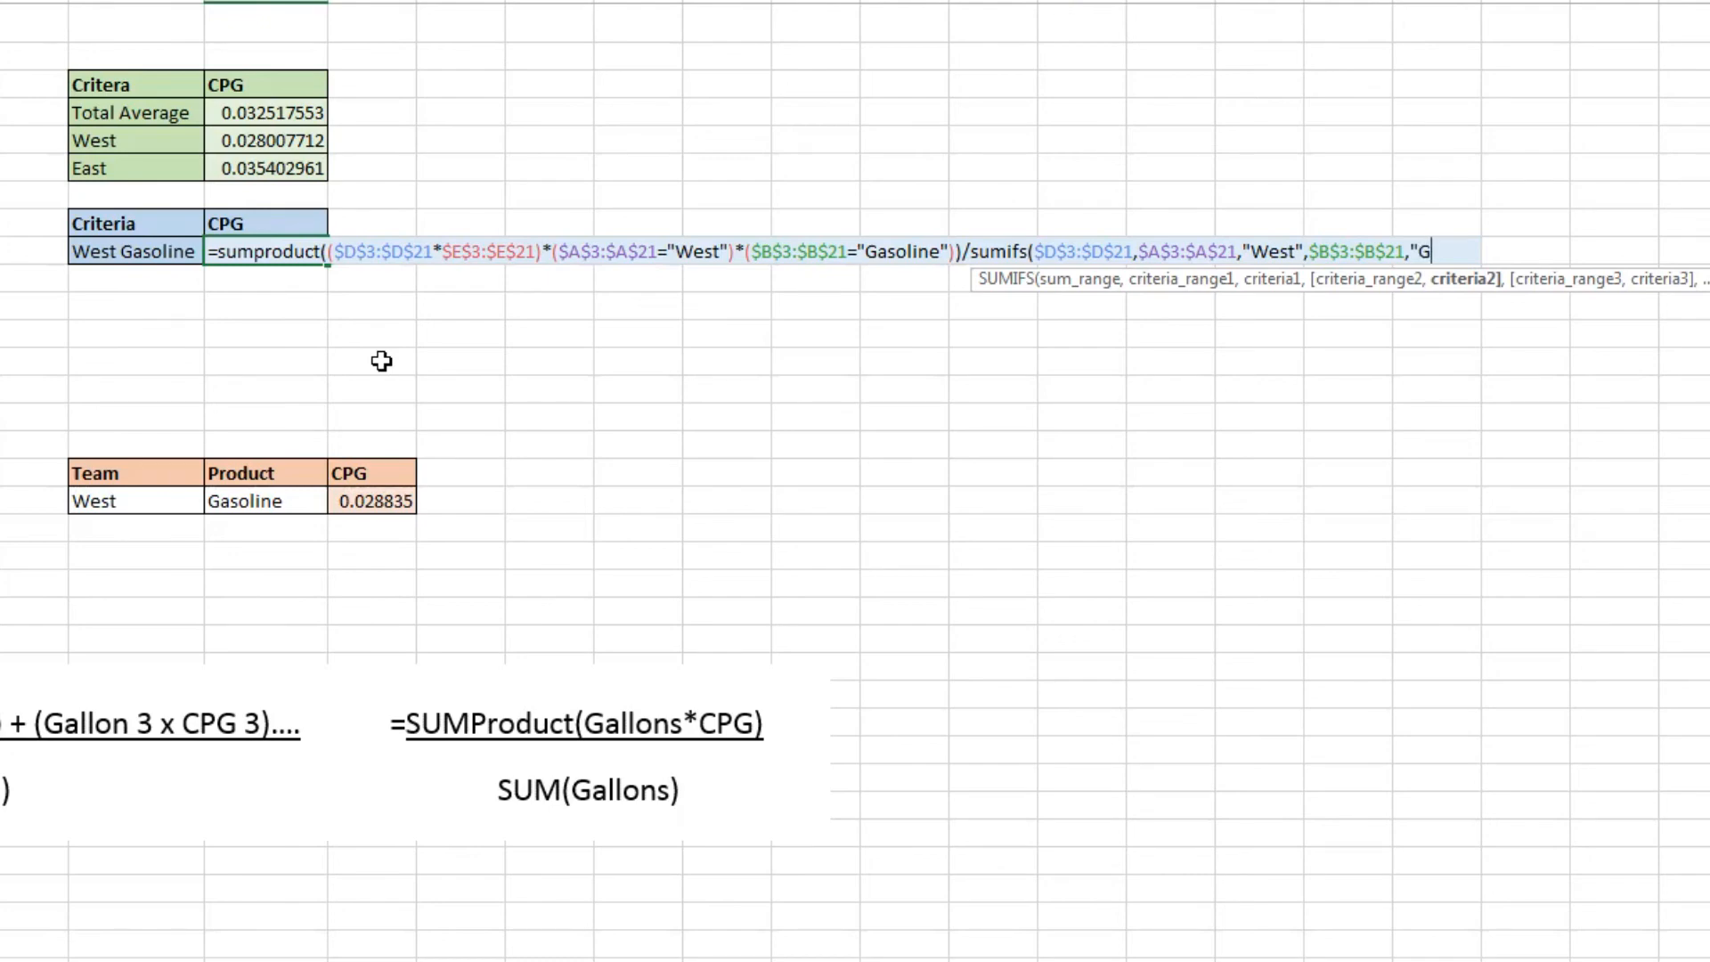
text(asoline"))
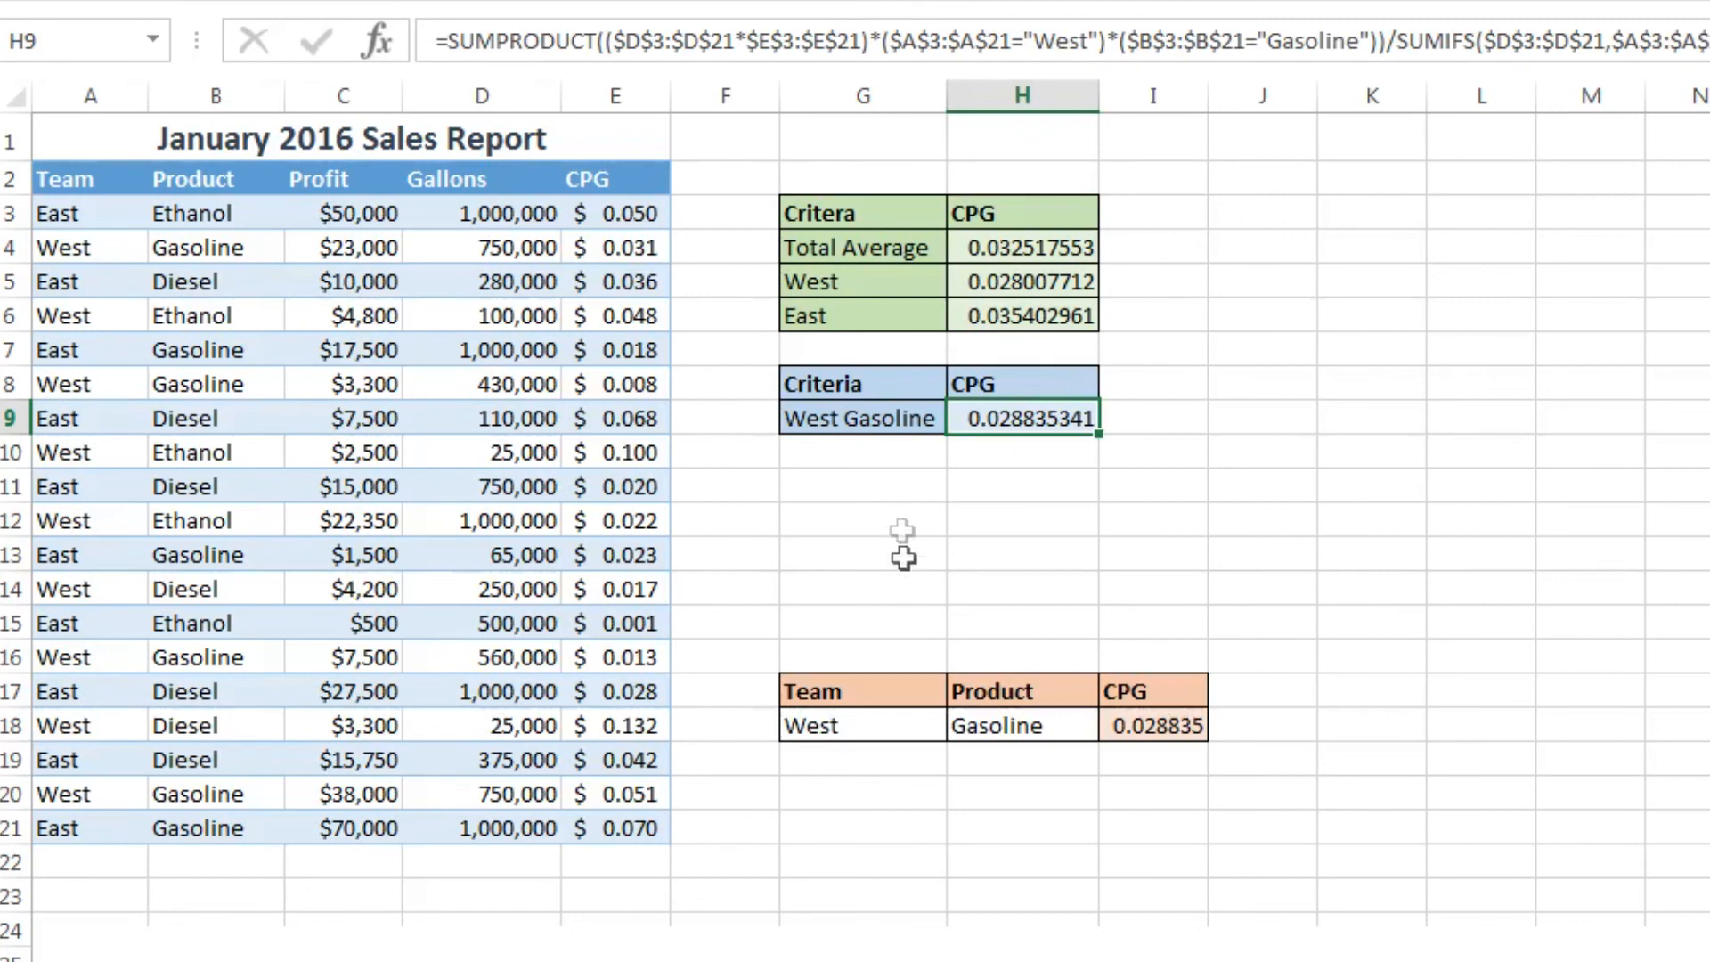
mouse_move(965, 453)
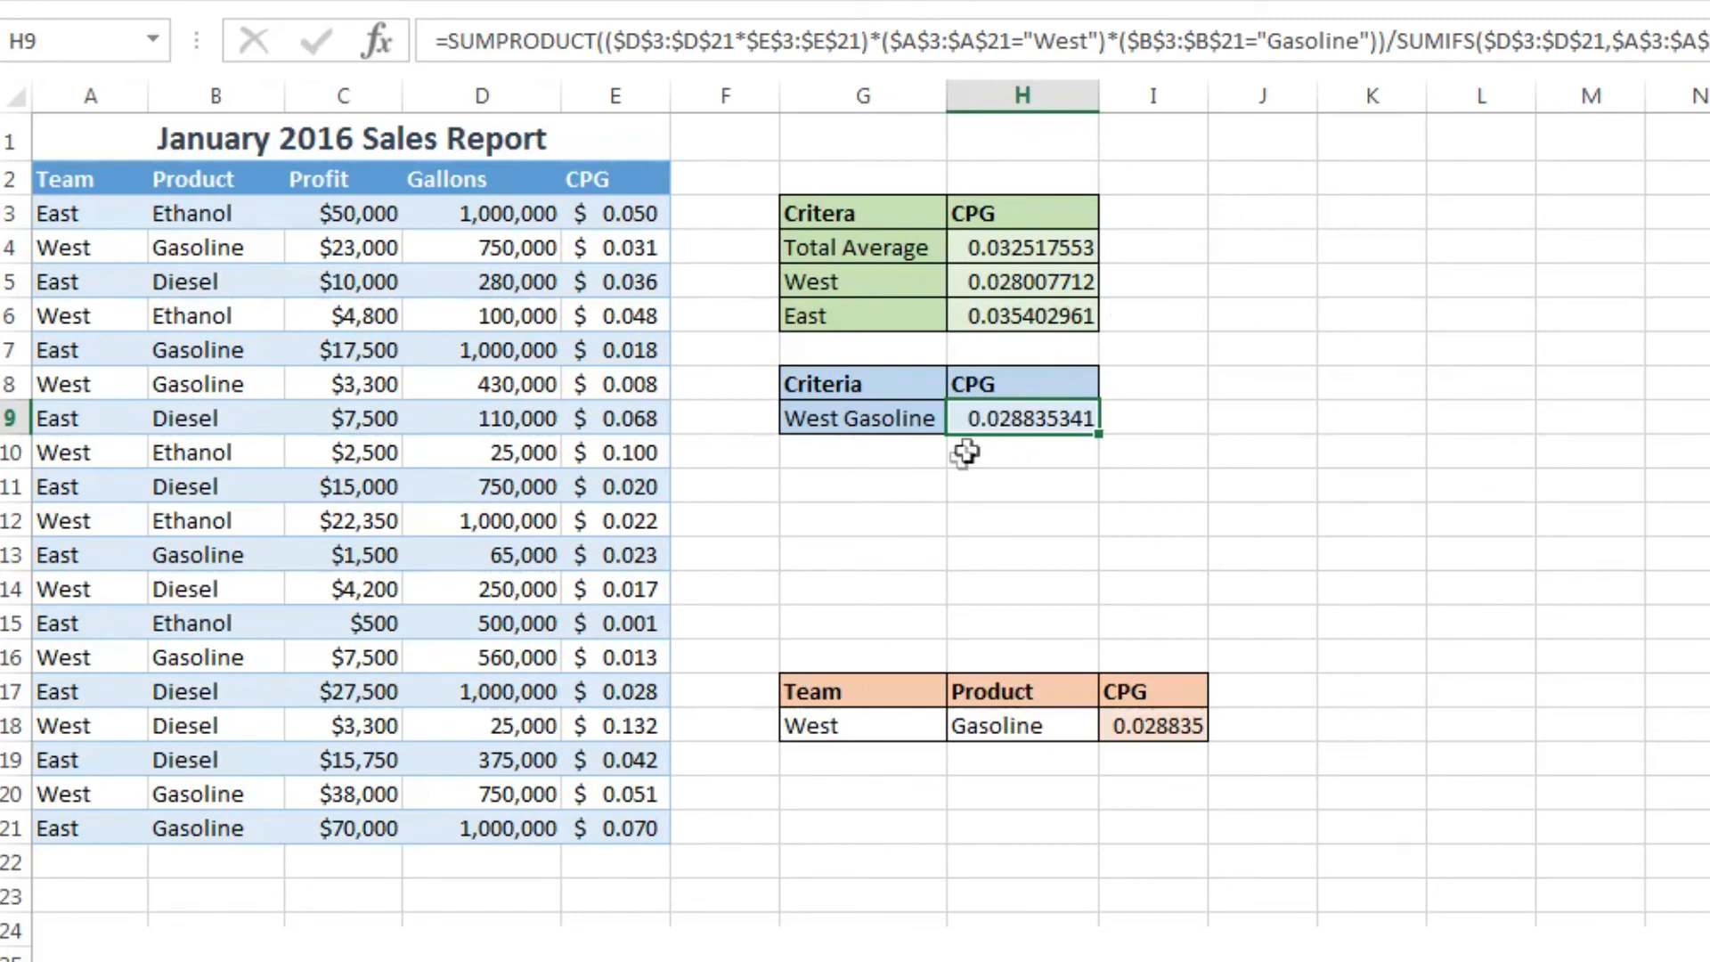
click(1023, 485)
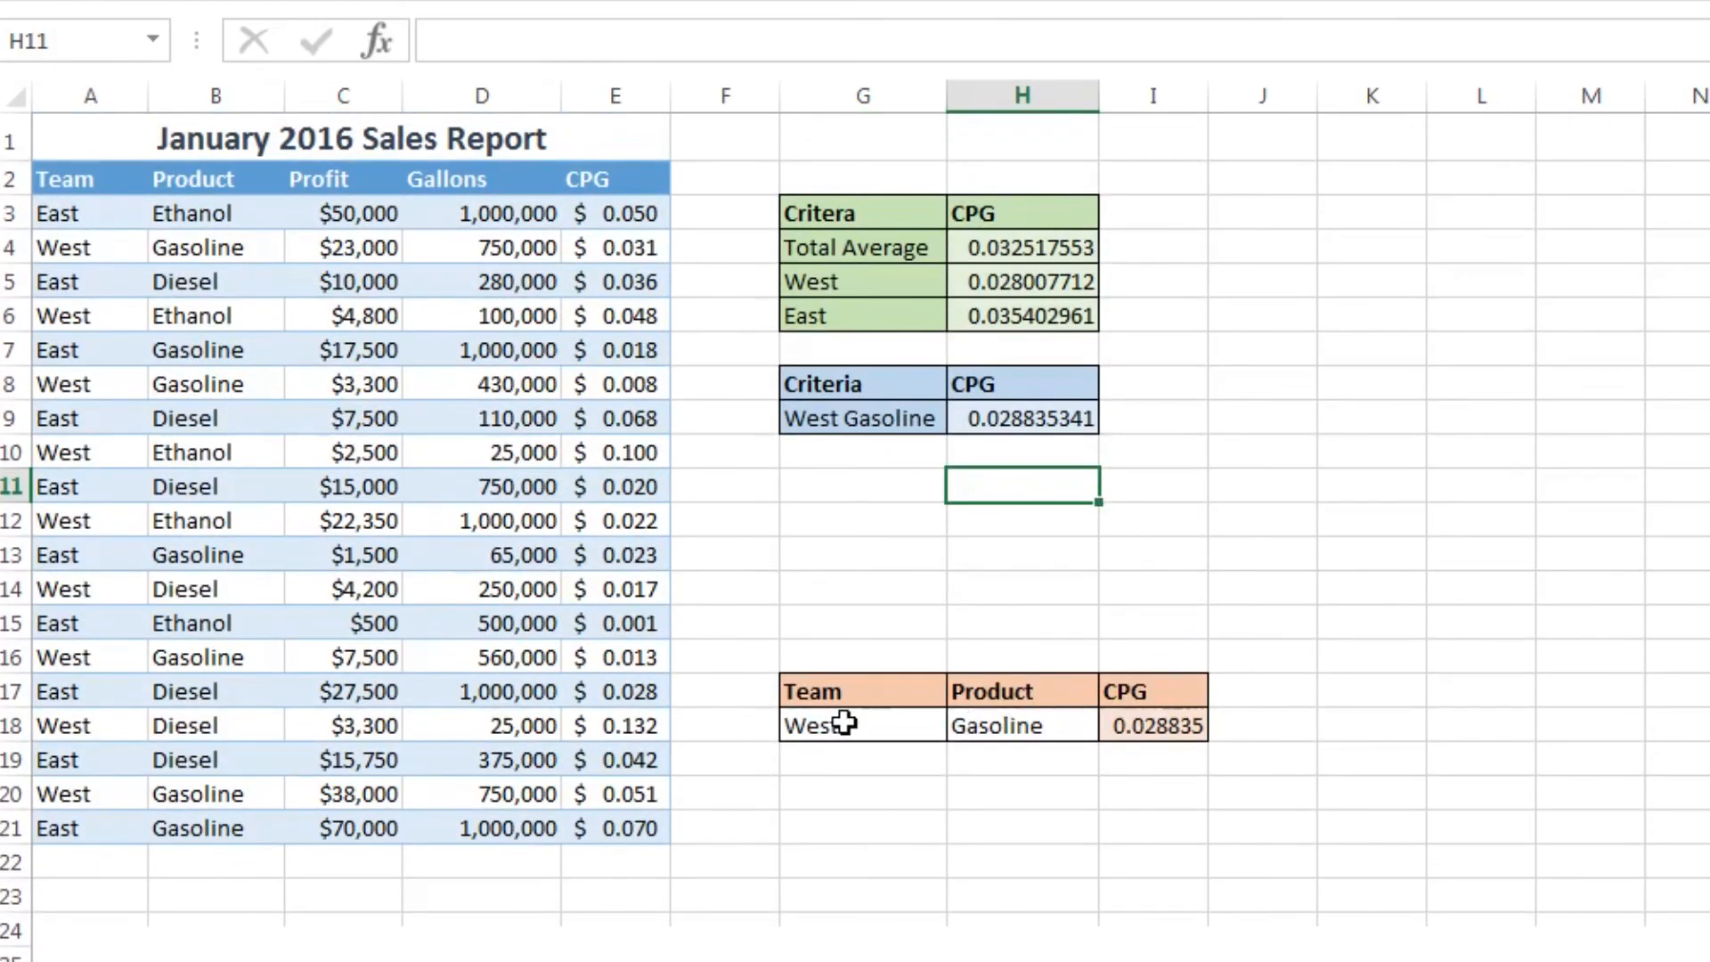
mouse_move(994, 572)
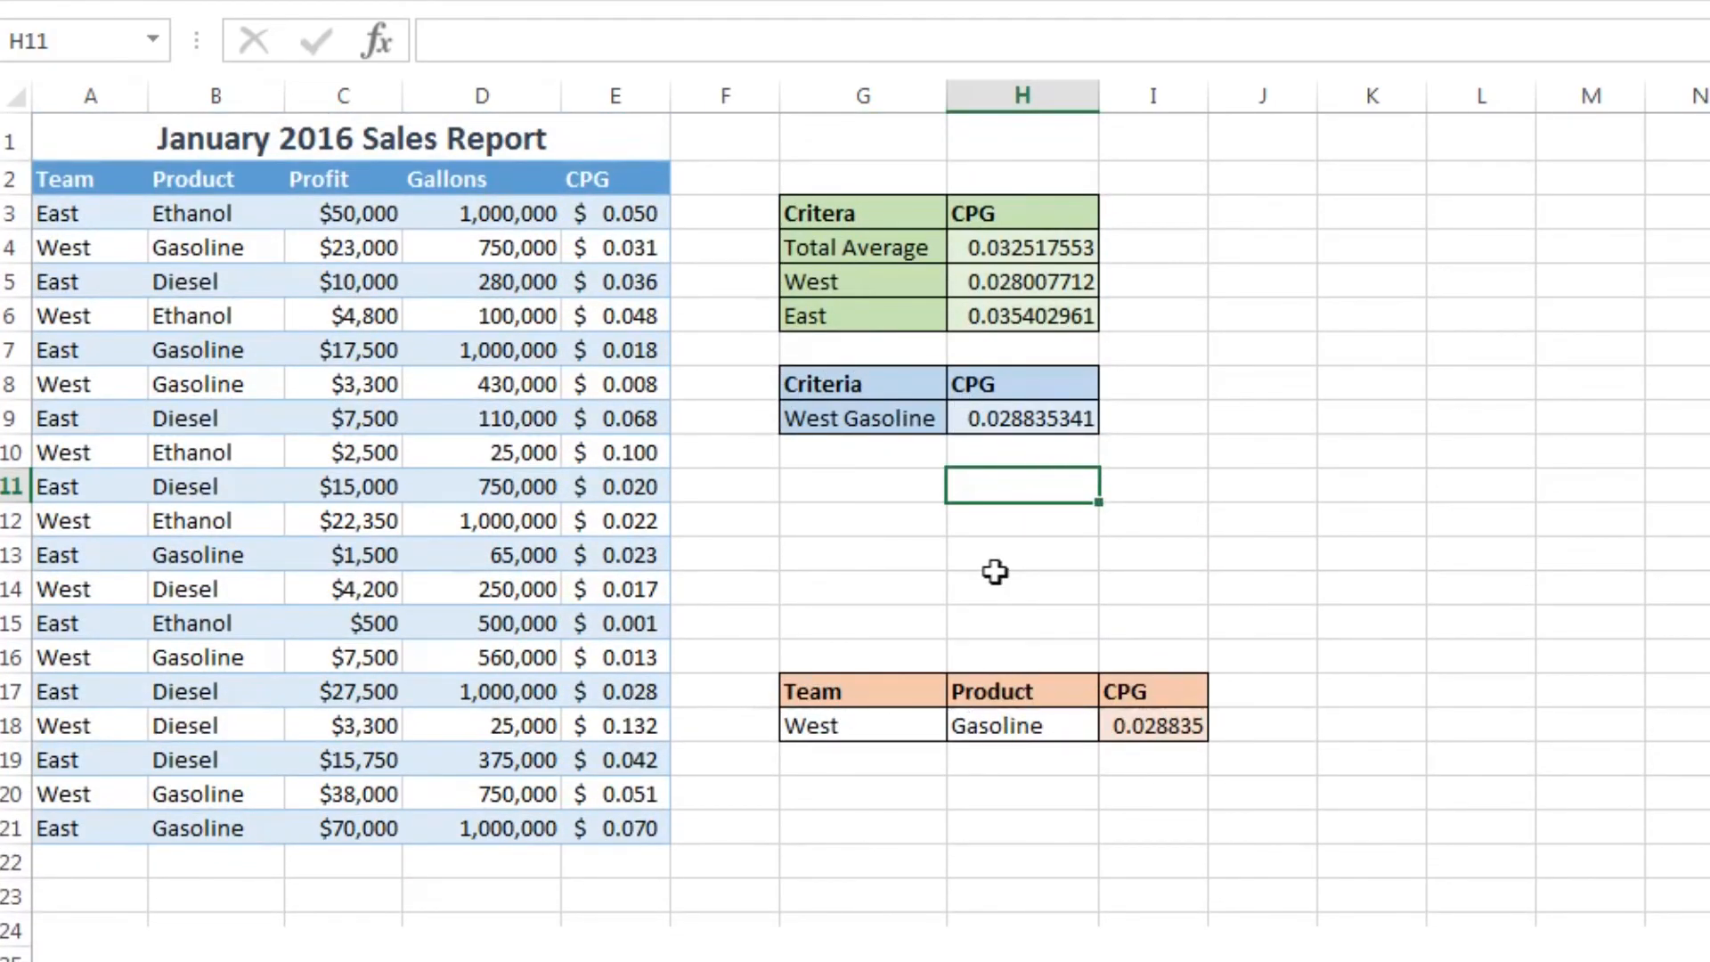
Step: Check the dropdown tool's Team and Product cells, leaving West and Gasoline showing 0.028835
click(862, 725)
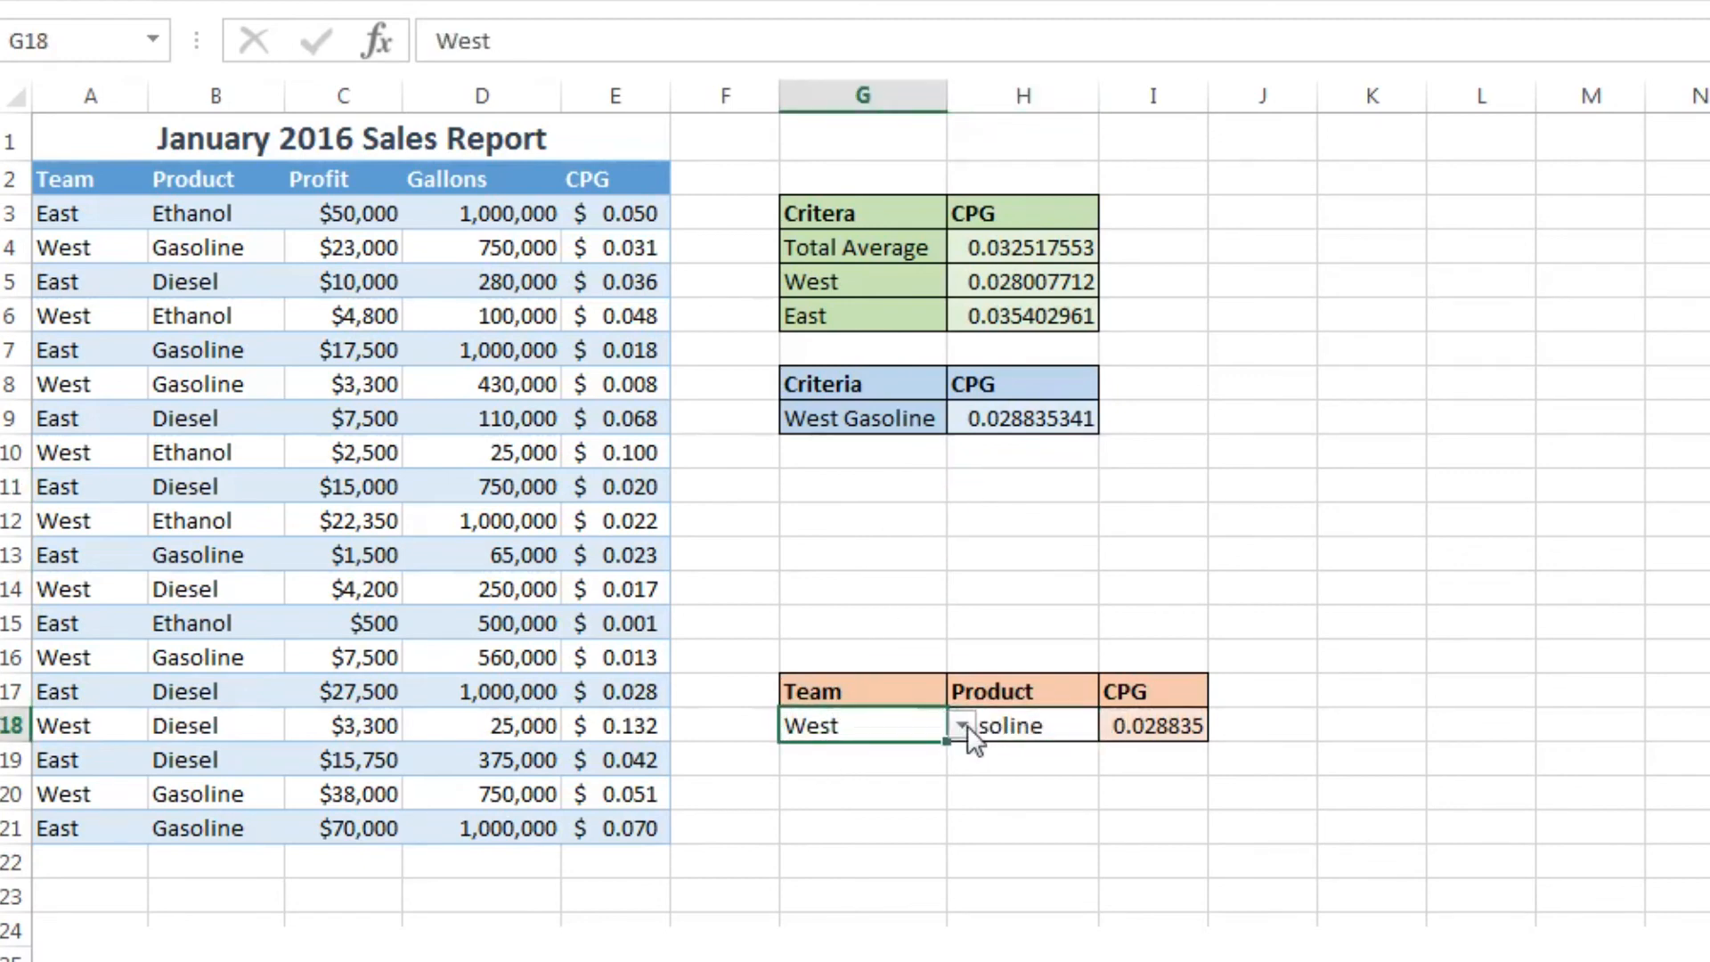
click(1023, 725)
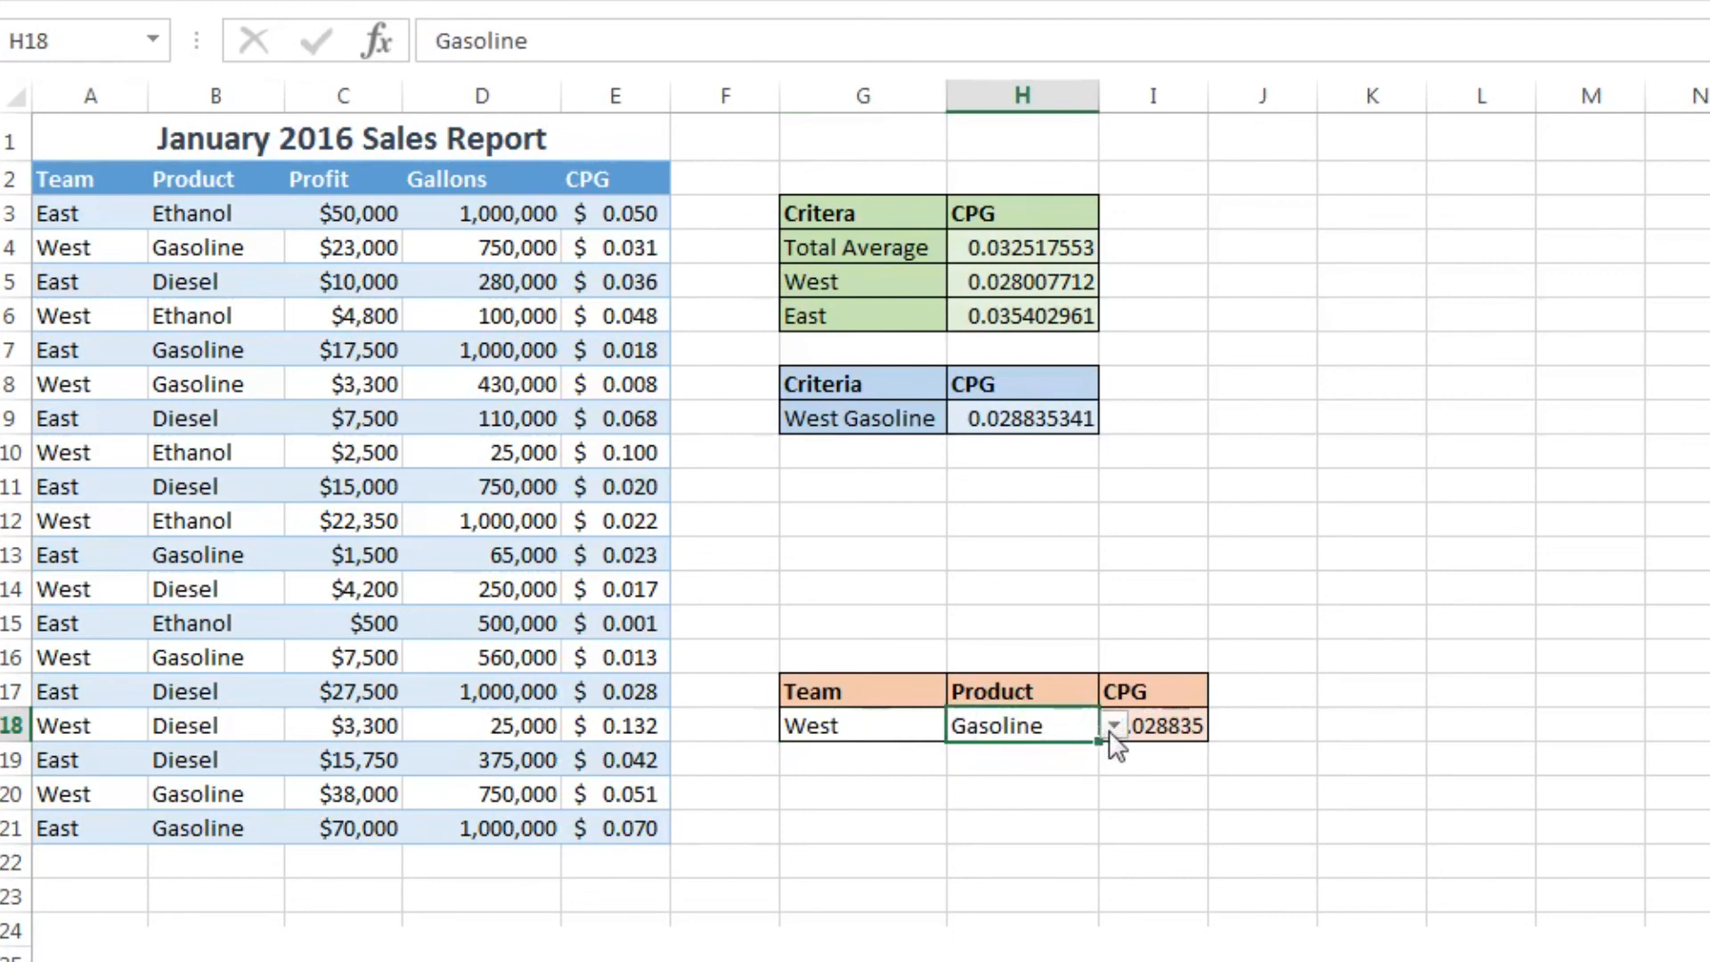
click(1372, 622)
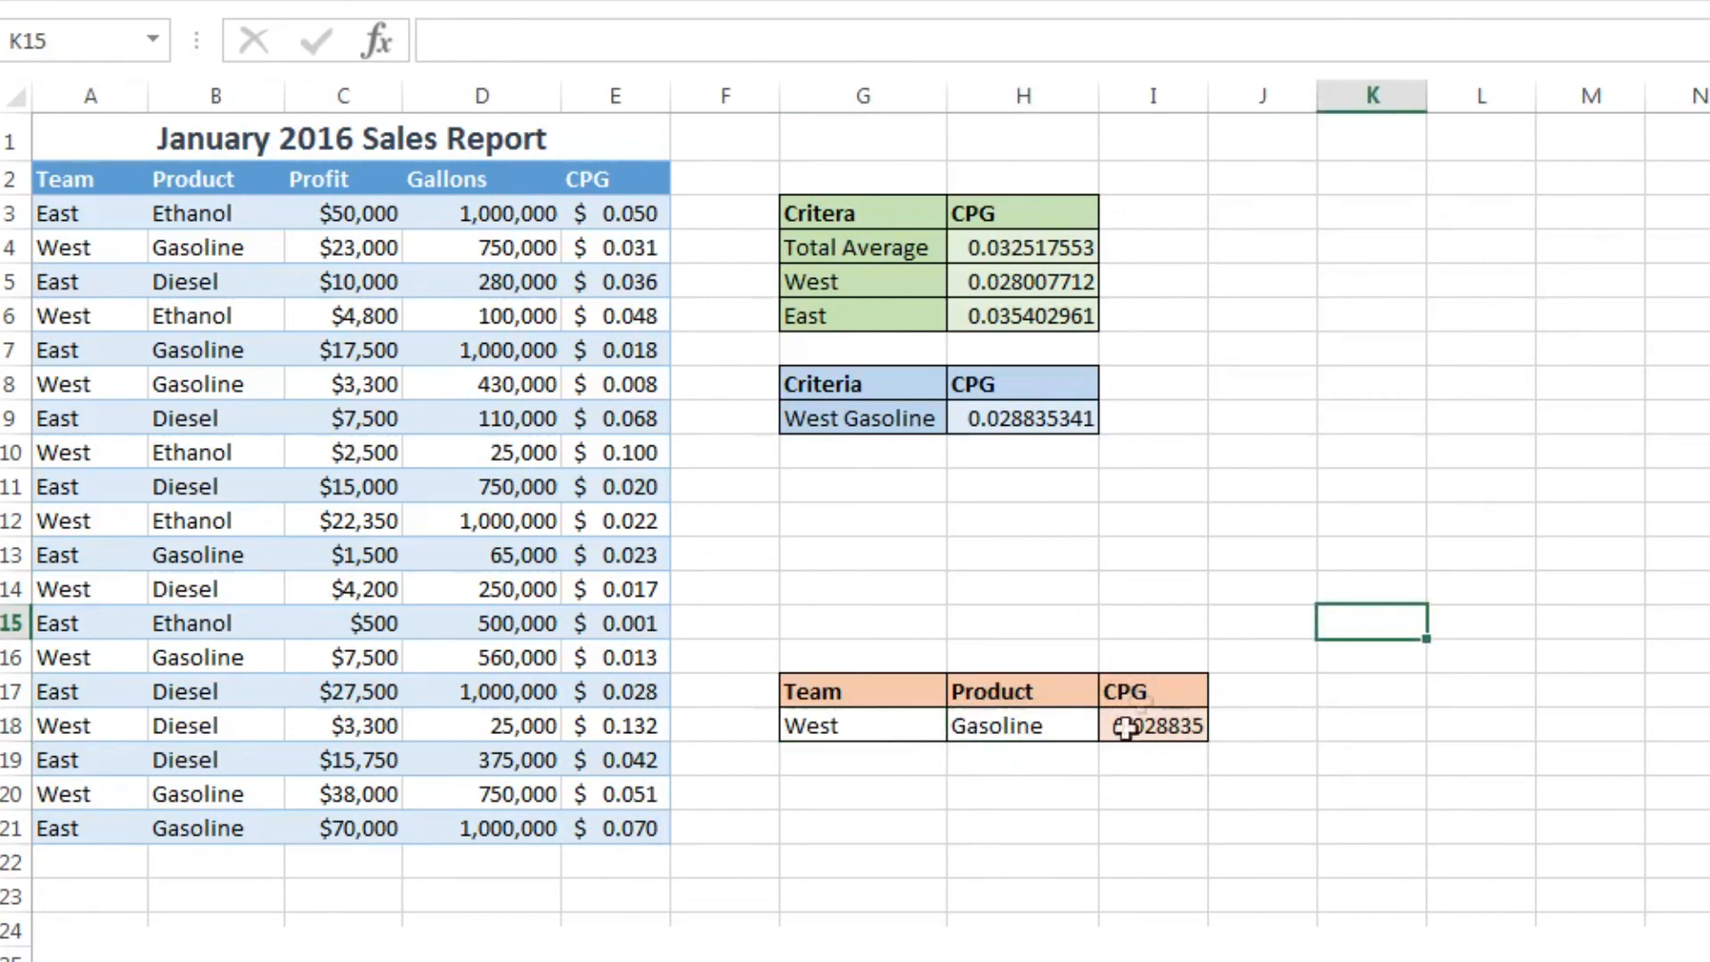
mouse_move(992, 449)
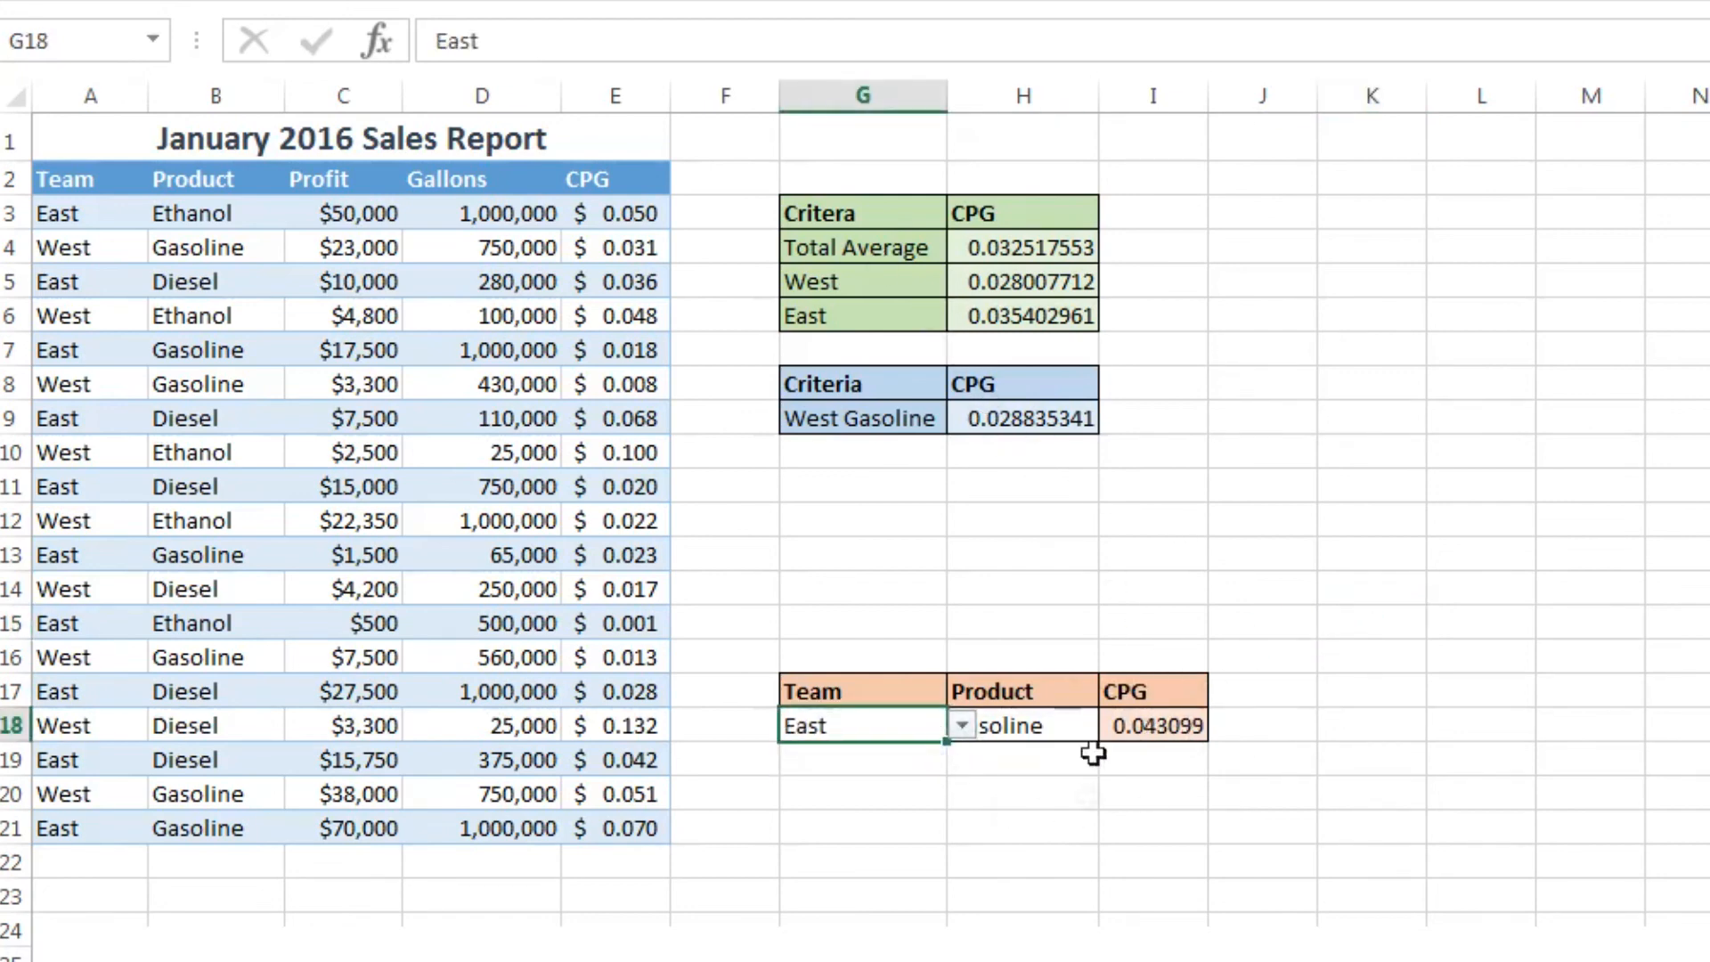
Step: Replace "West" with "east" in the H9 criteria so it reads 0.043099274, matching the dropdown tool
click(1022, 417)
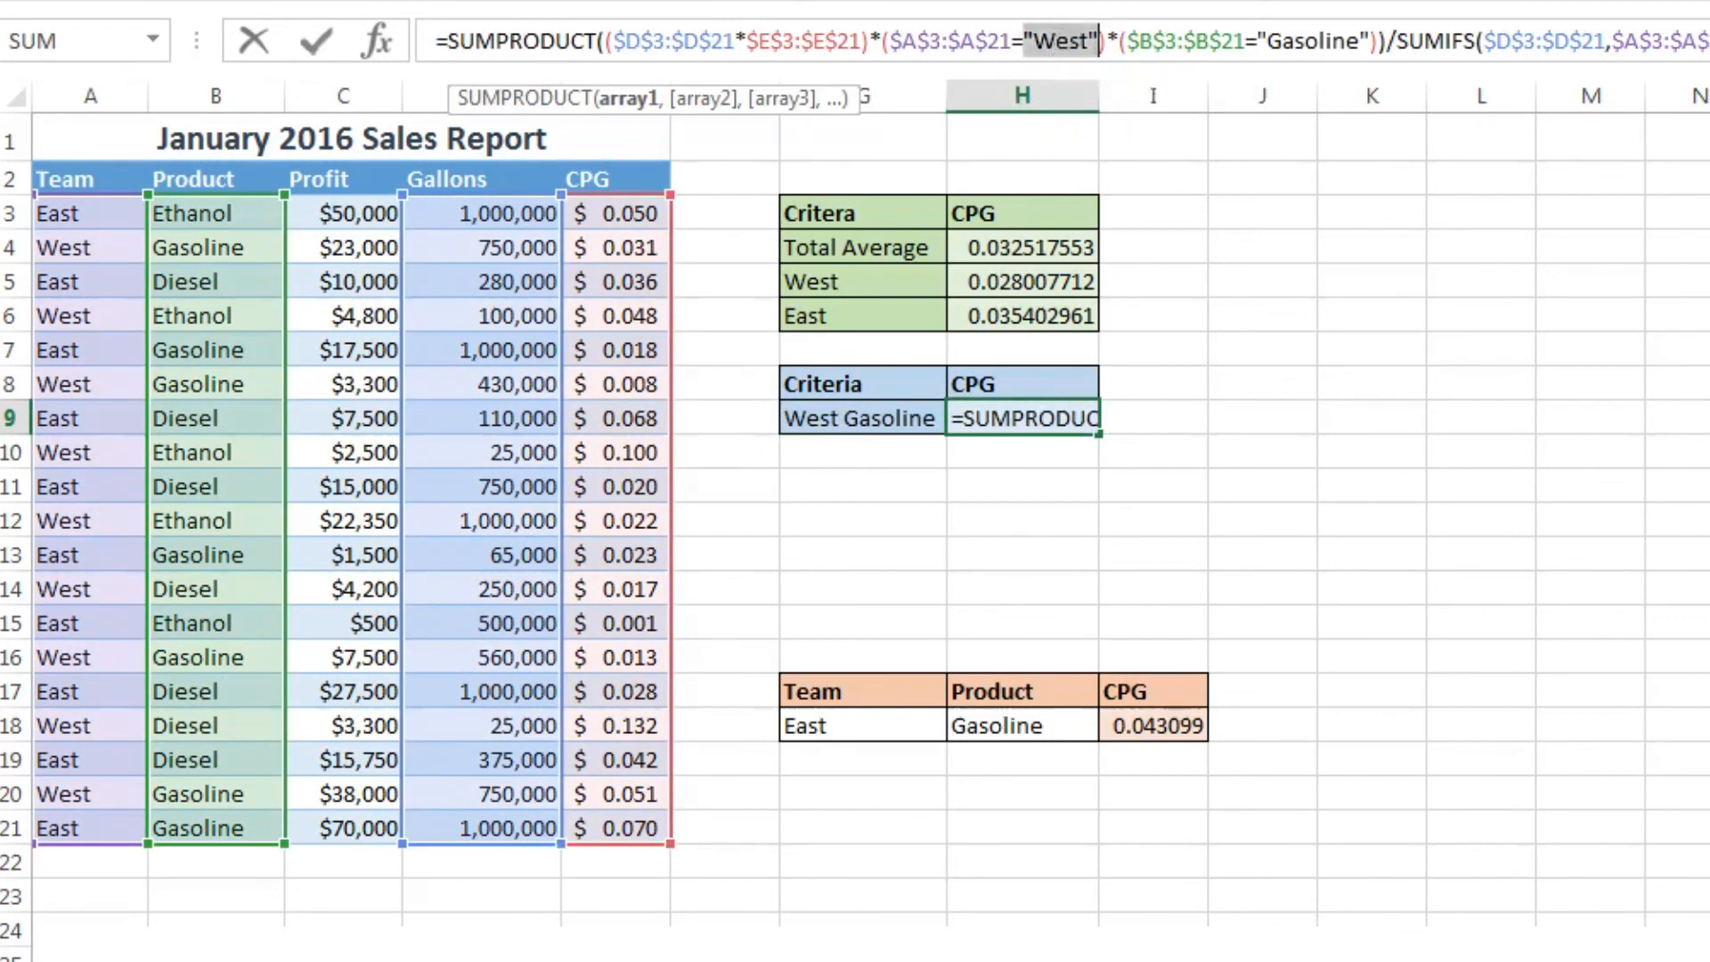
text(east)
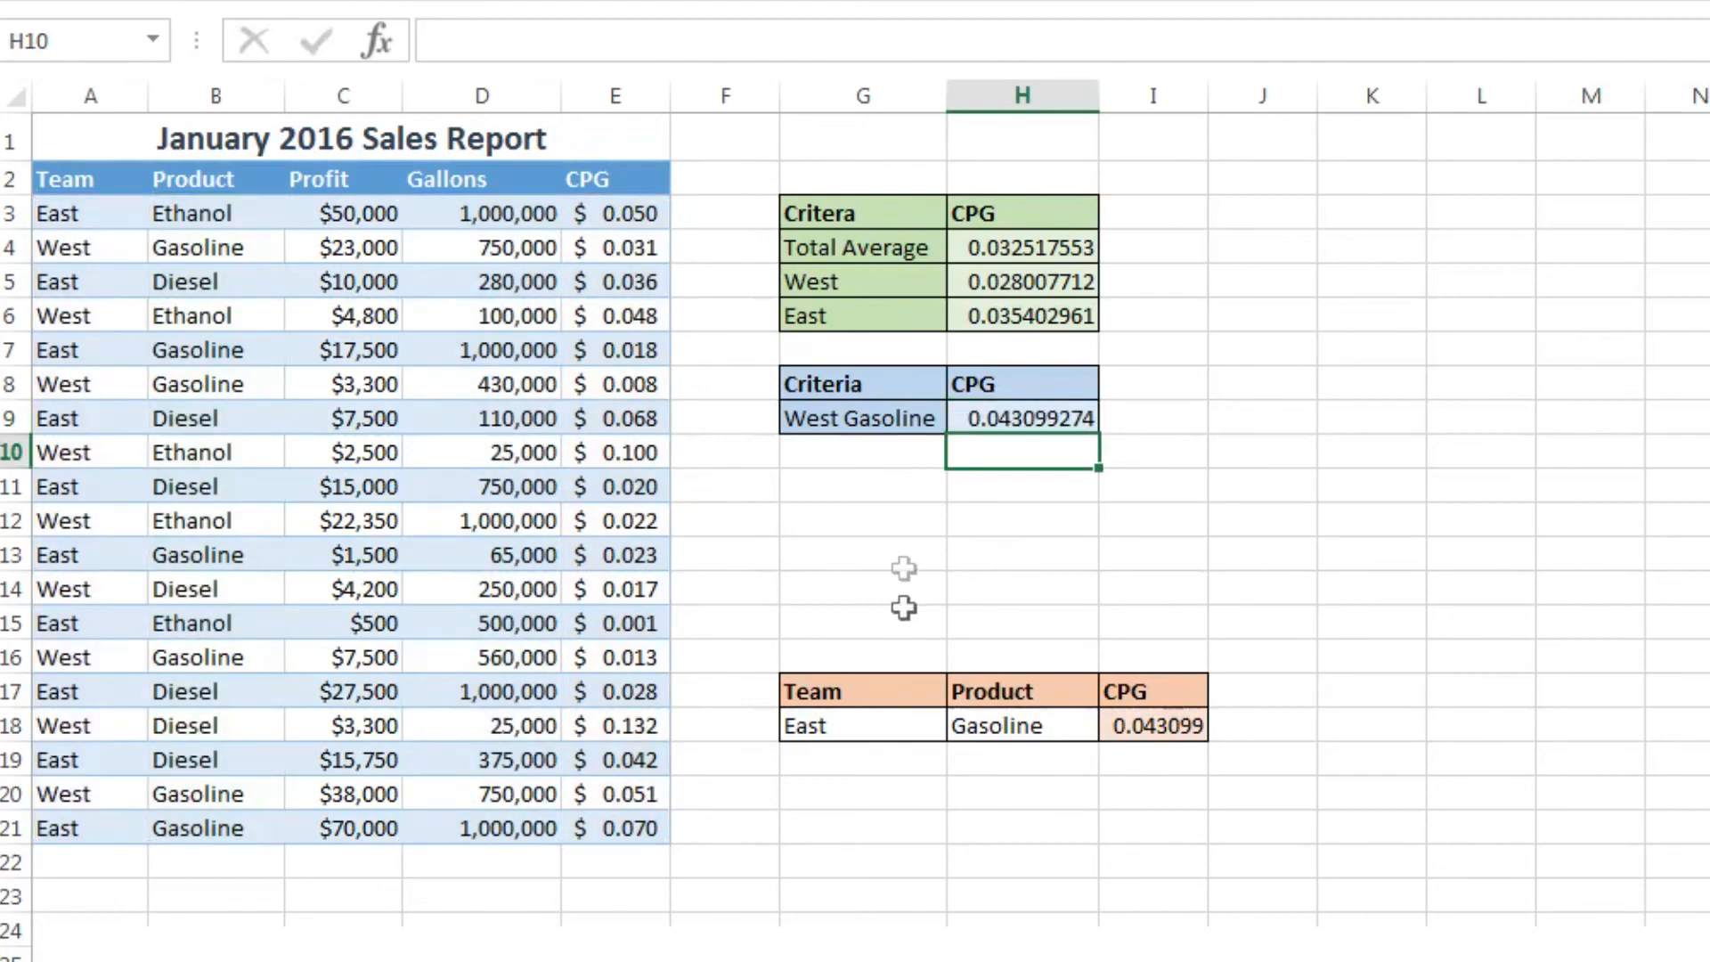
mouse_move(1470, 828)
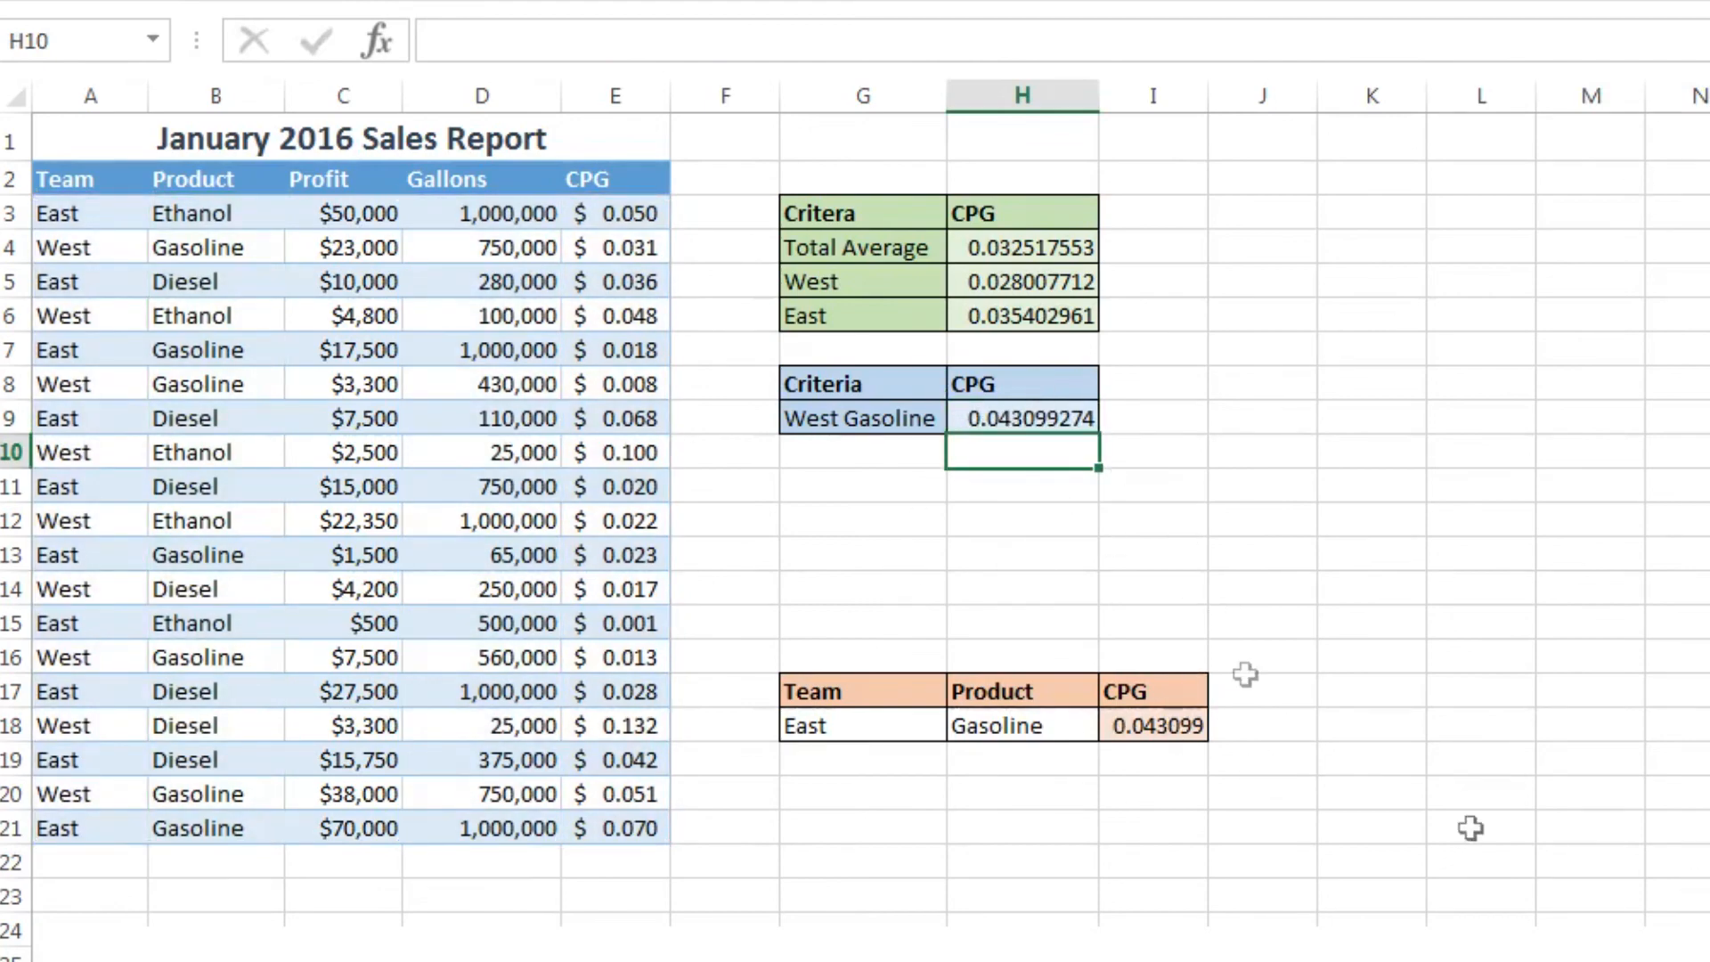